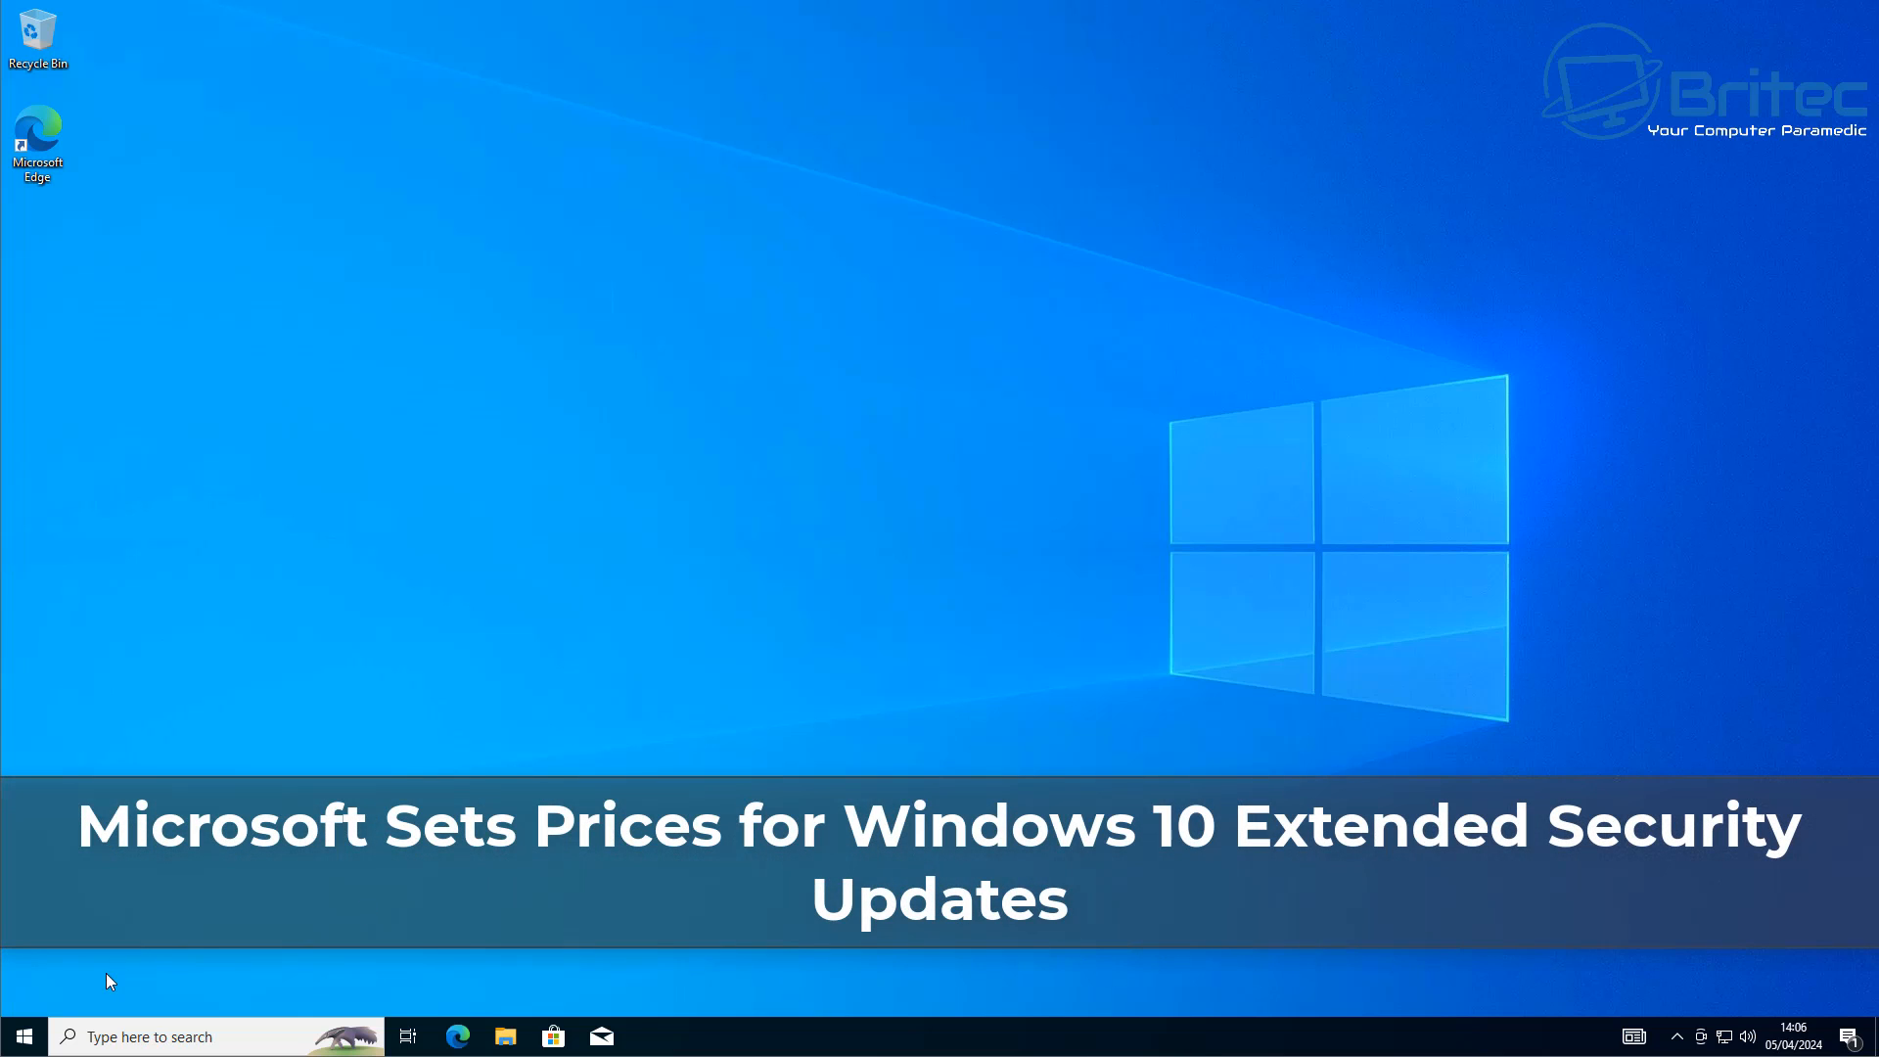
Check for new updates on the Windows Update page under Update & Security.
left_click(22, 1035)
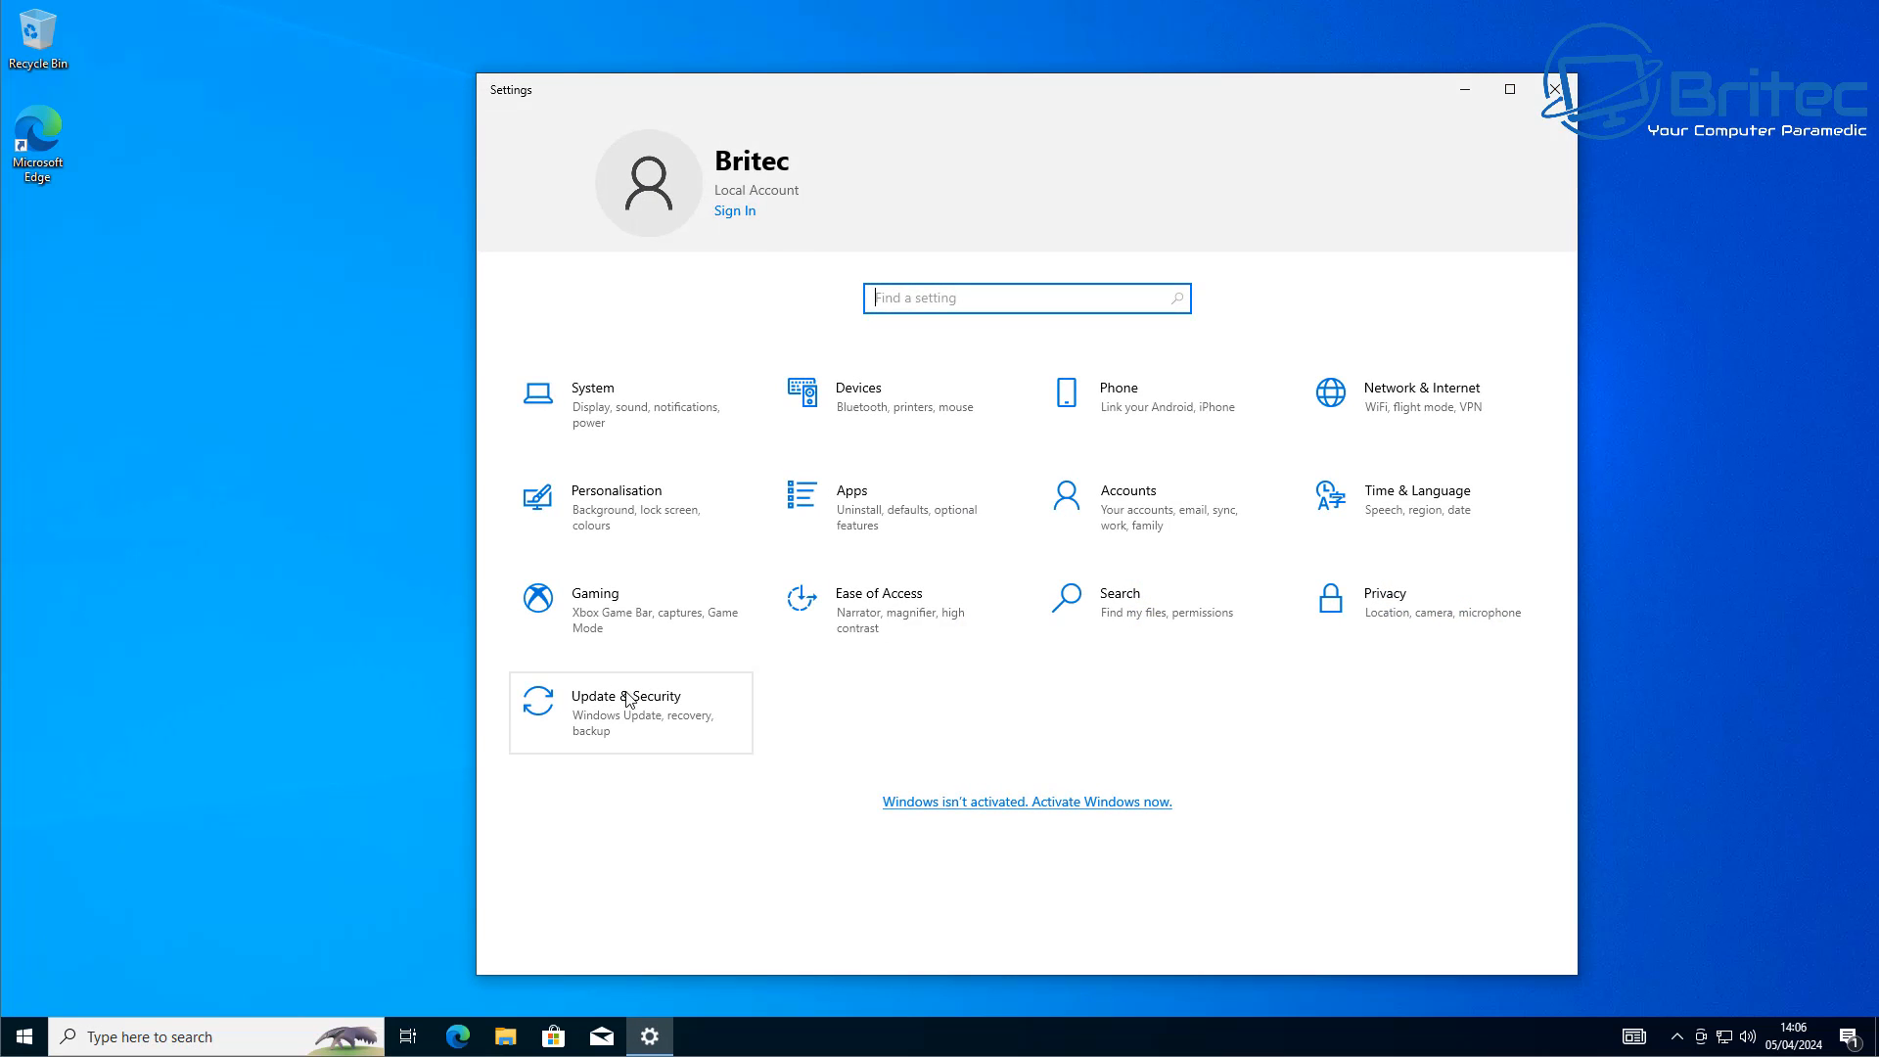
left_click(622, 707)
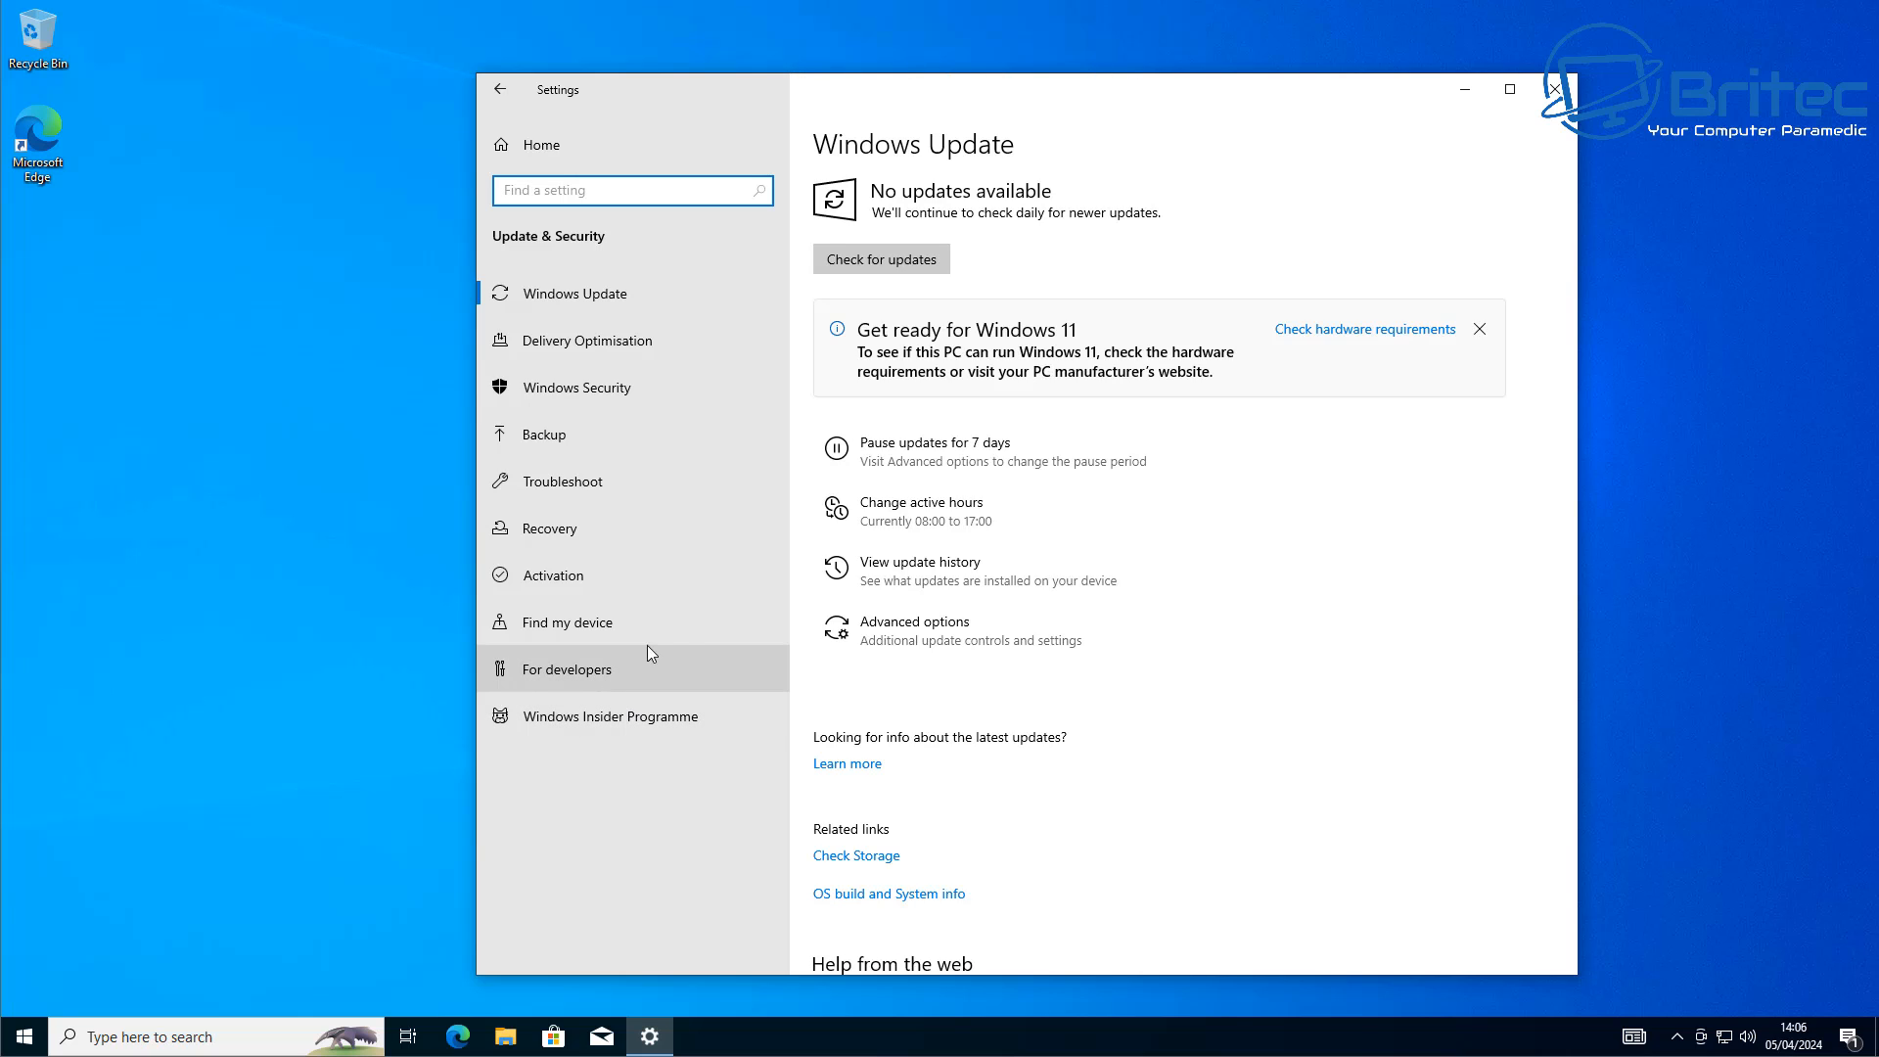
left_click(878, 258)
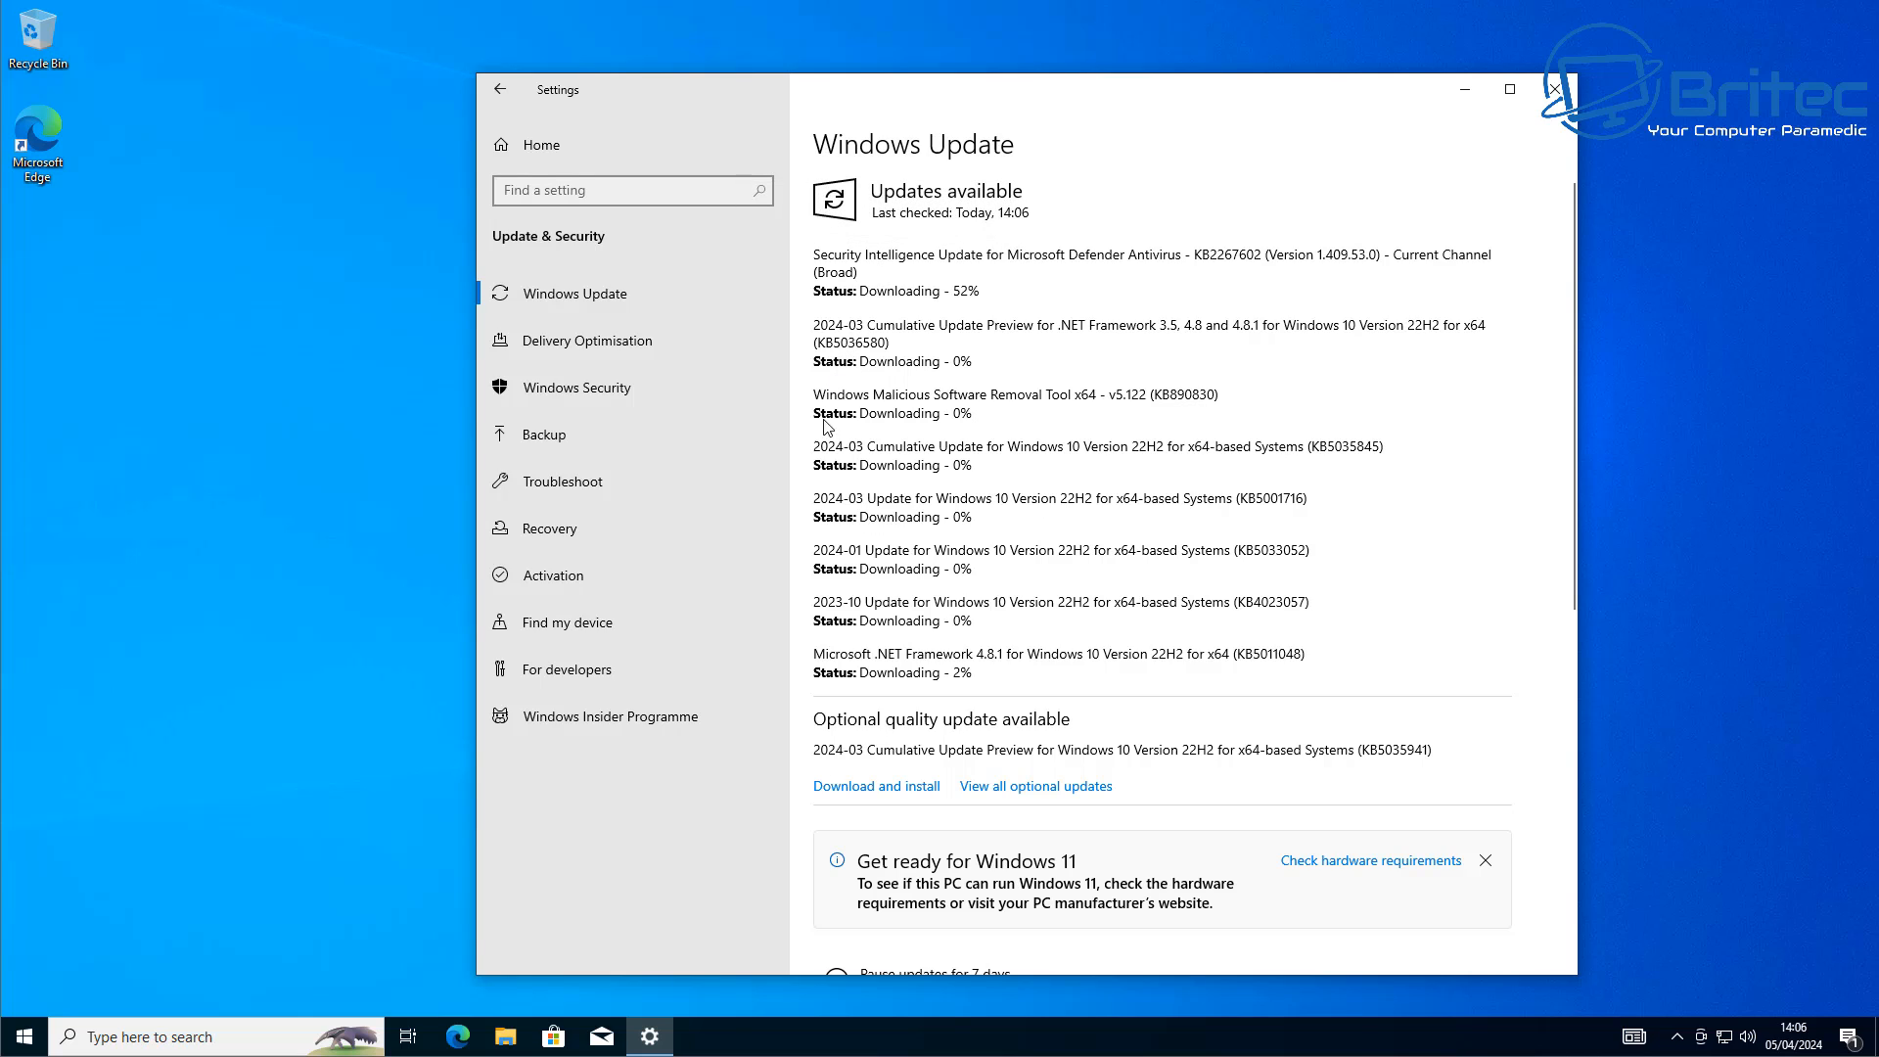
mouse_move(681, 882)
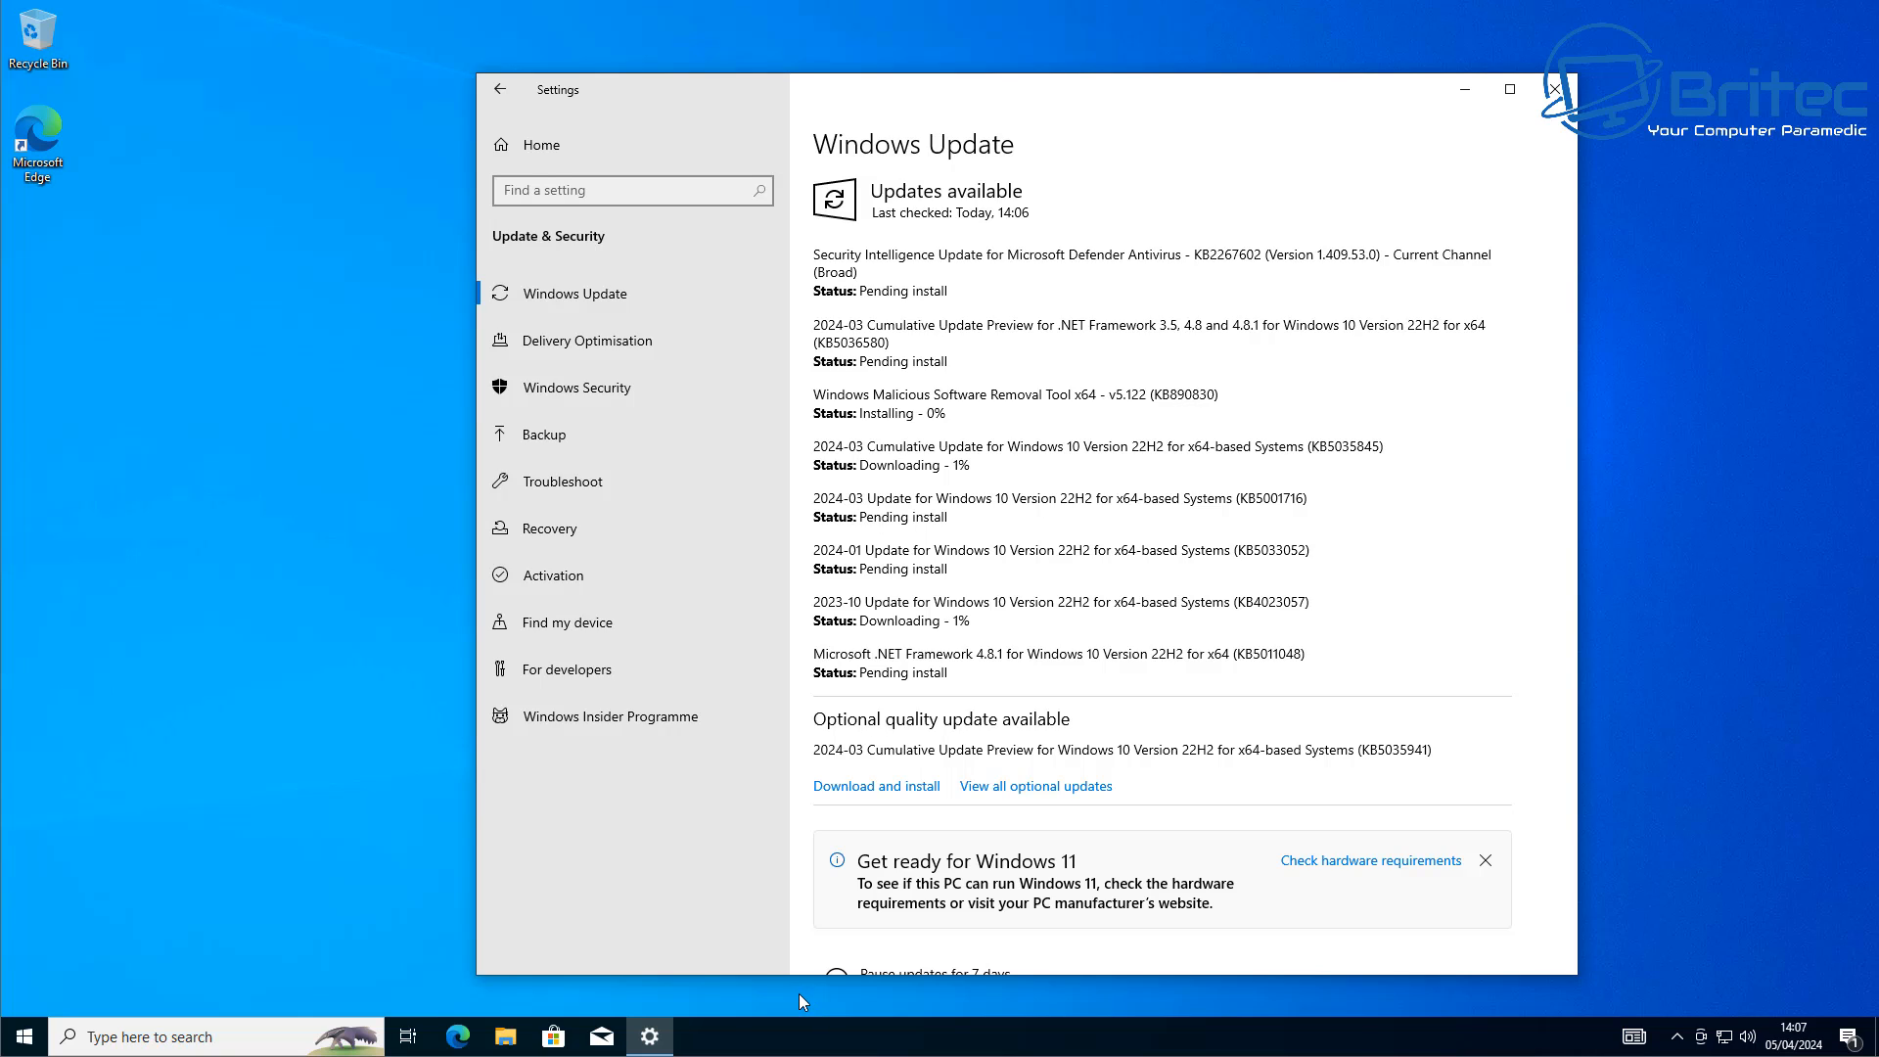
mouse_move(798, 1002)
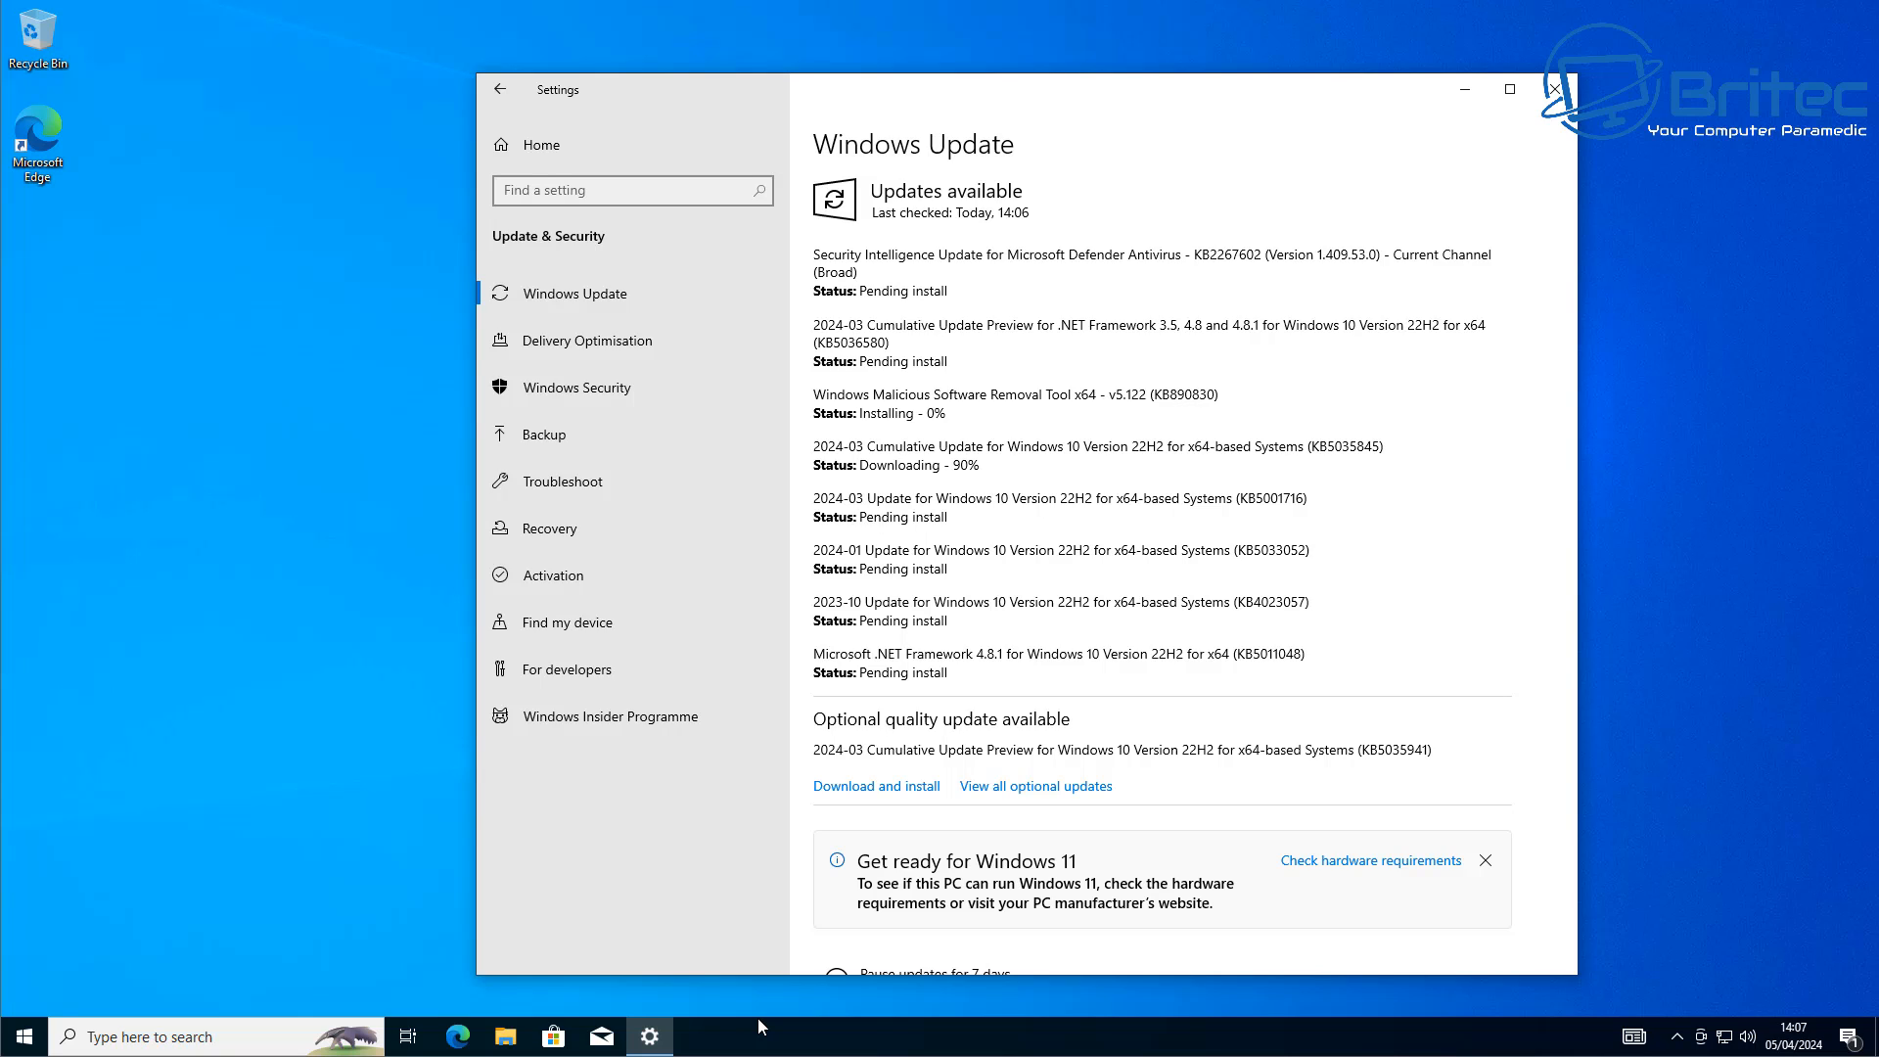
mouse_move(616, 892)
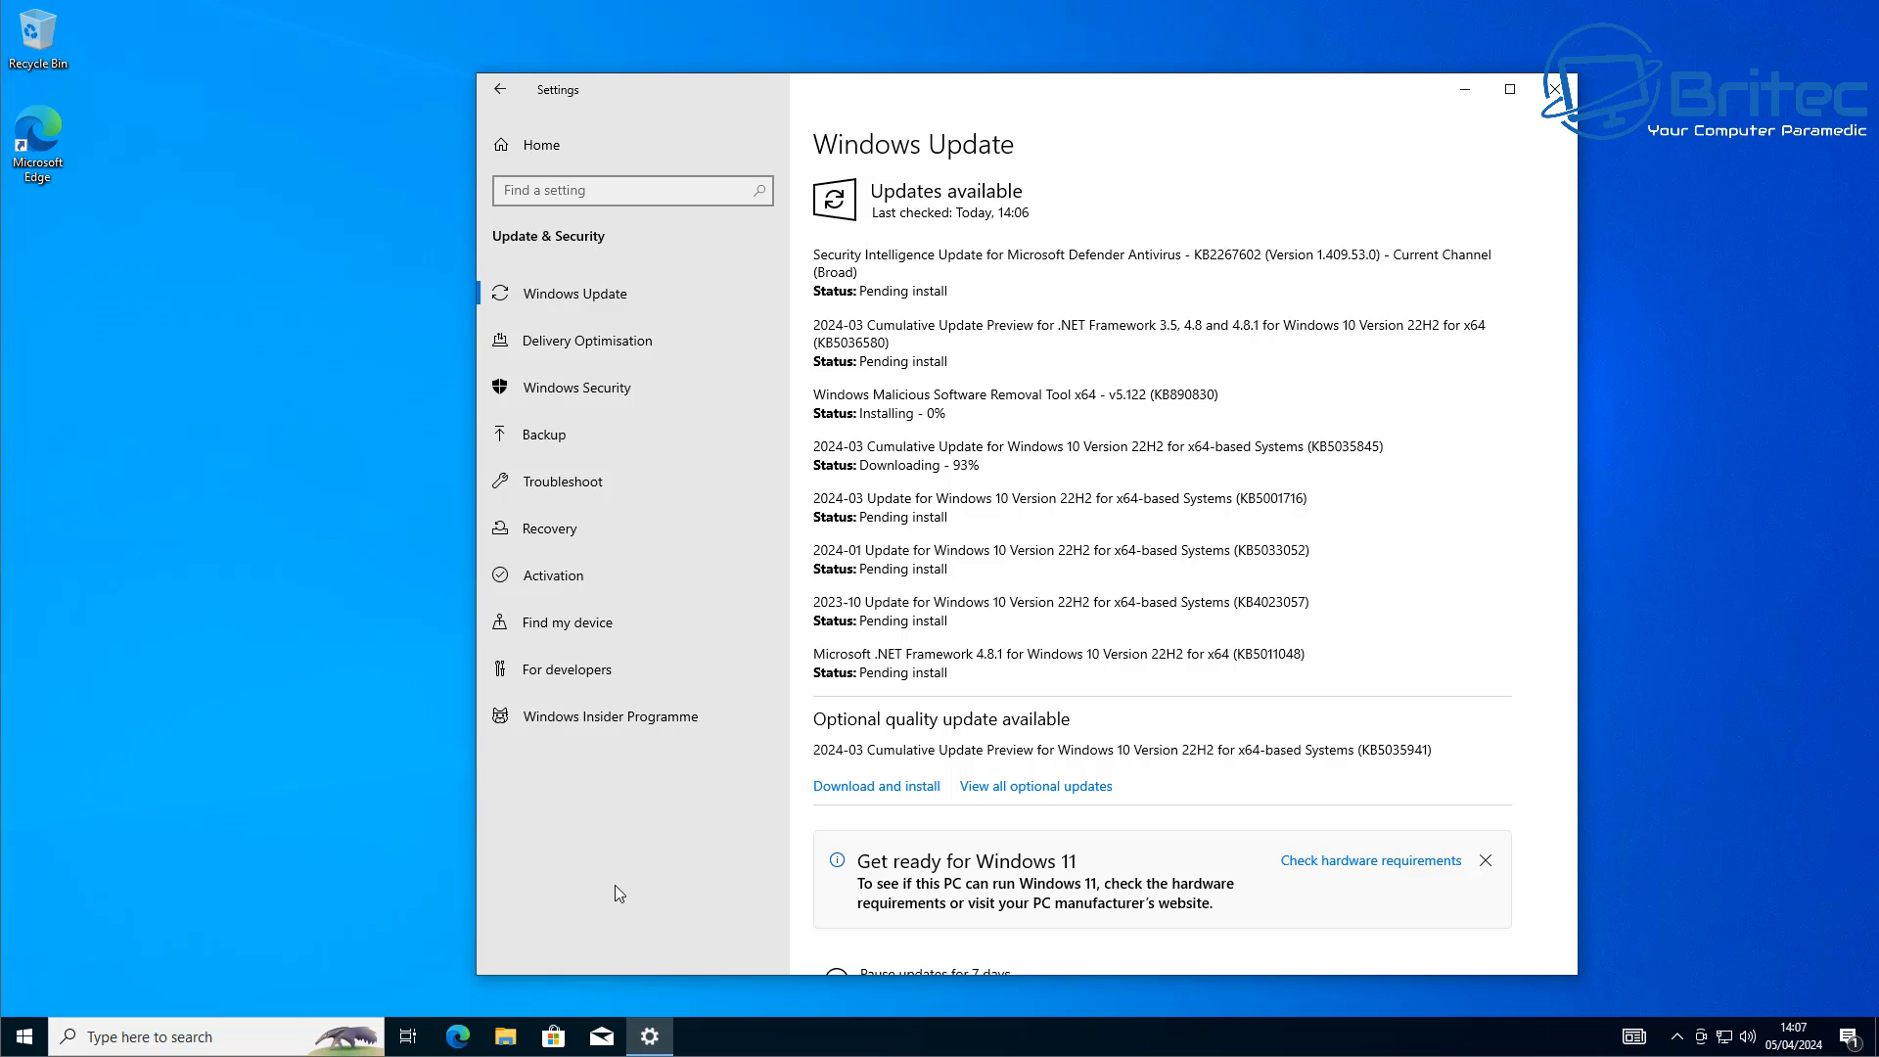
mouse_move(611, 901)
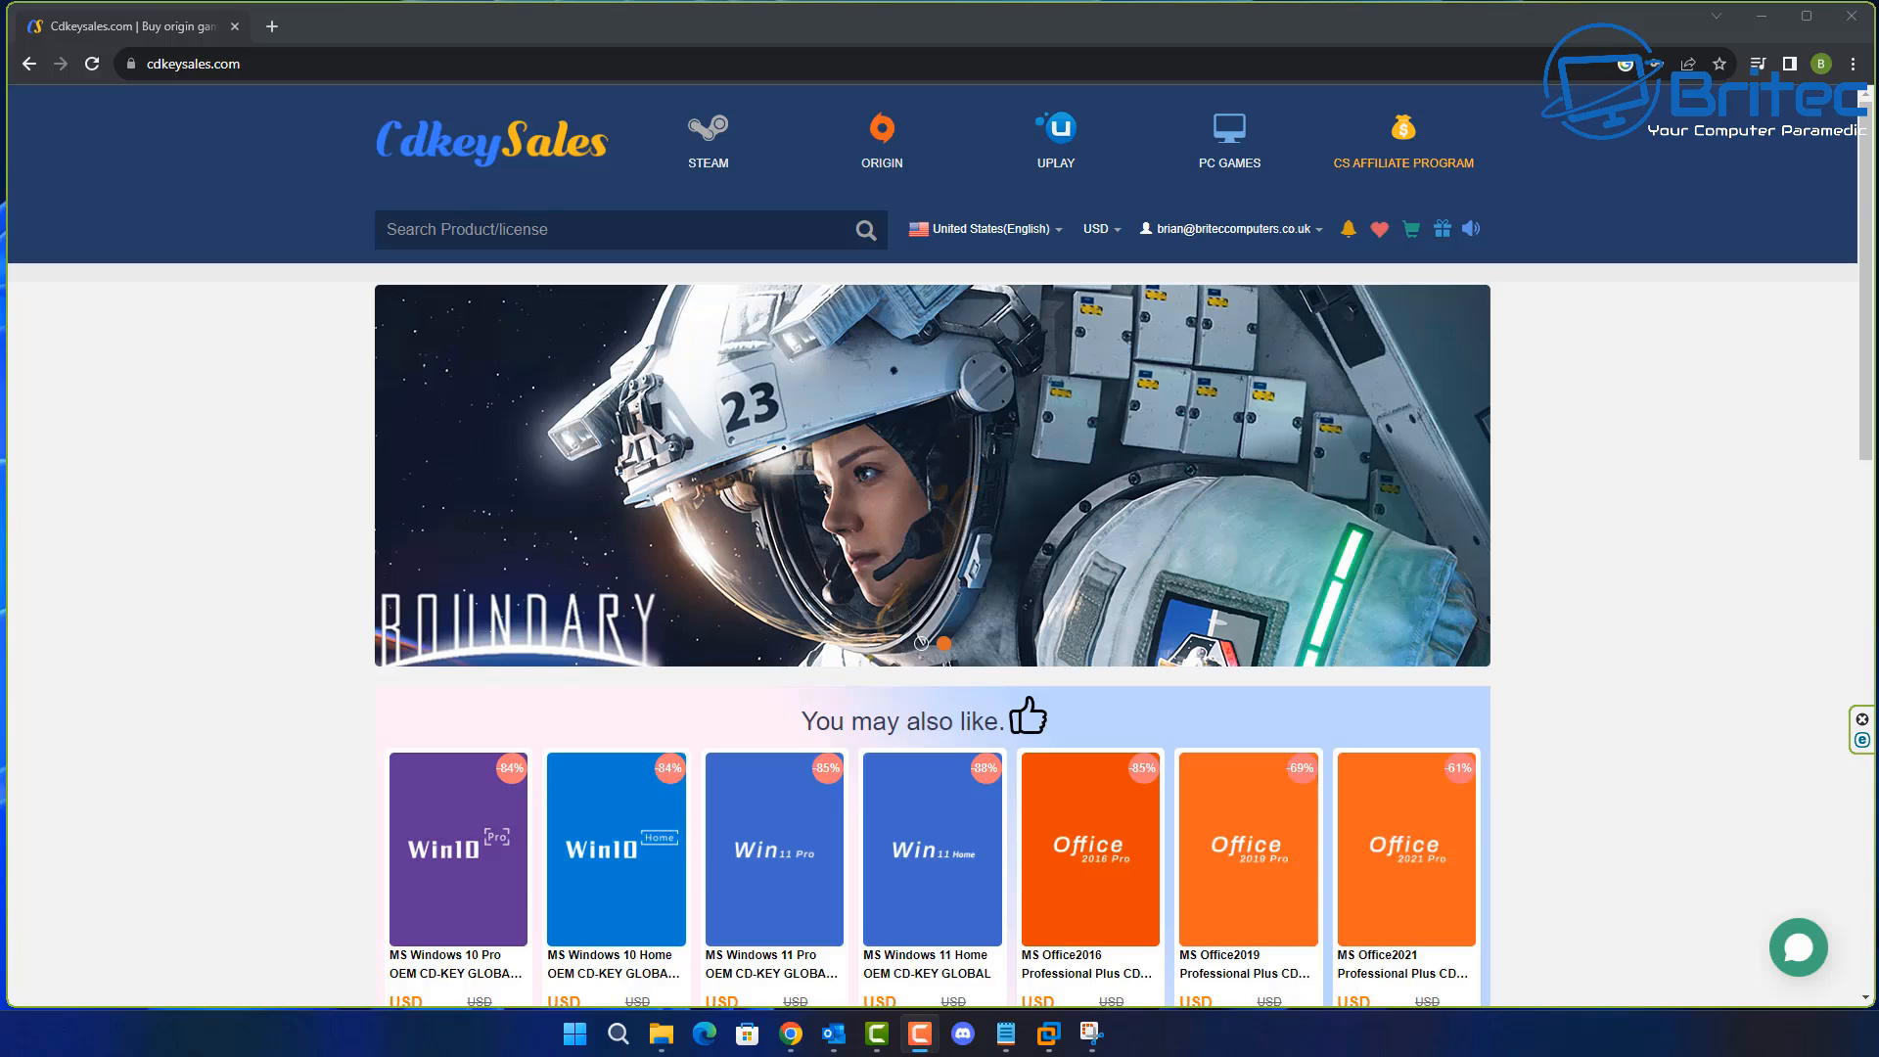
Look at the Windows 11 Pro key product card on the homepage, then return to the store.
scroll("down", 3)
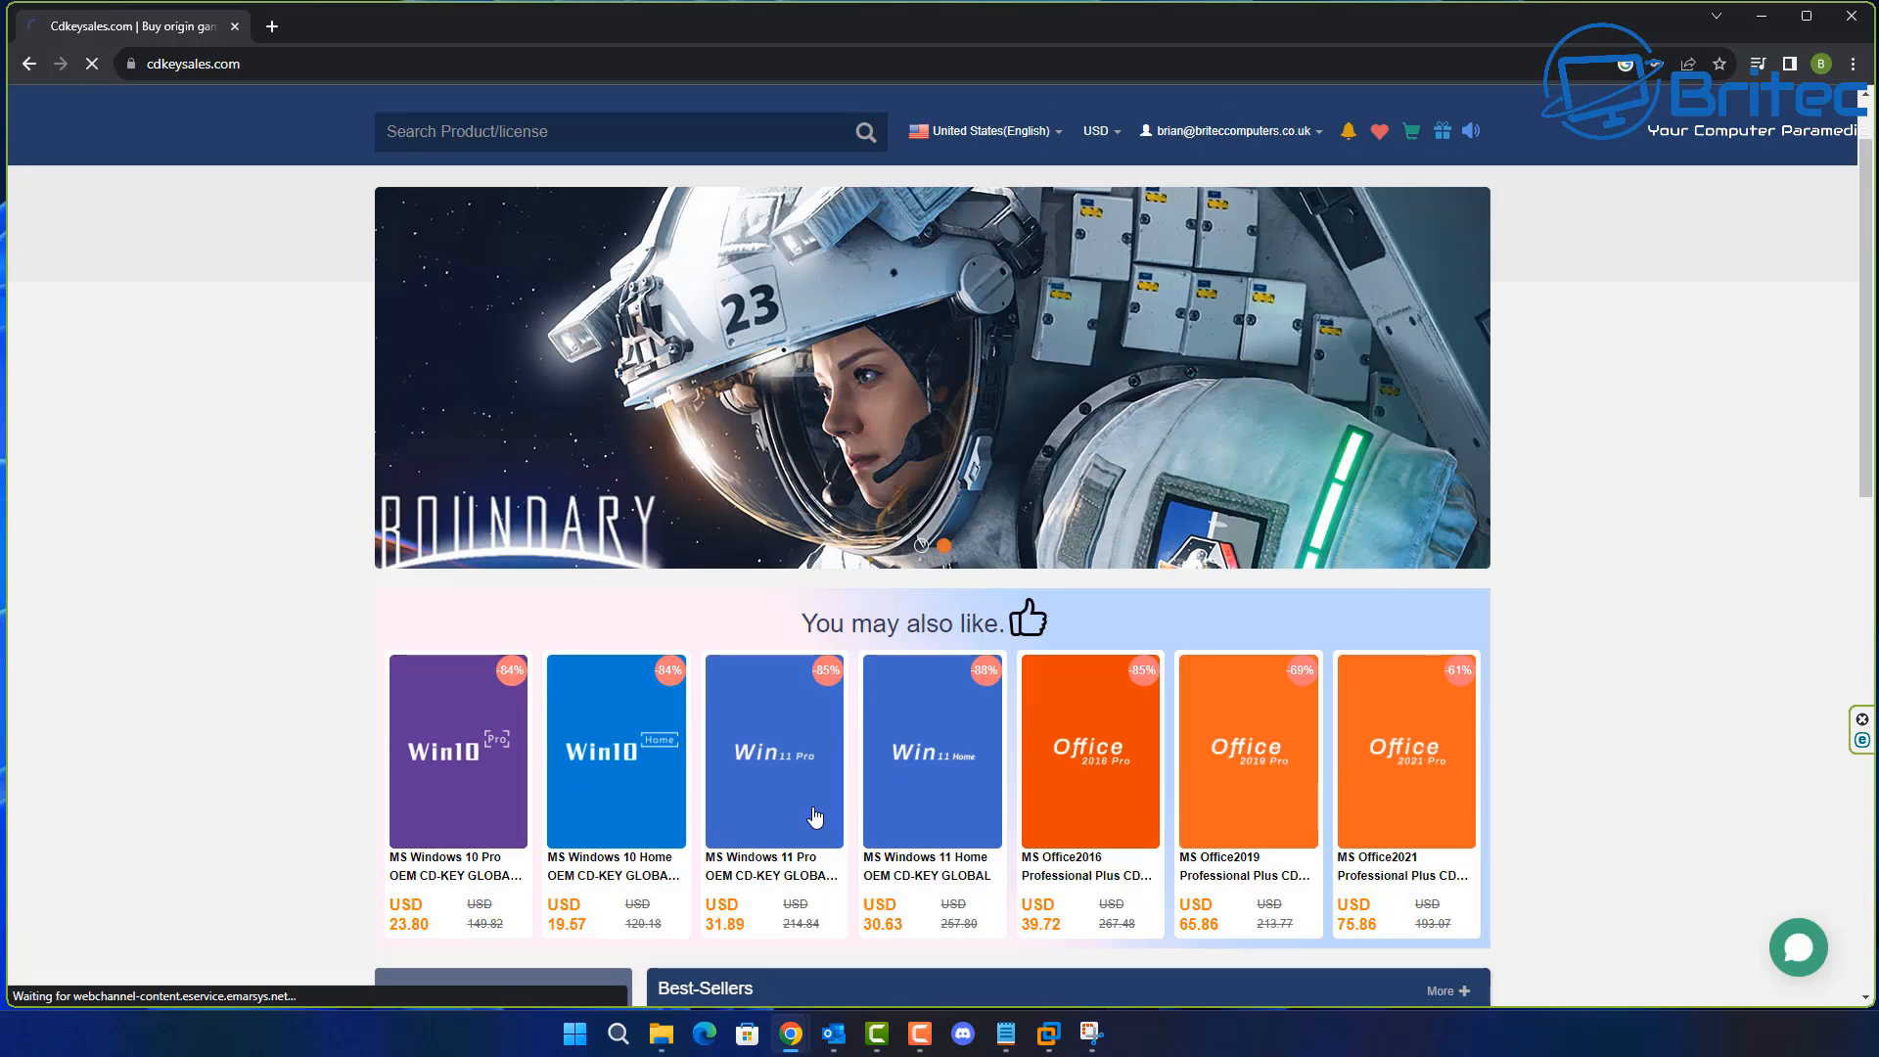
left_click(773, 751)
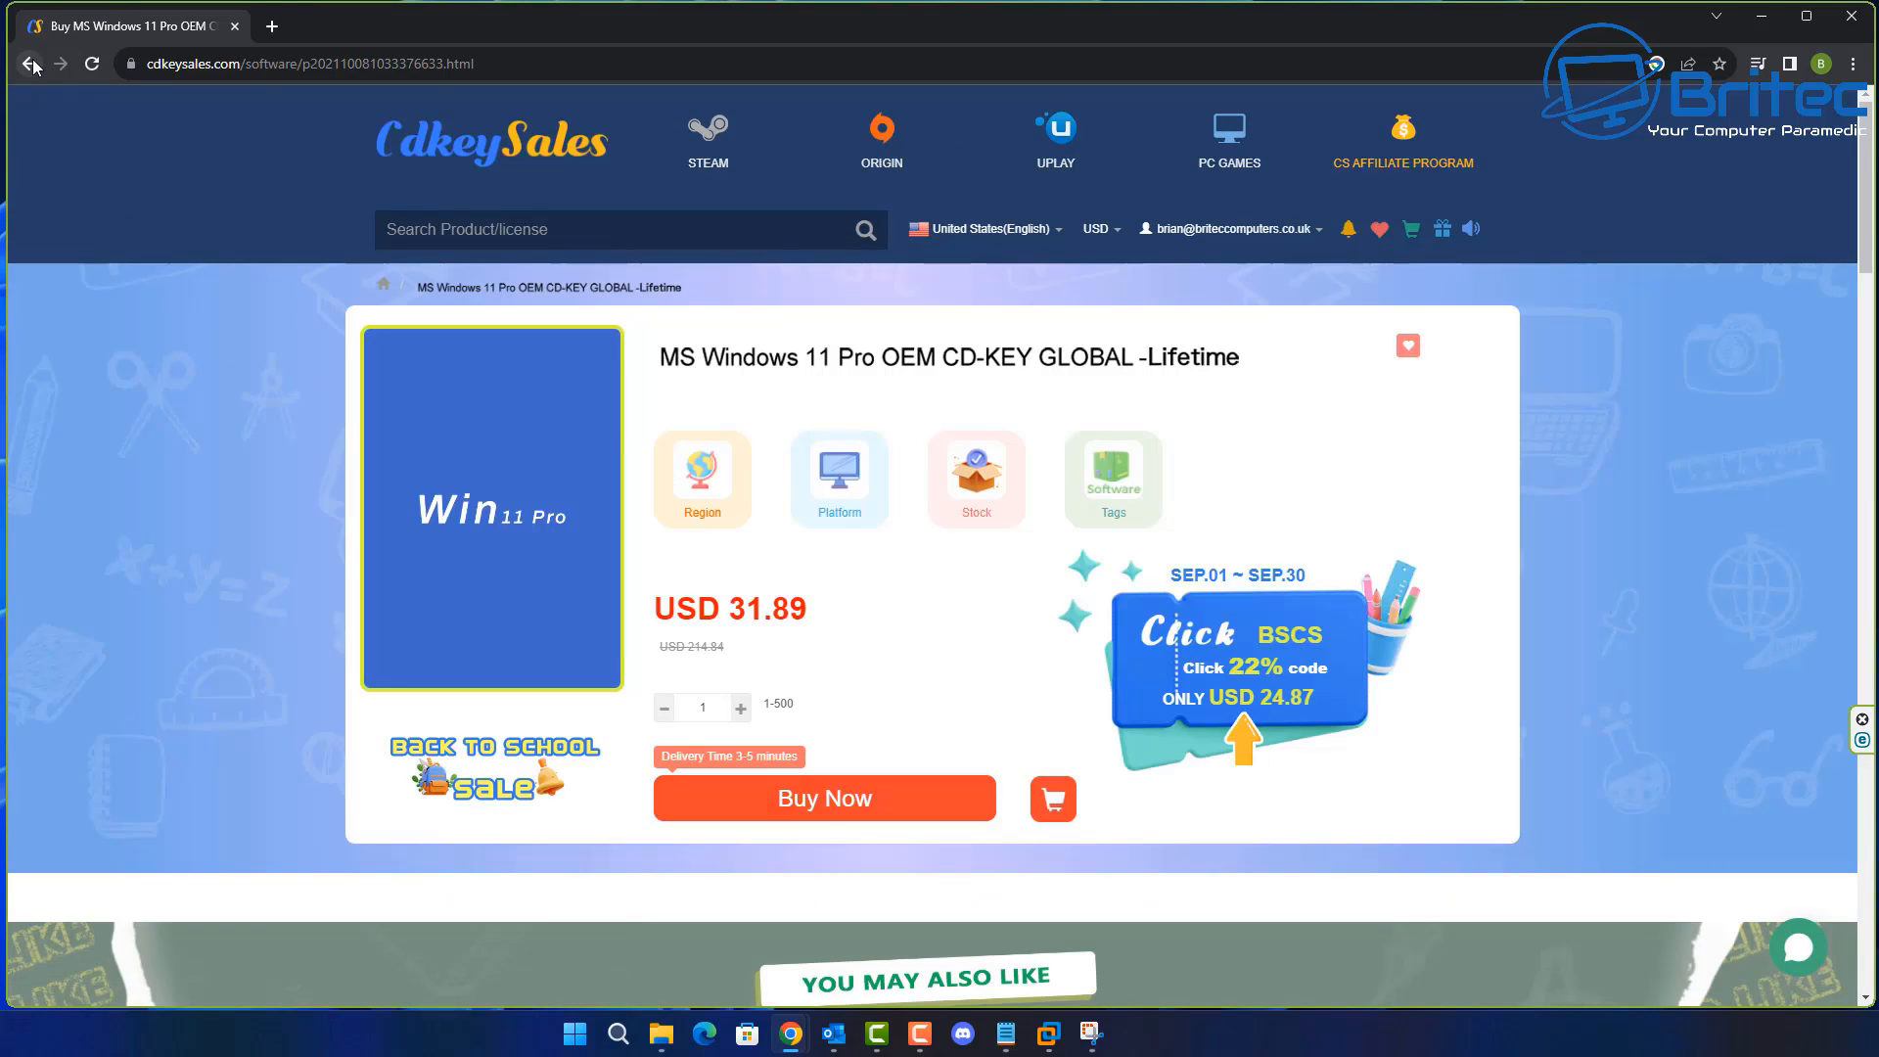
left_click(29, 62)
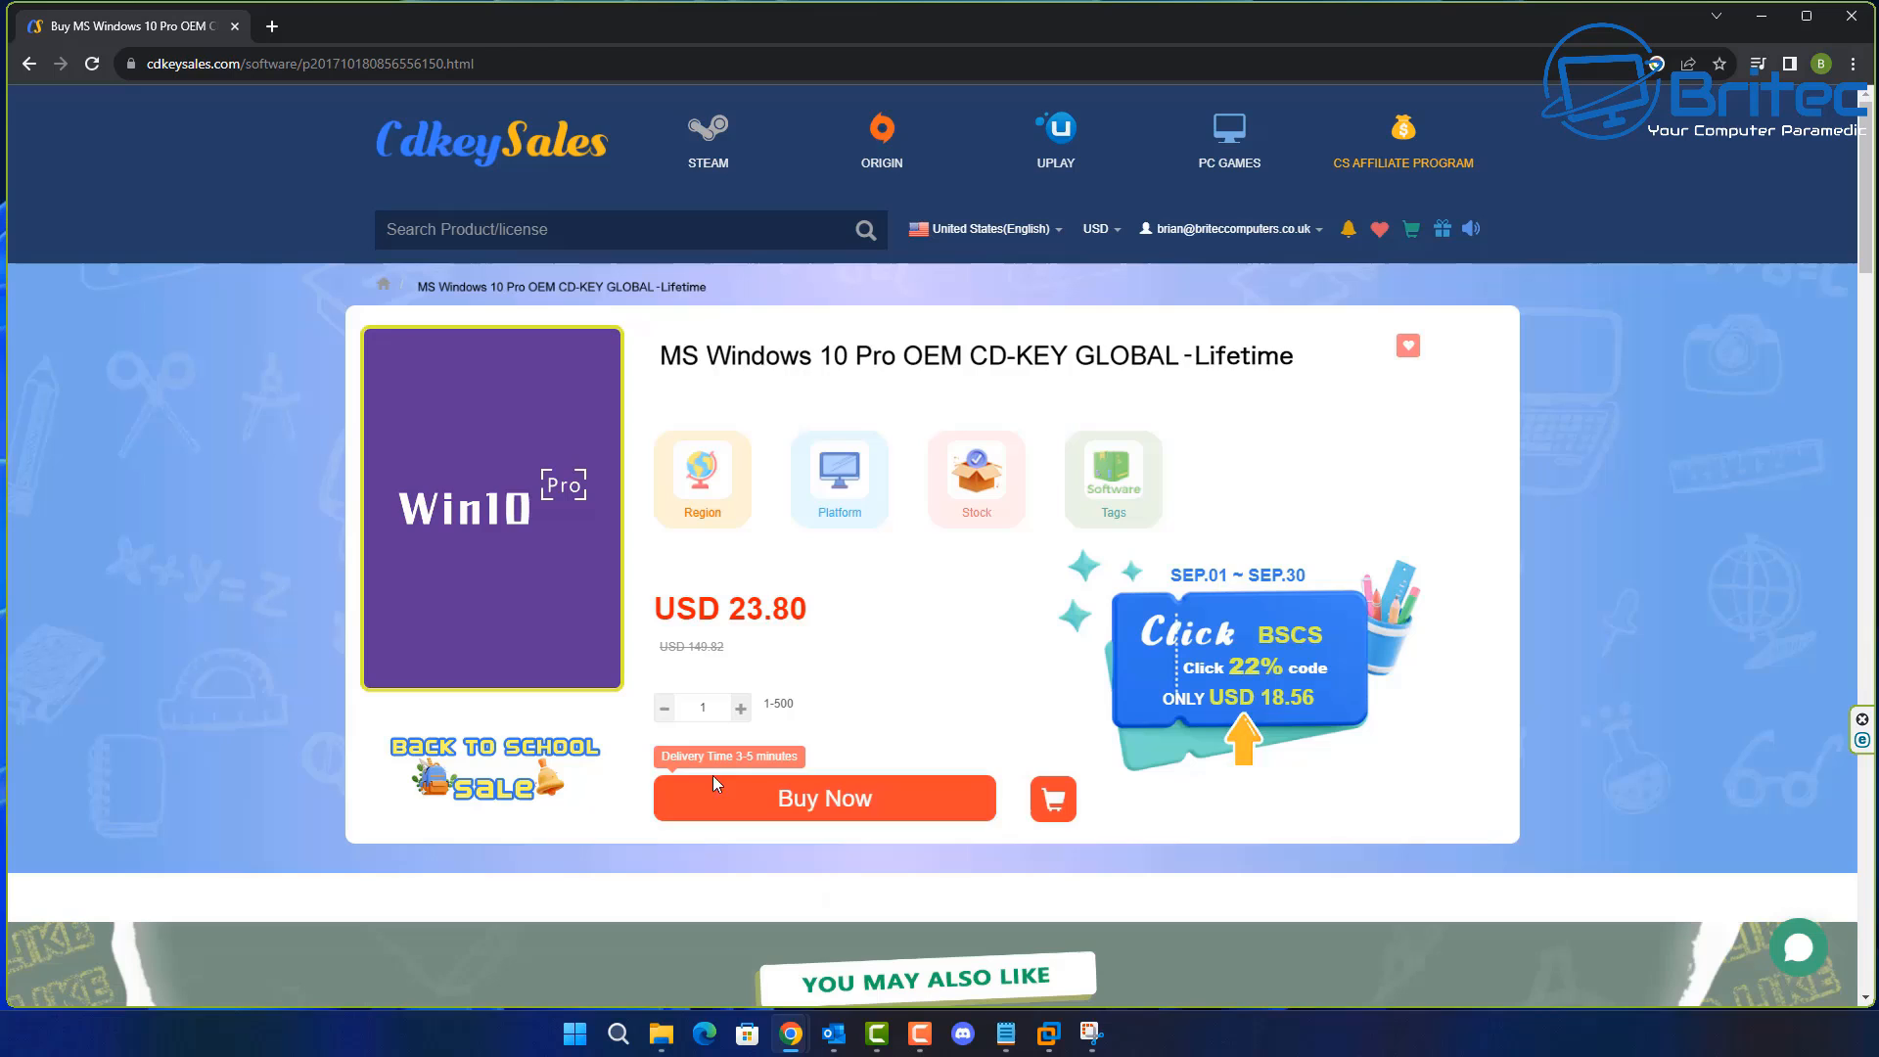
mouse_move(875, 799)
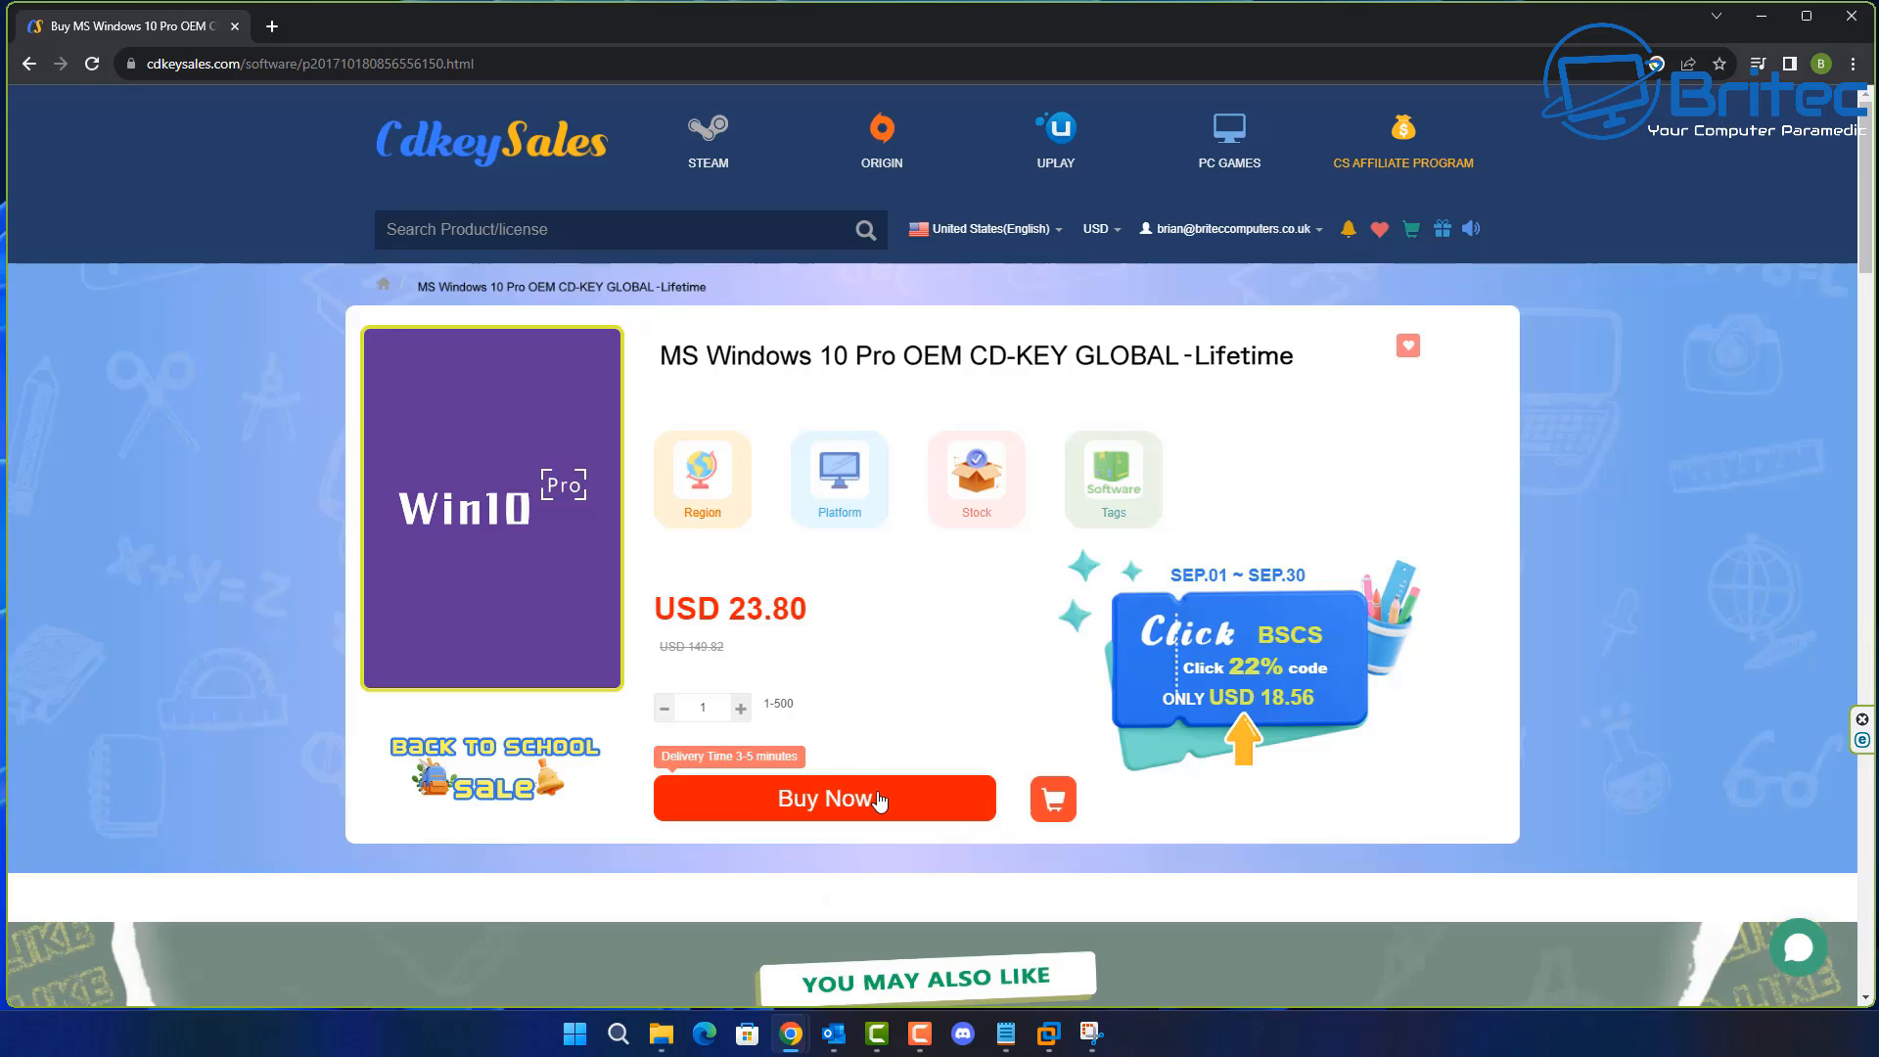
Buy the Windows 10 Pro key and apply promotion code BR09, dropping the total to USD 16.66.
left_click(824, 798)
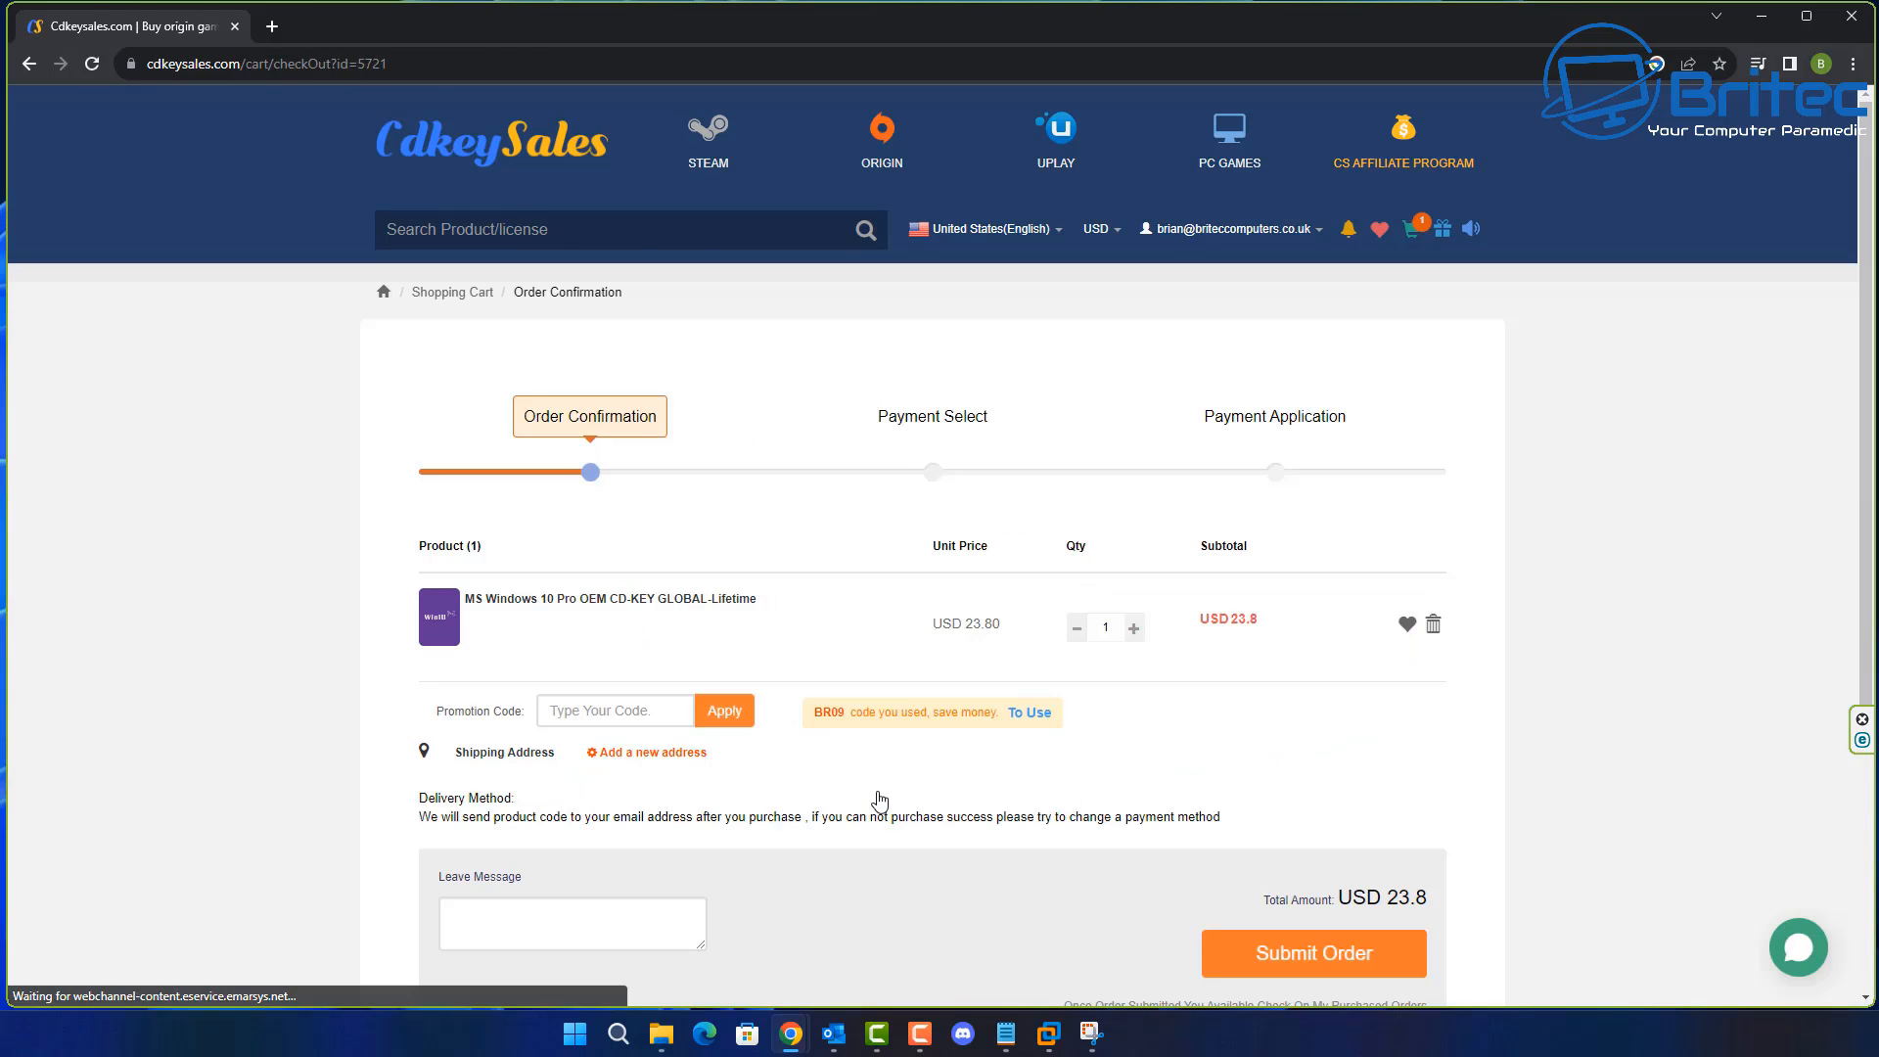
left_click(613, 711)
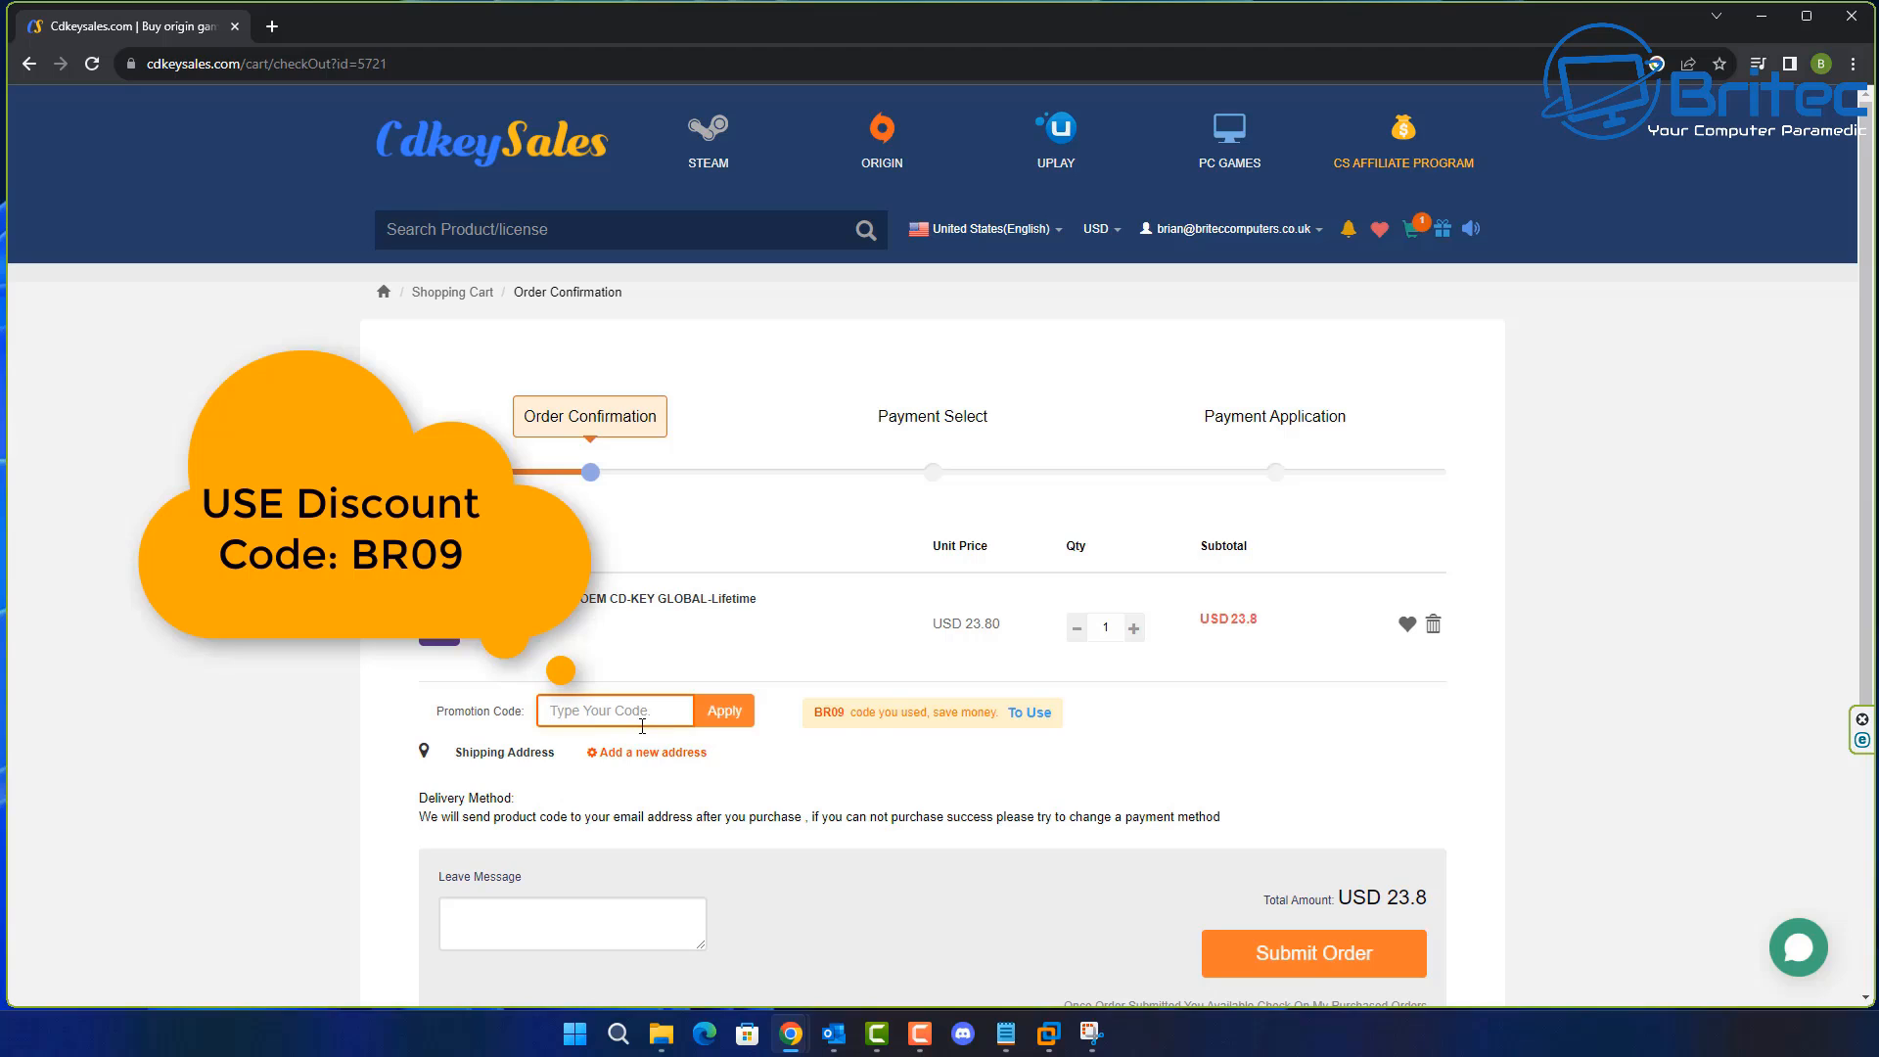
type("BR09")
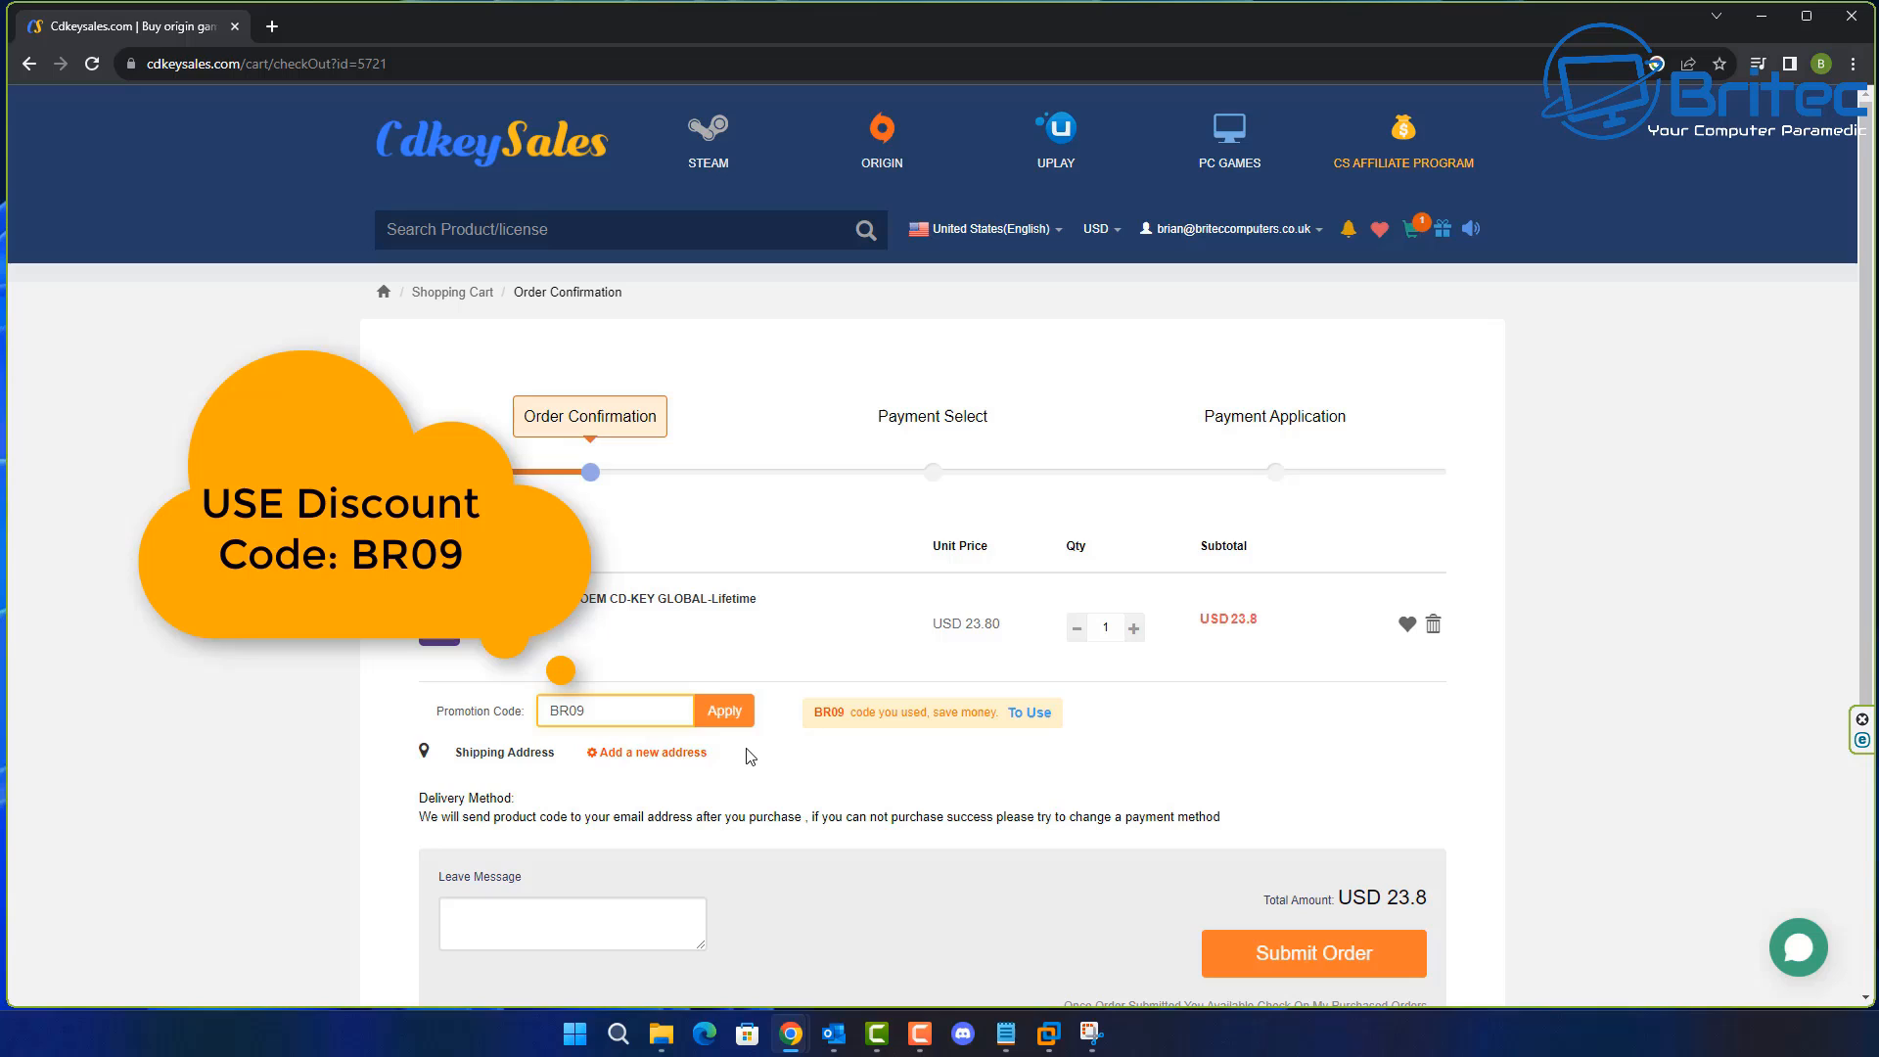
left_click(724, 710)
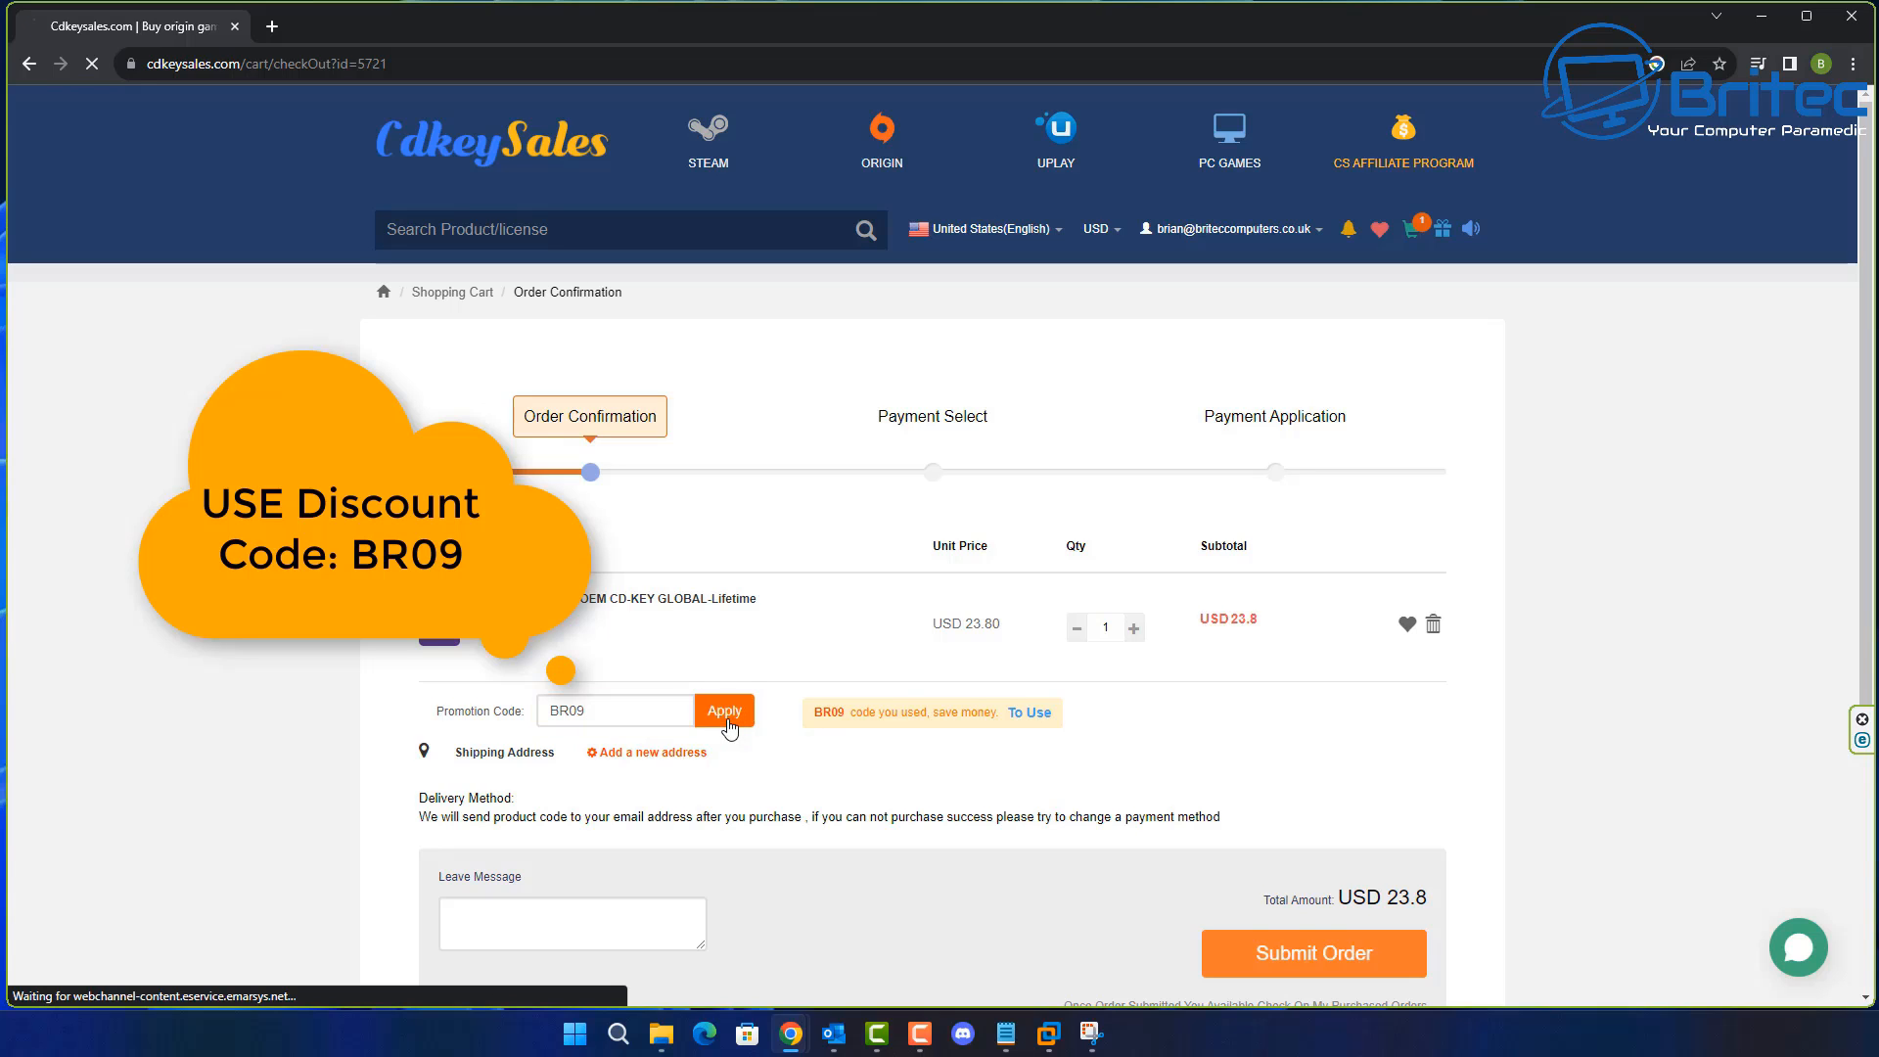
left_click(724, 710)
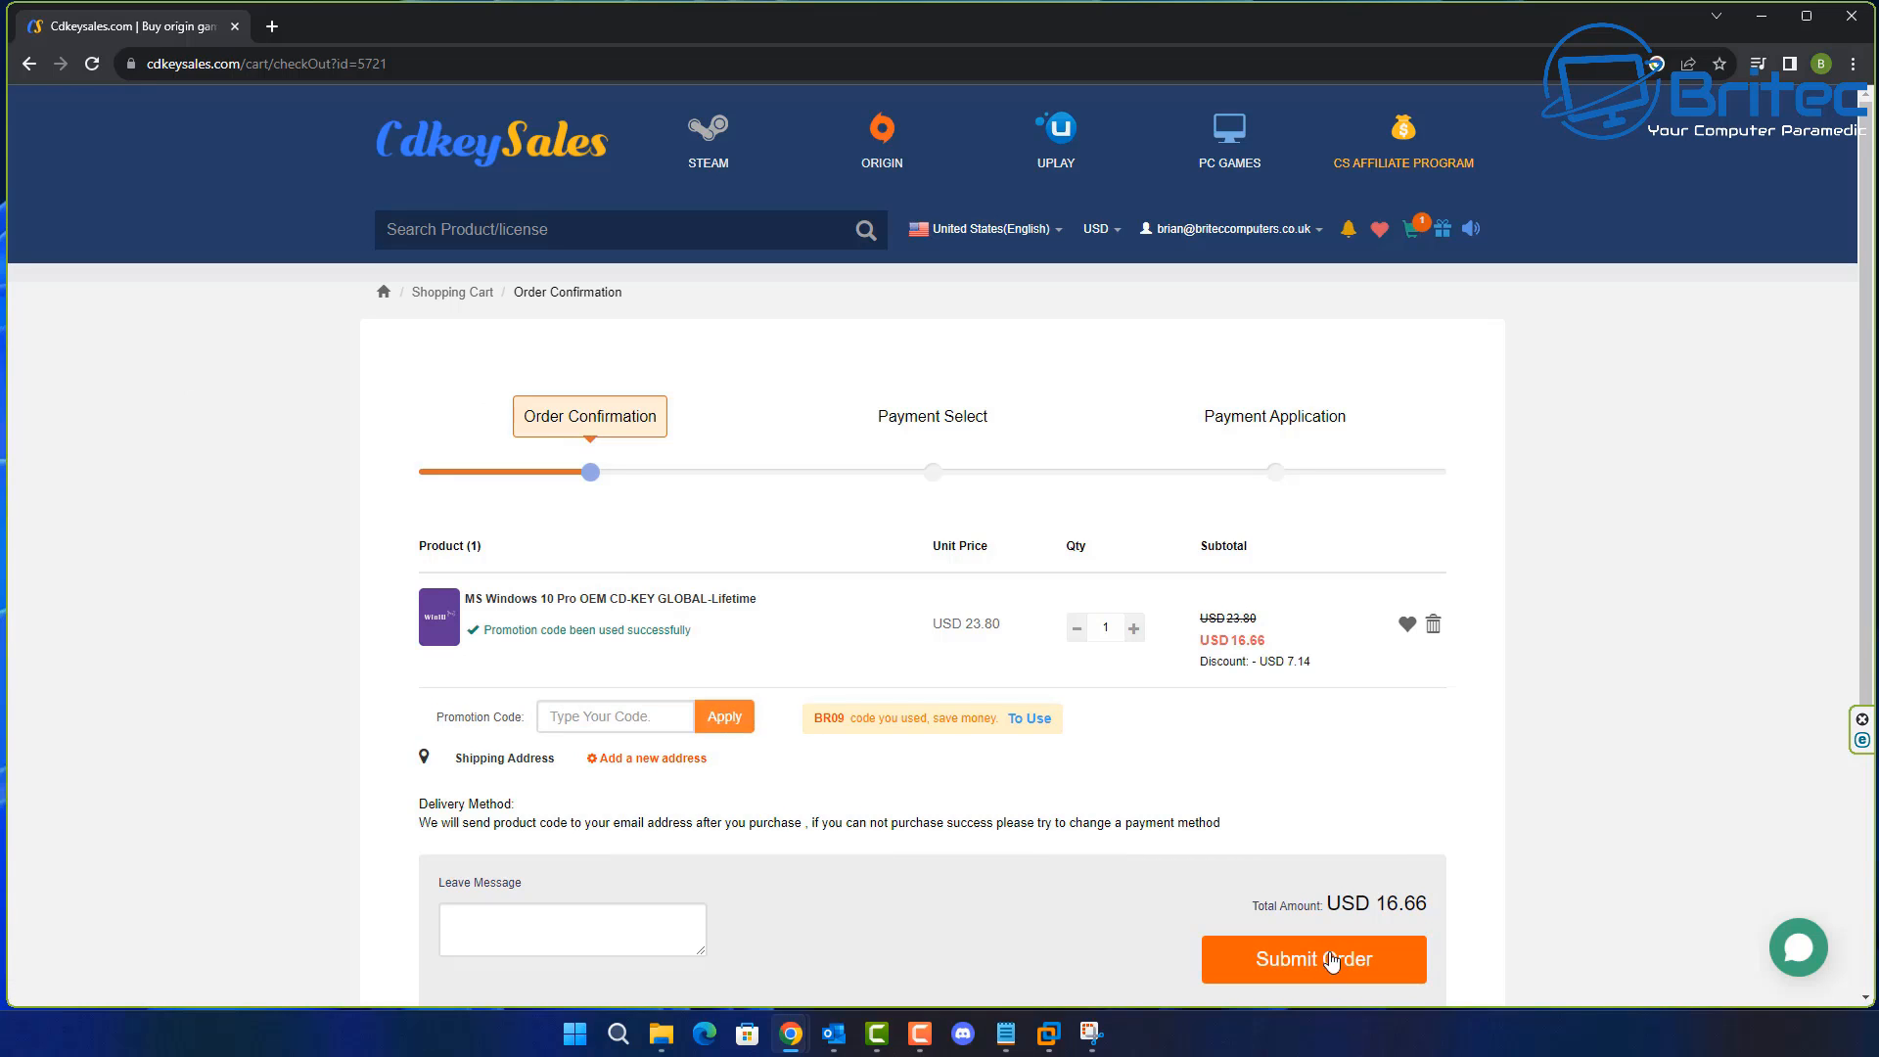
Submit the discounted order for the Windows 10 Pro key.
left_click(1313, 959)
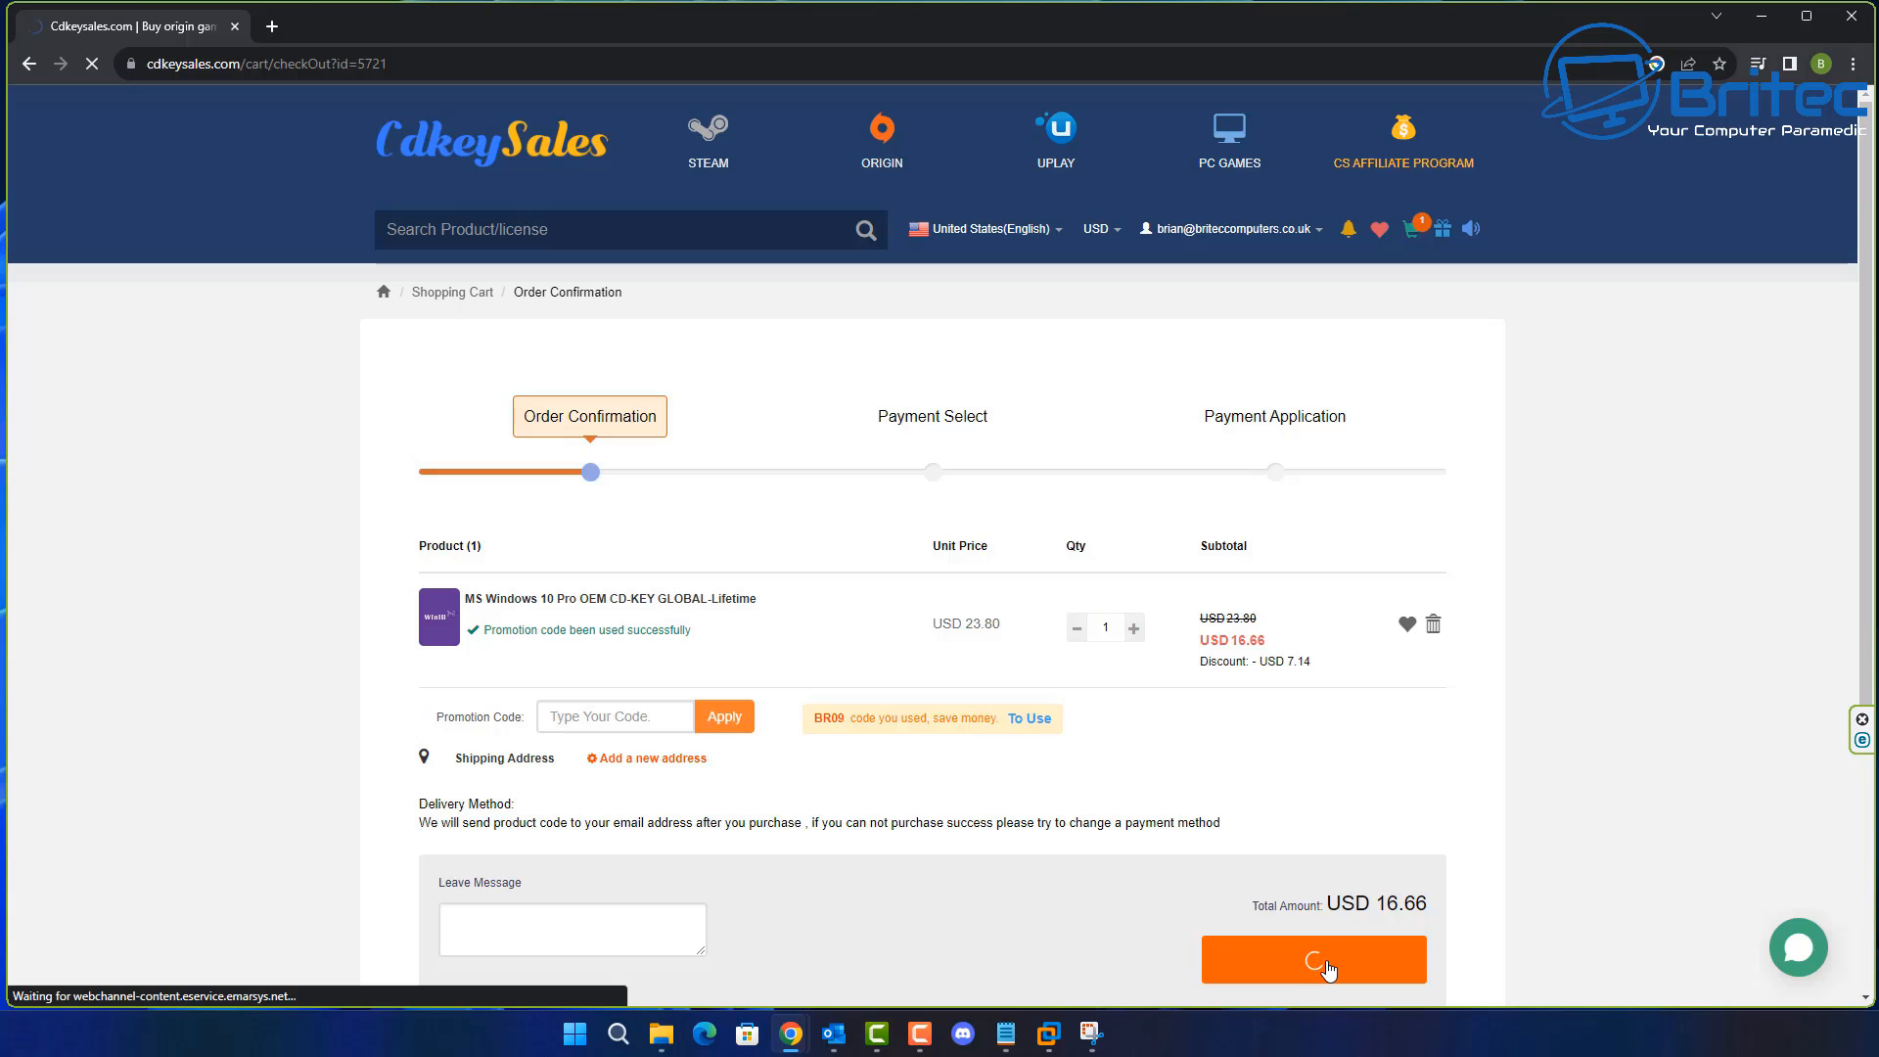
left_click(1313, 959)
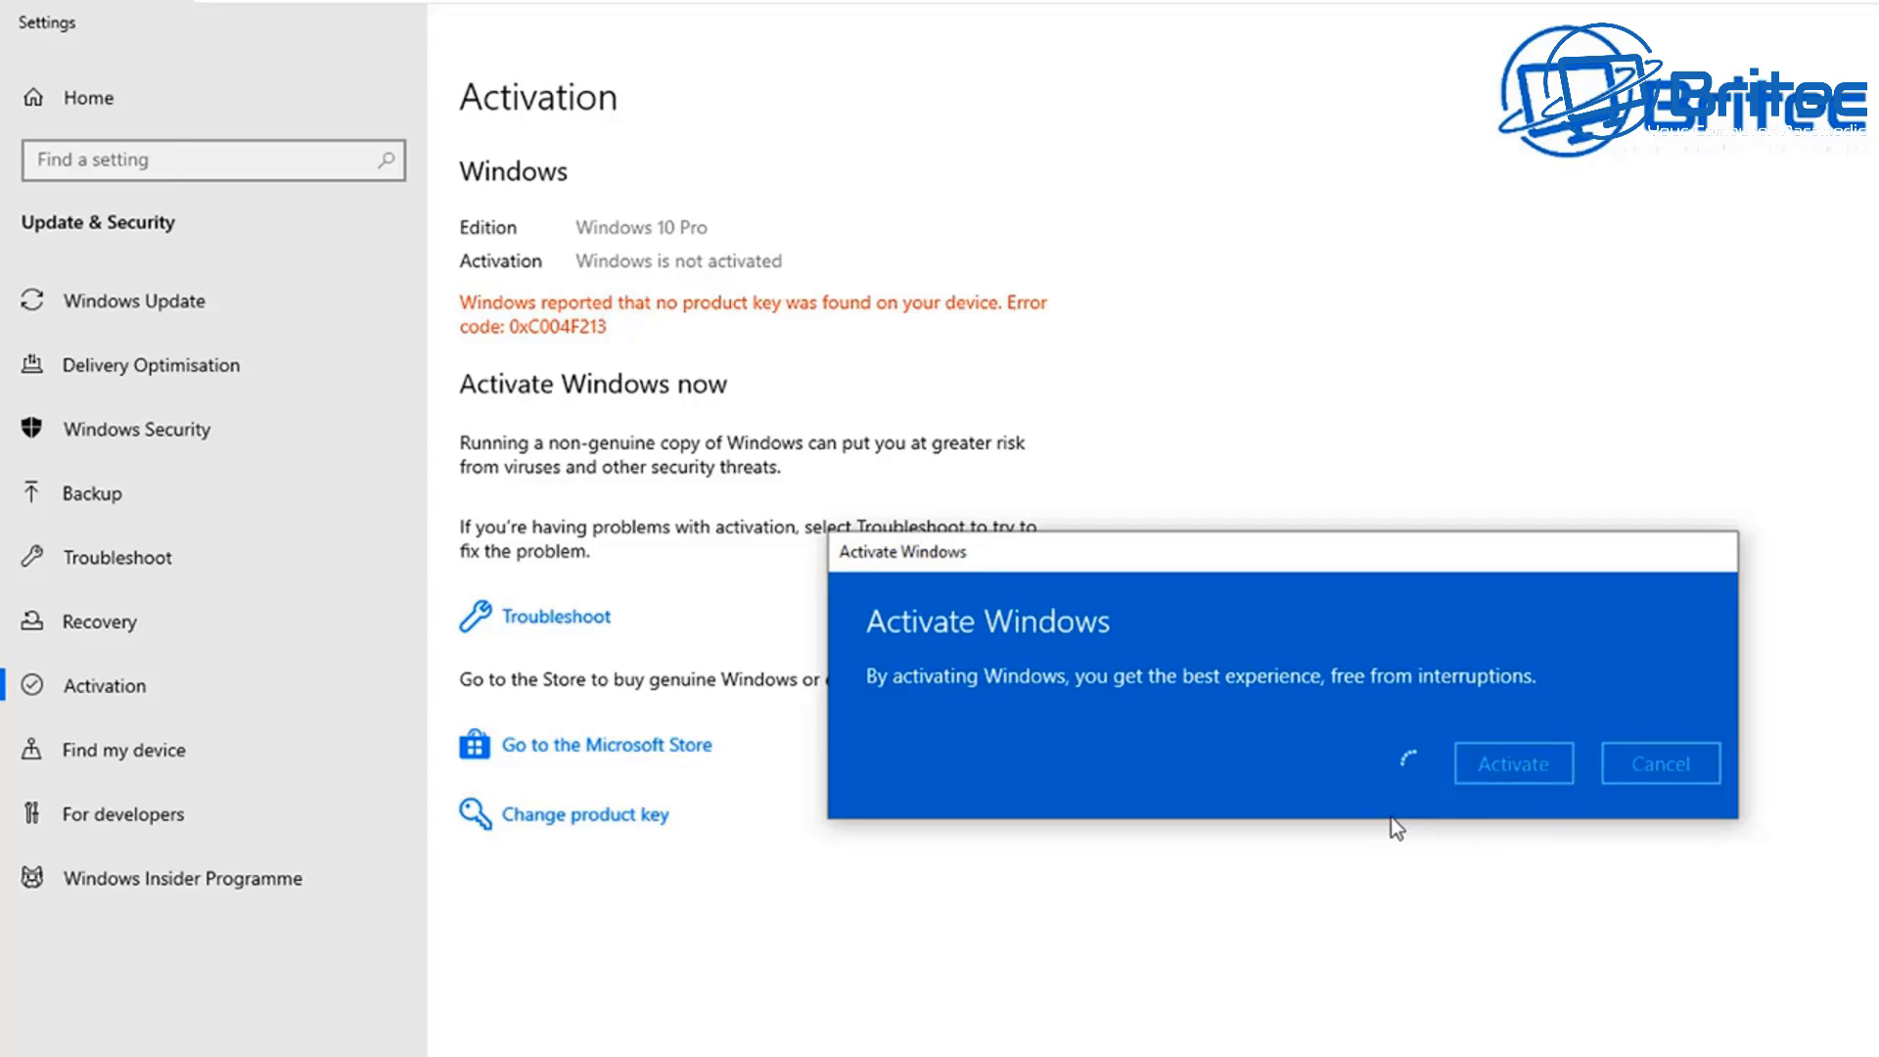
Confirm activating Windows 10 Pro and dismiss the activation success message.
left_click(1513, 761)
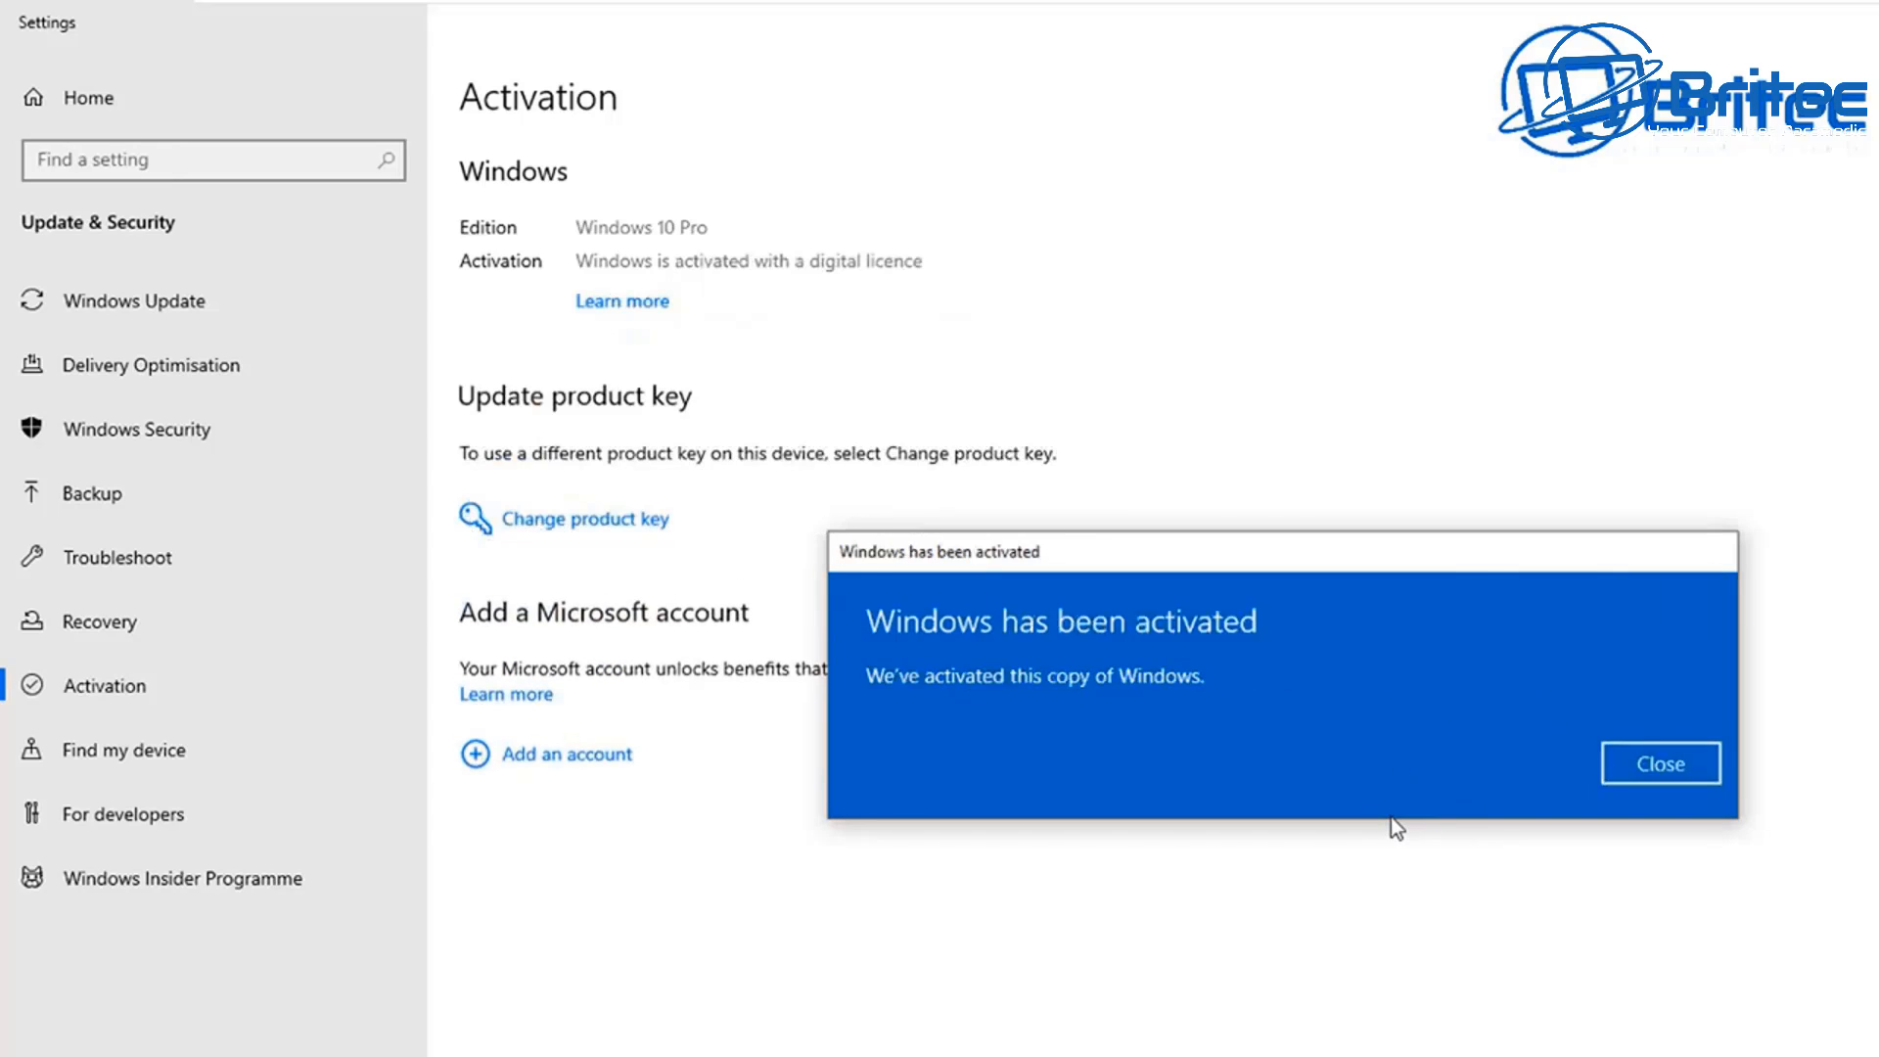
left_click(1657, 761)
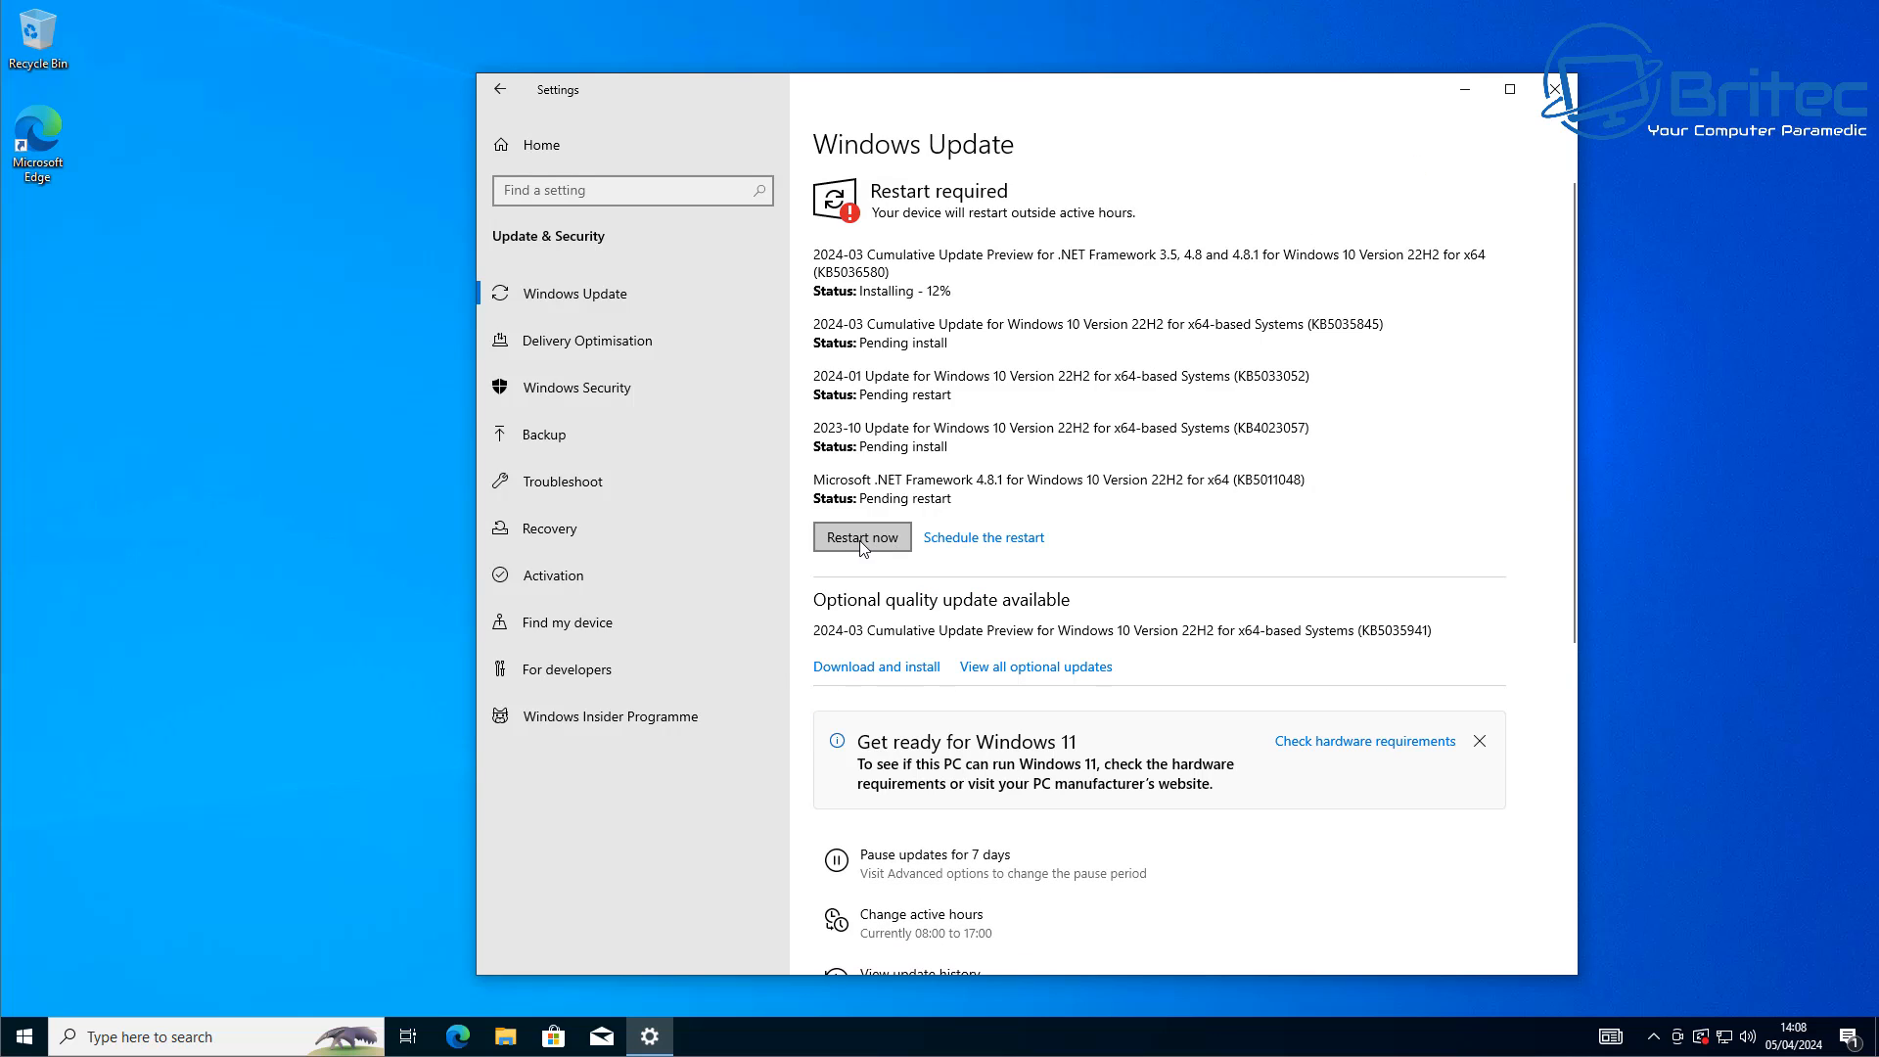
left_click(861, 536)
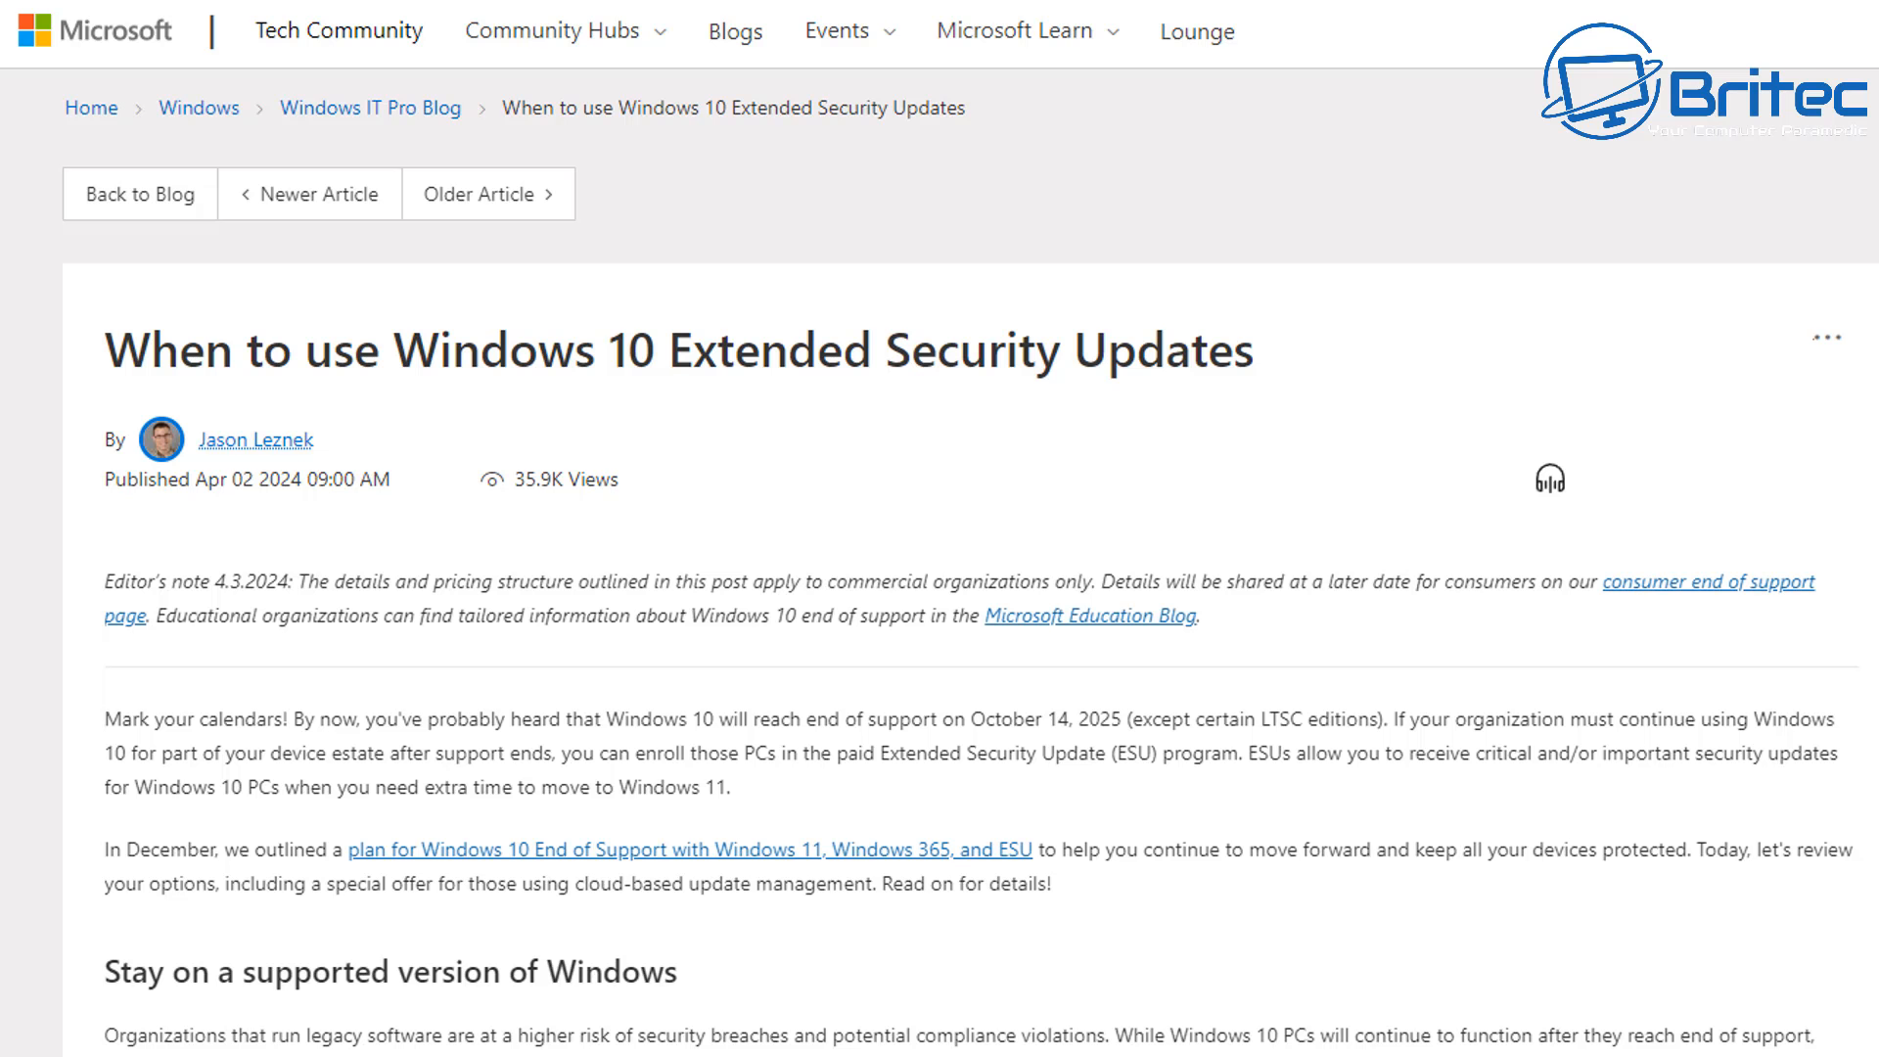
Scroll the ESU blog post down to the Extended Security Updates transition section and pricing.
scroll("down", 3)
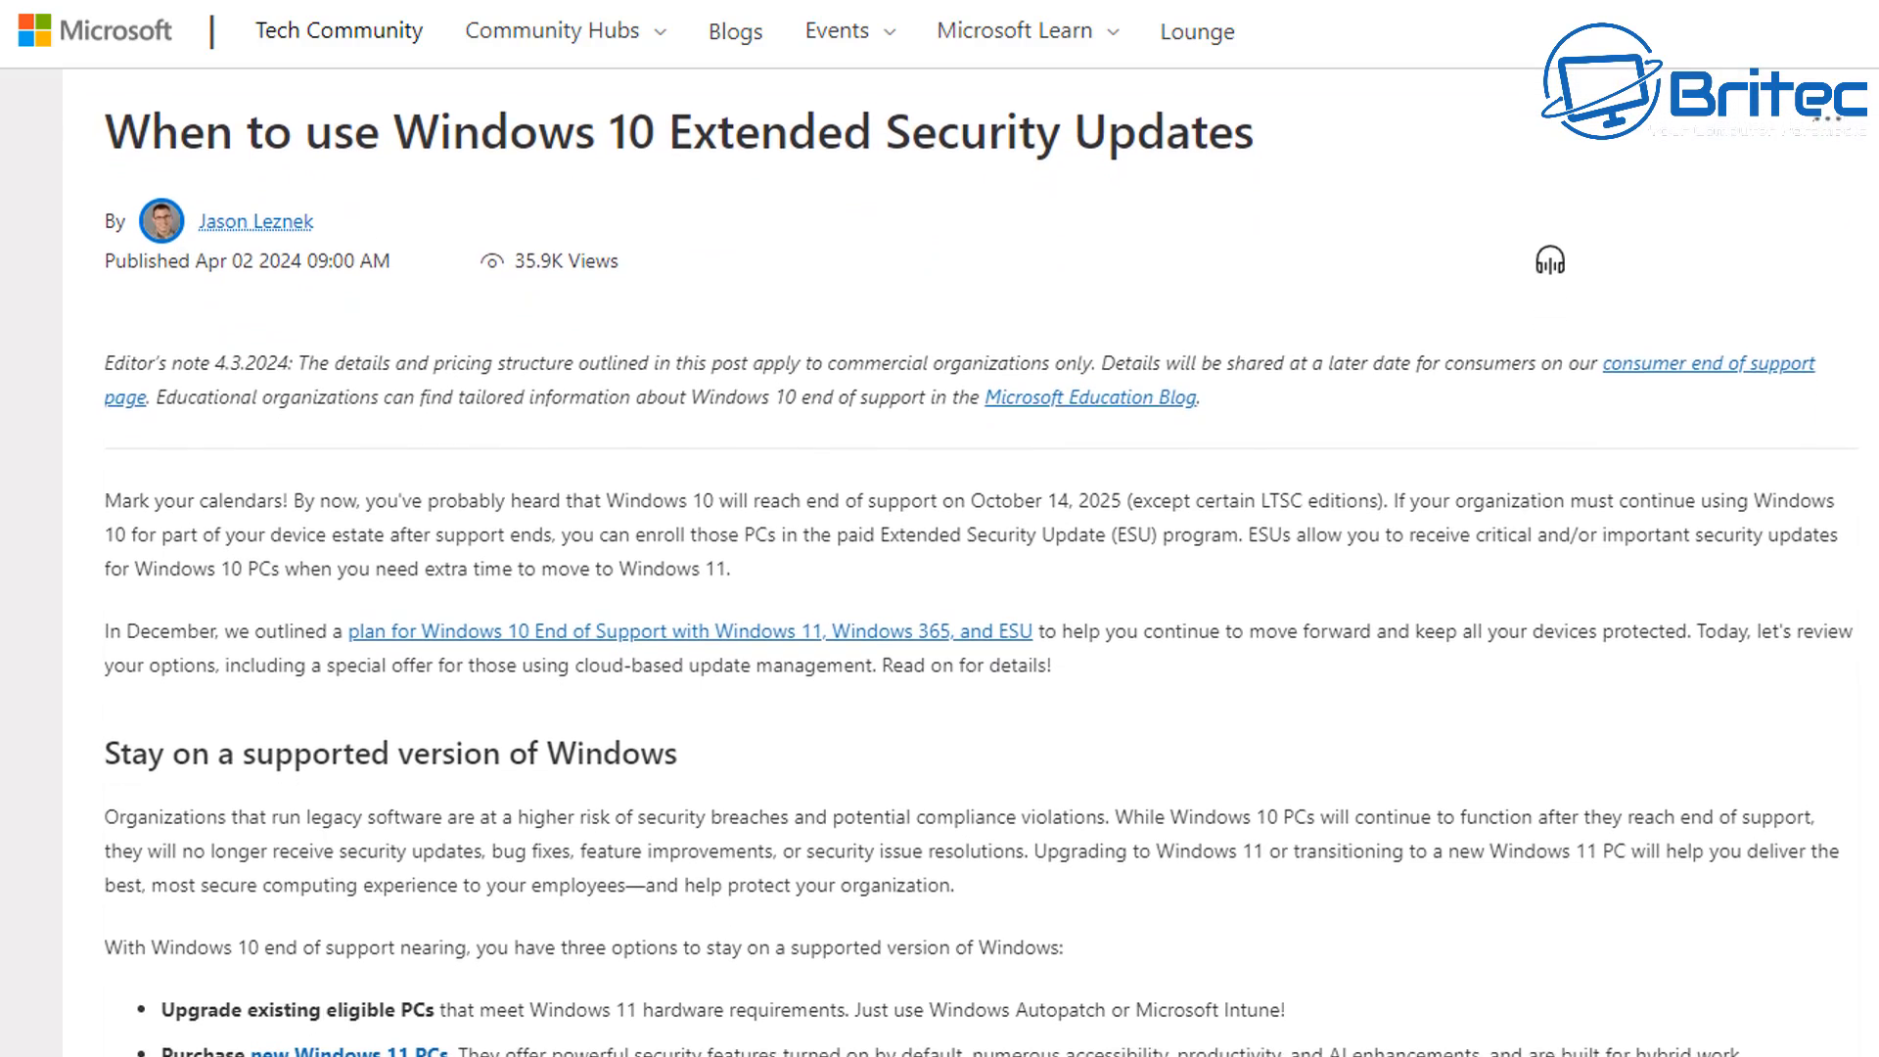
scroll("down", 3)
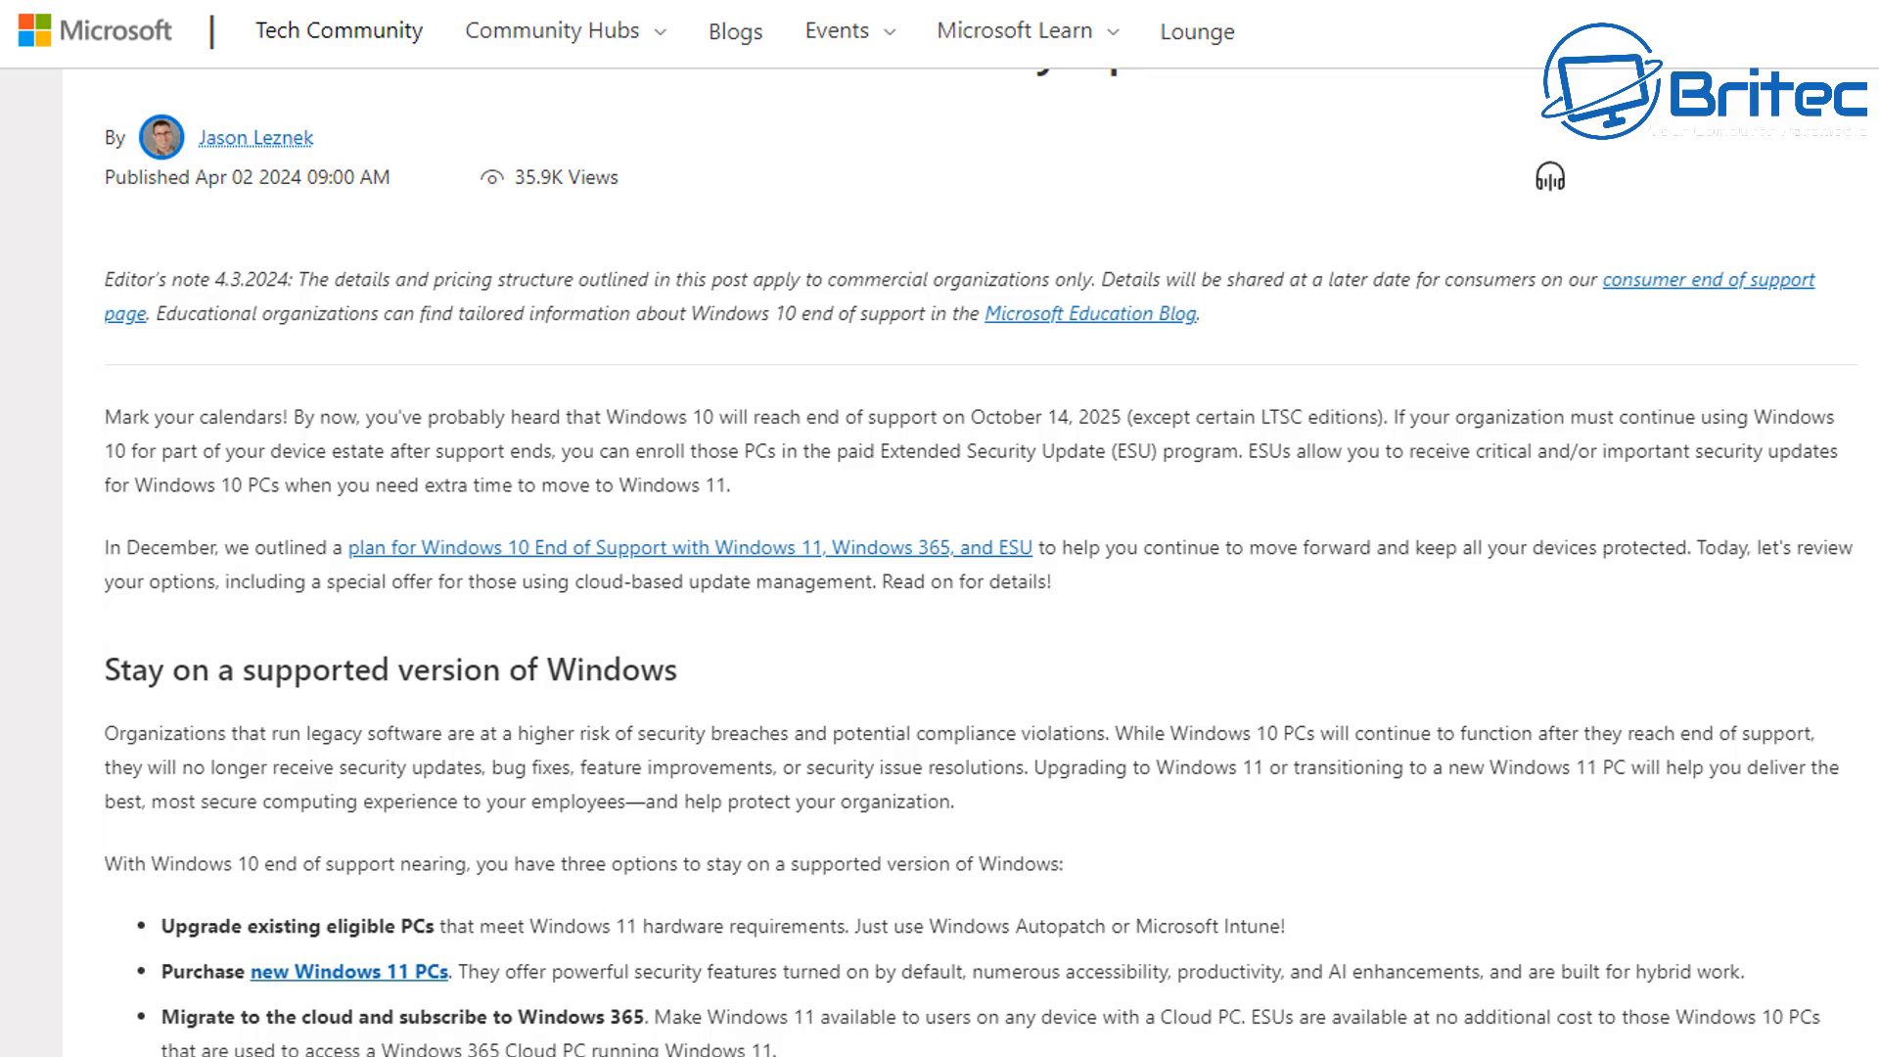
scroll("down", 3)
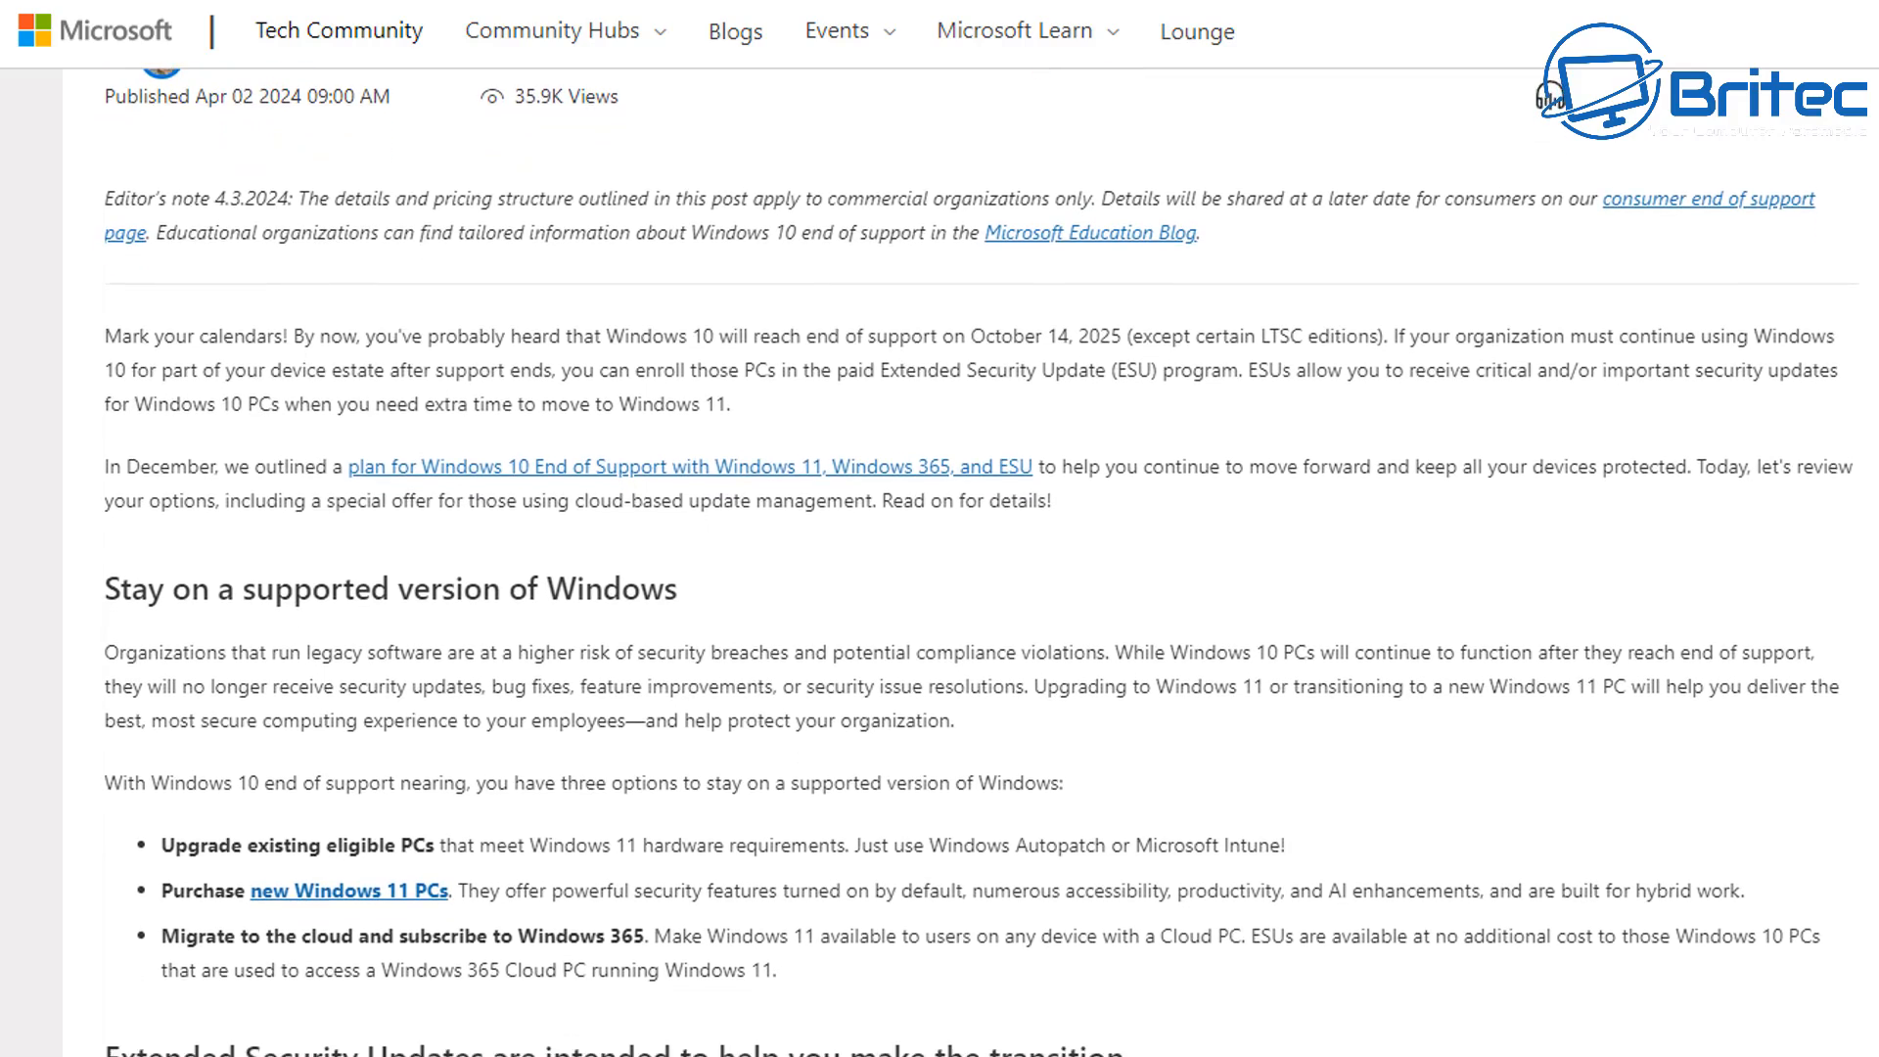
scroll("down", 3)
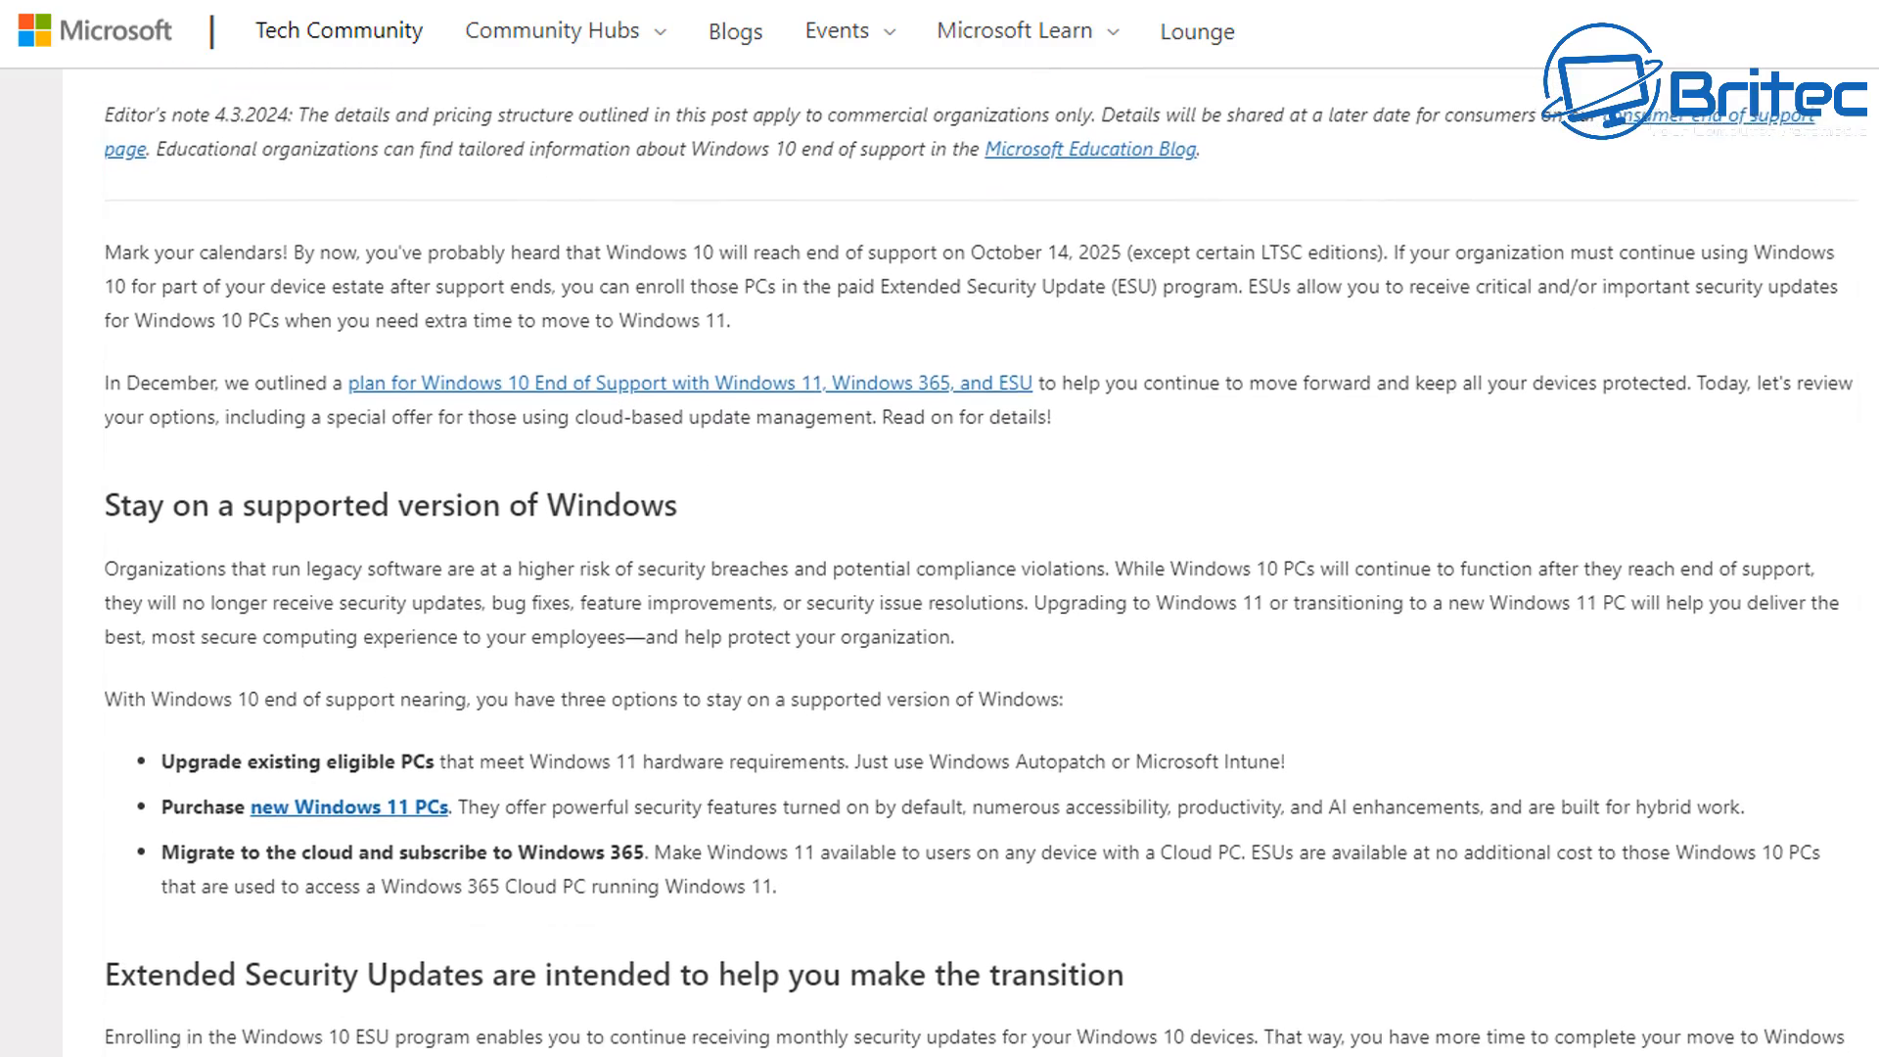
scroll("down", 3)
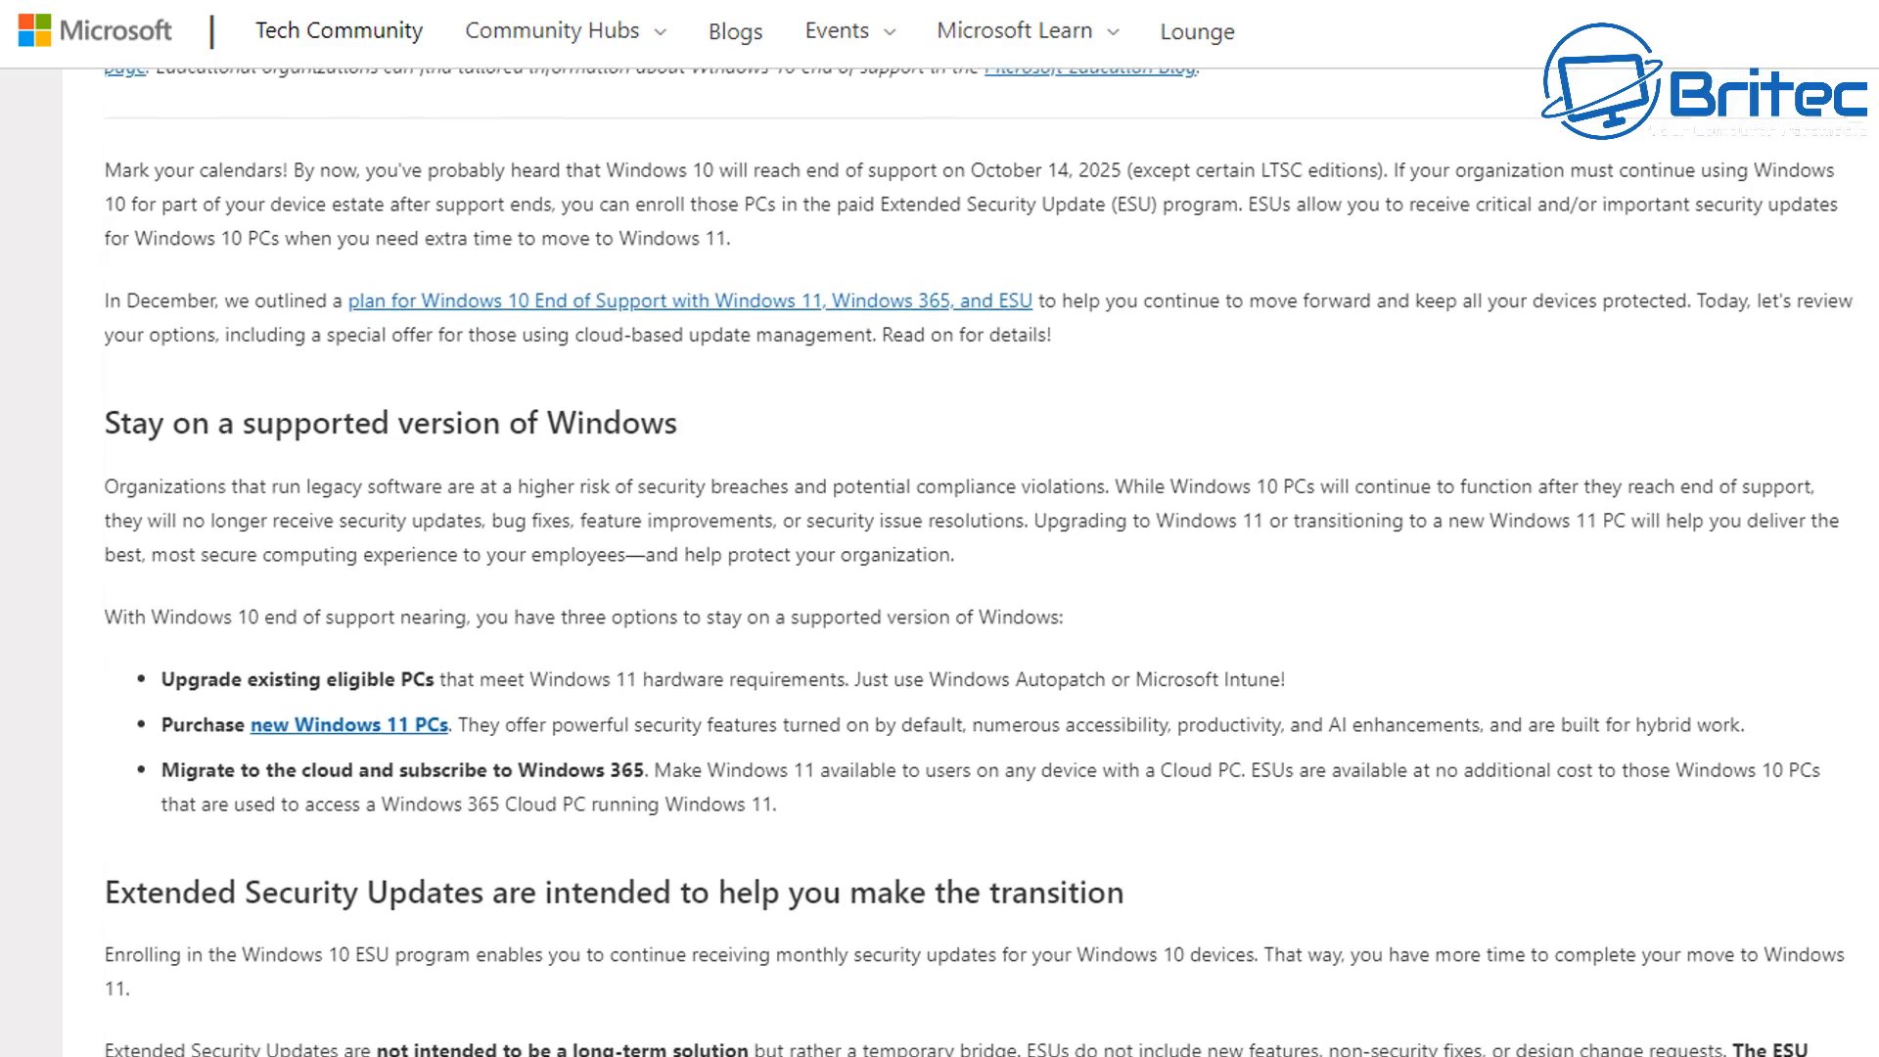
scroll("down", 3)
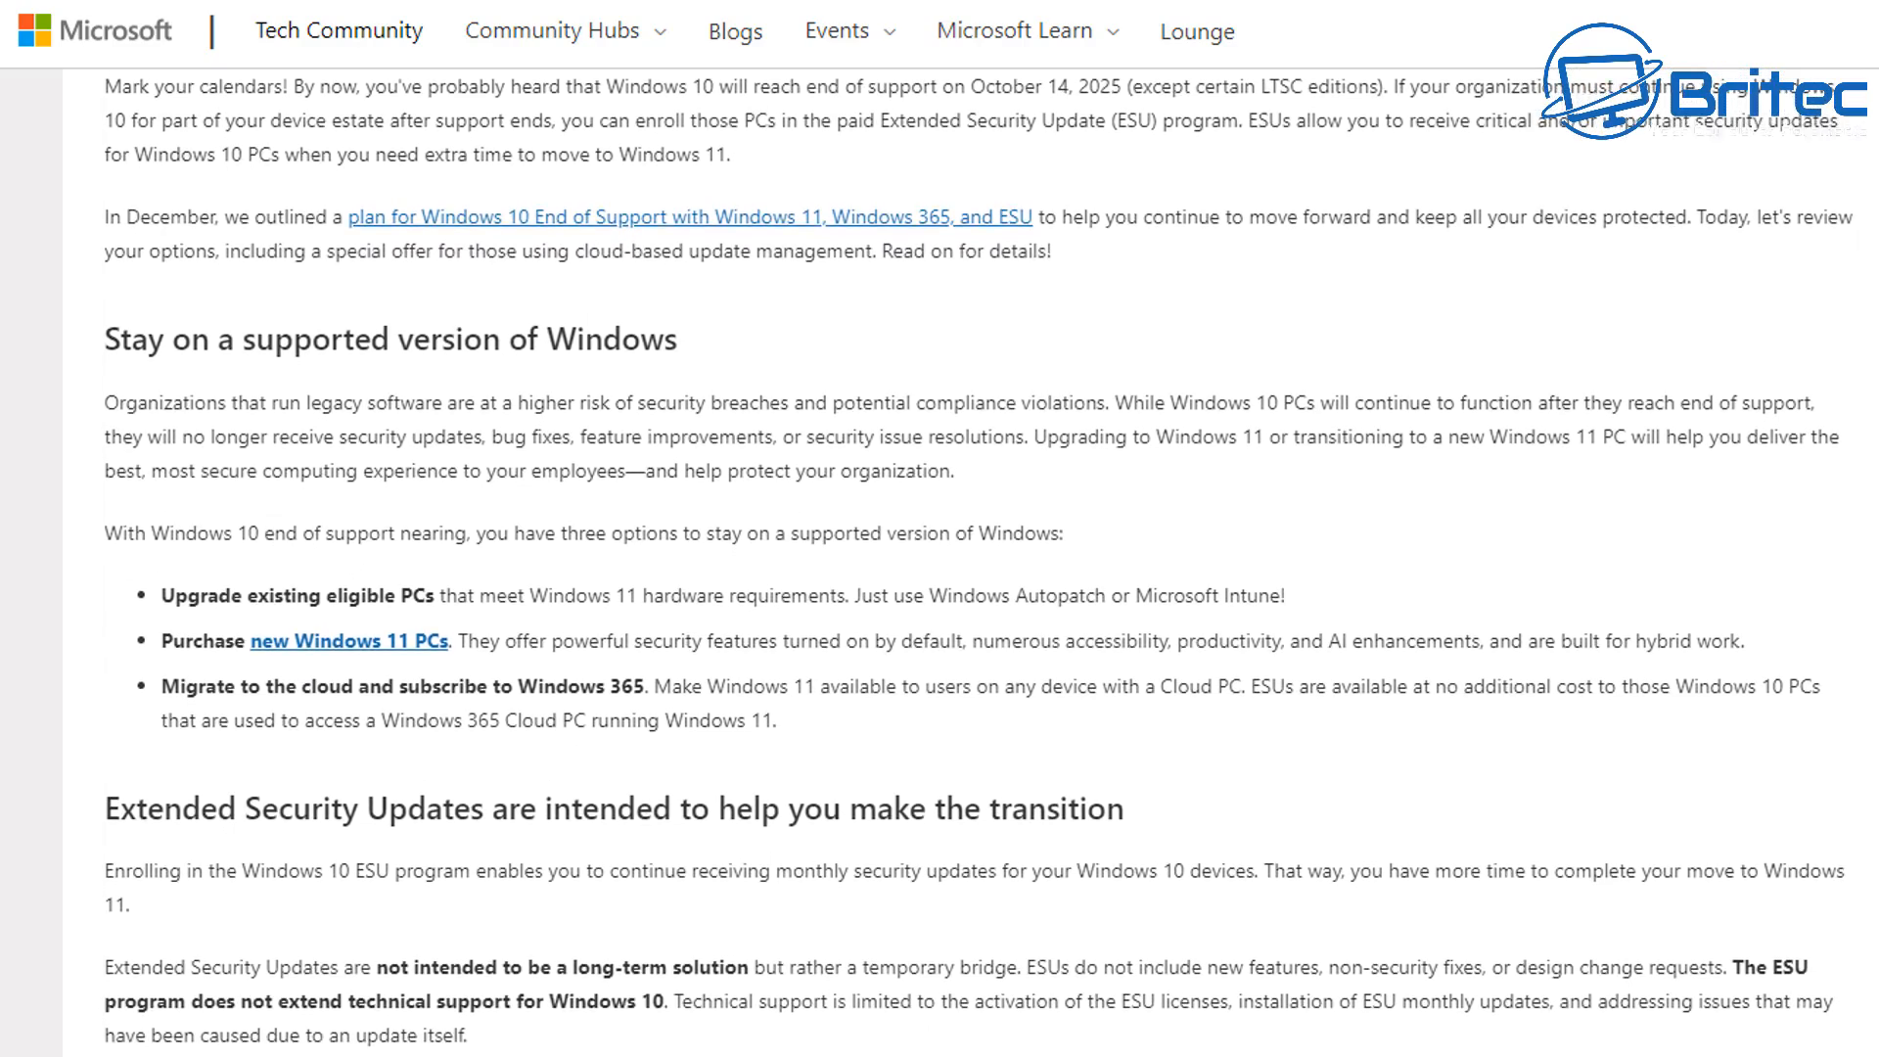
scroll("down", 3)
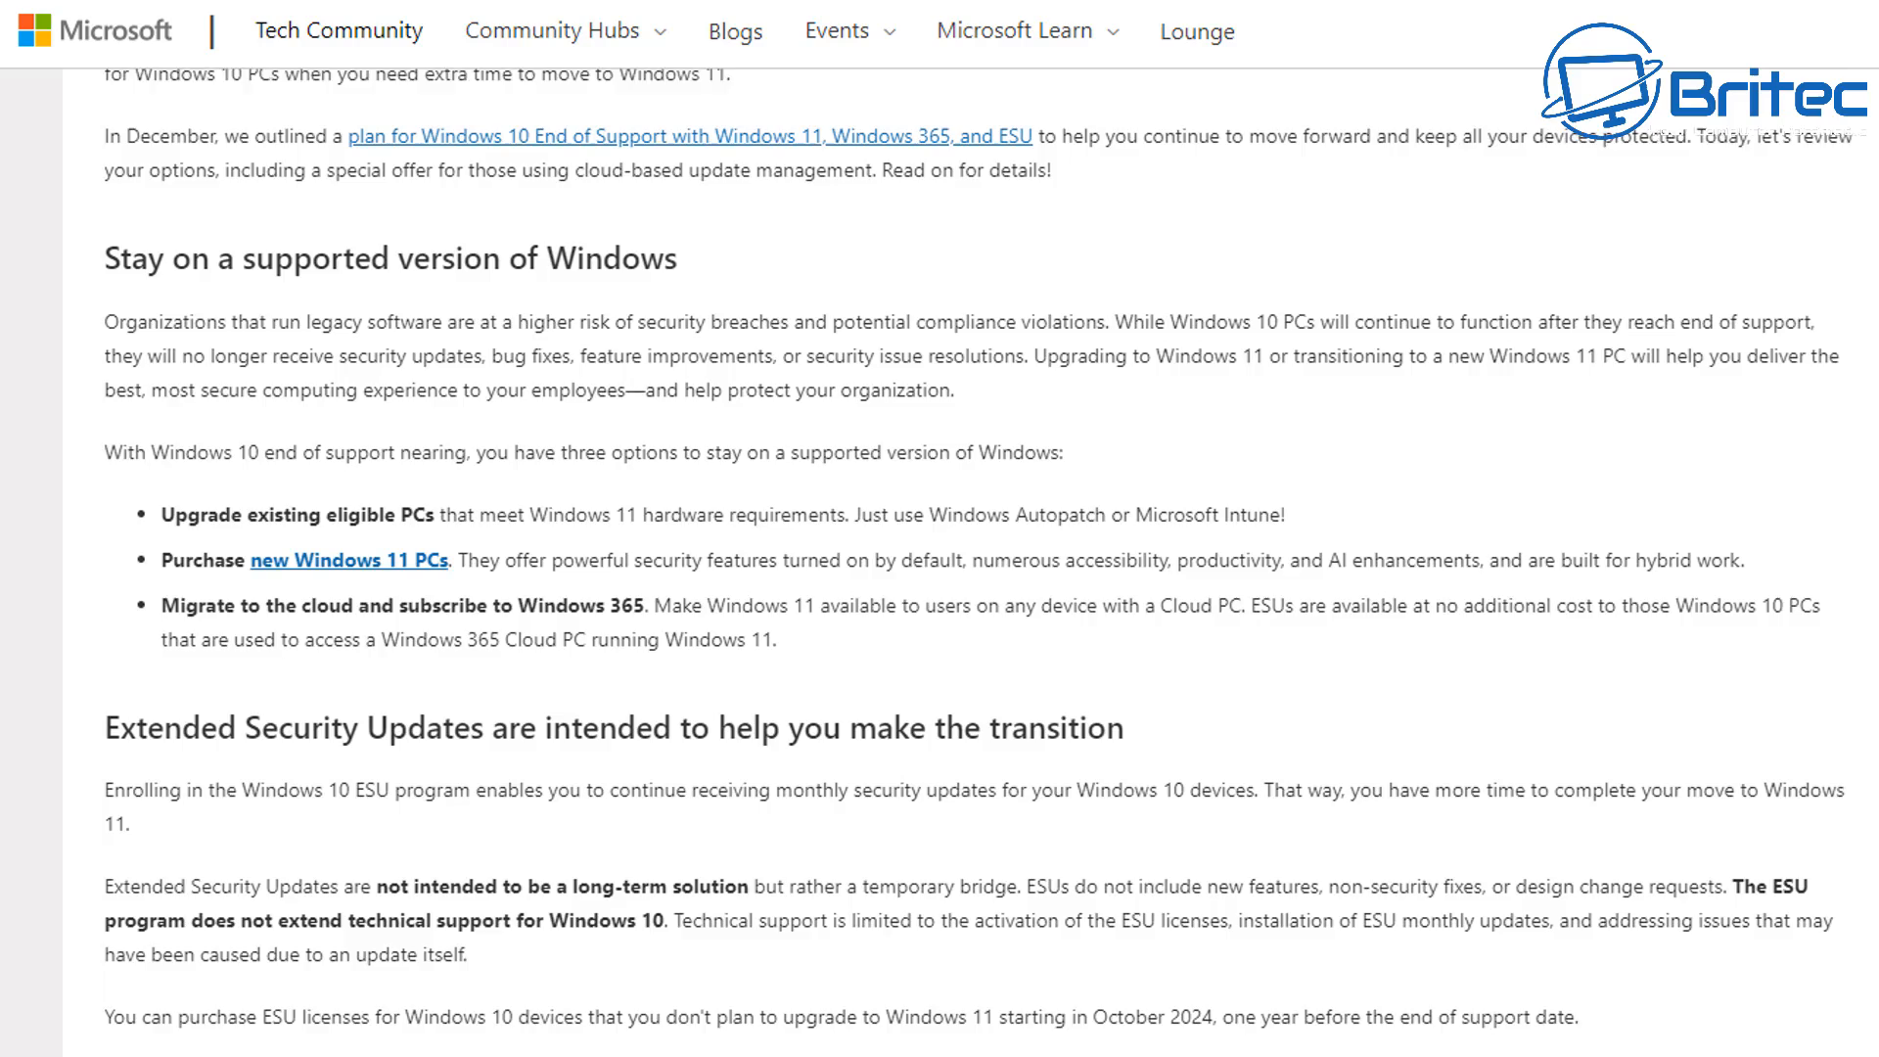
scroll("down", 3)
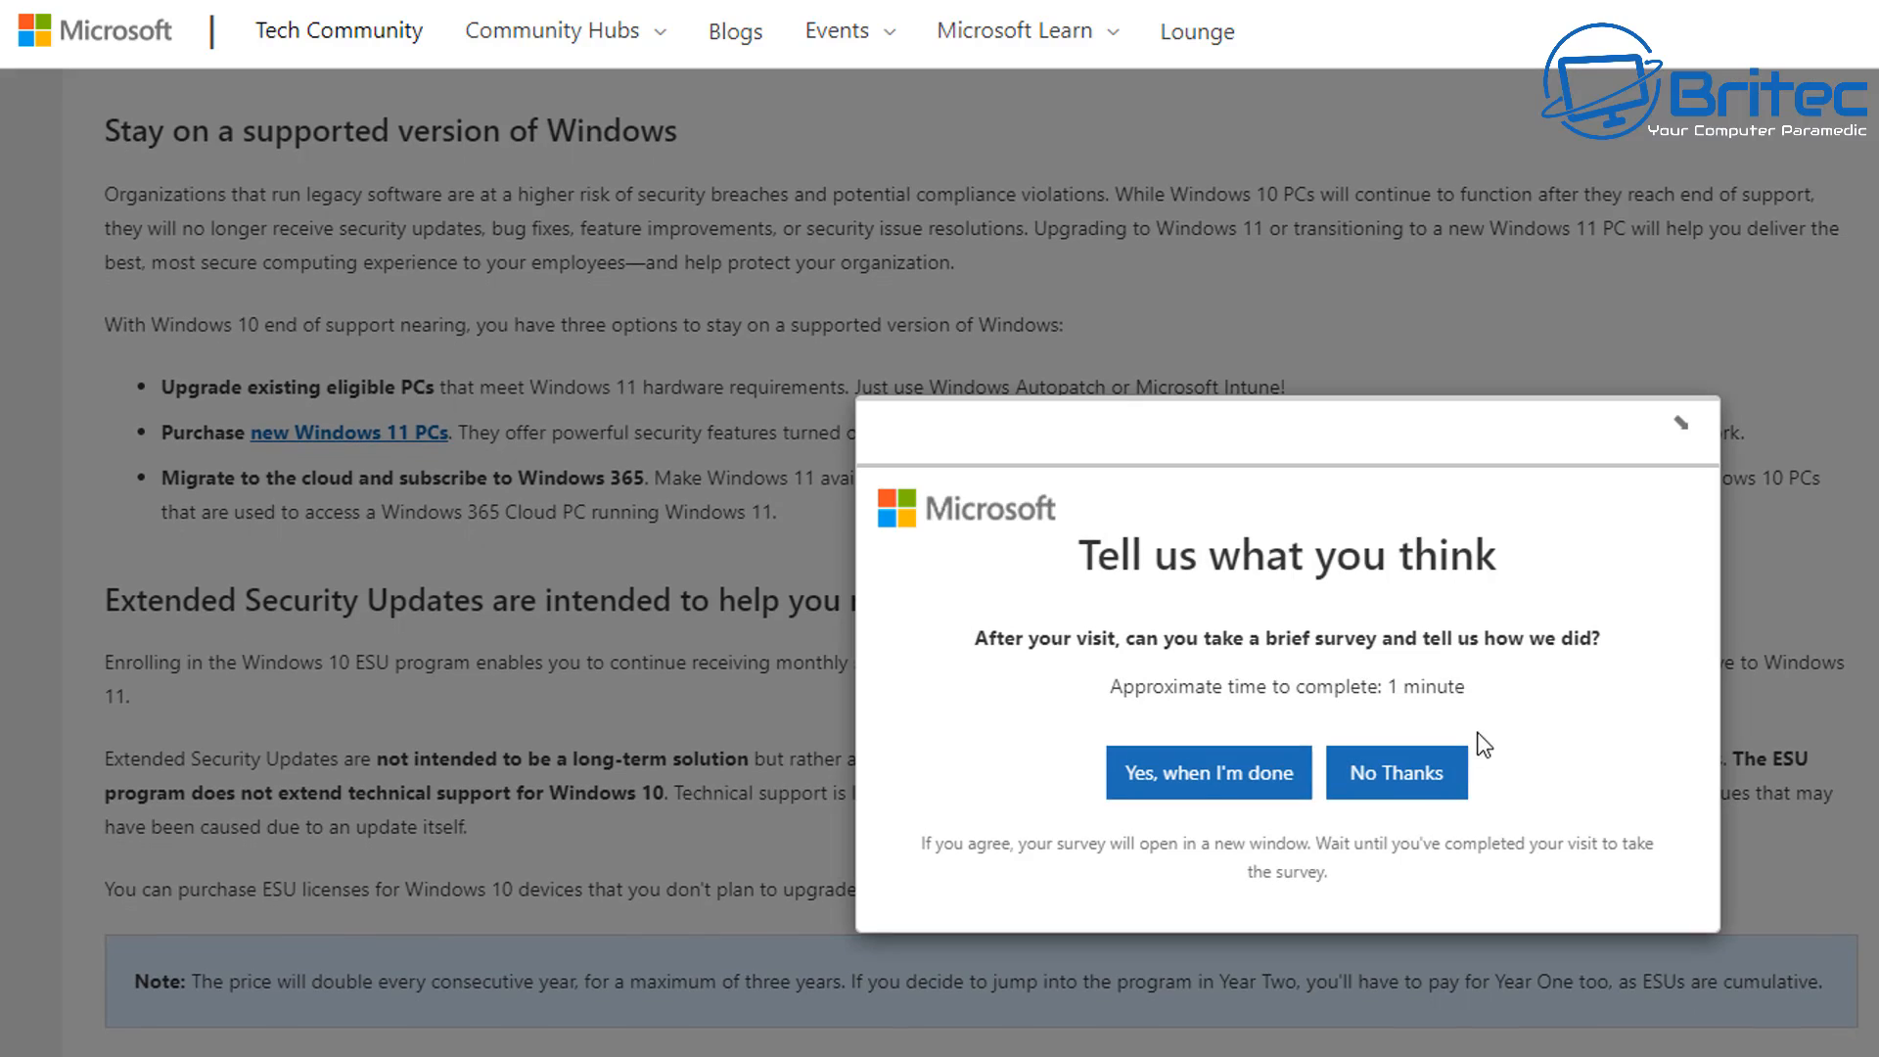
Decline the feedback survey and read on to the three ESU options with the $61 per-device Year One price.
left_click(1396, 771)
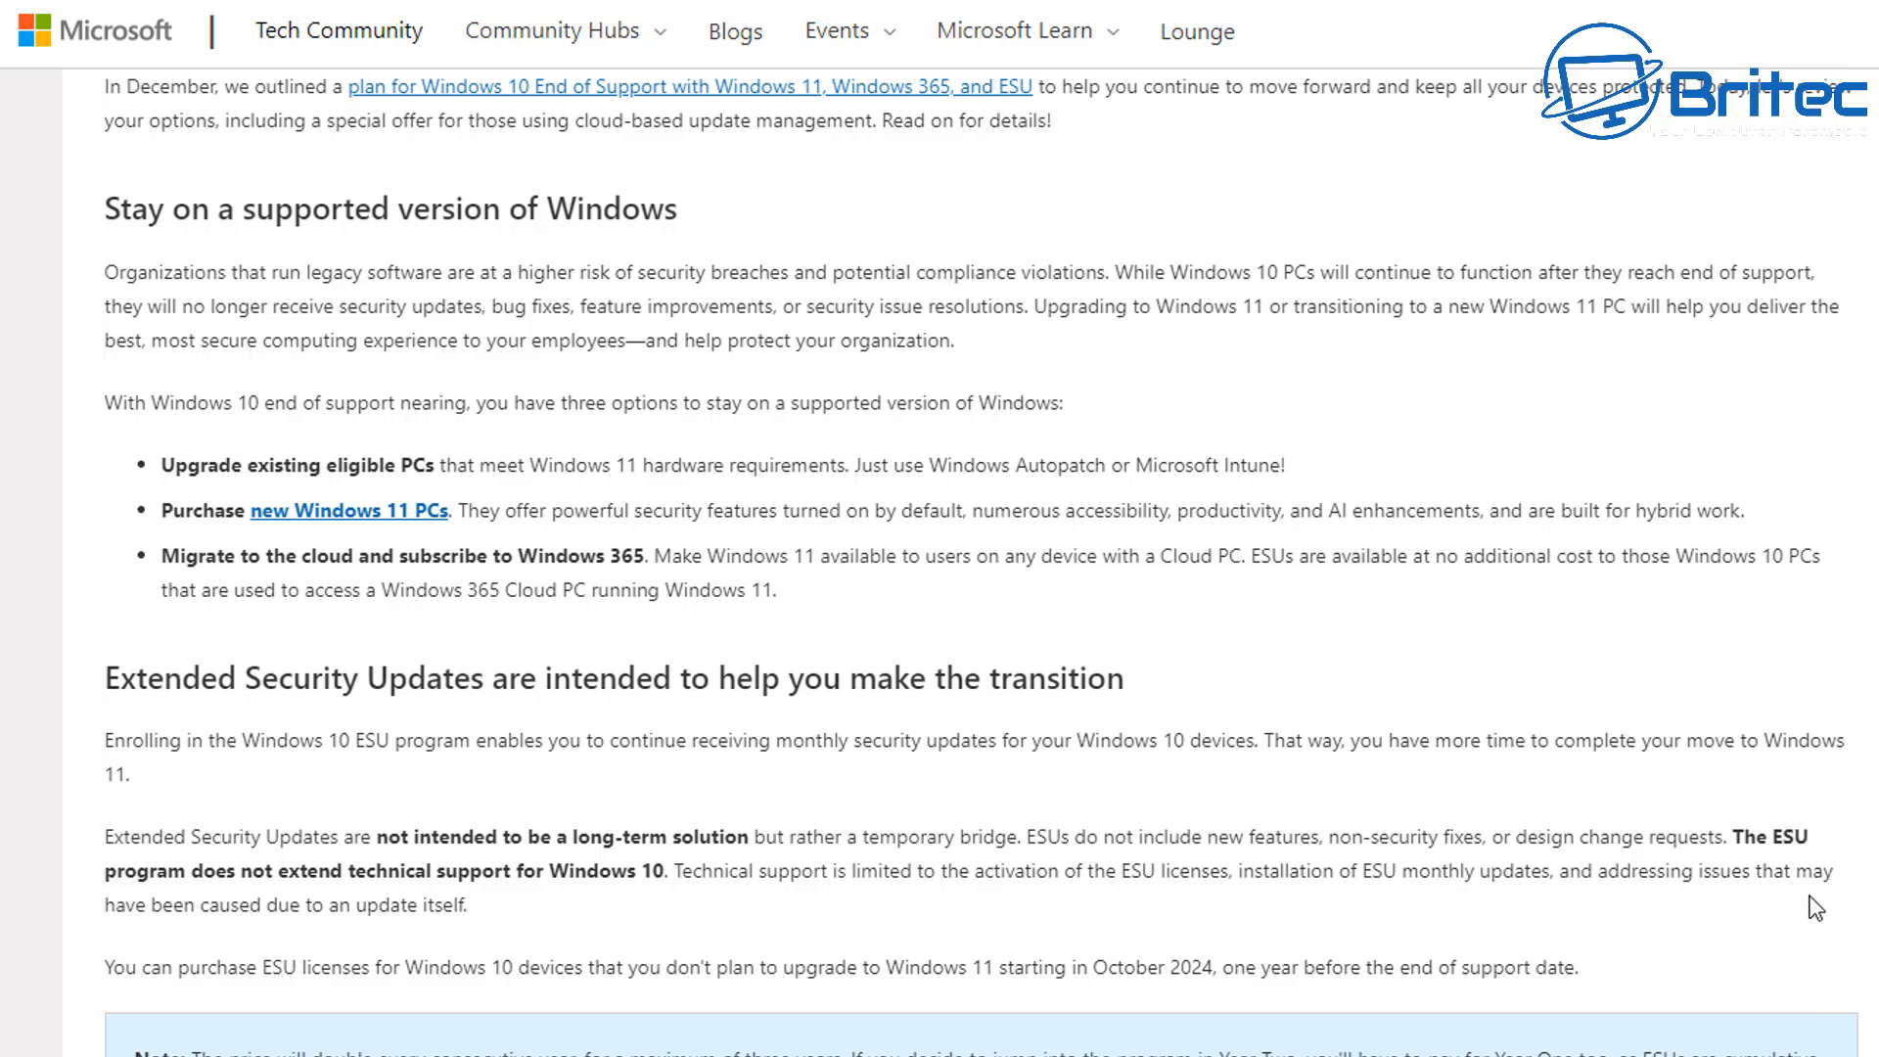
mouse_move(482, 473)
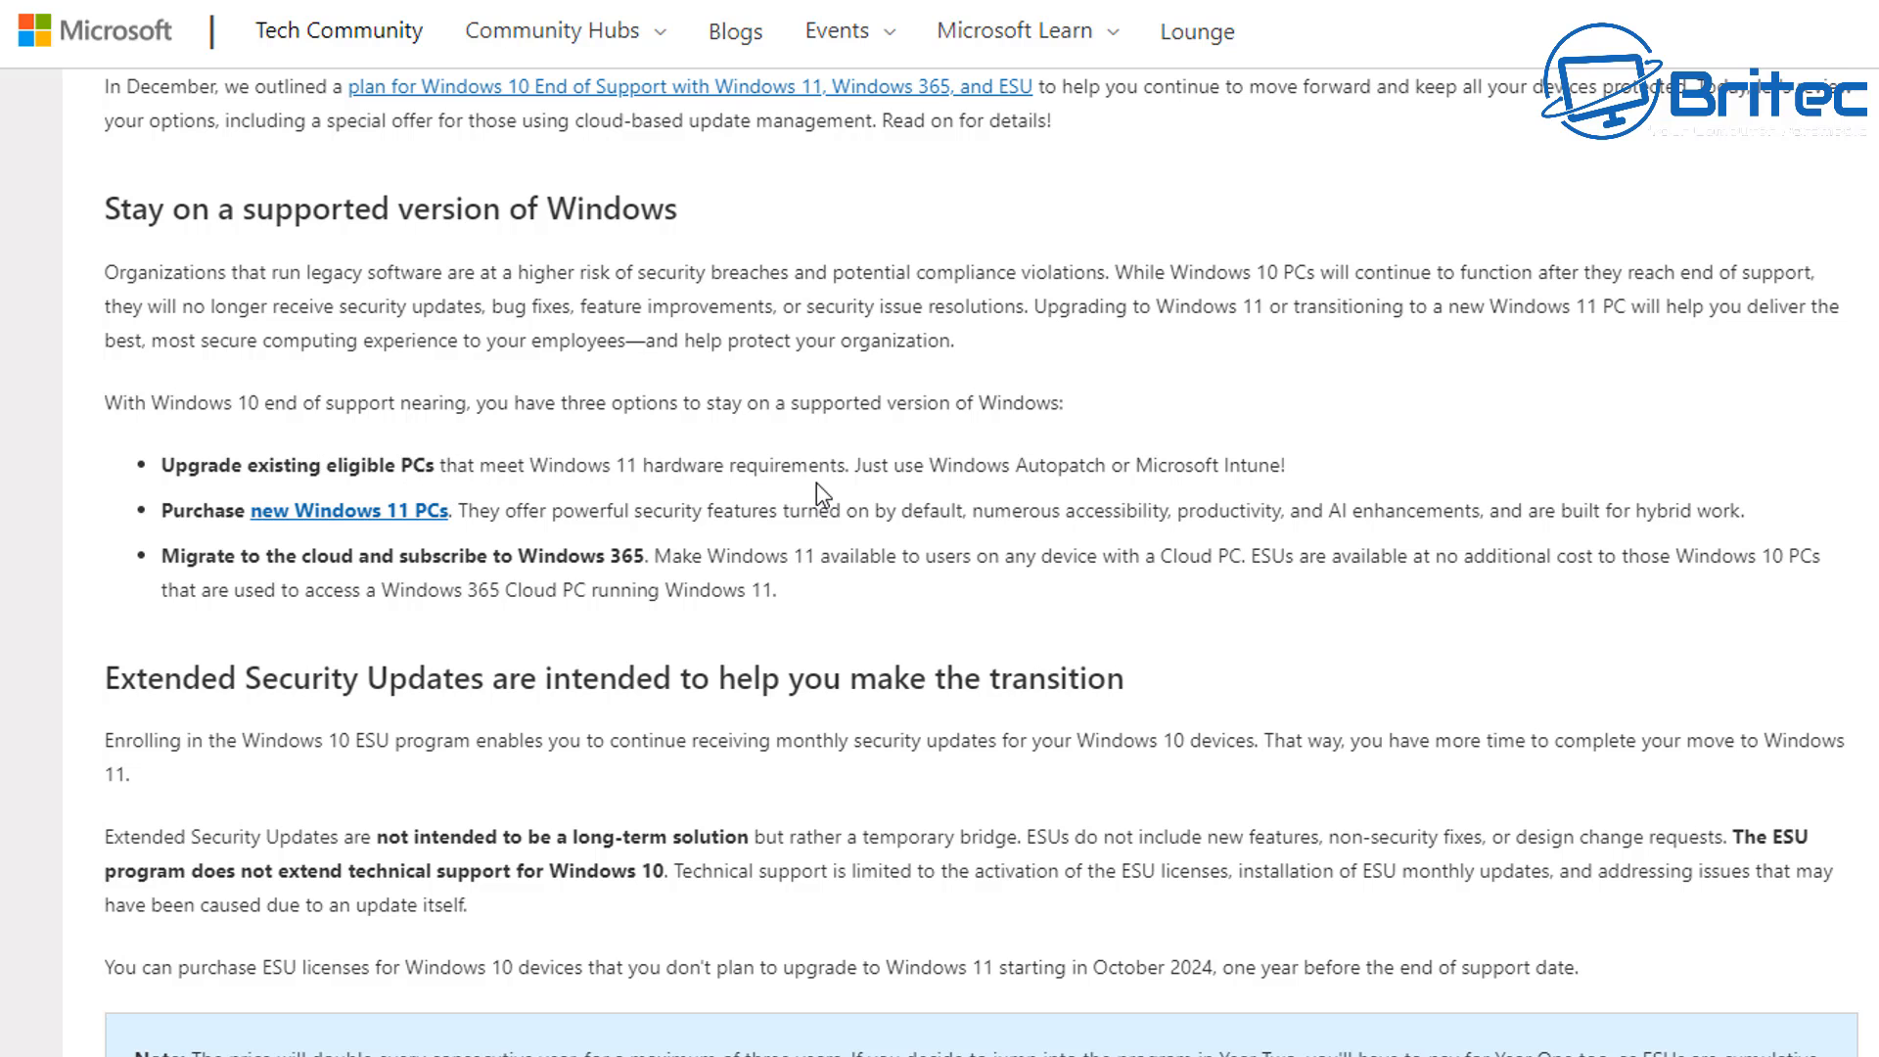
mouse_move(1303, 477)
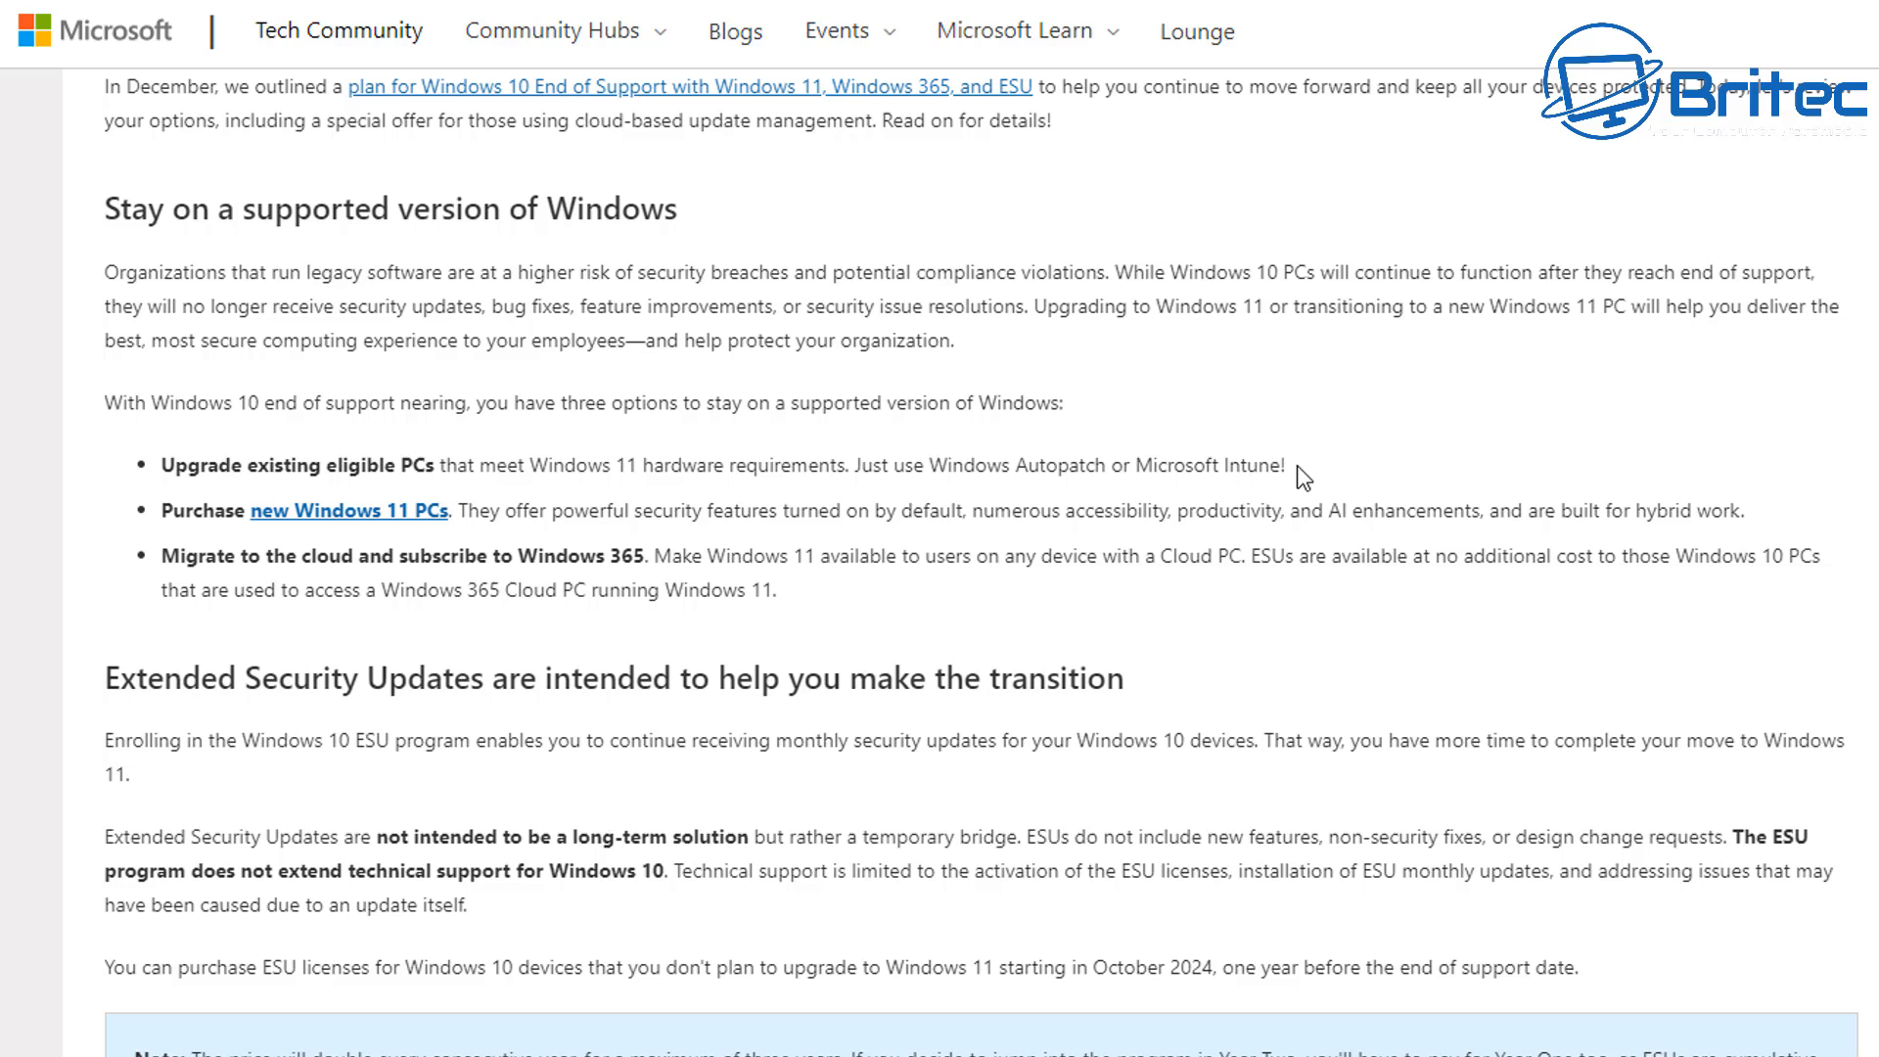
mouse_move(431, 536)
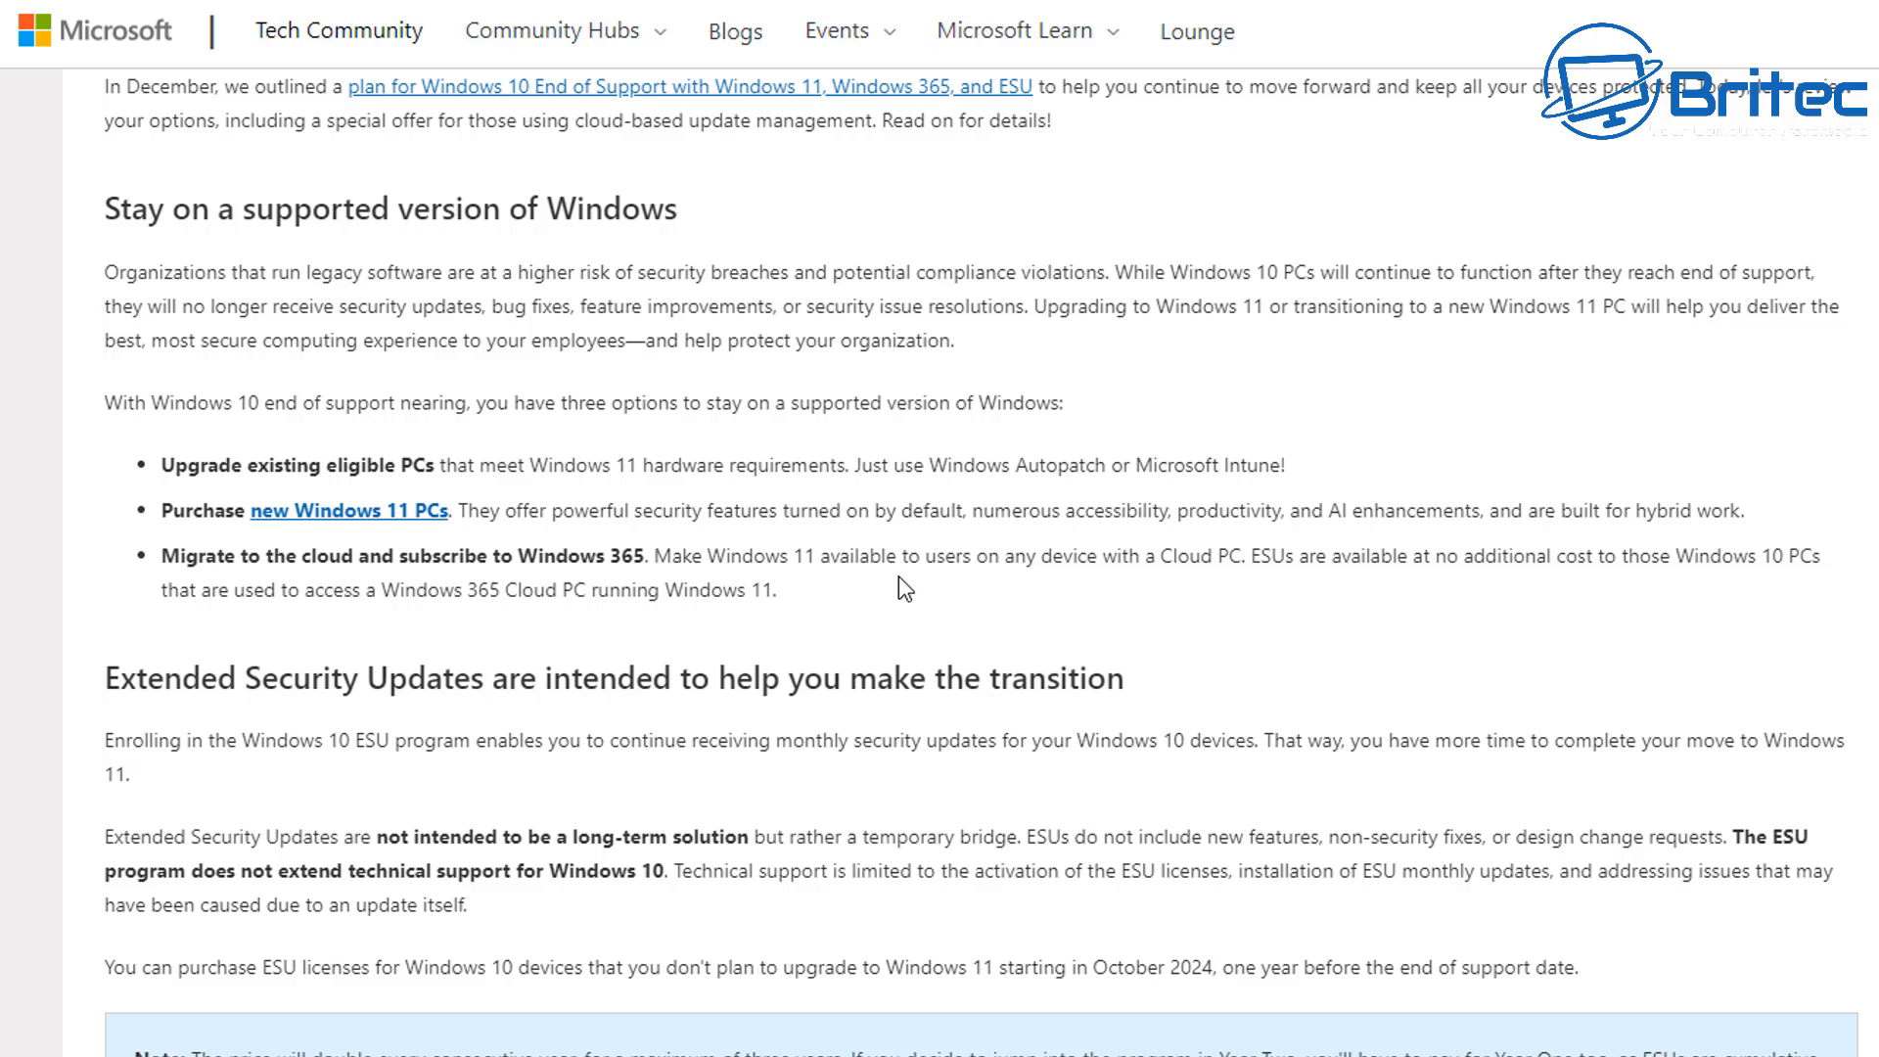
mouse_move(1602, 701)
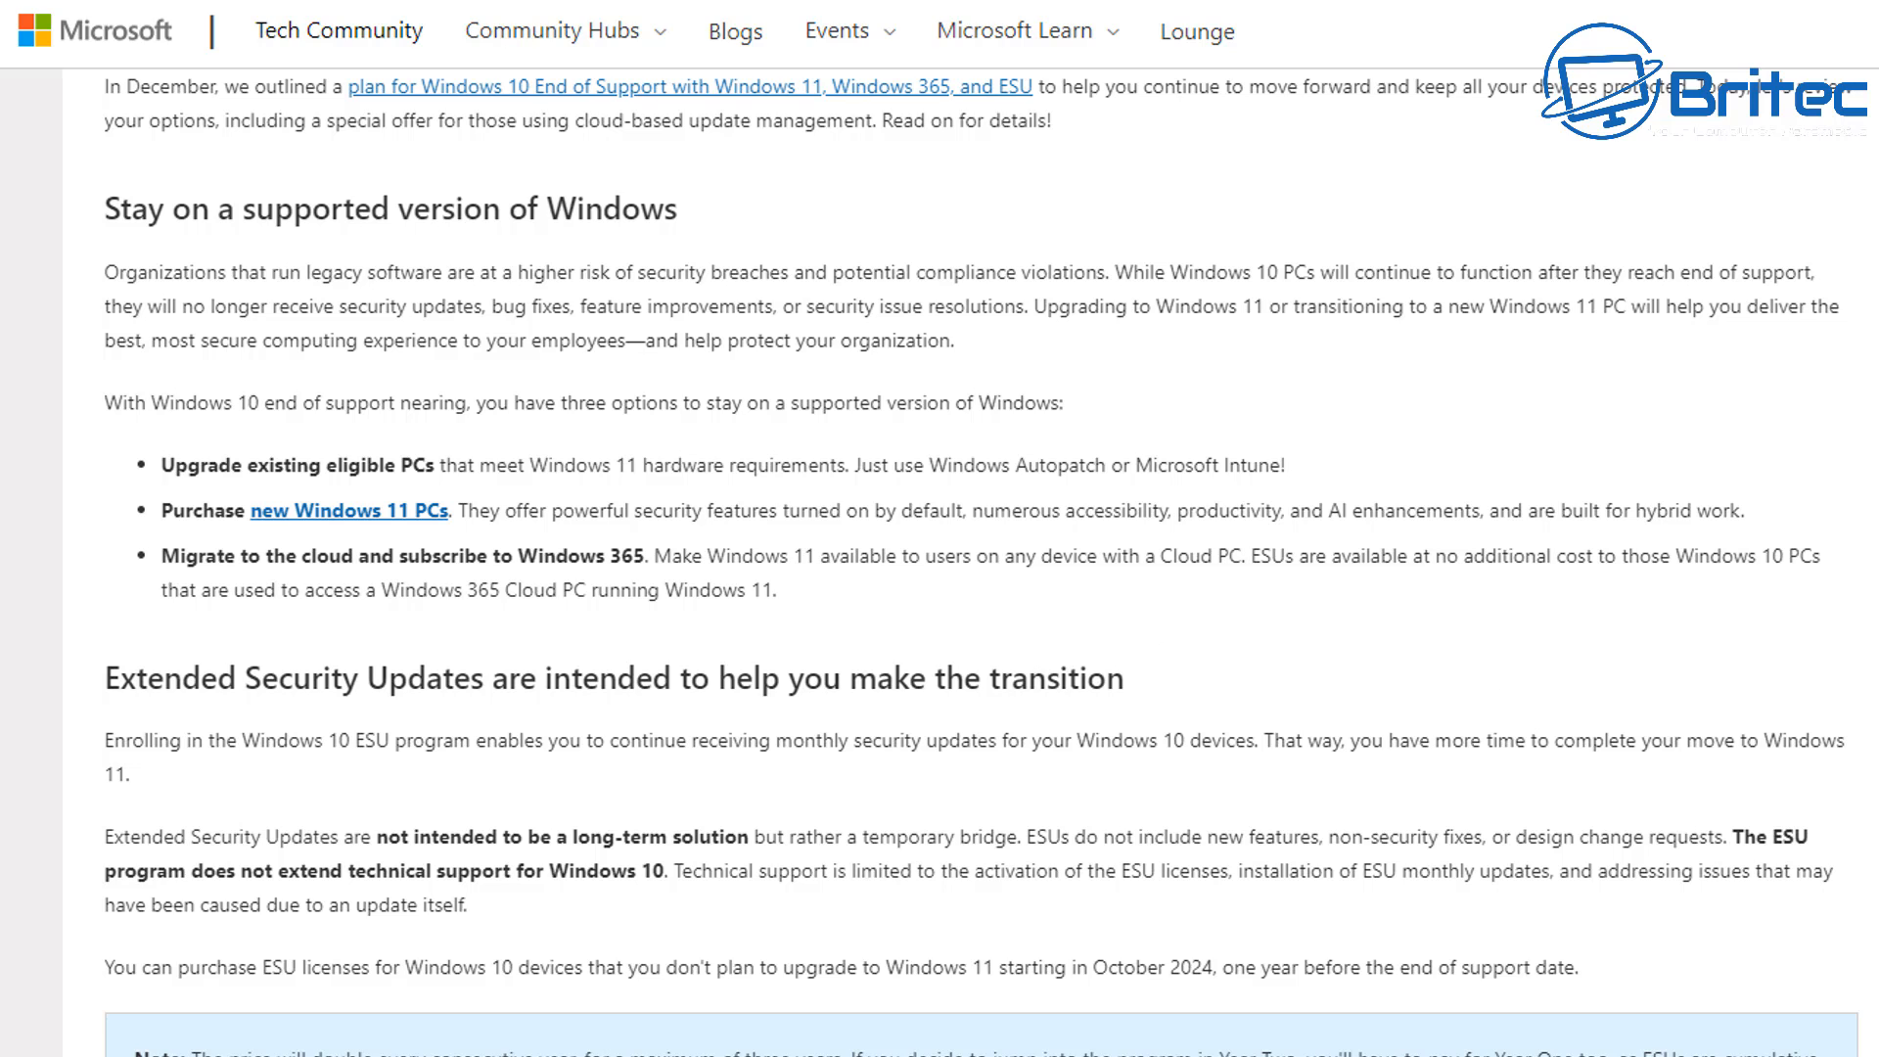
scroll("down", 3)
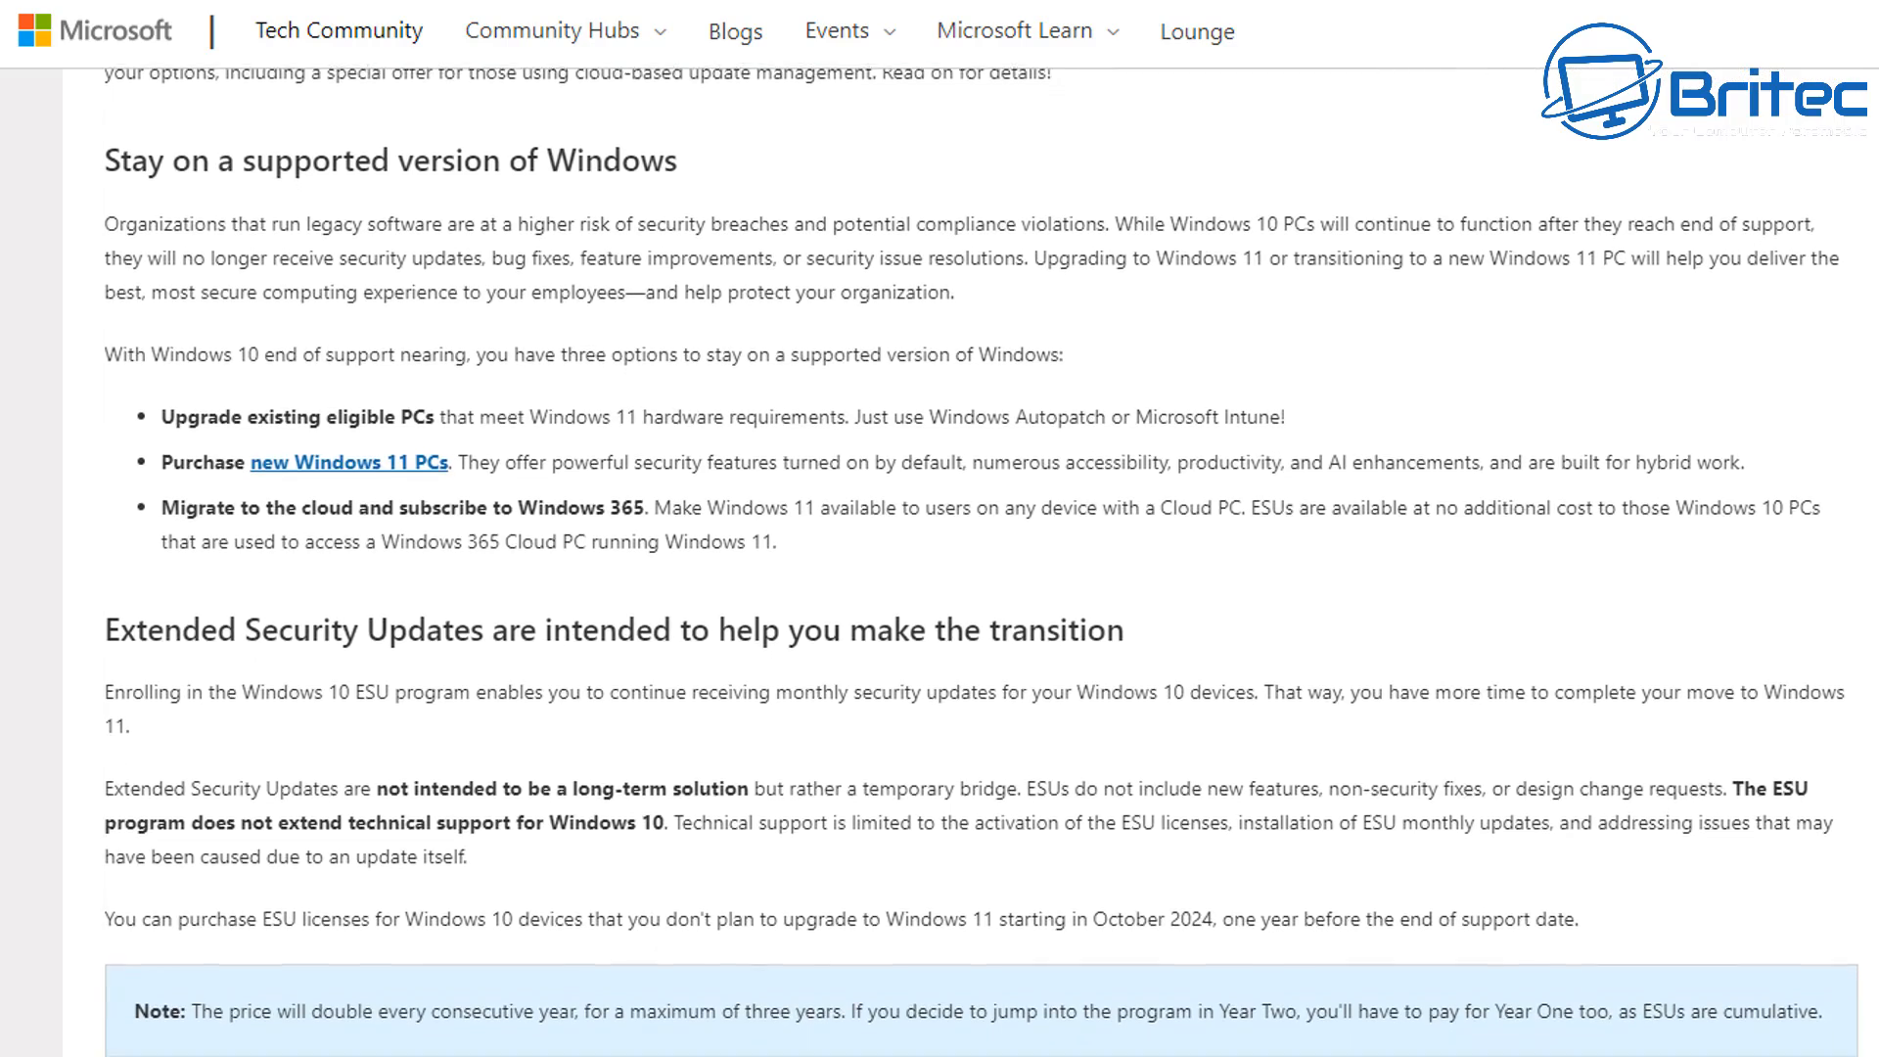
scroll("down", 3)
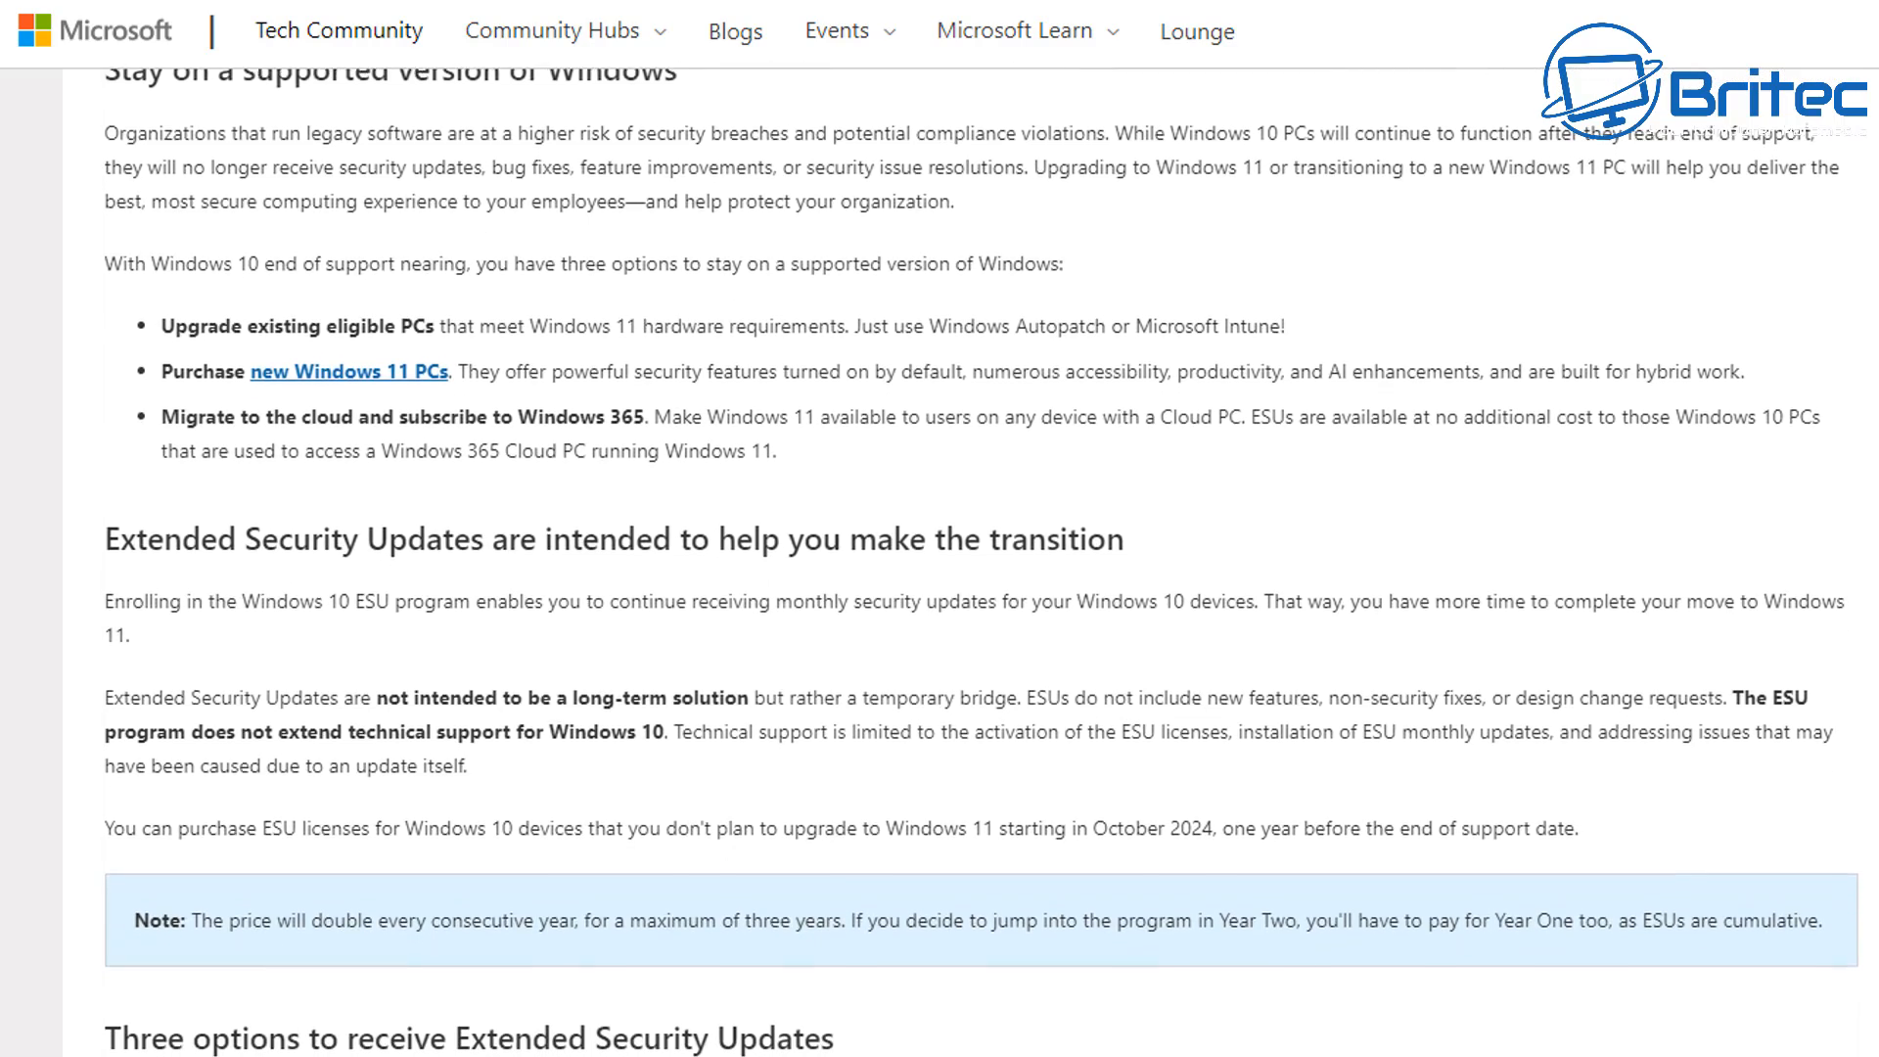
scroll("down", 3)
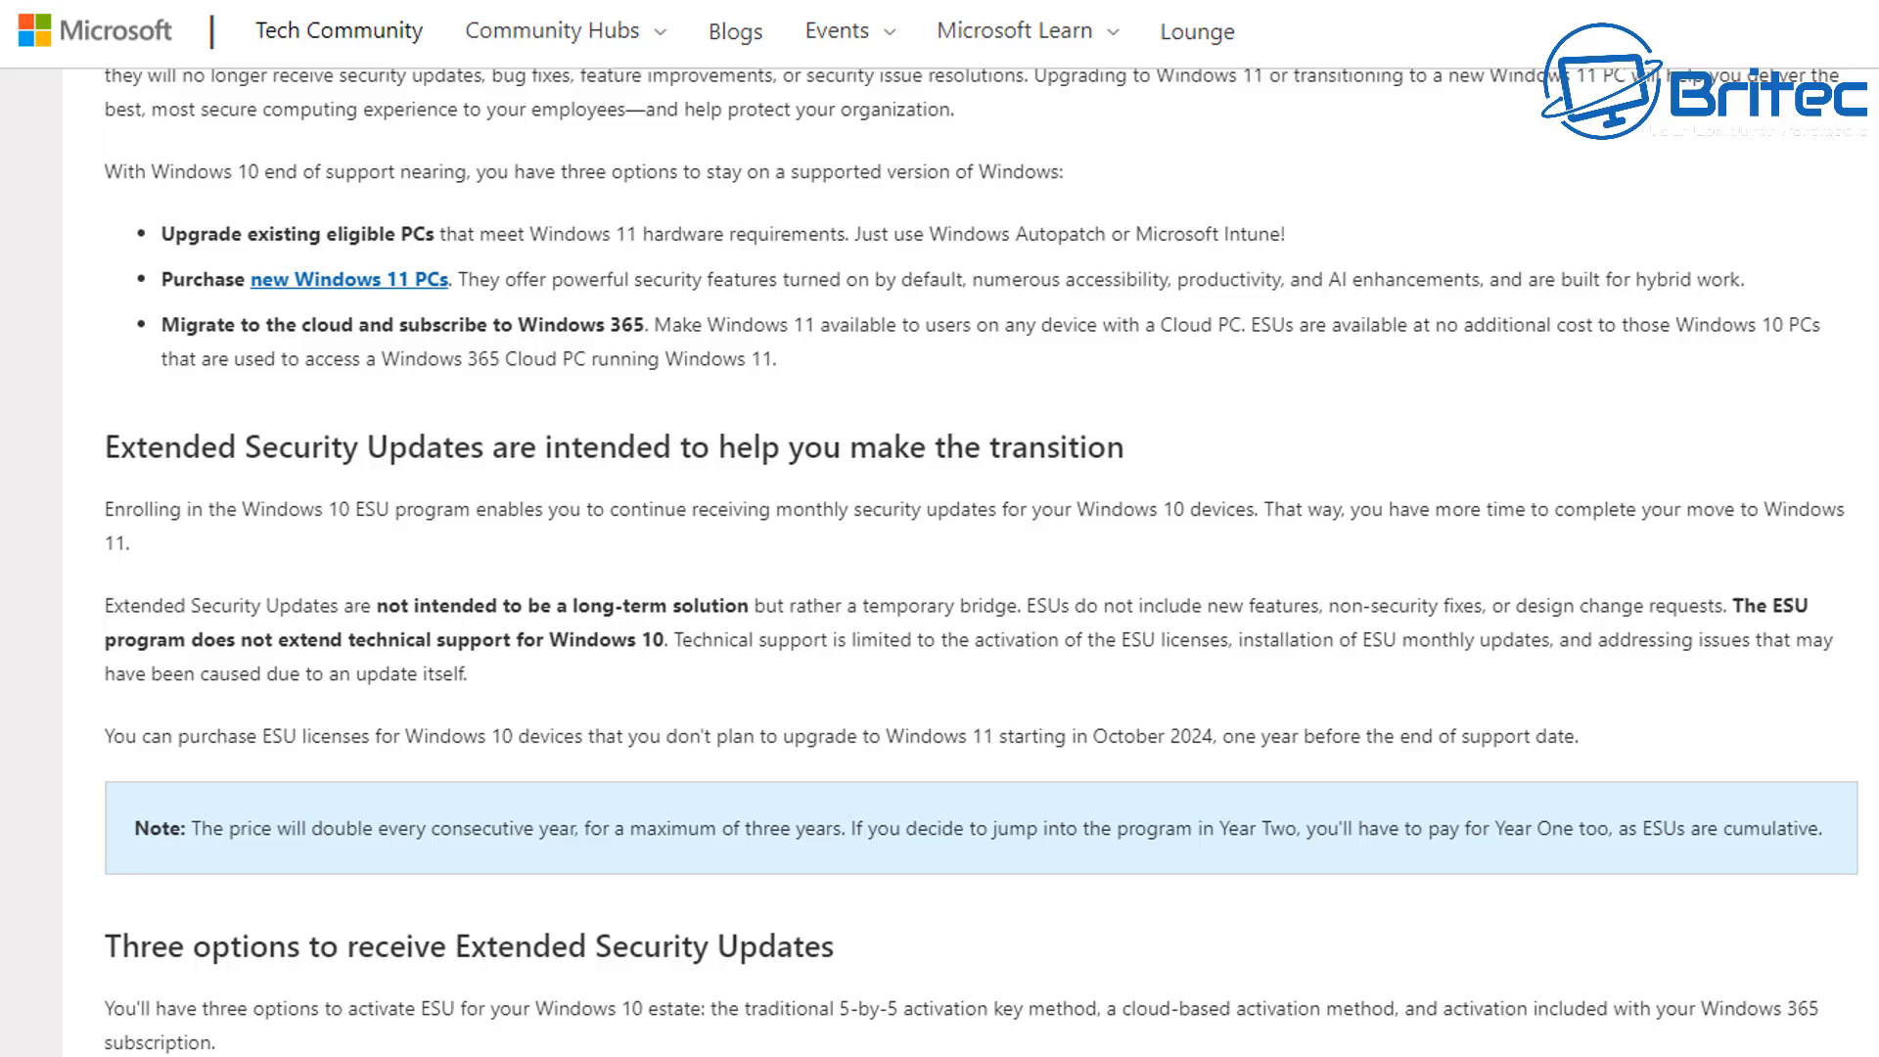
scroll("down", 3)
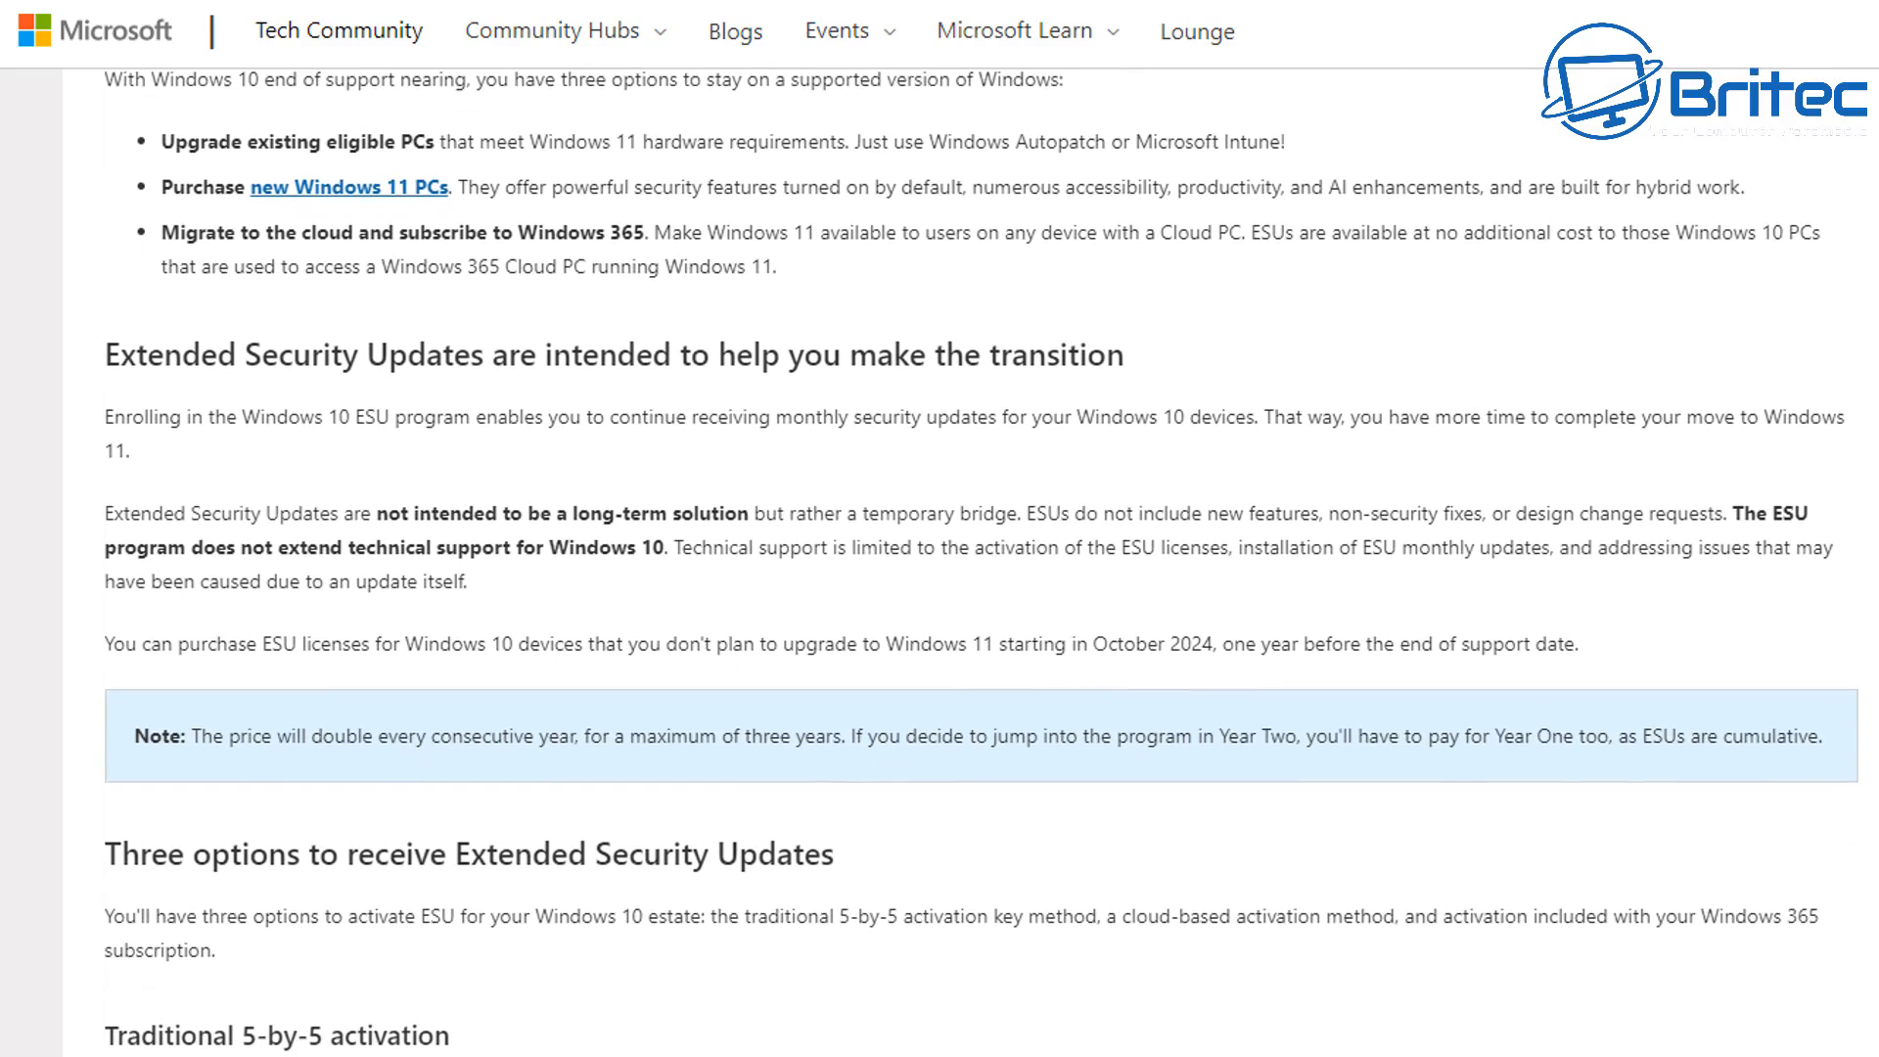
scroll("down", 3)
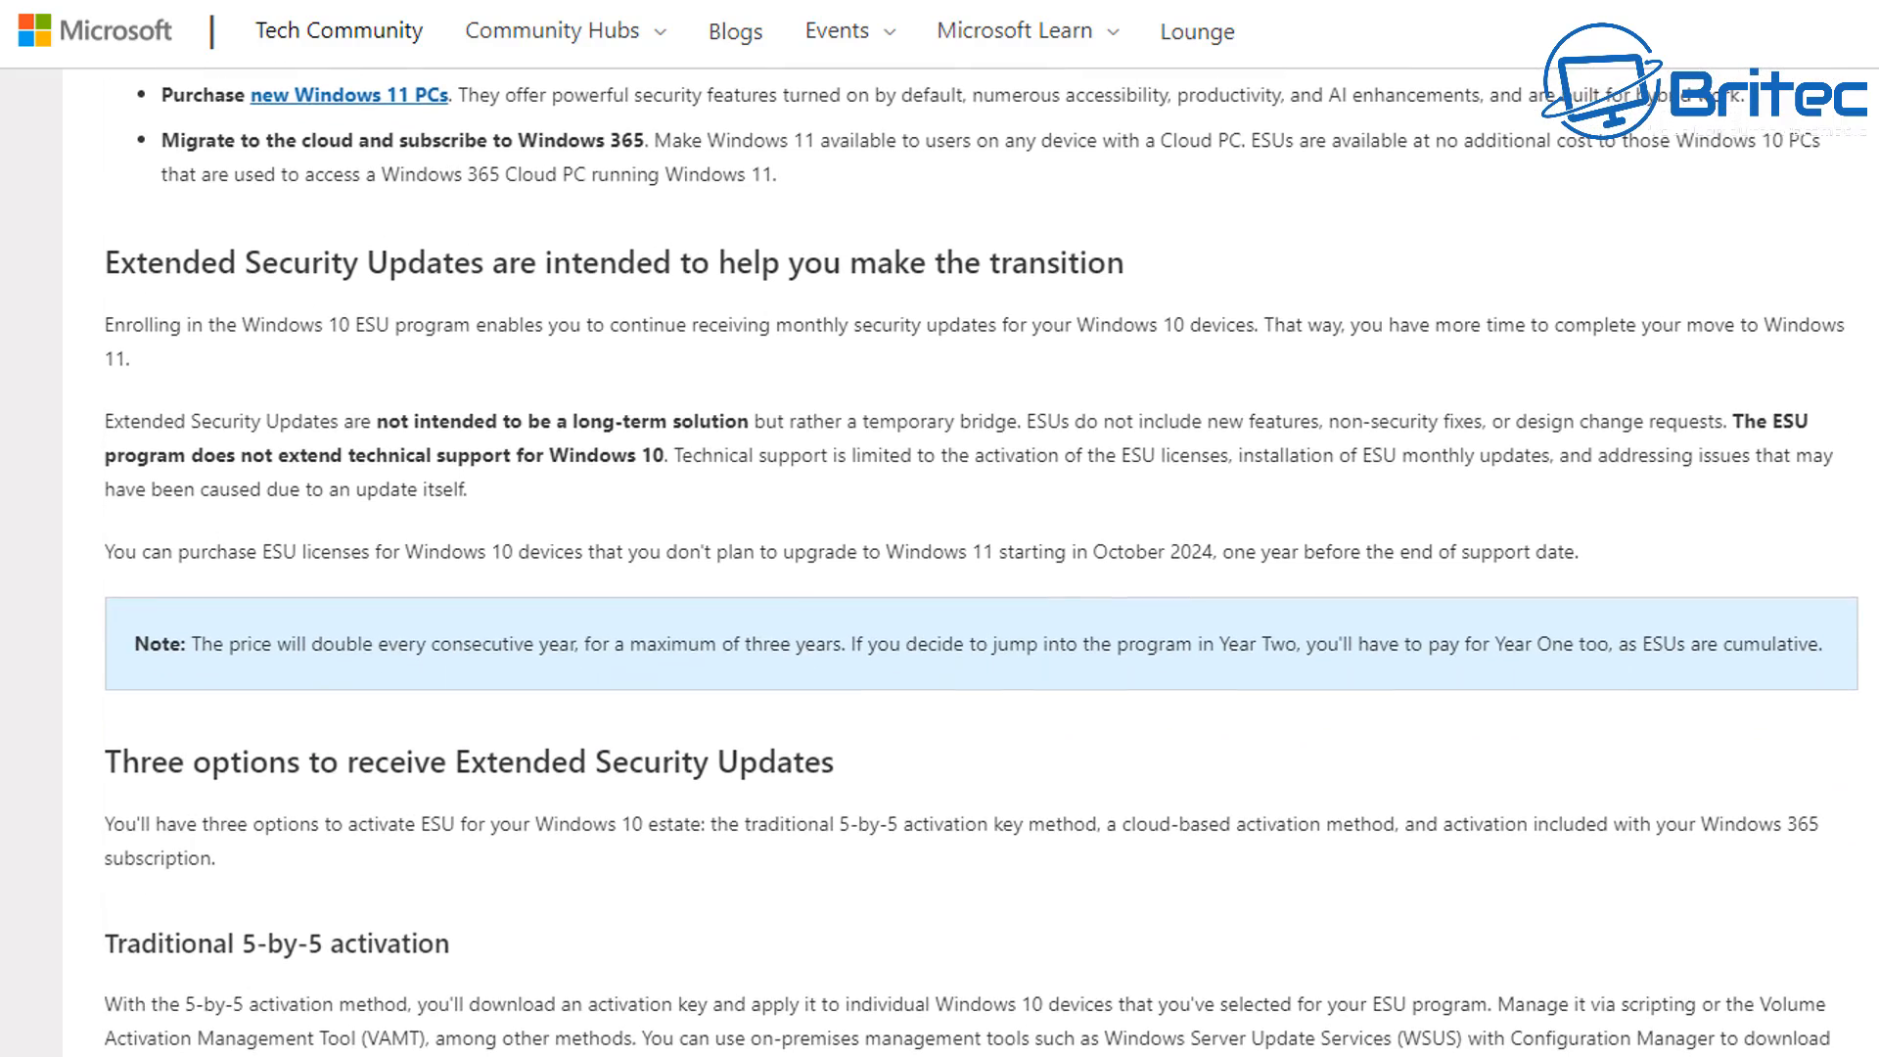
scroll("down", 3)
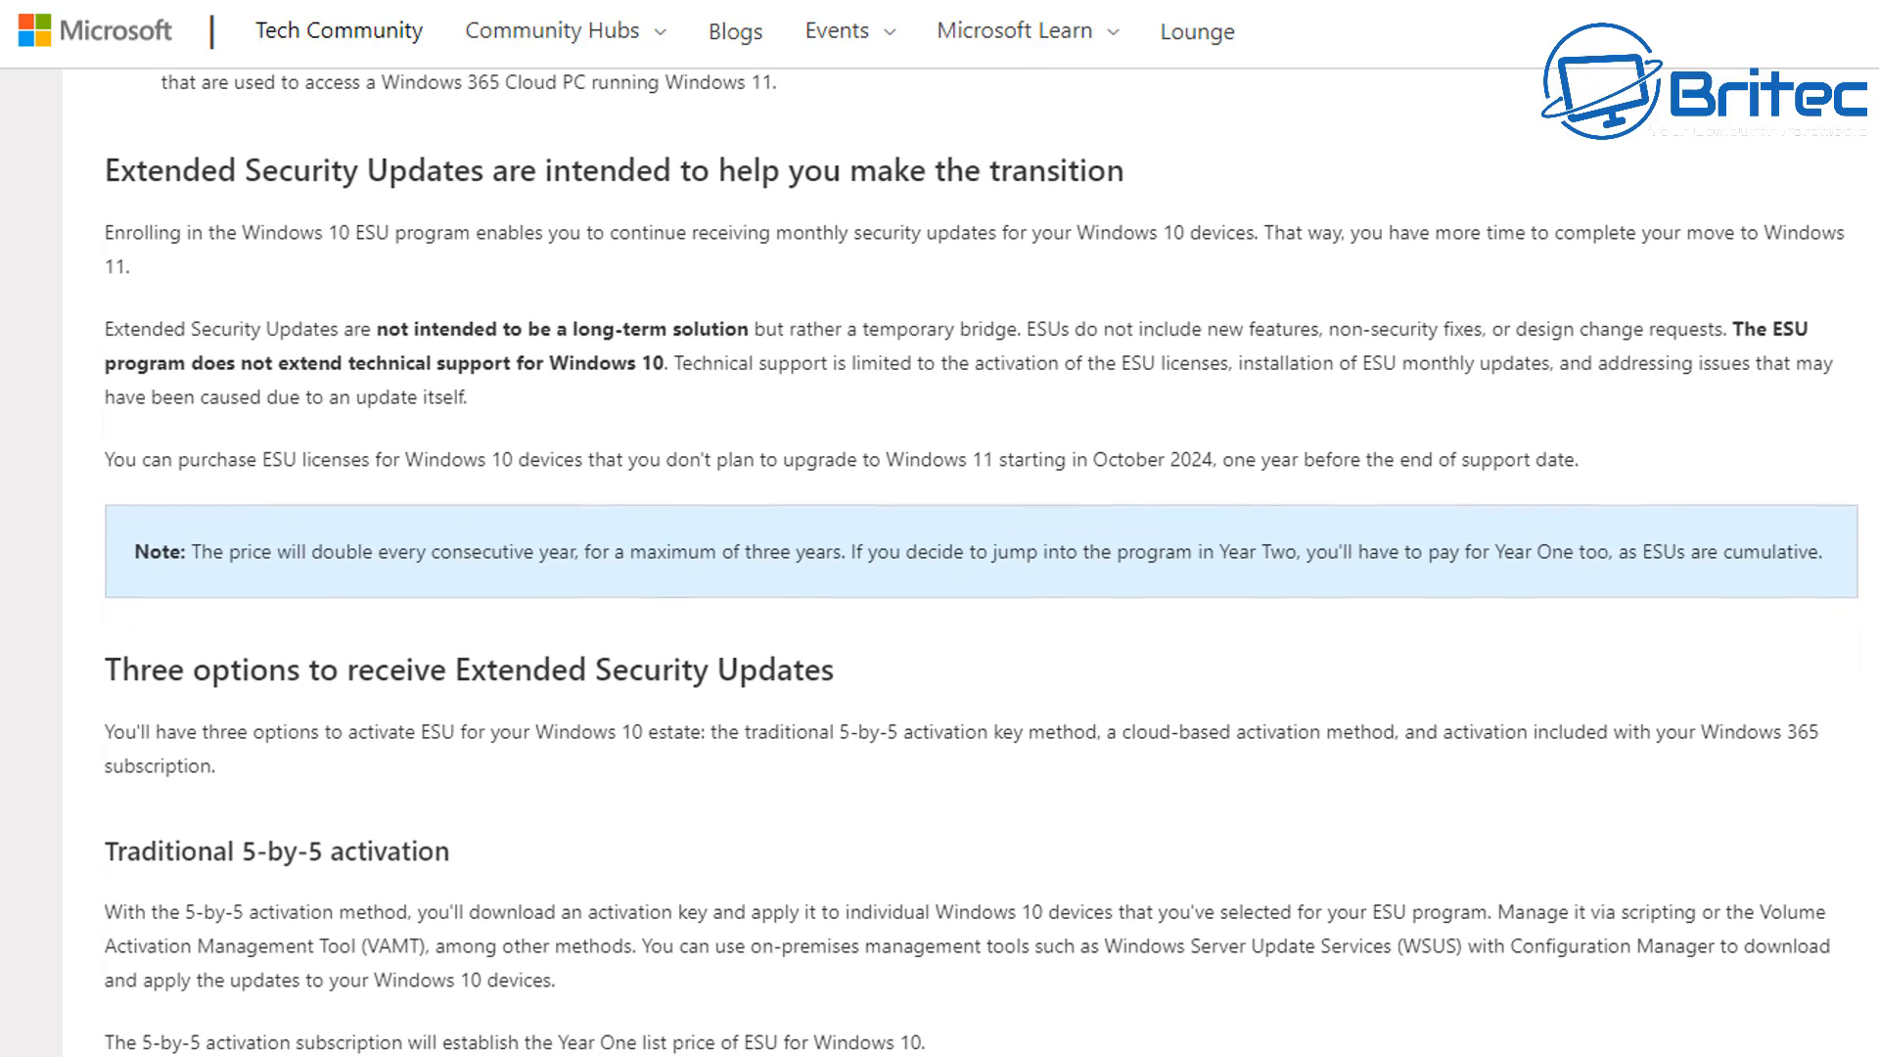
scroll("down", 3)
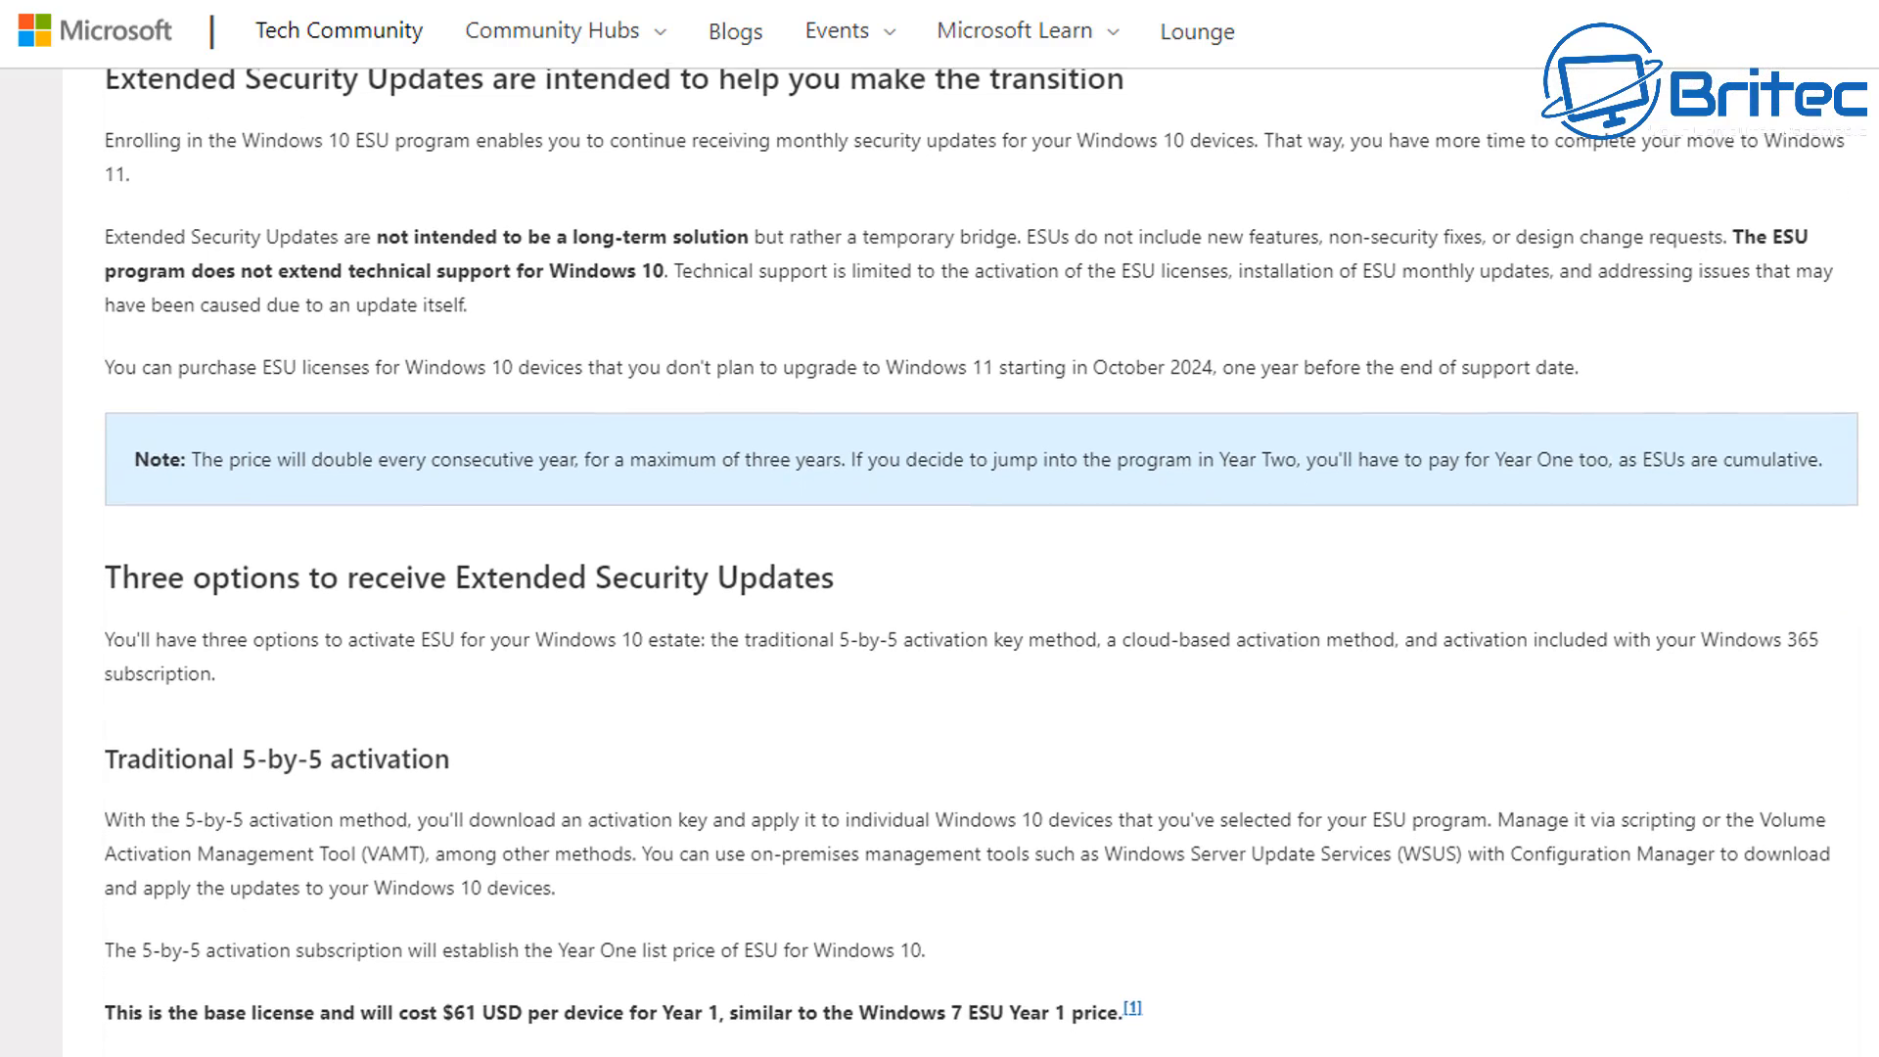
scroll("down", 3)
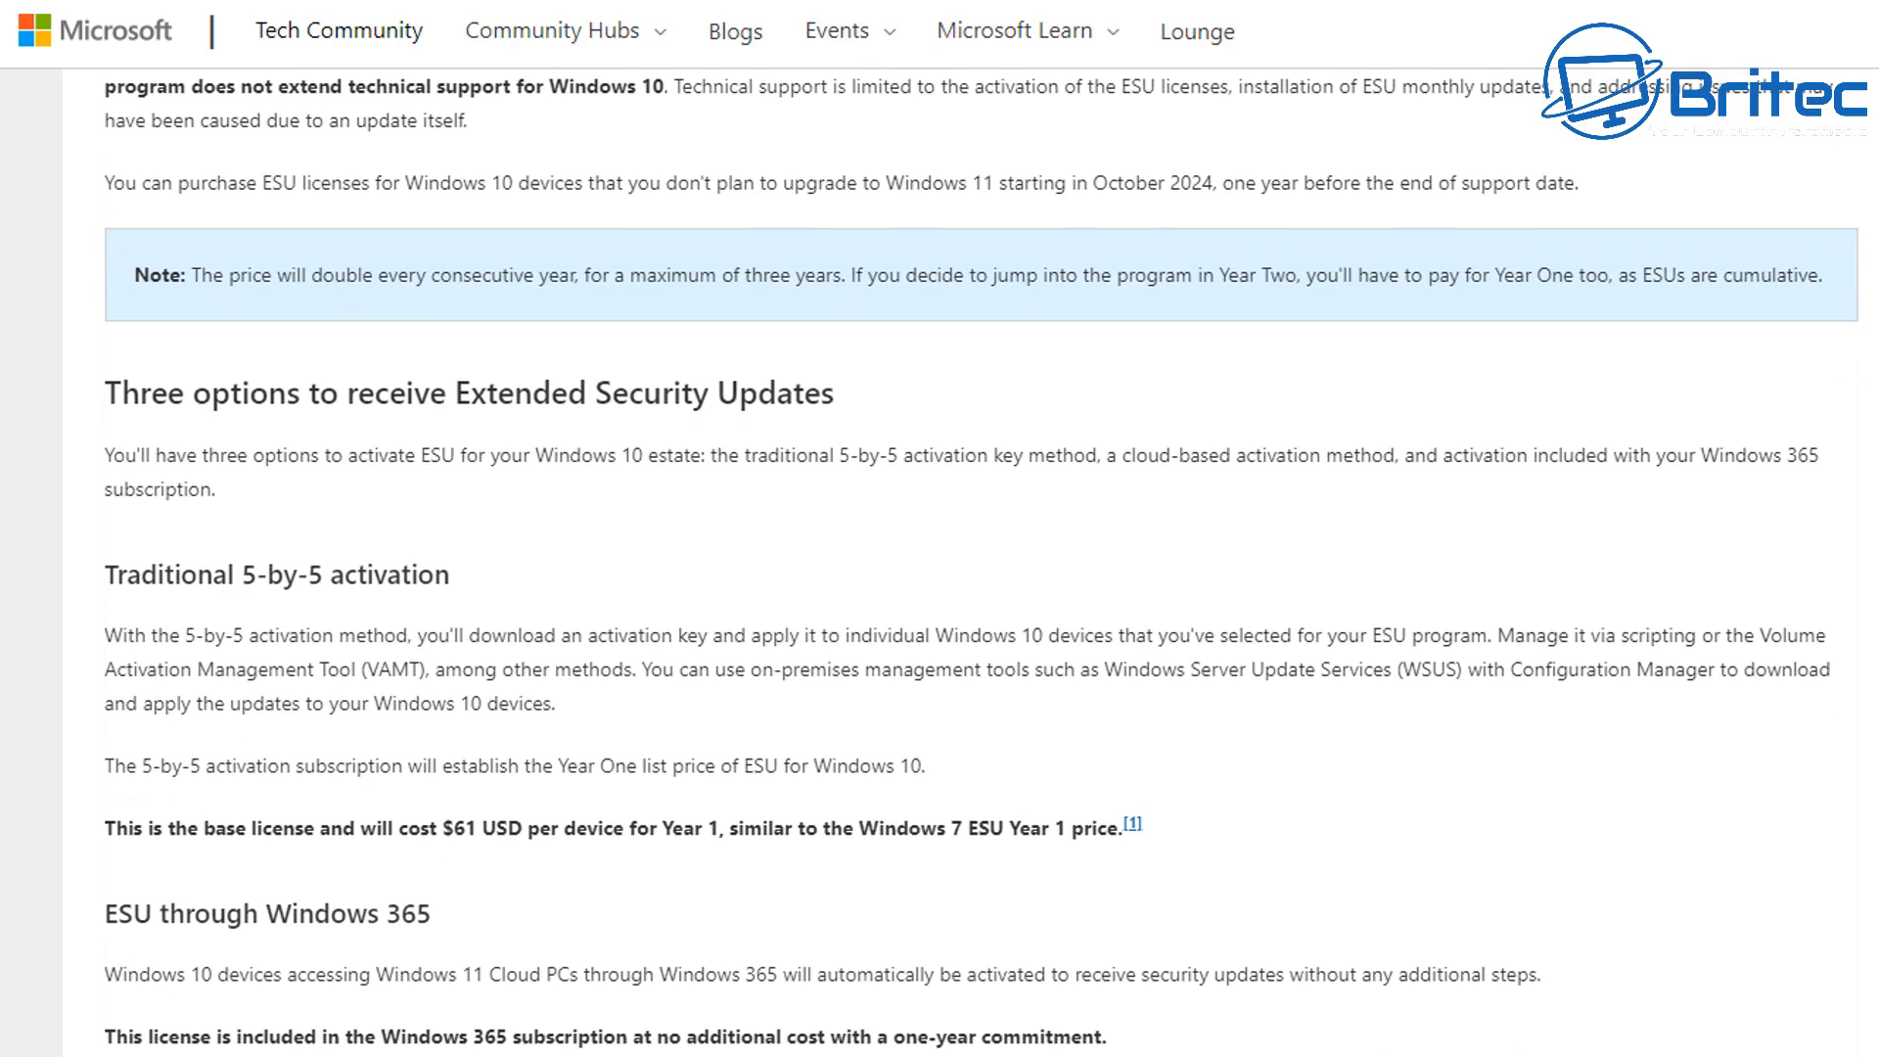
scroll("down", 3)
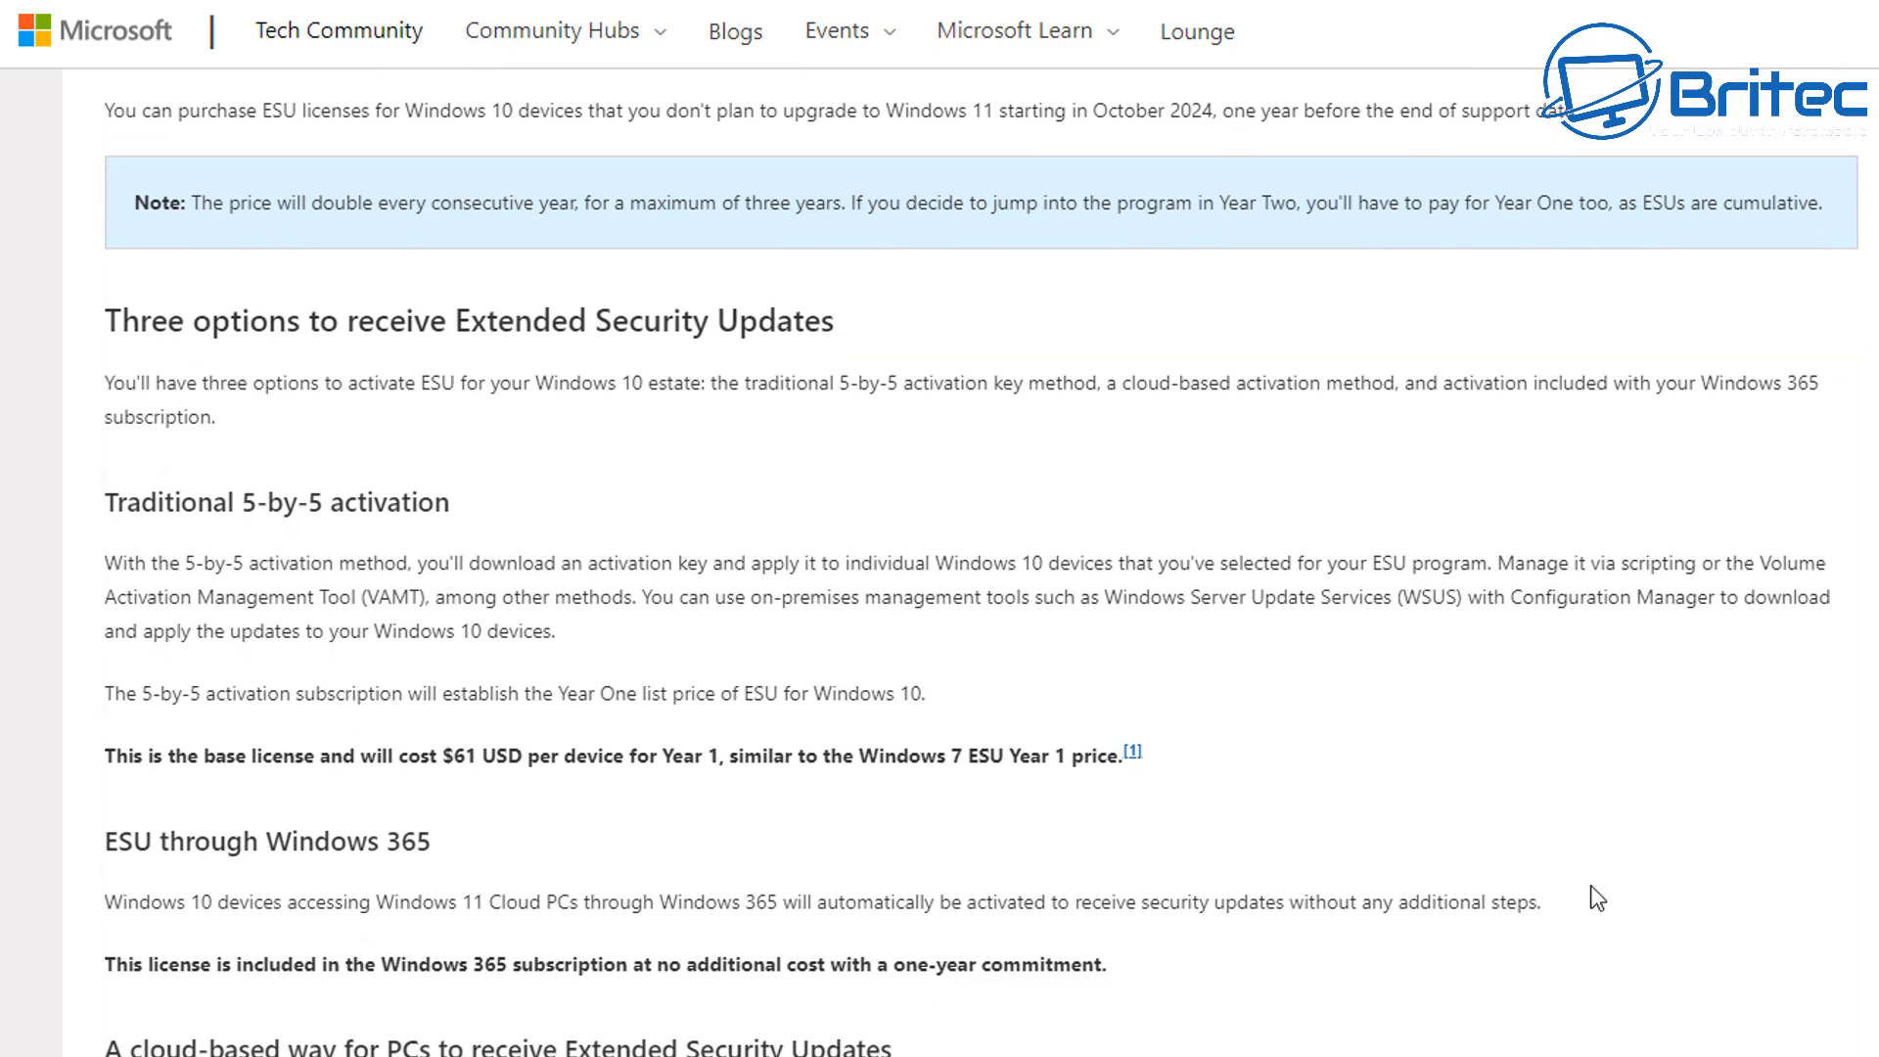
mouse_move(1246, 158)
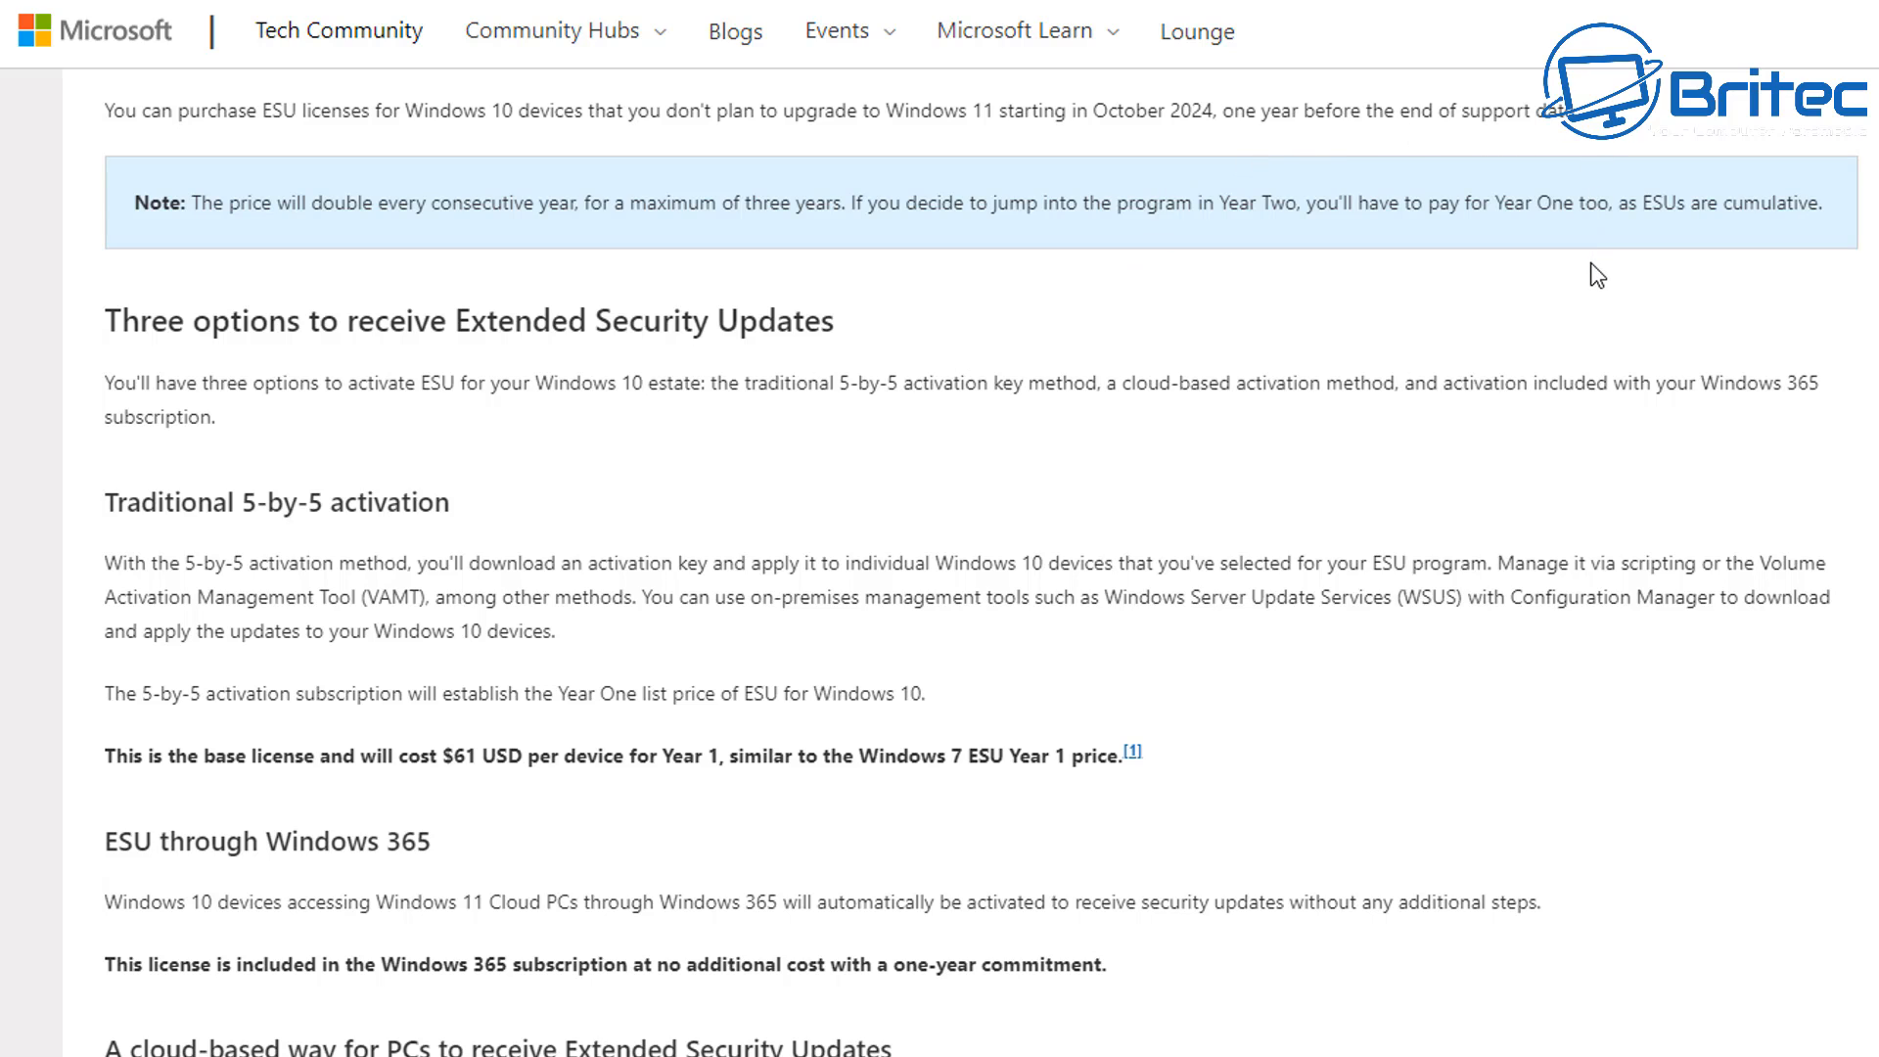
mouse_move(1631, 254)
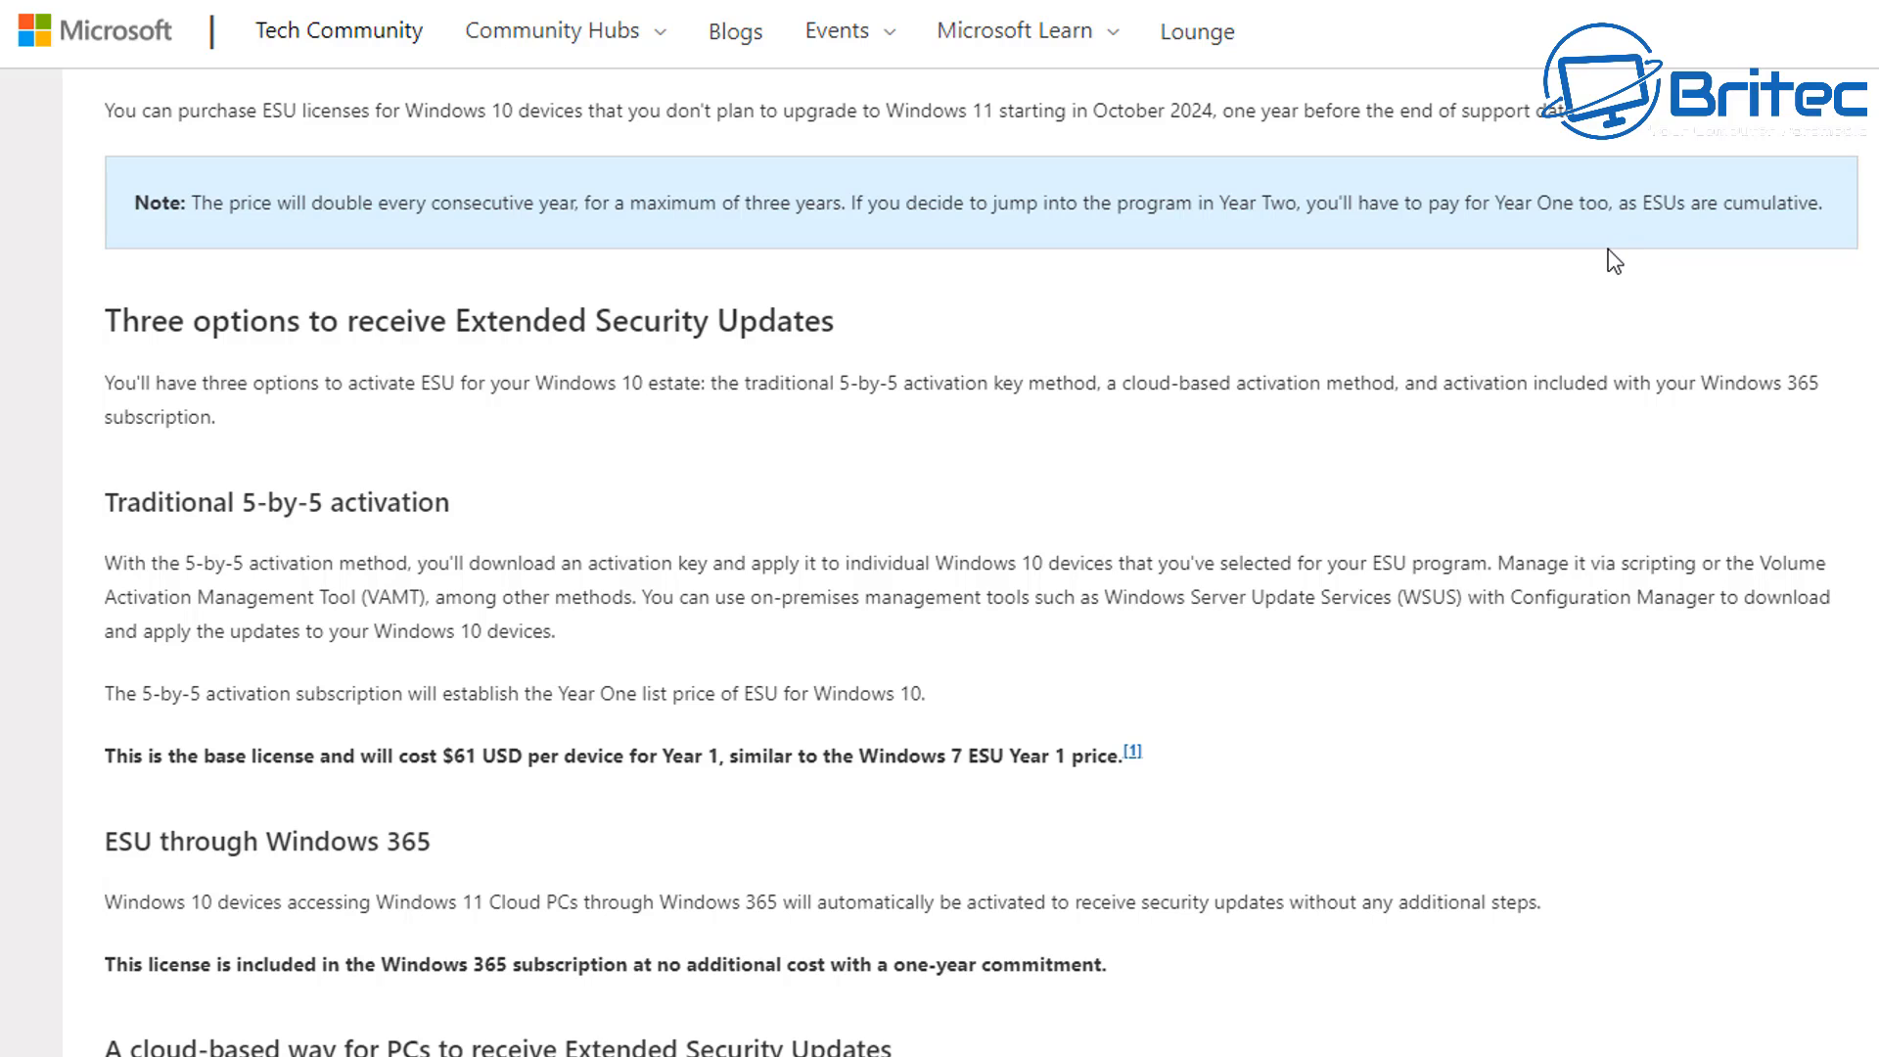
mouse_move(1673, 247)
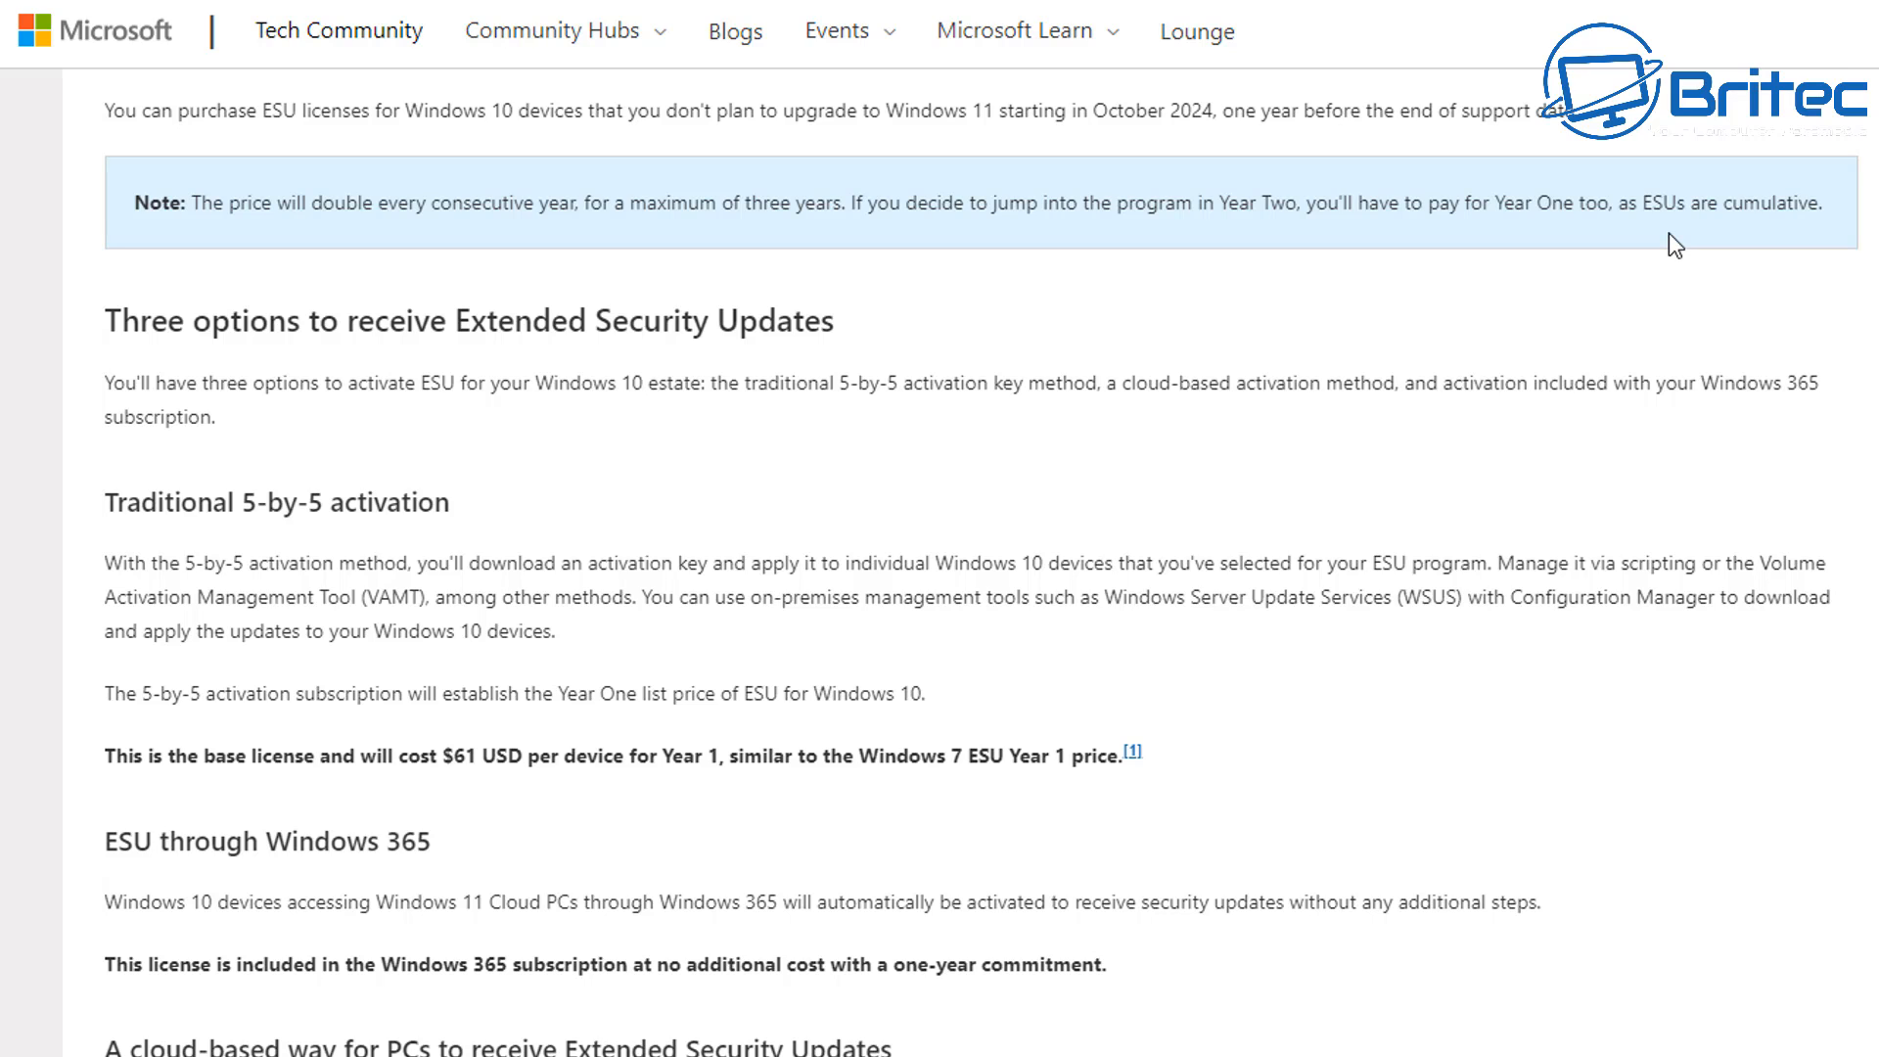
mouse_move(1603, 309)
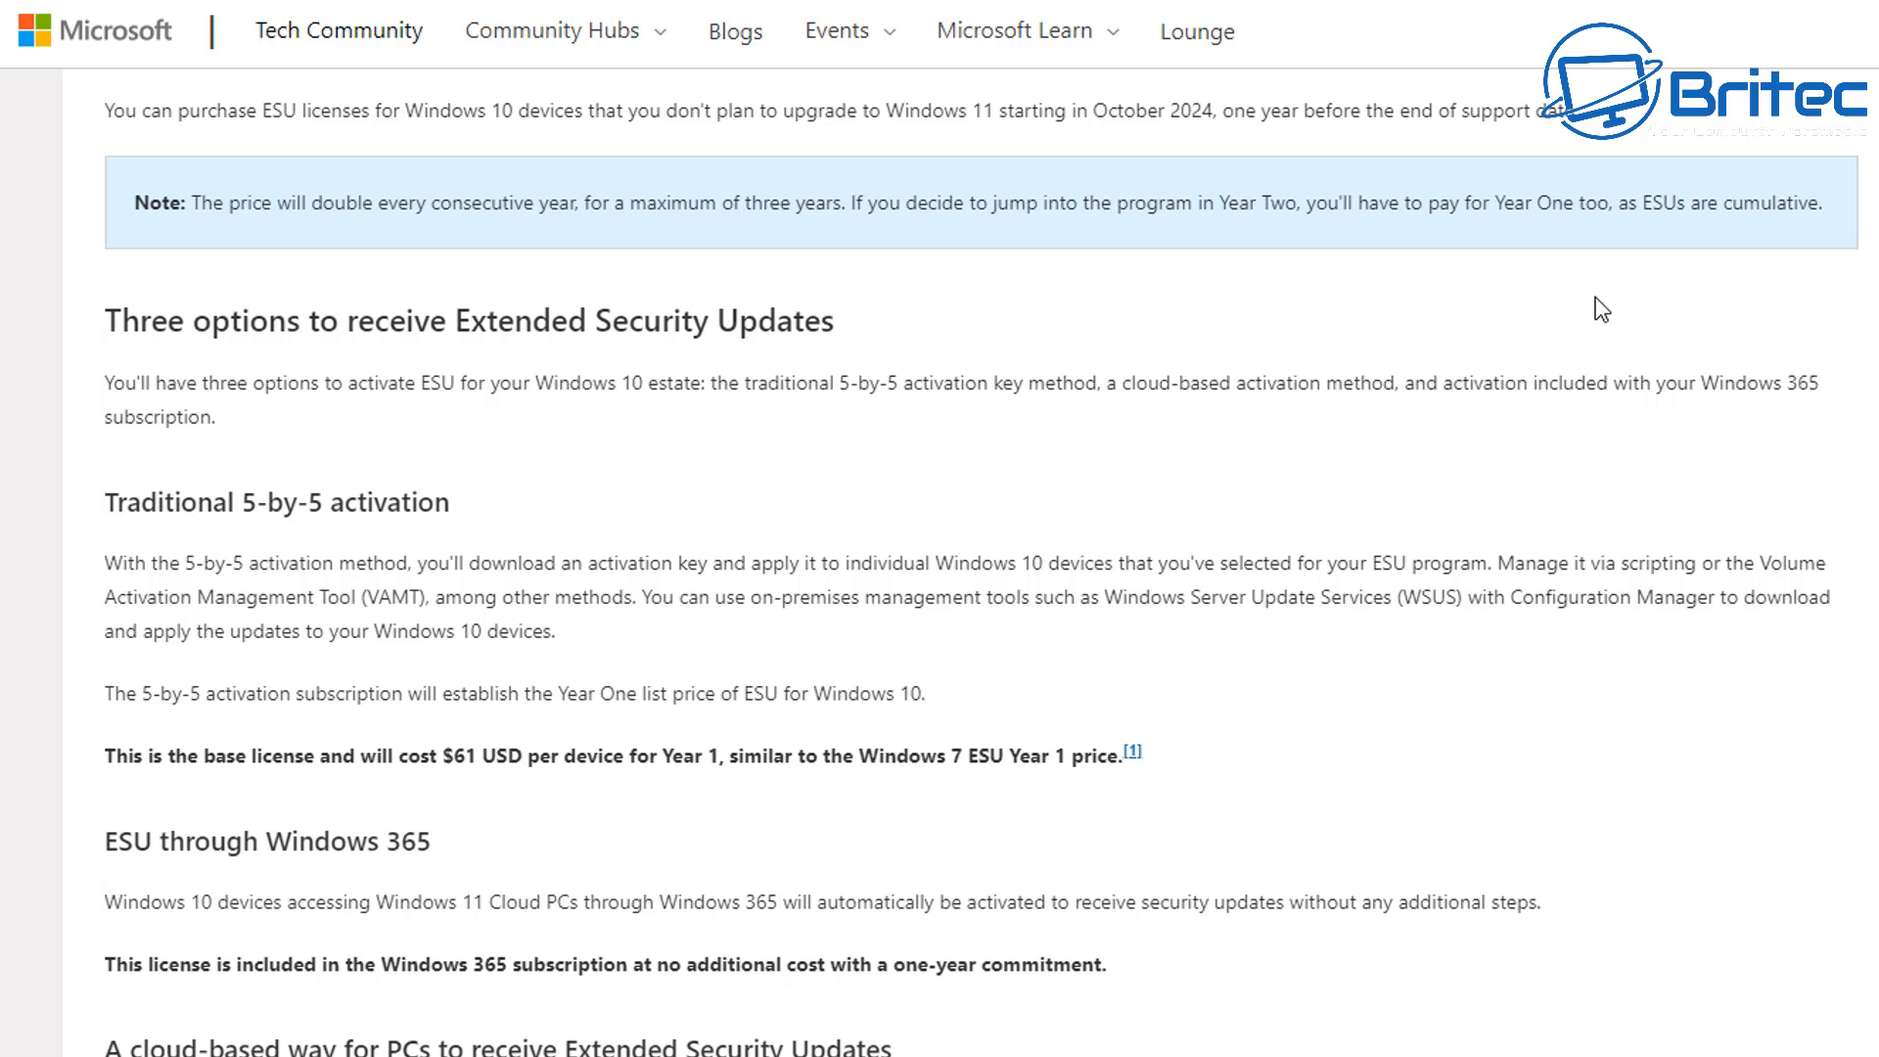
mouse_move(885, 425)
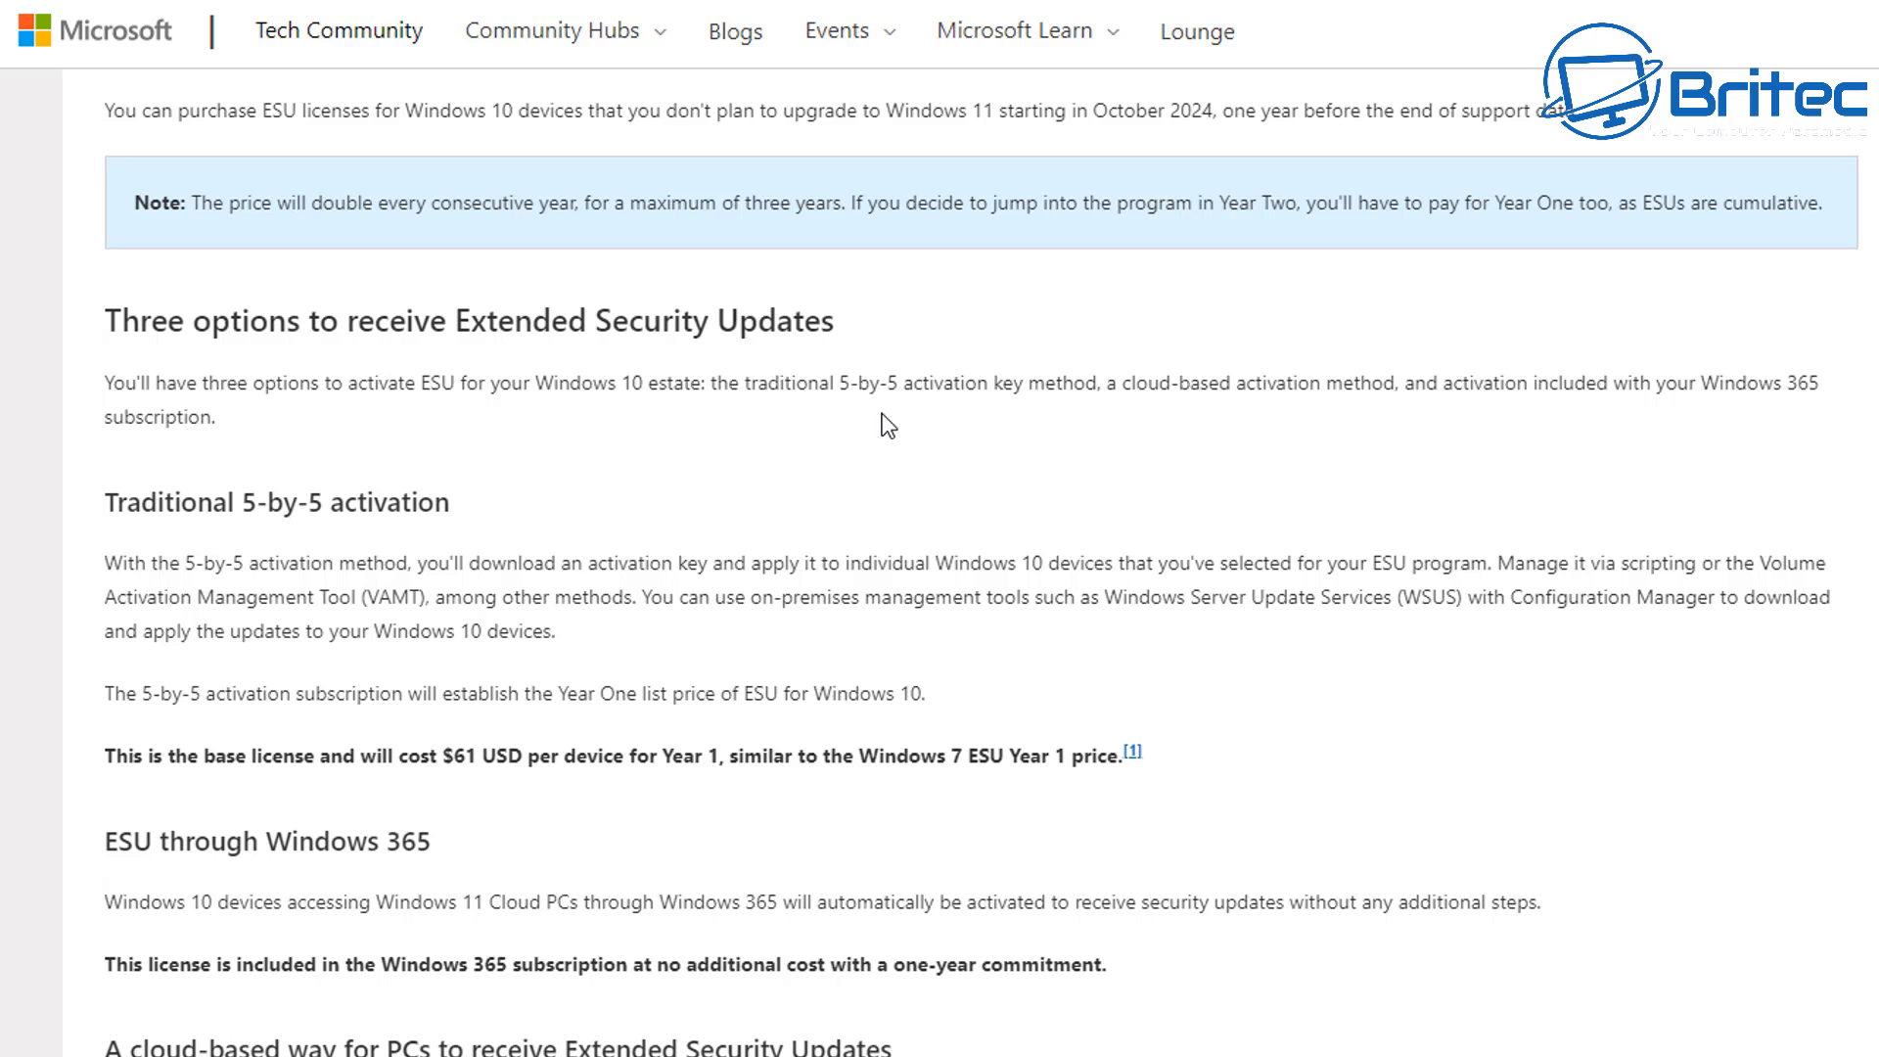
mouse_move(1152, 438)
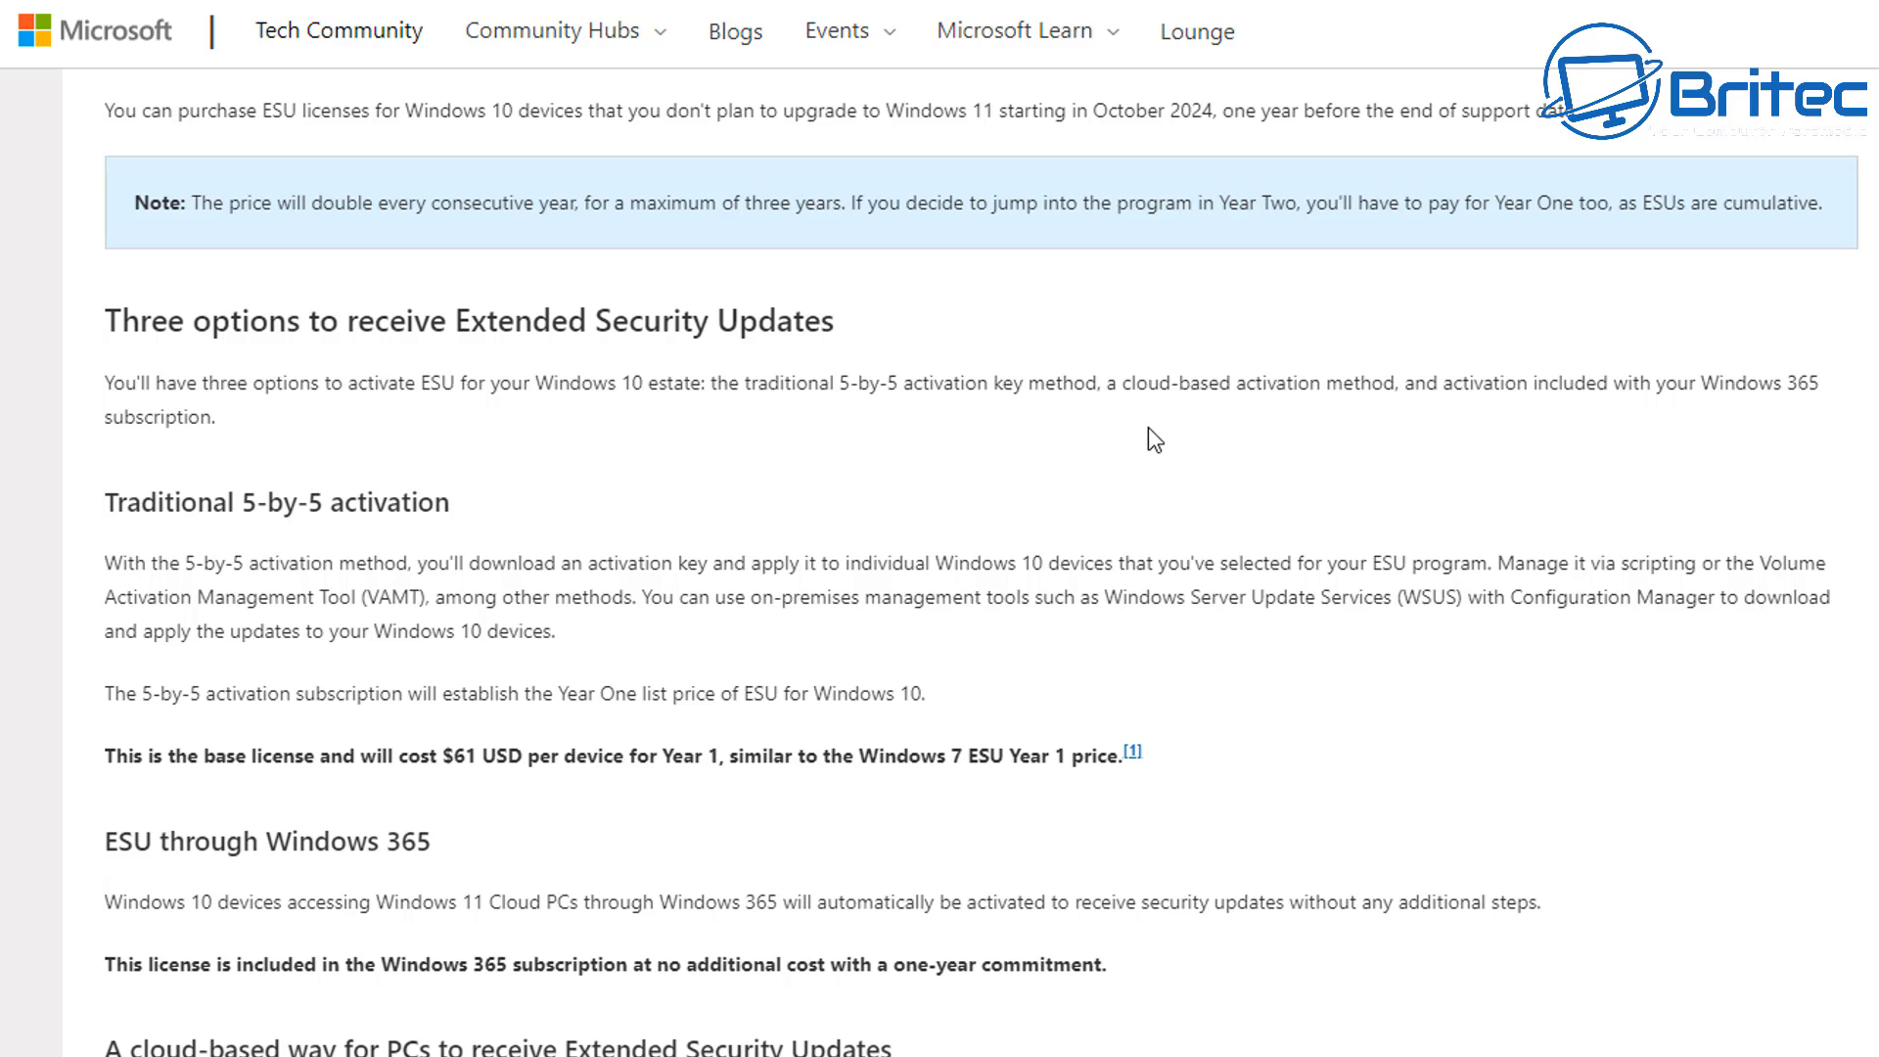
mouse_move(1436, 648)
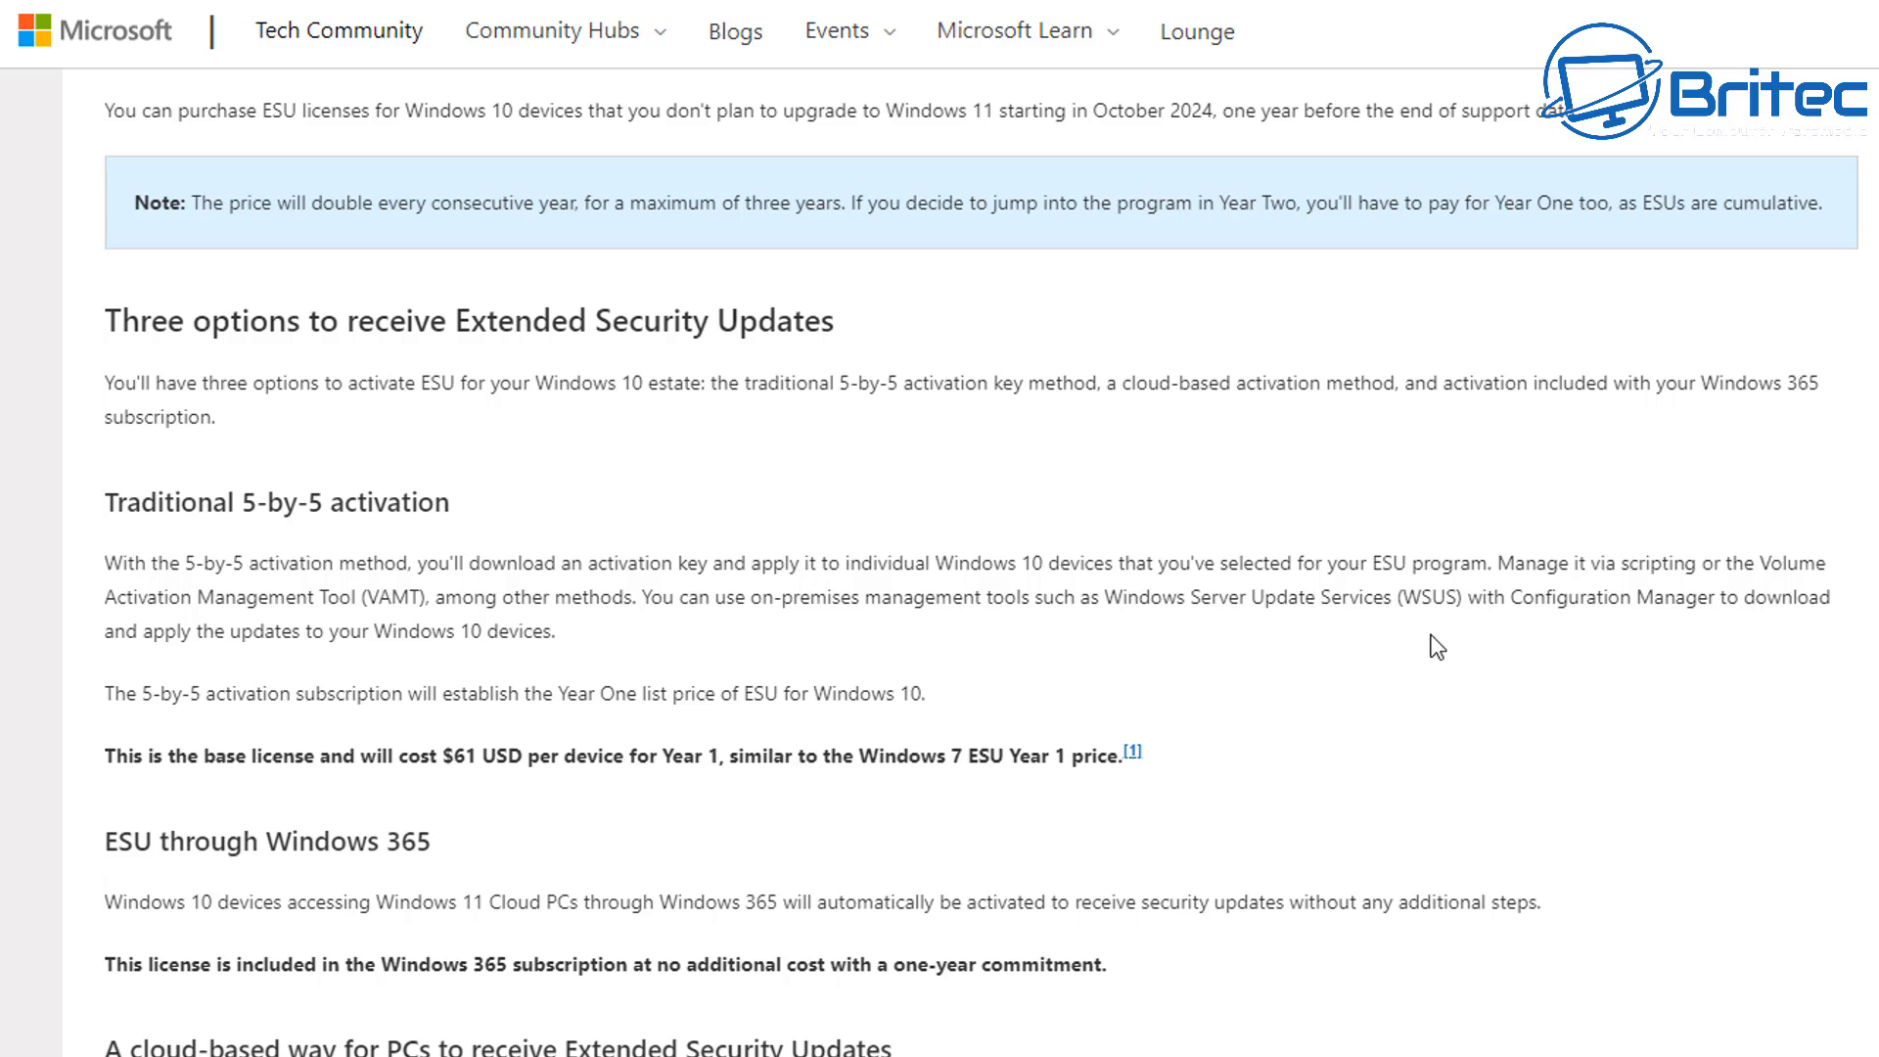
mouse_move(665, 1016)
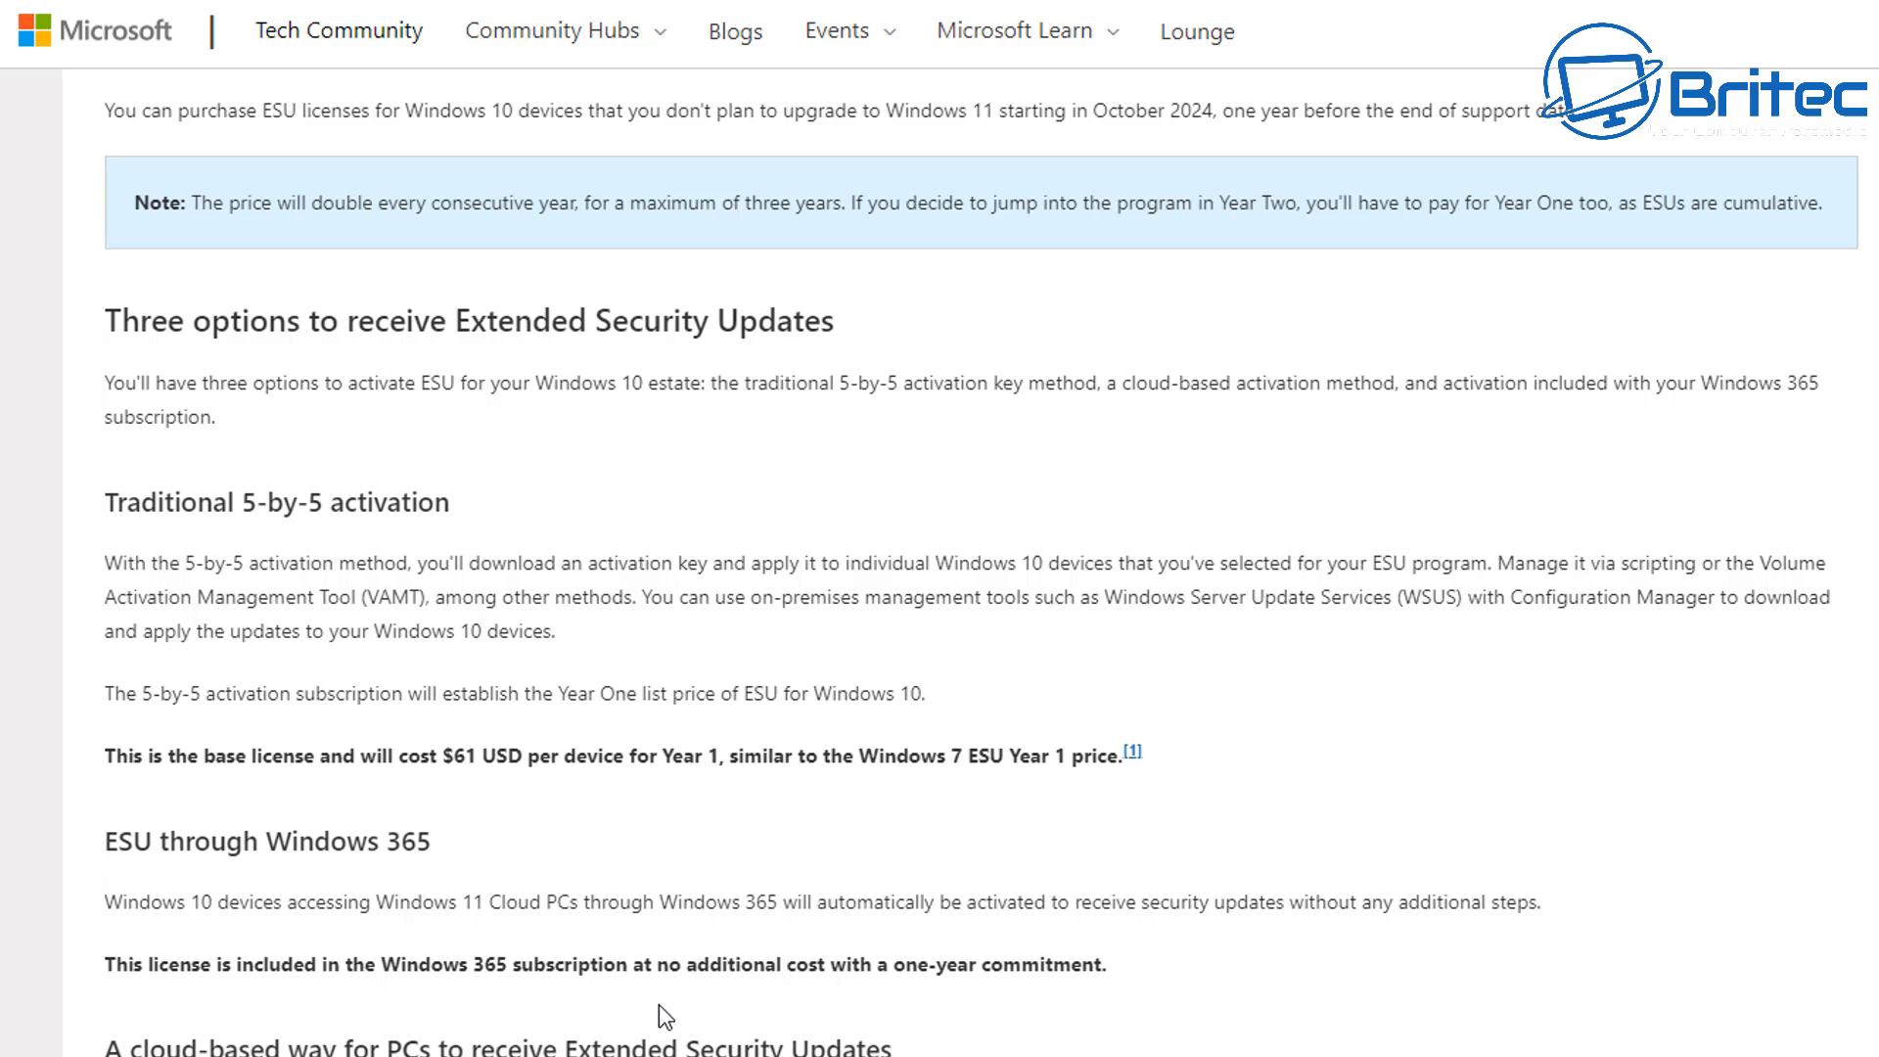
mouse_move(700, 1034)
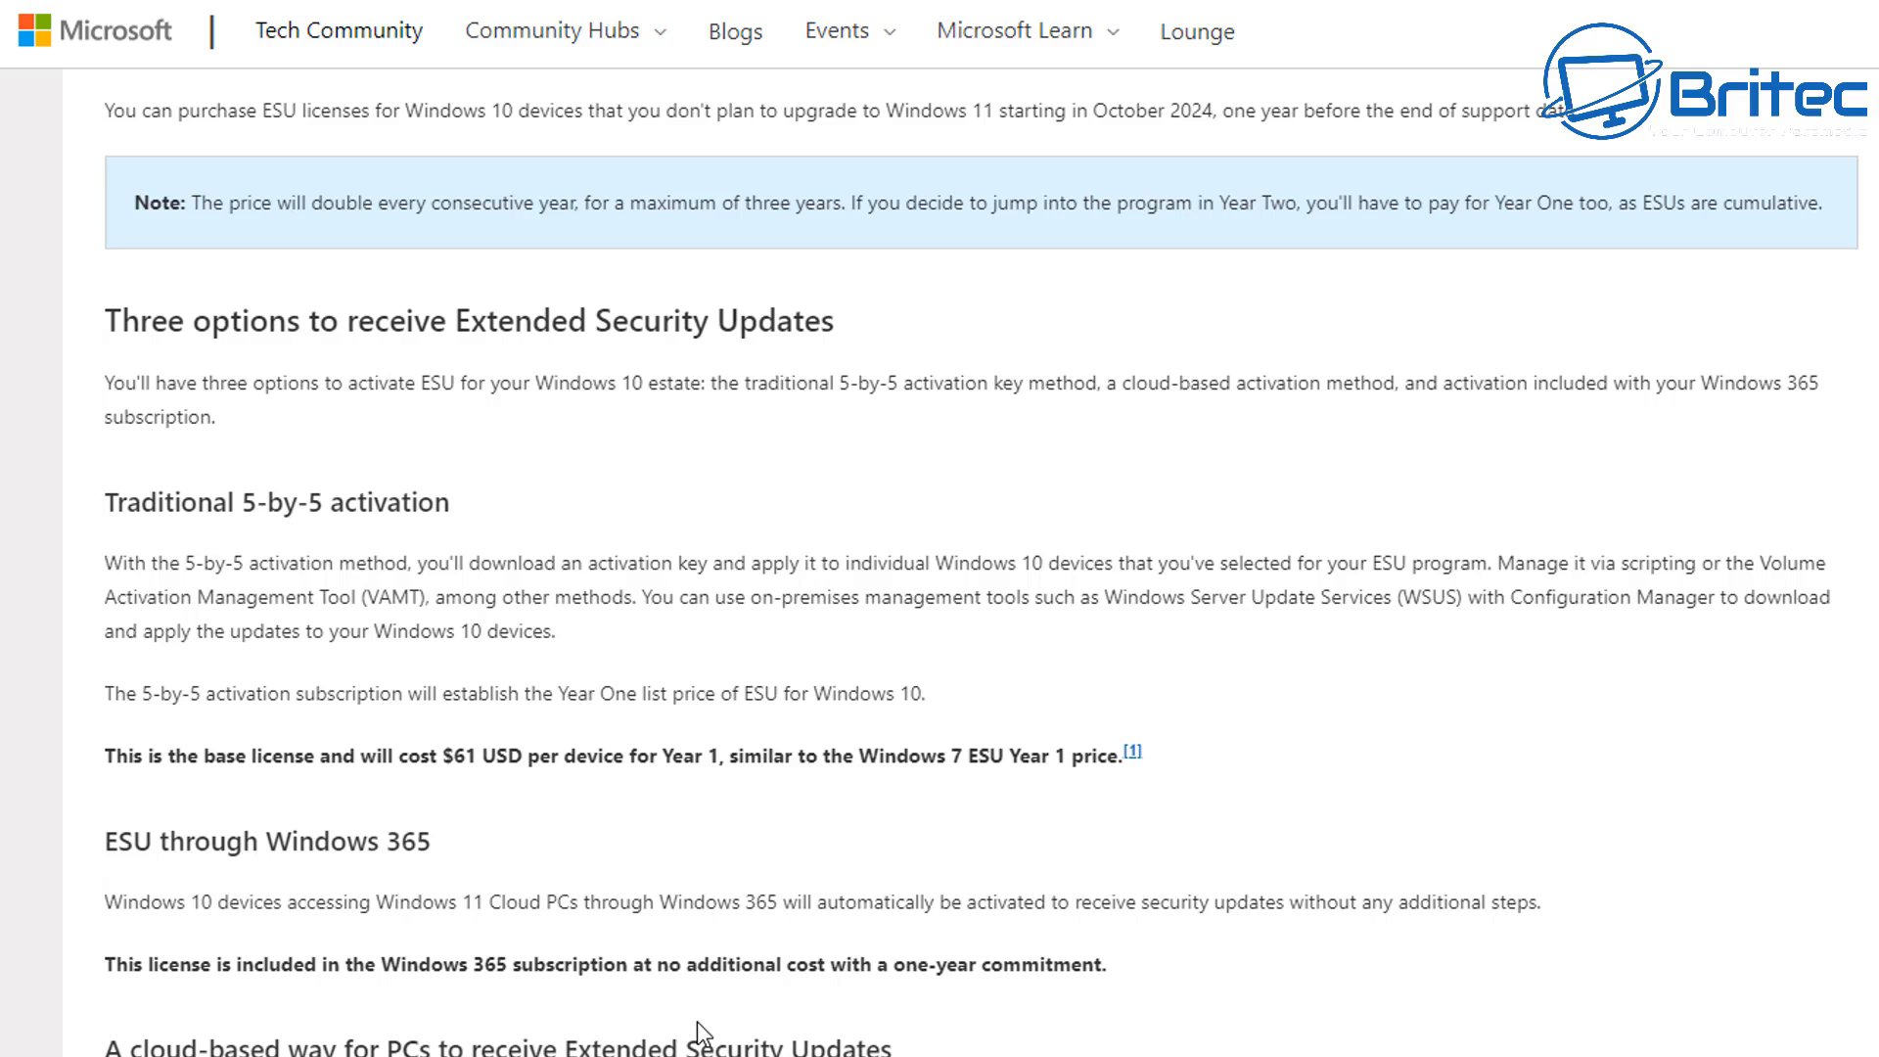
mouse_move(540, 798)
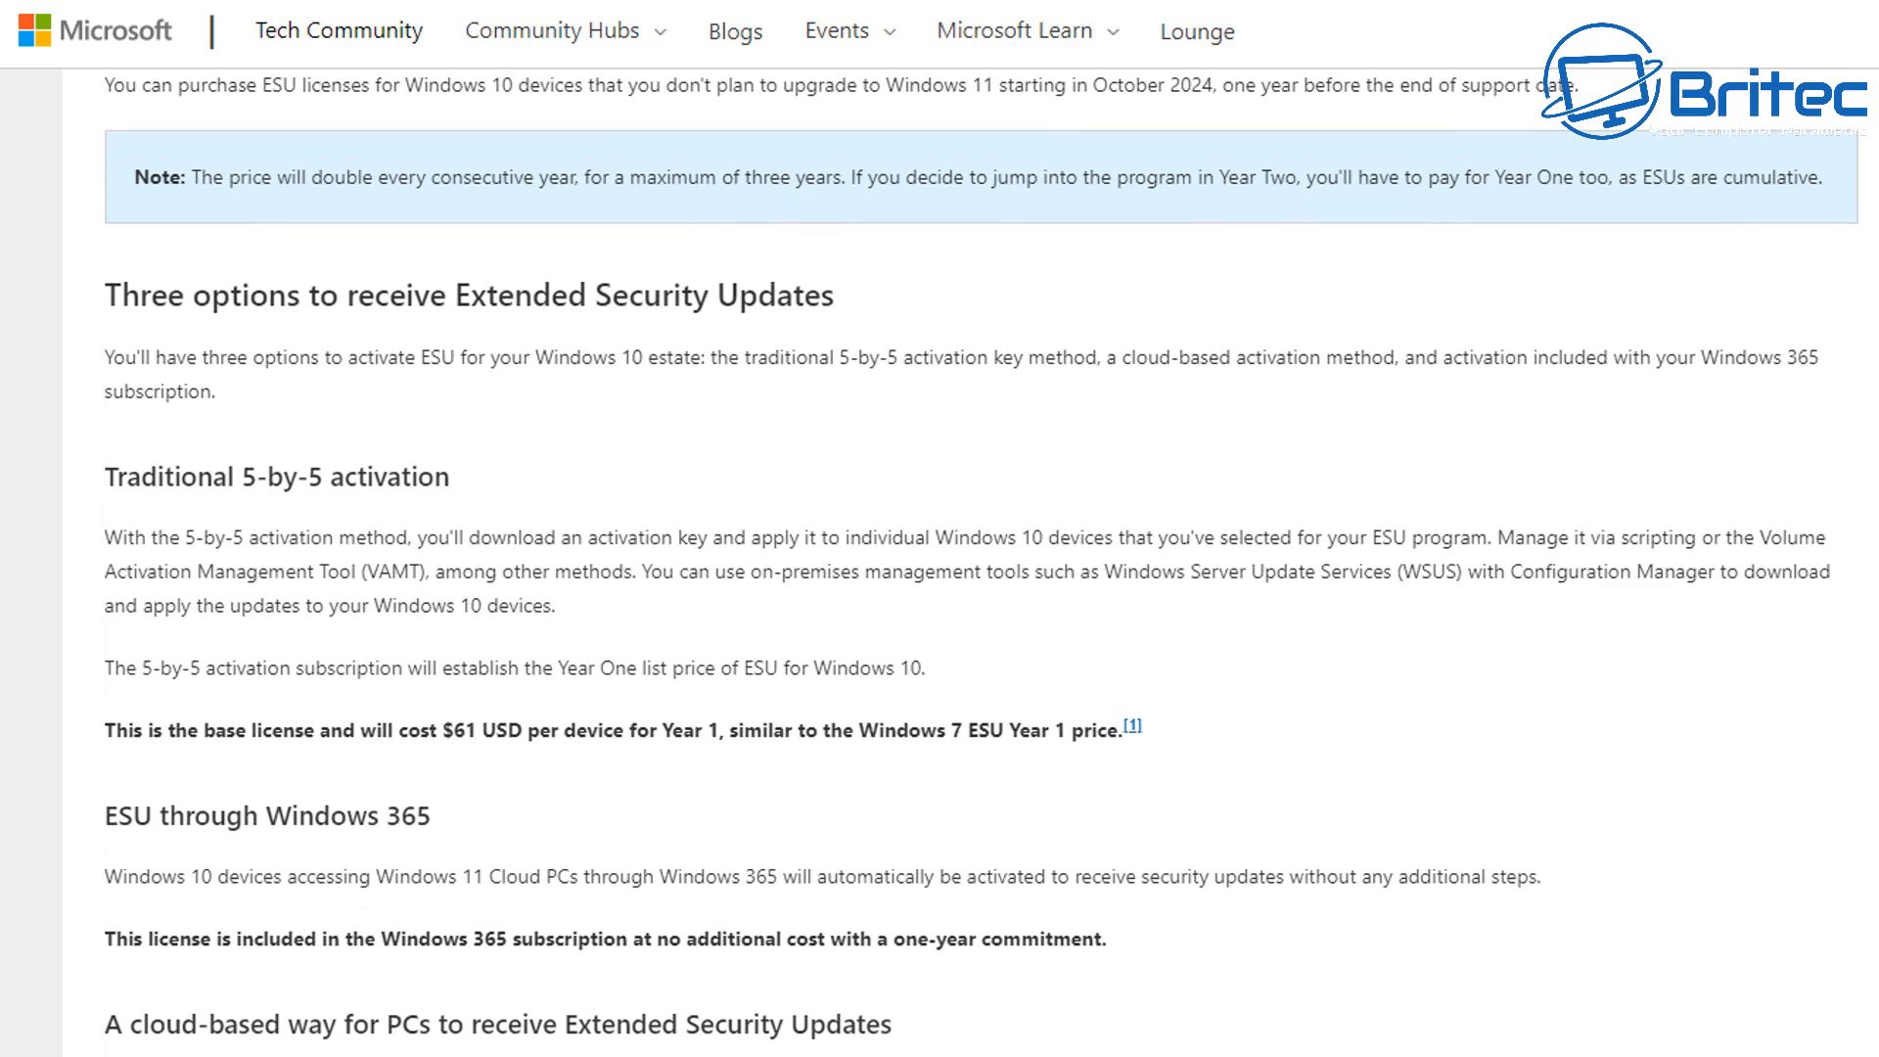
Scroll past ESU through Windows 365 to the cloud-based ESU section with its $45 per-user Year One price.
scroll("down", 3)
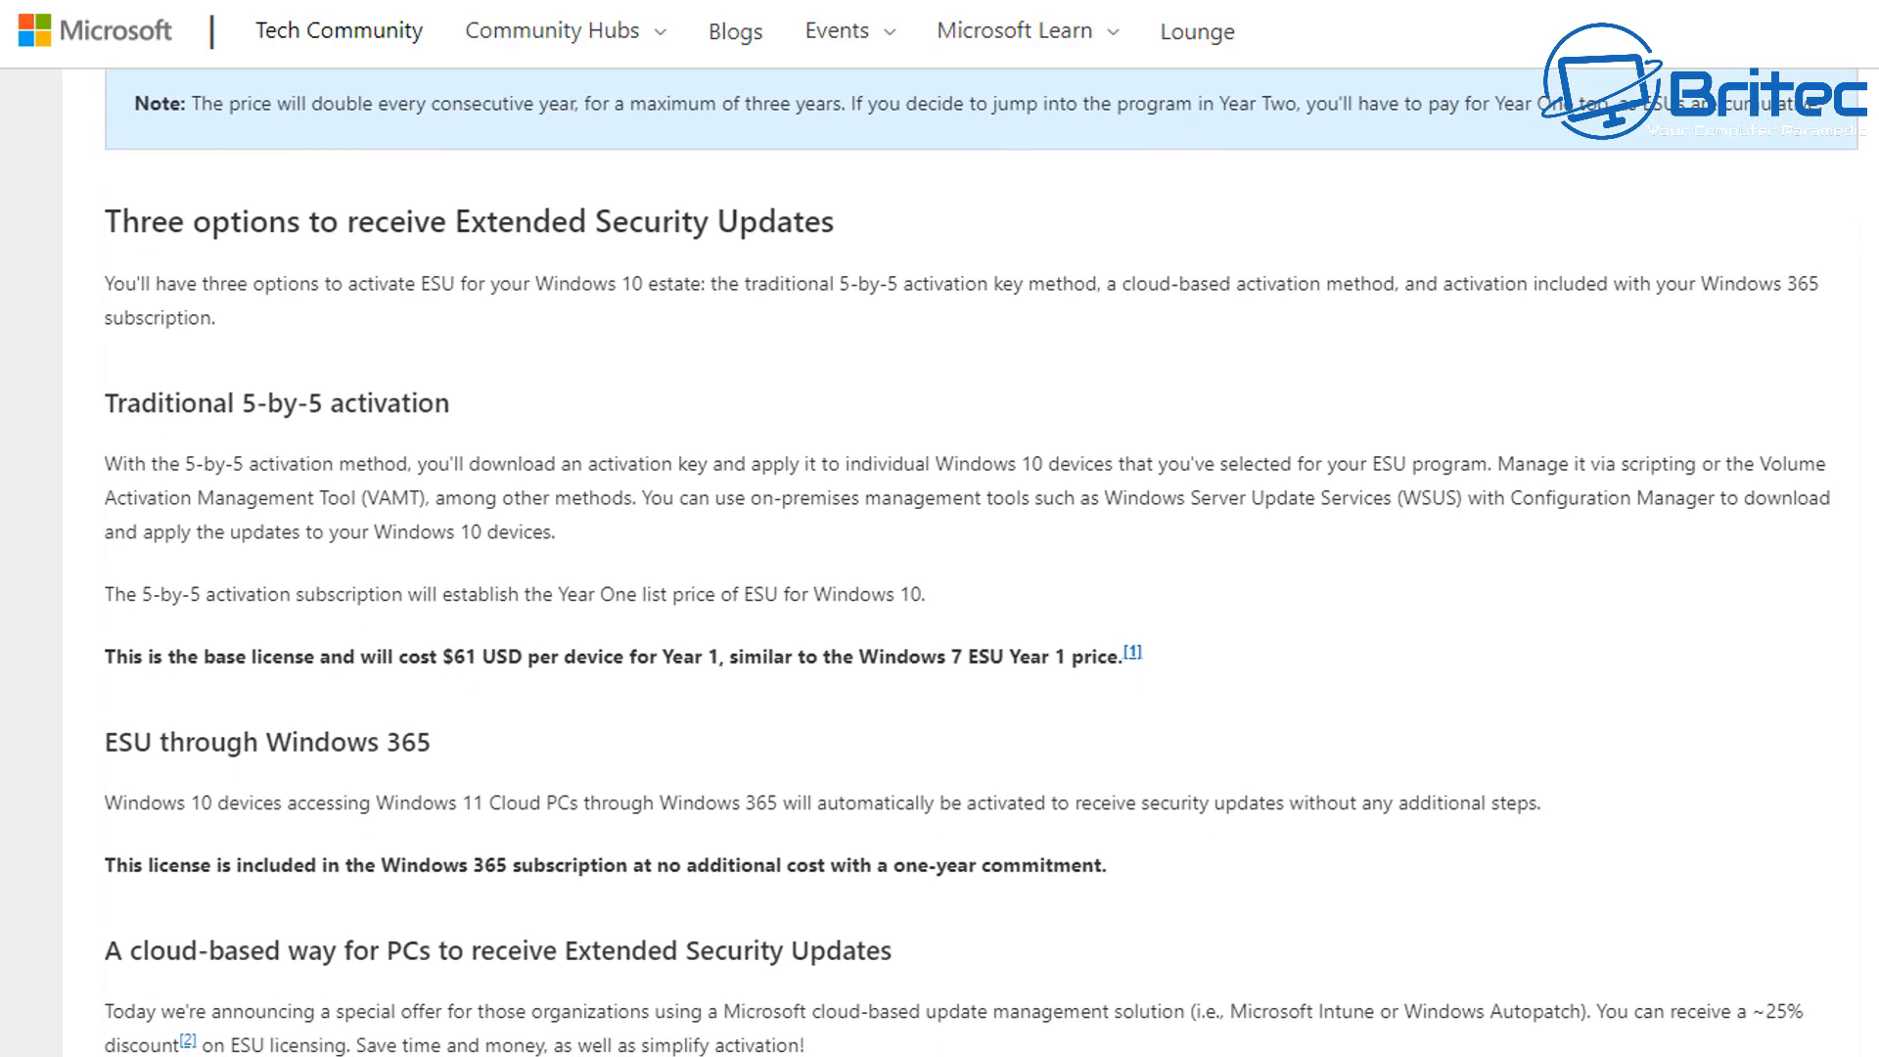
scroll("down", 3)
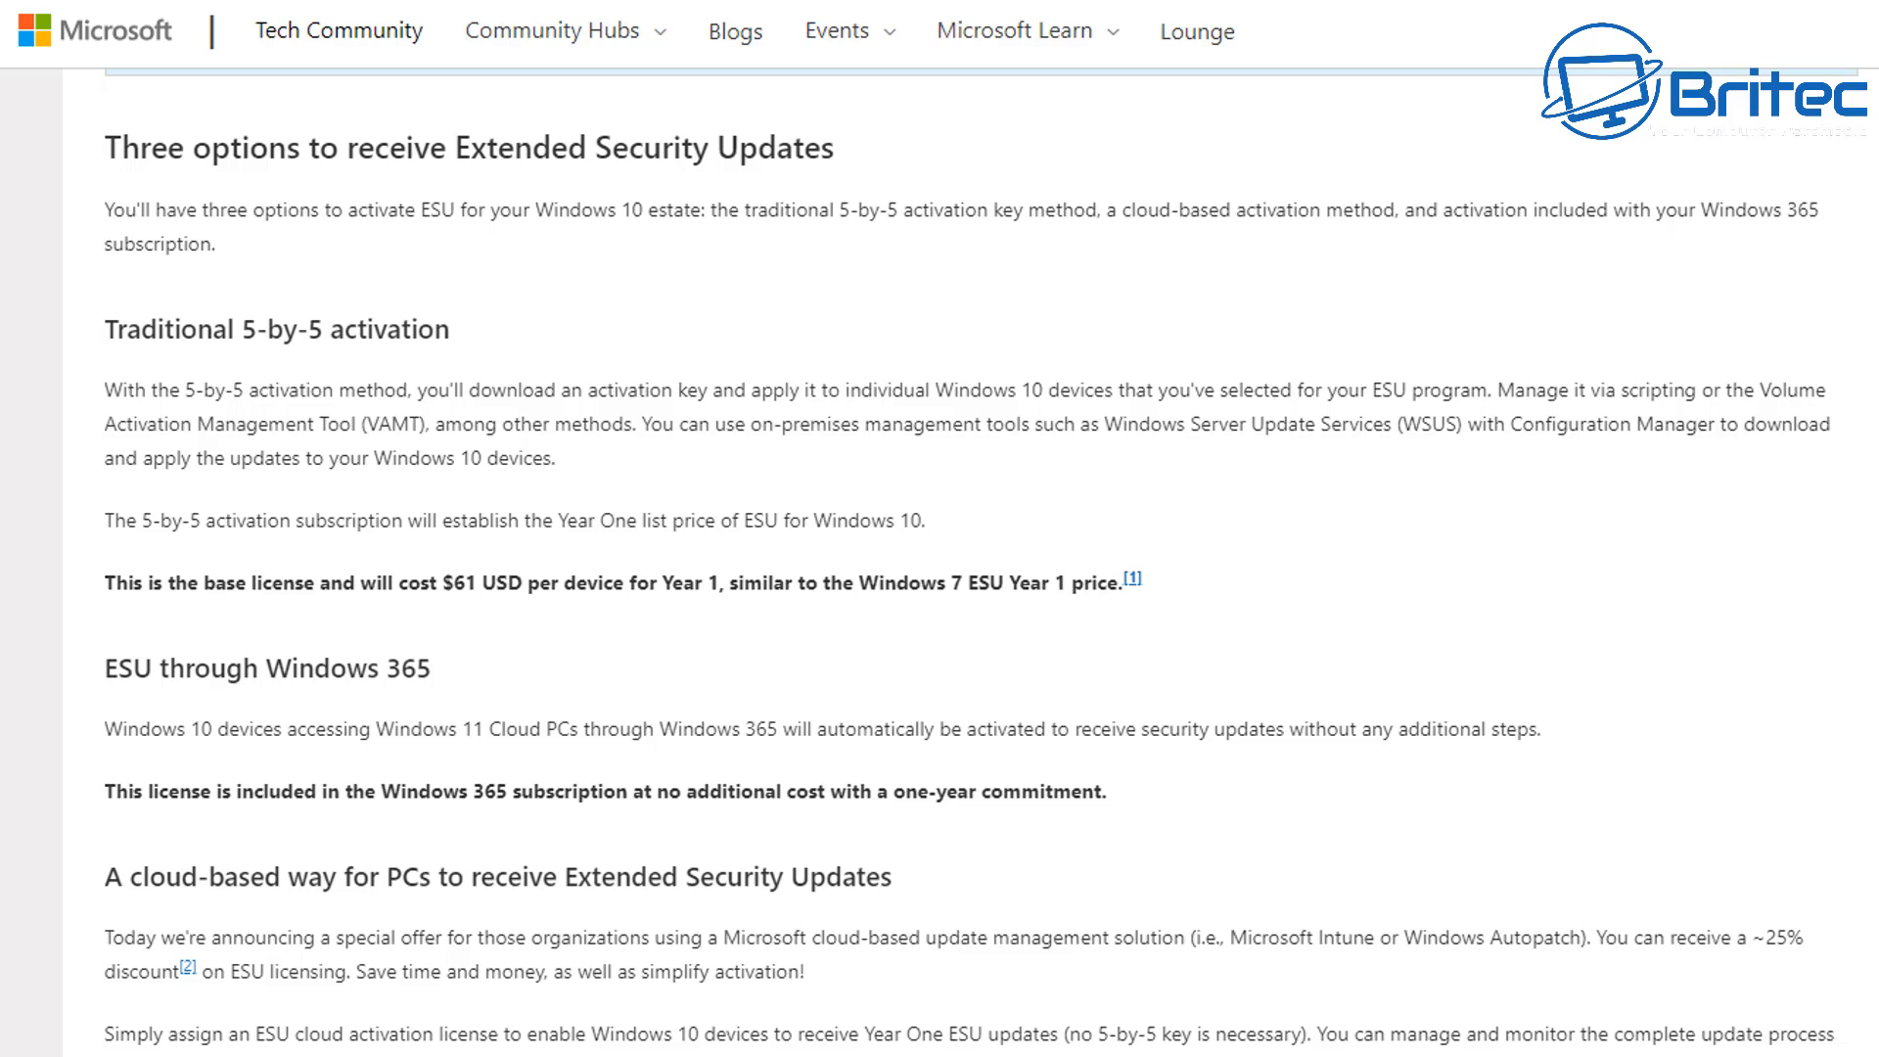
scroll("down", 3)
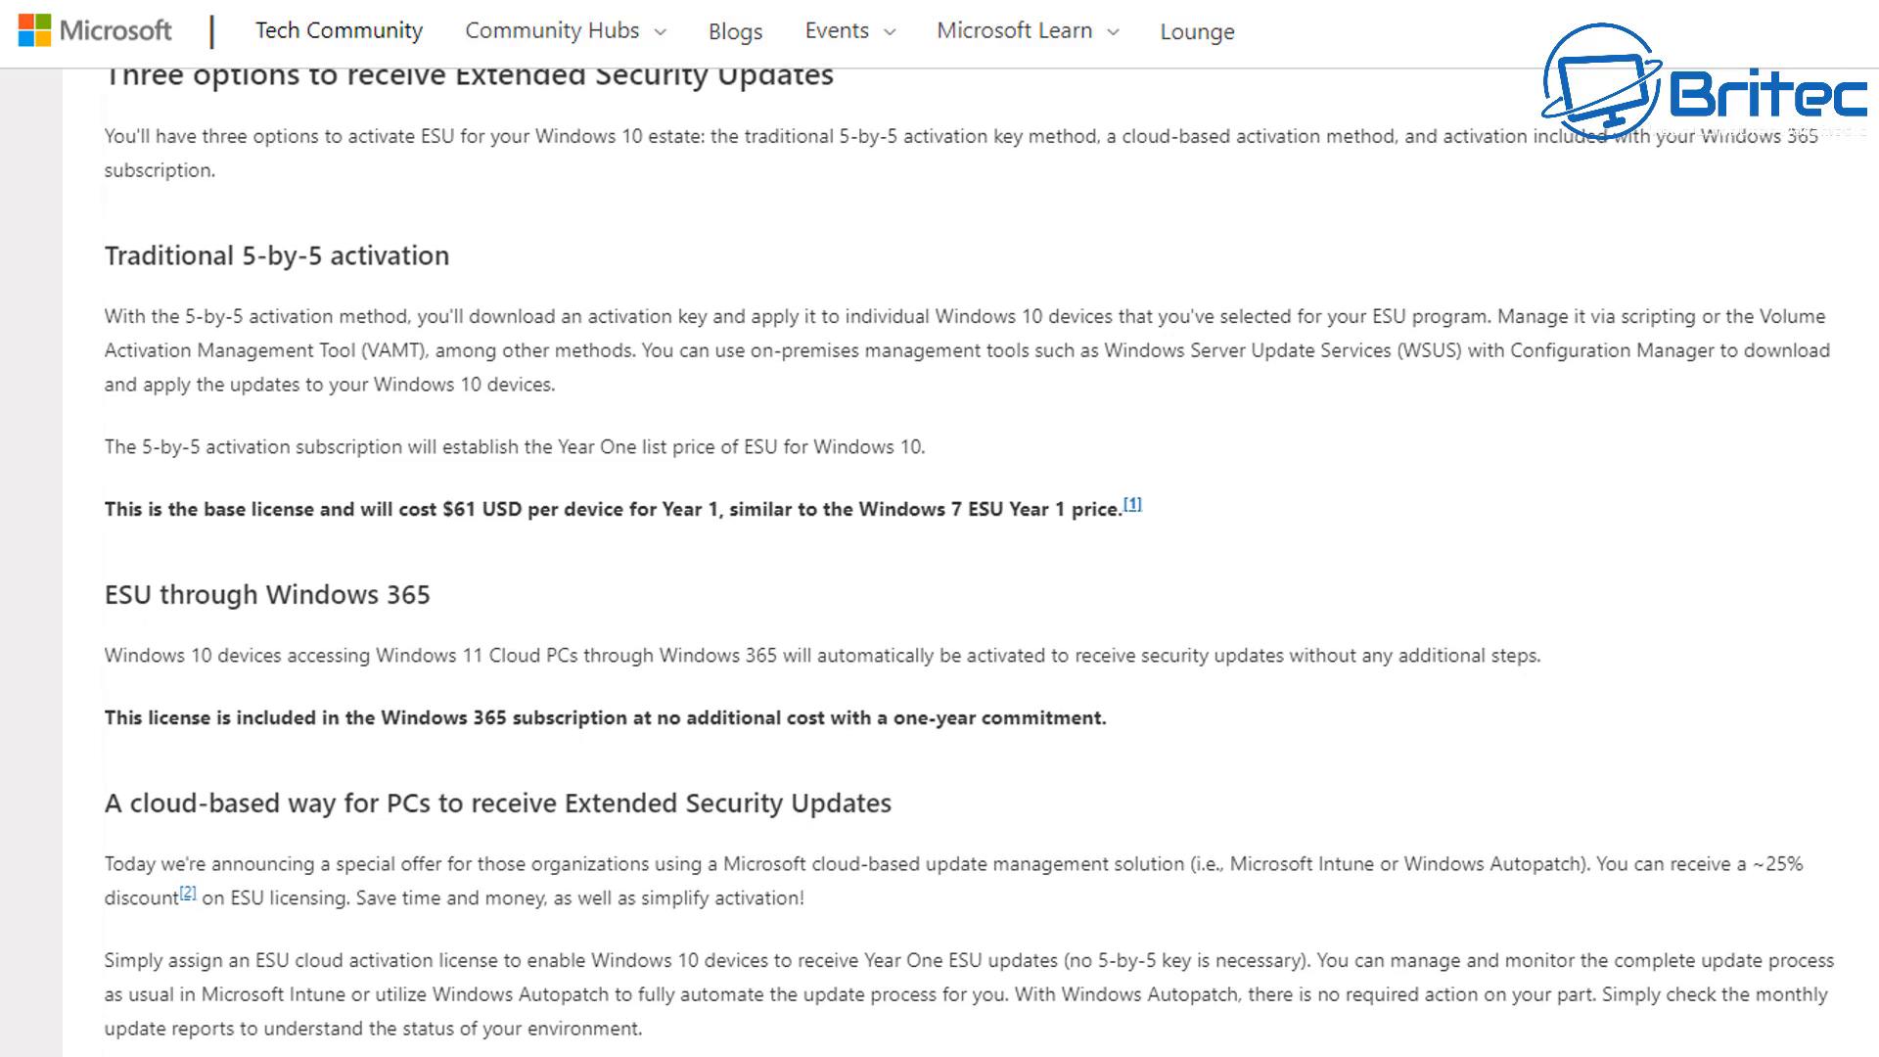
scroll("down", 3)
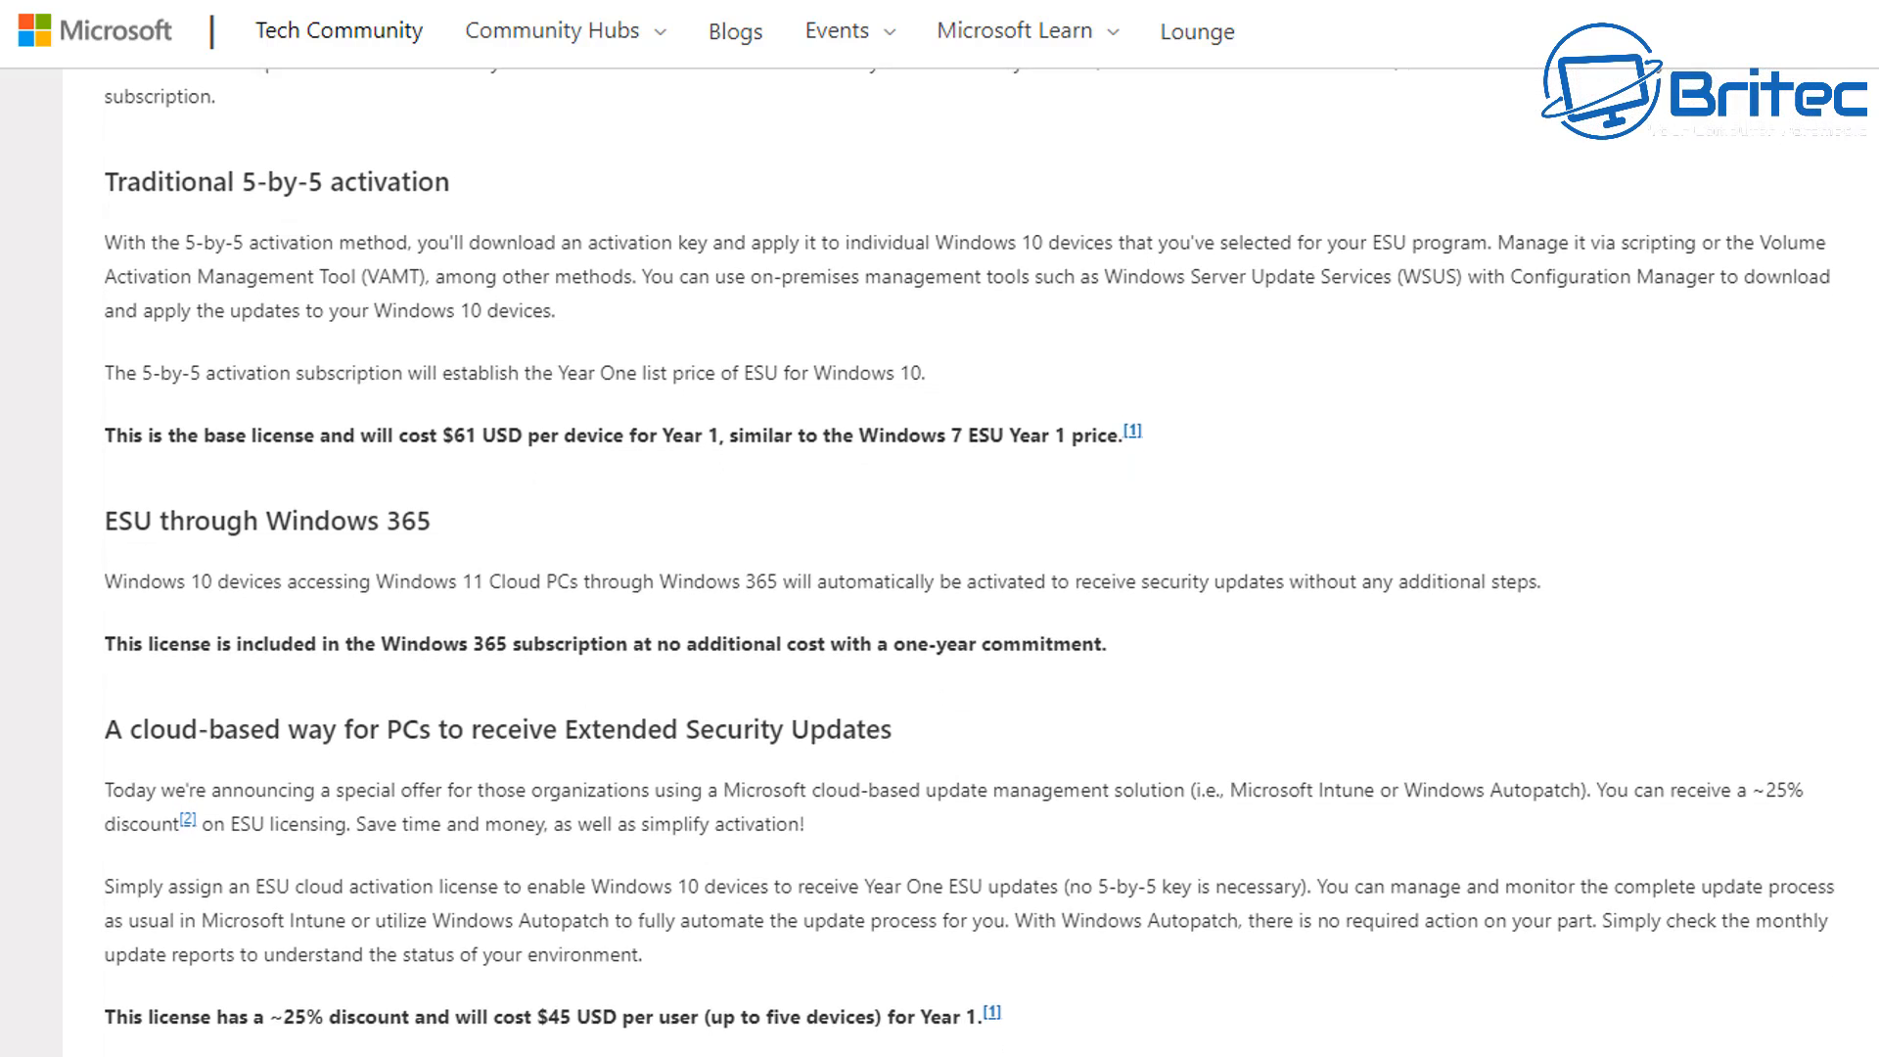
scroll("down", 3)
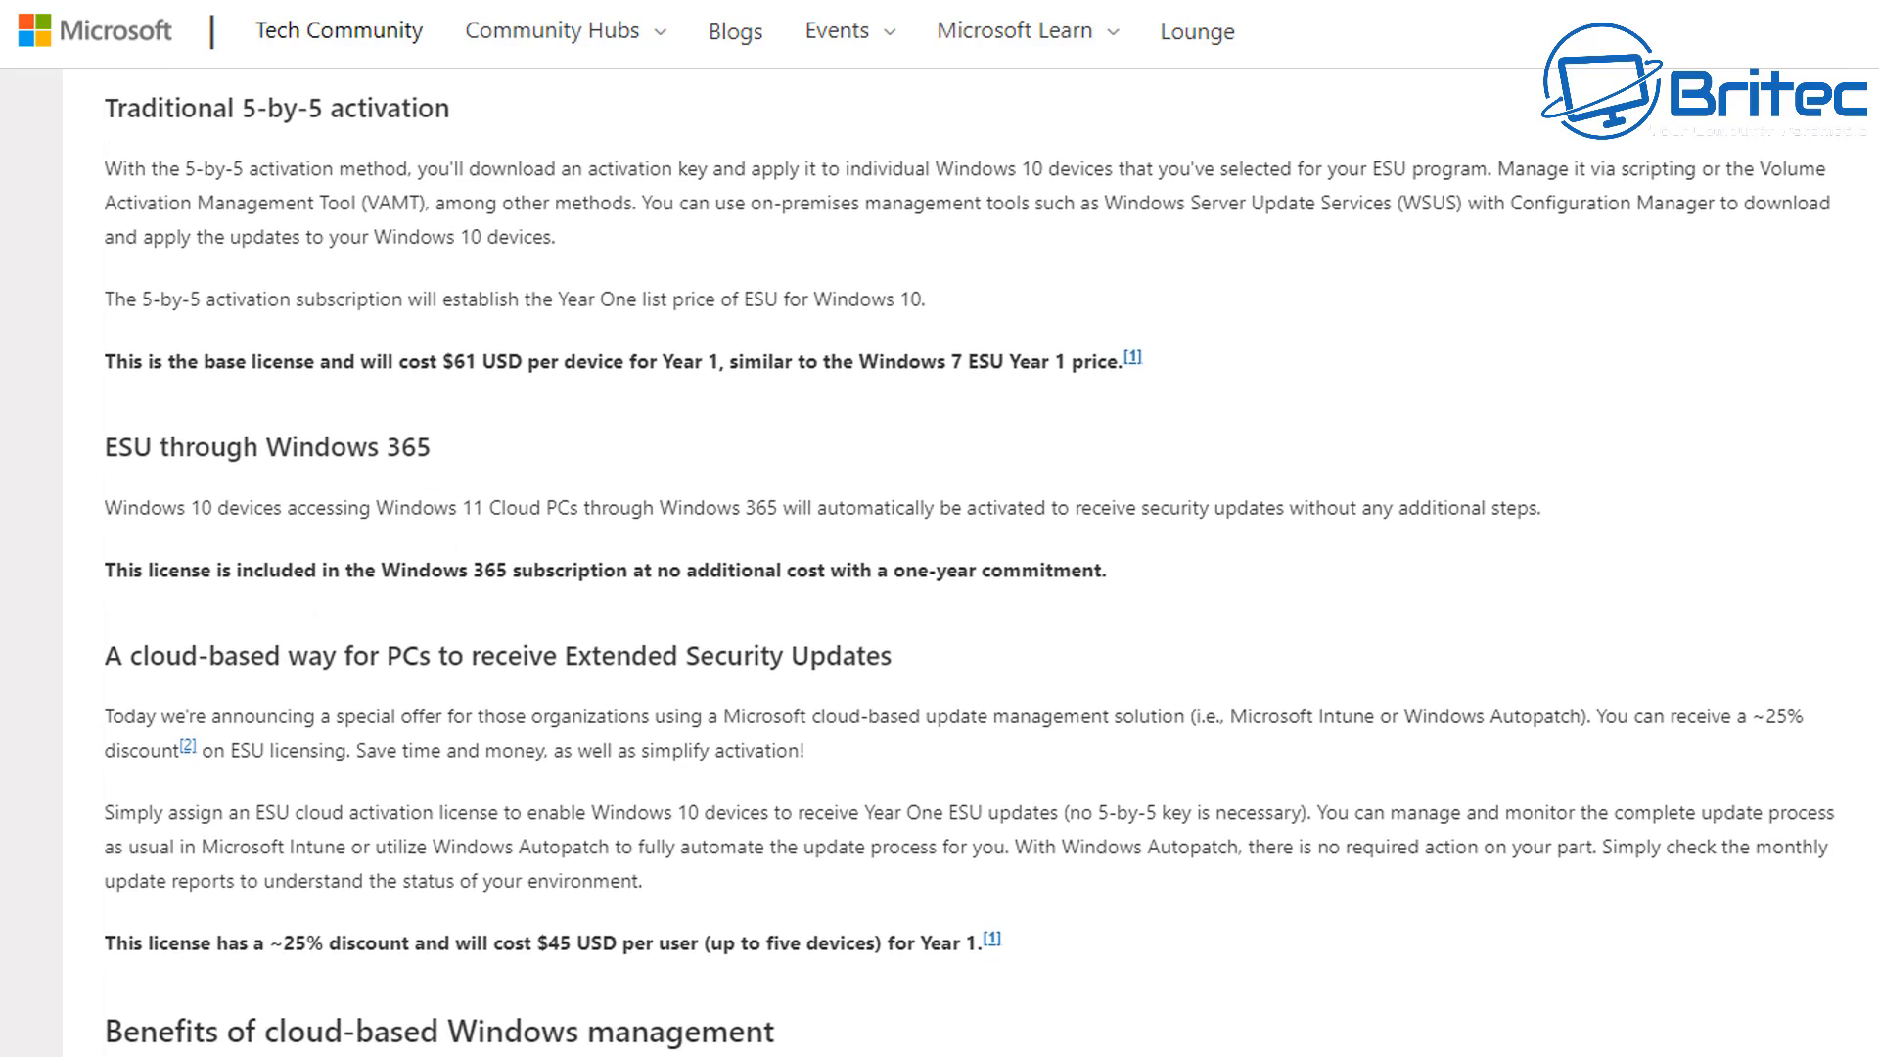
scroll("down", 3)
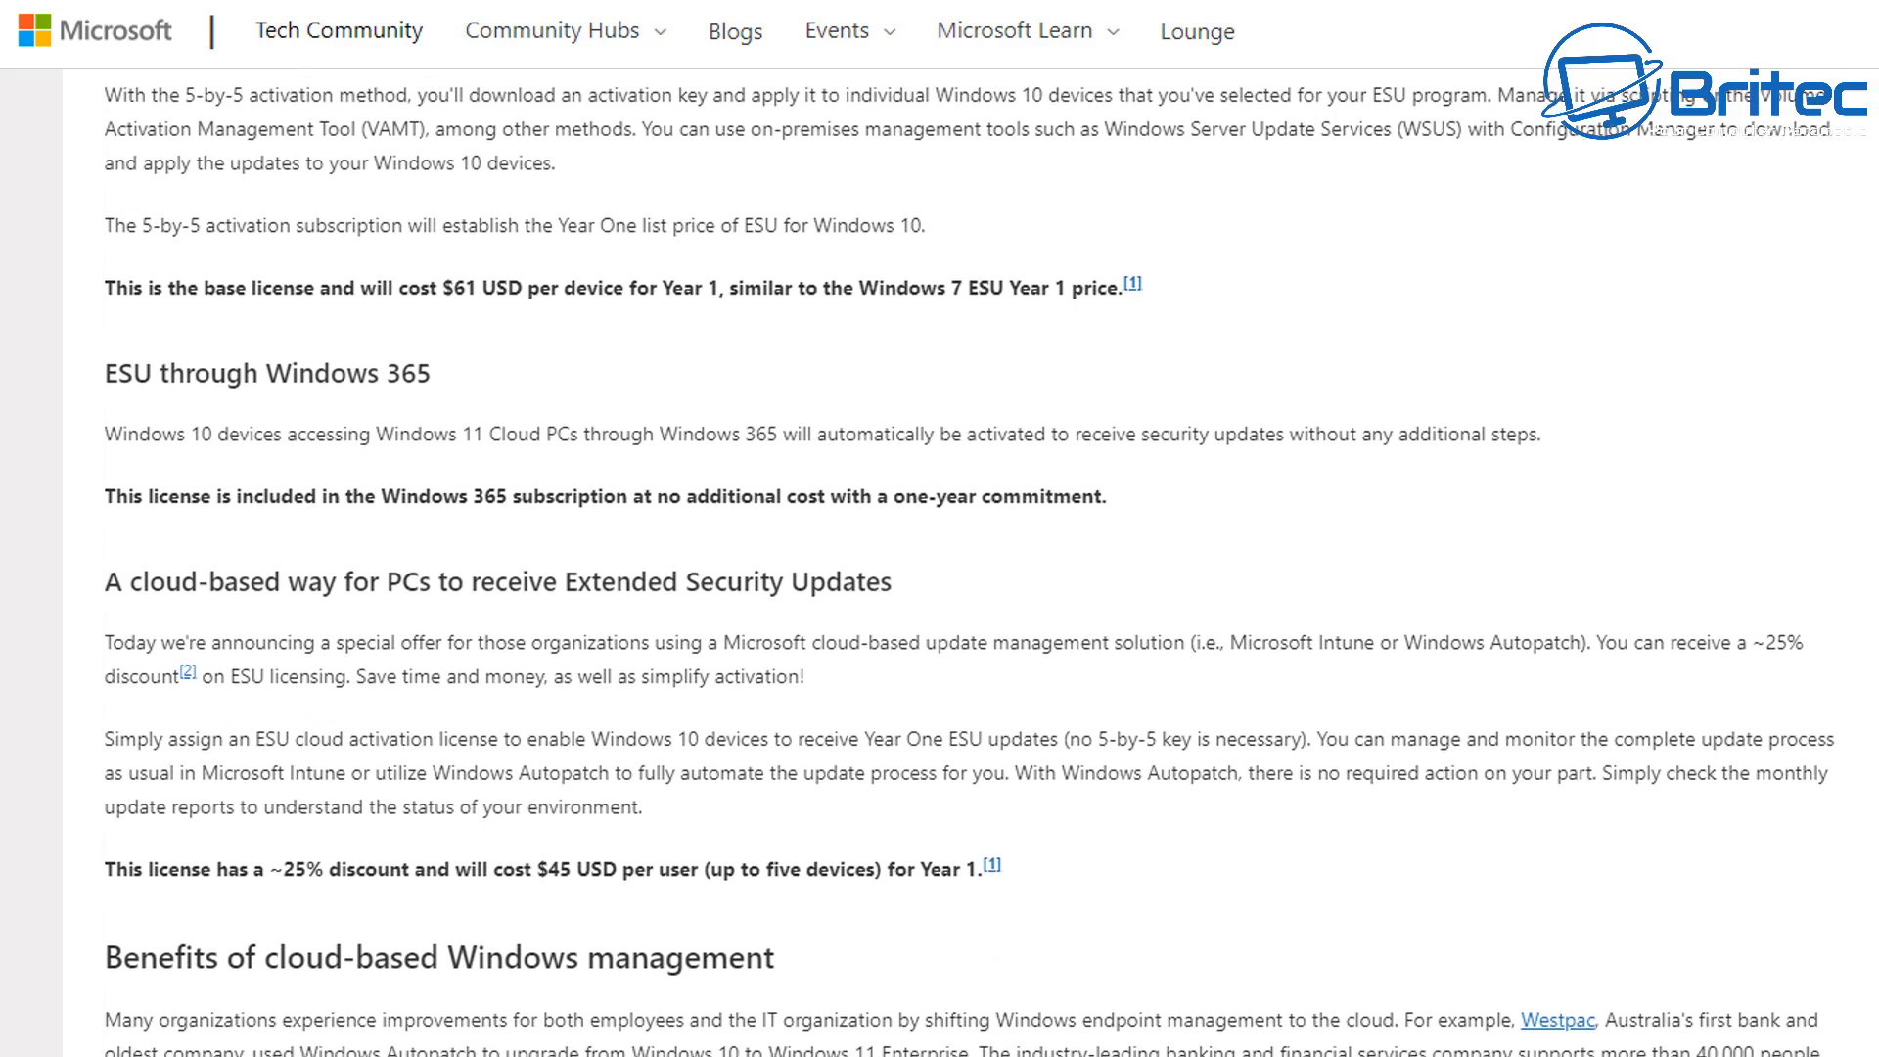
scroll("down", 3)
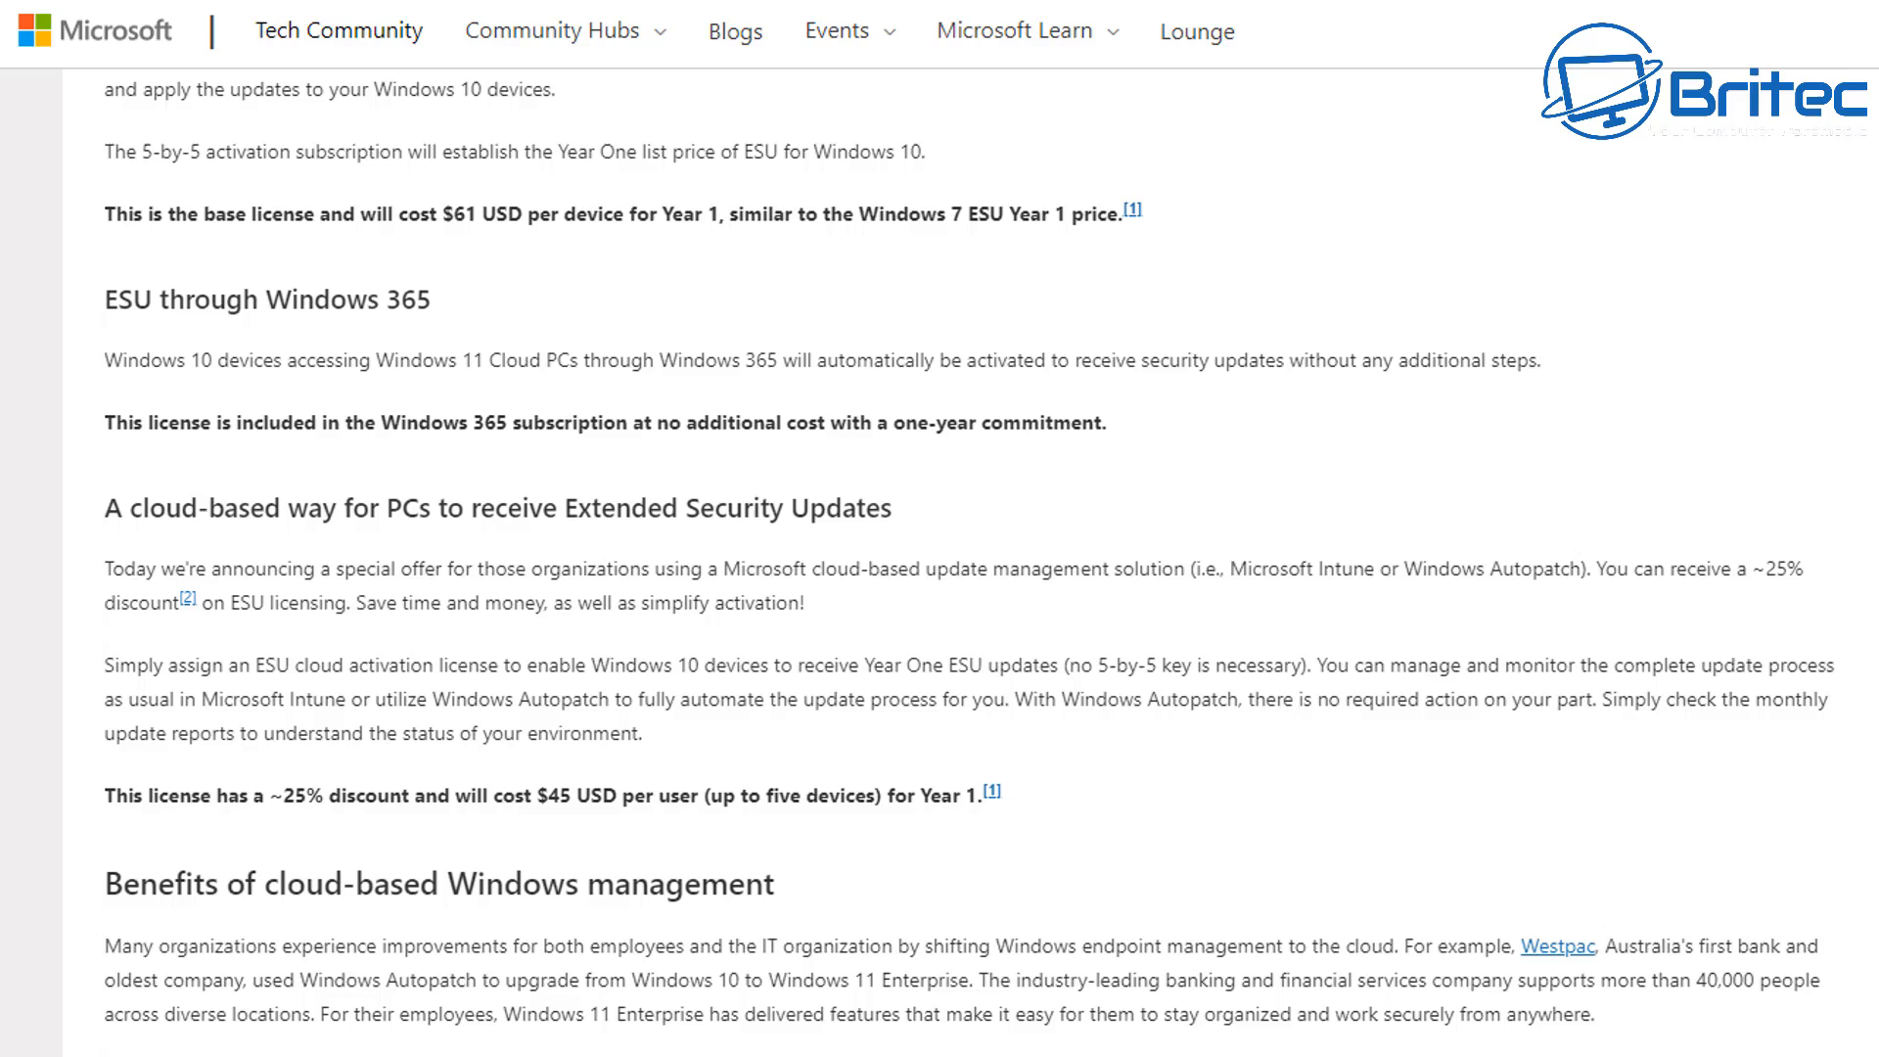
scroll("down", 3)
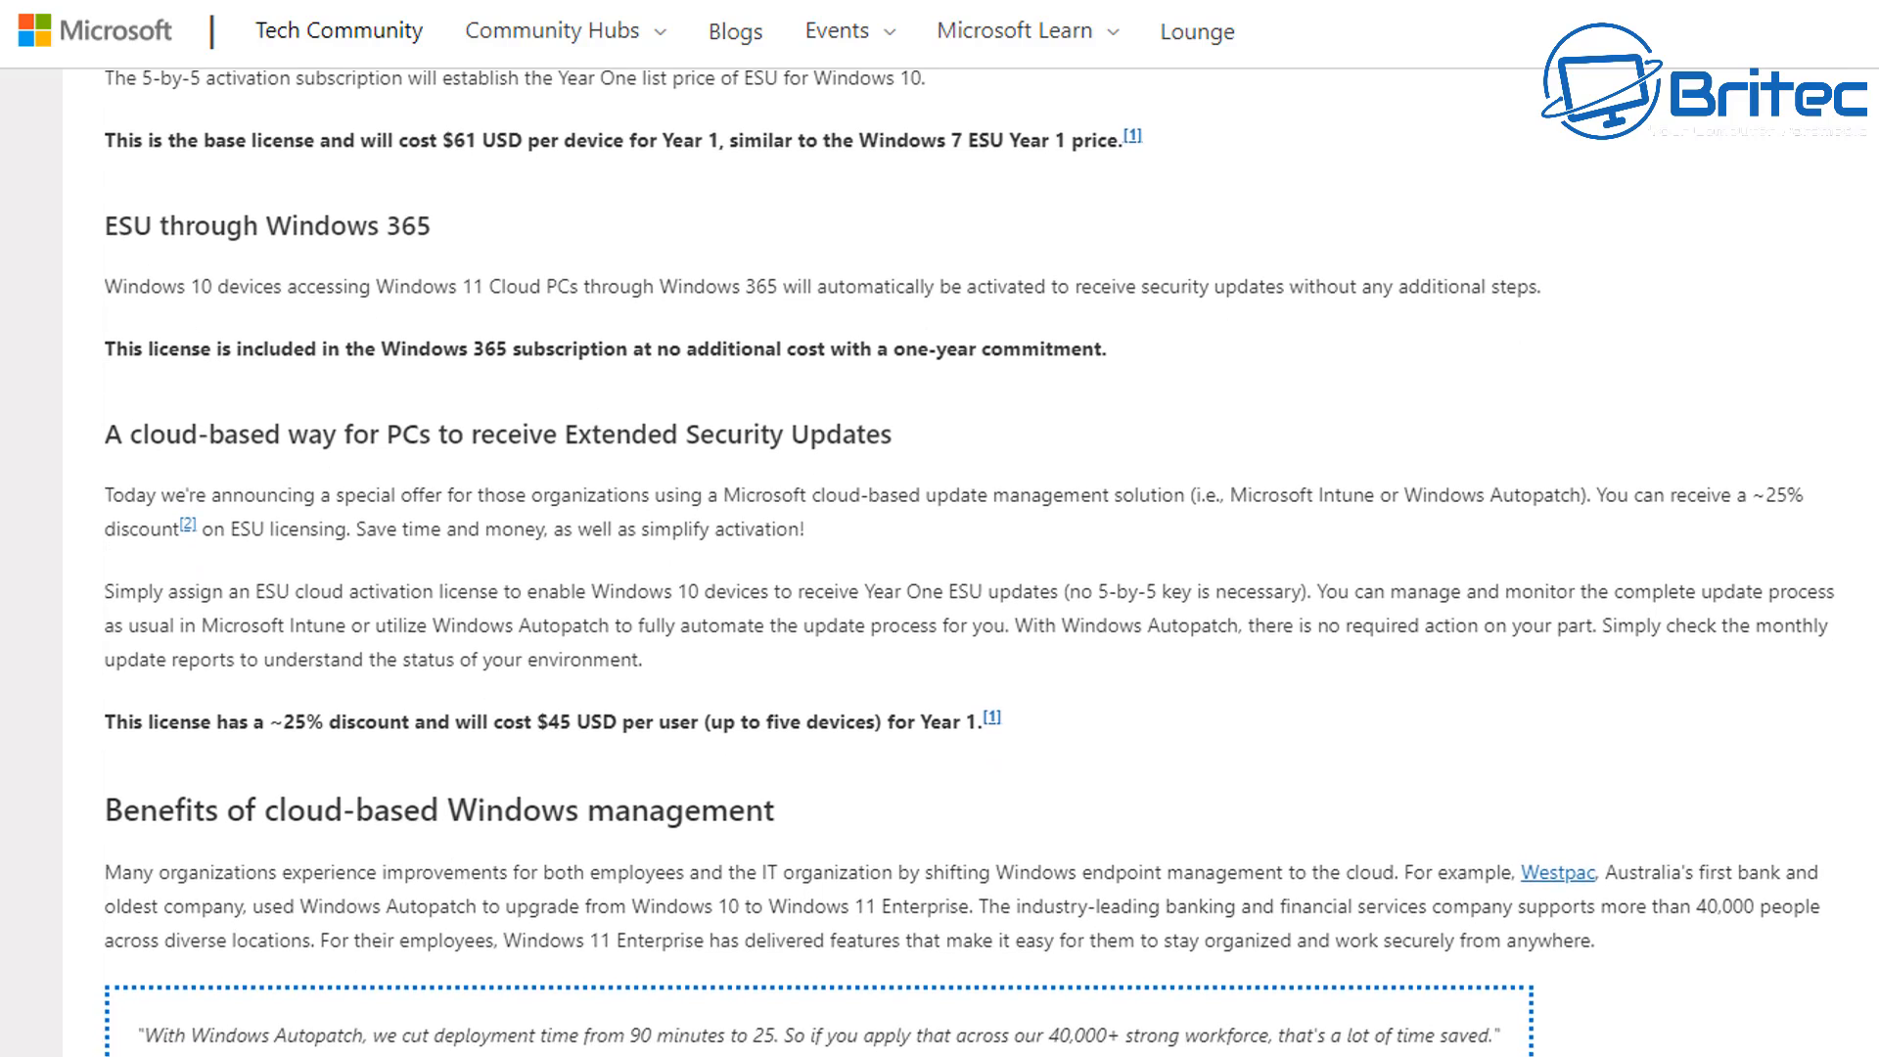
scroll("down", 3)
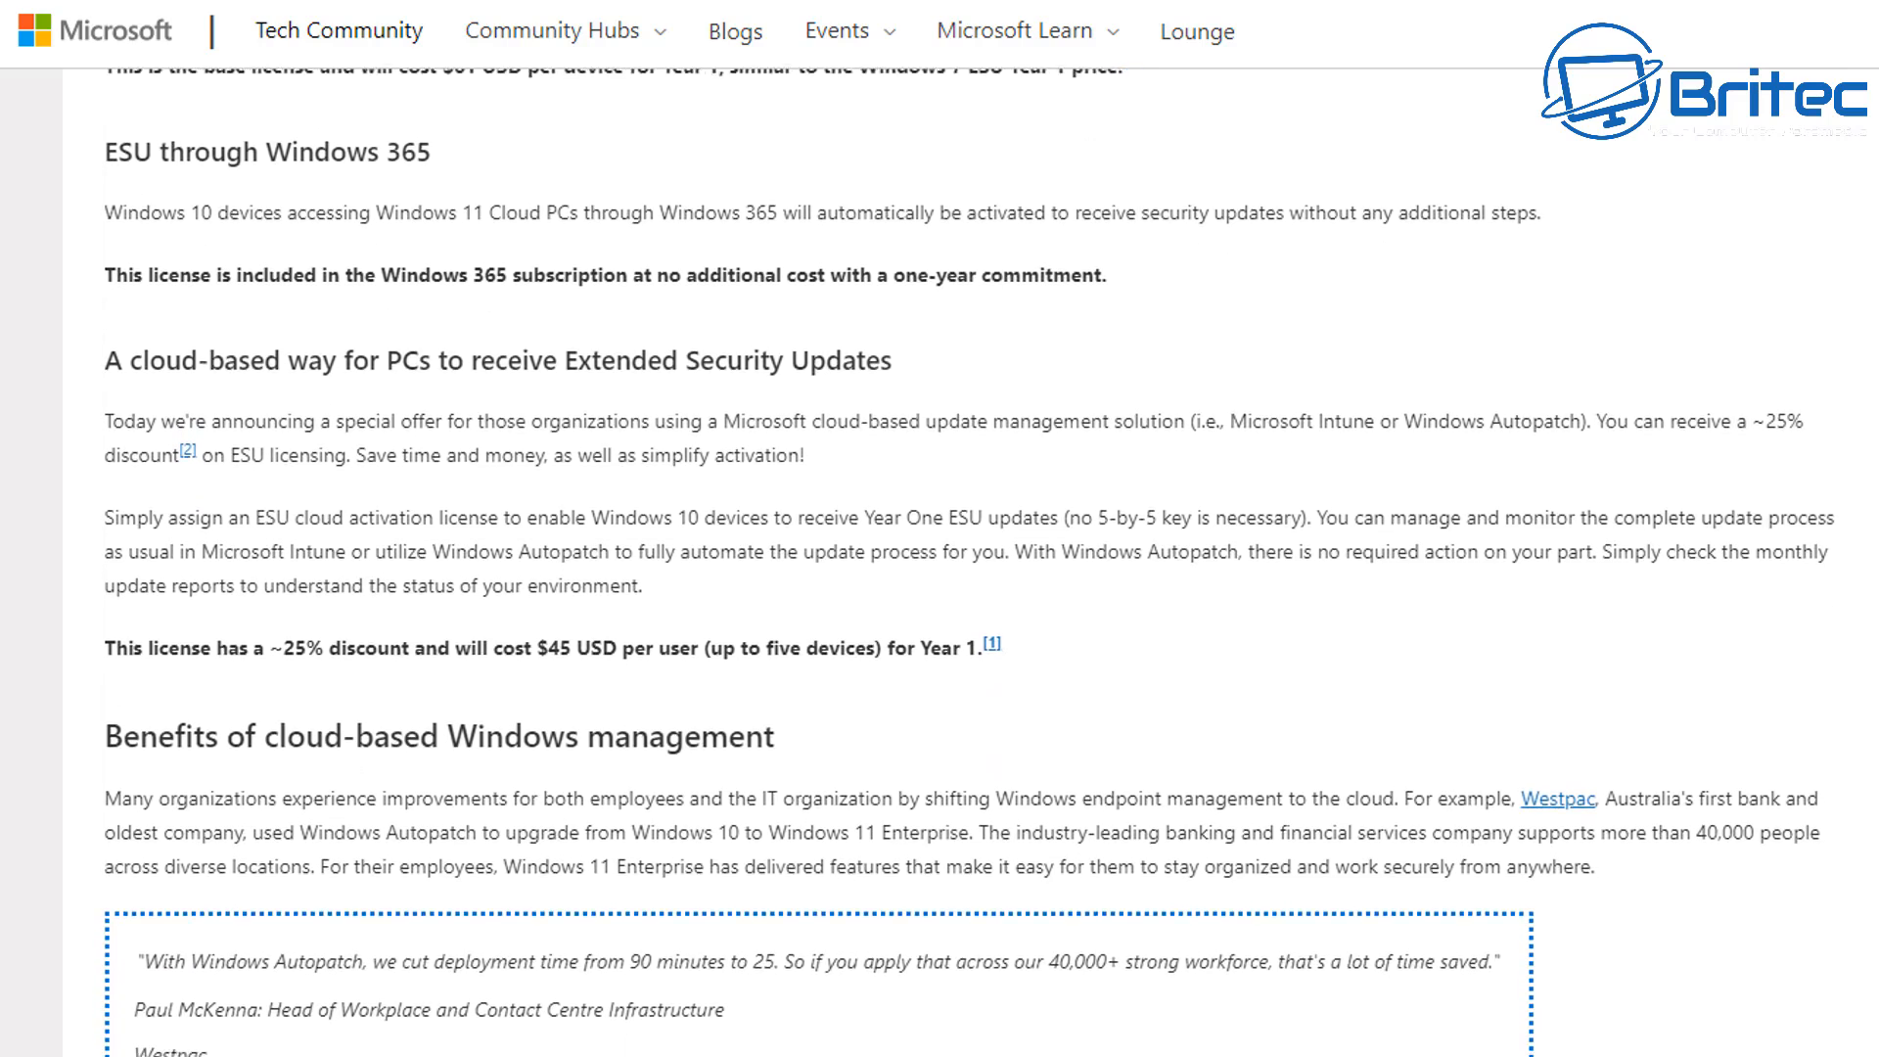
scroll("down", 3)
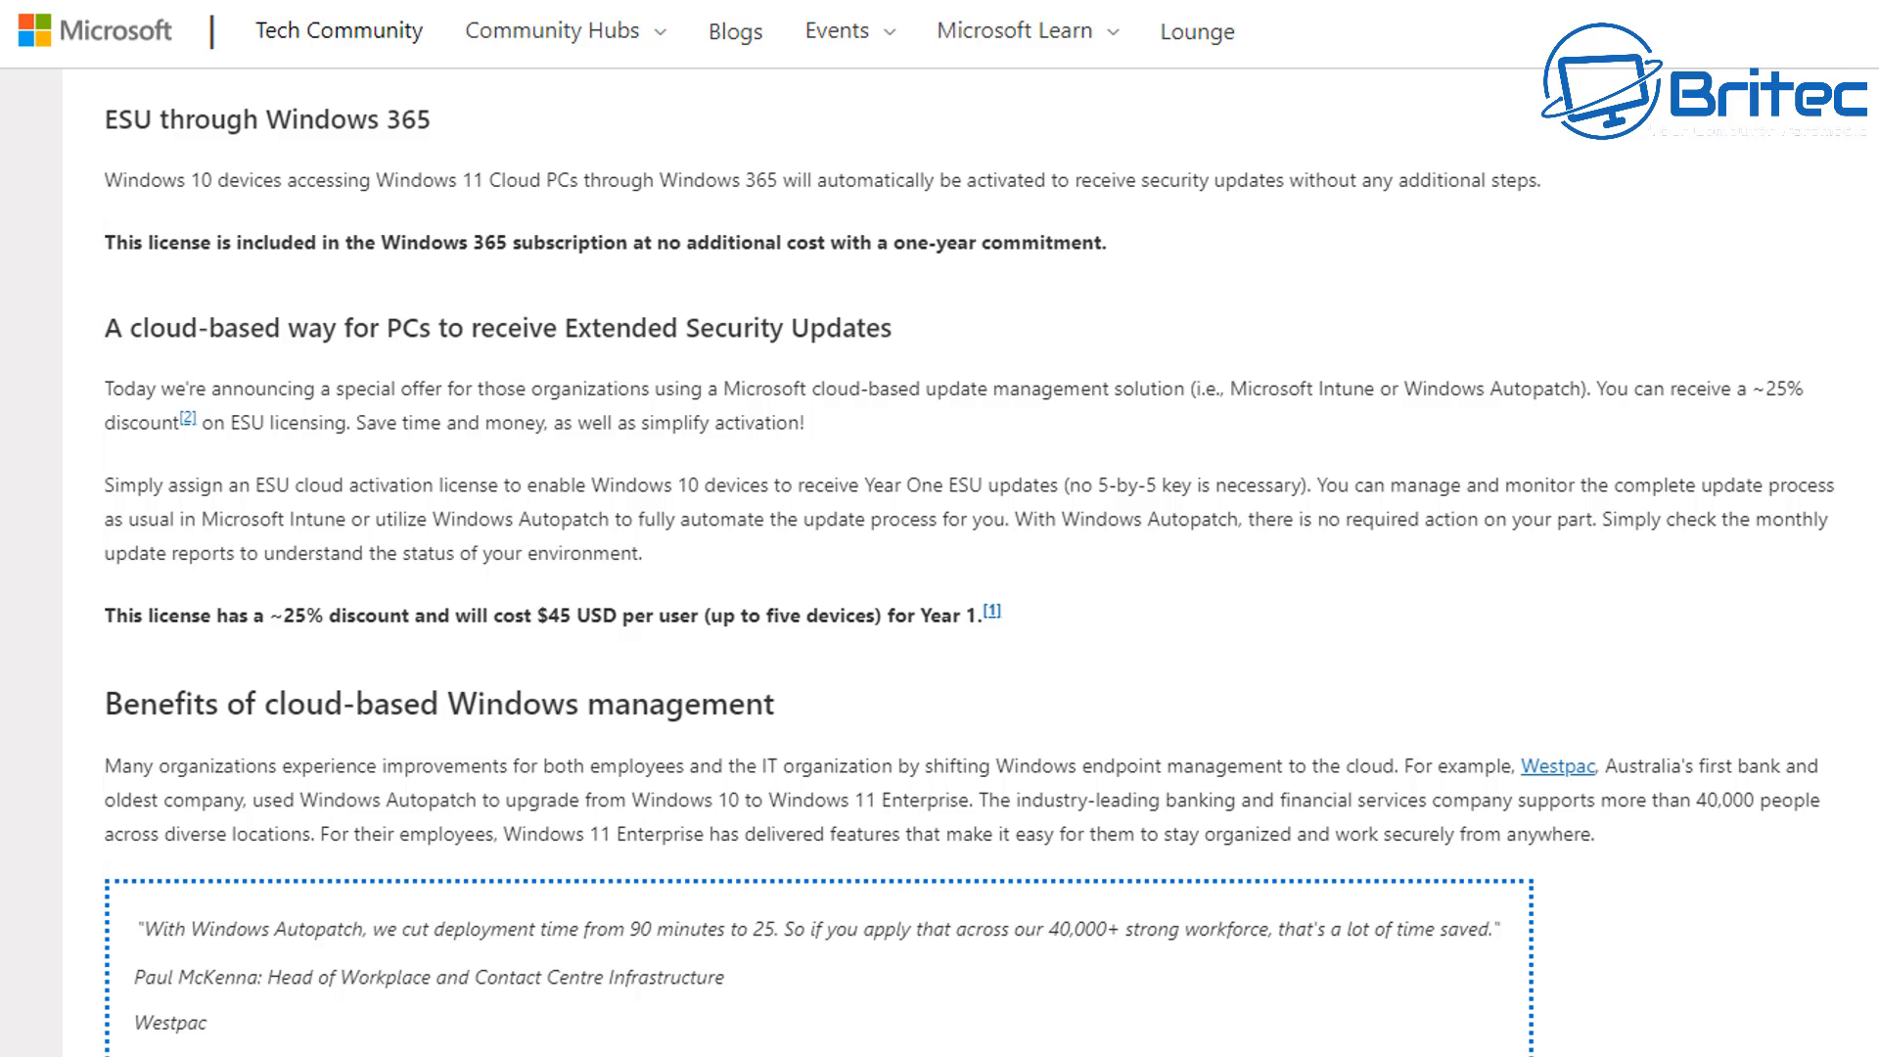
Scroll to the end of the post through the Simplifying the road to Windows 11 section and closing notes.
scroll("down", 3)
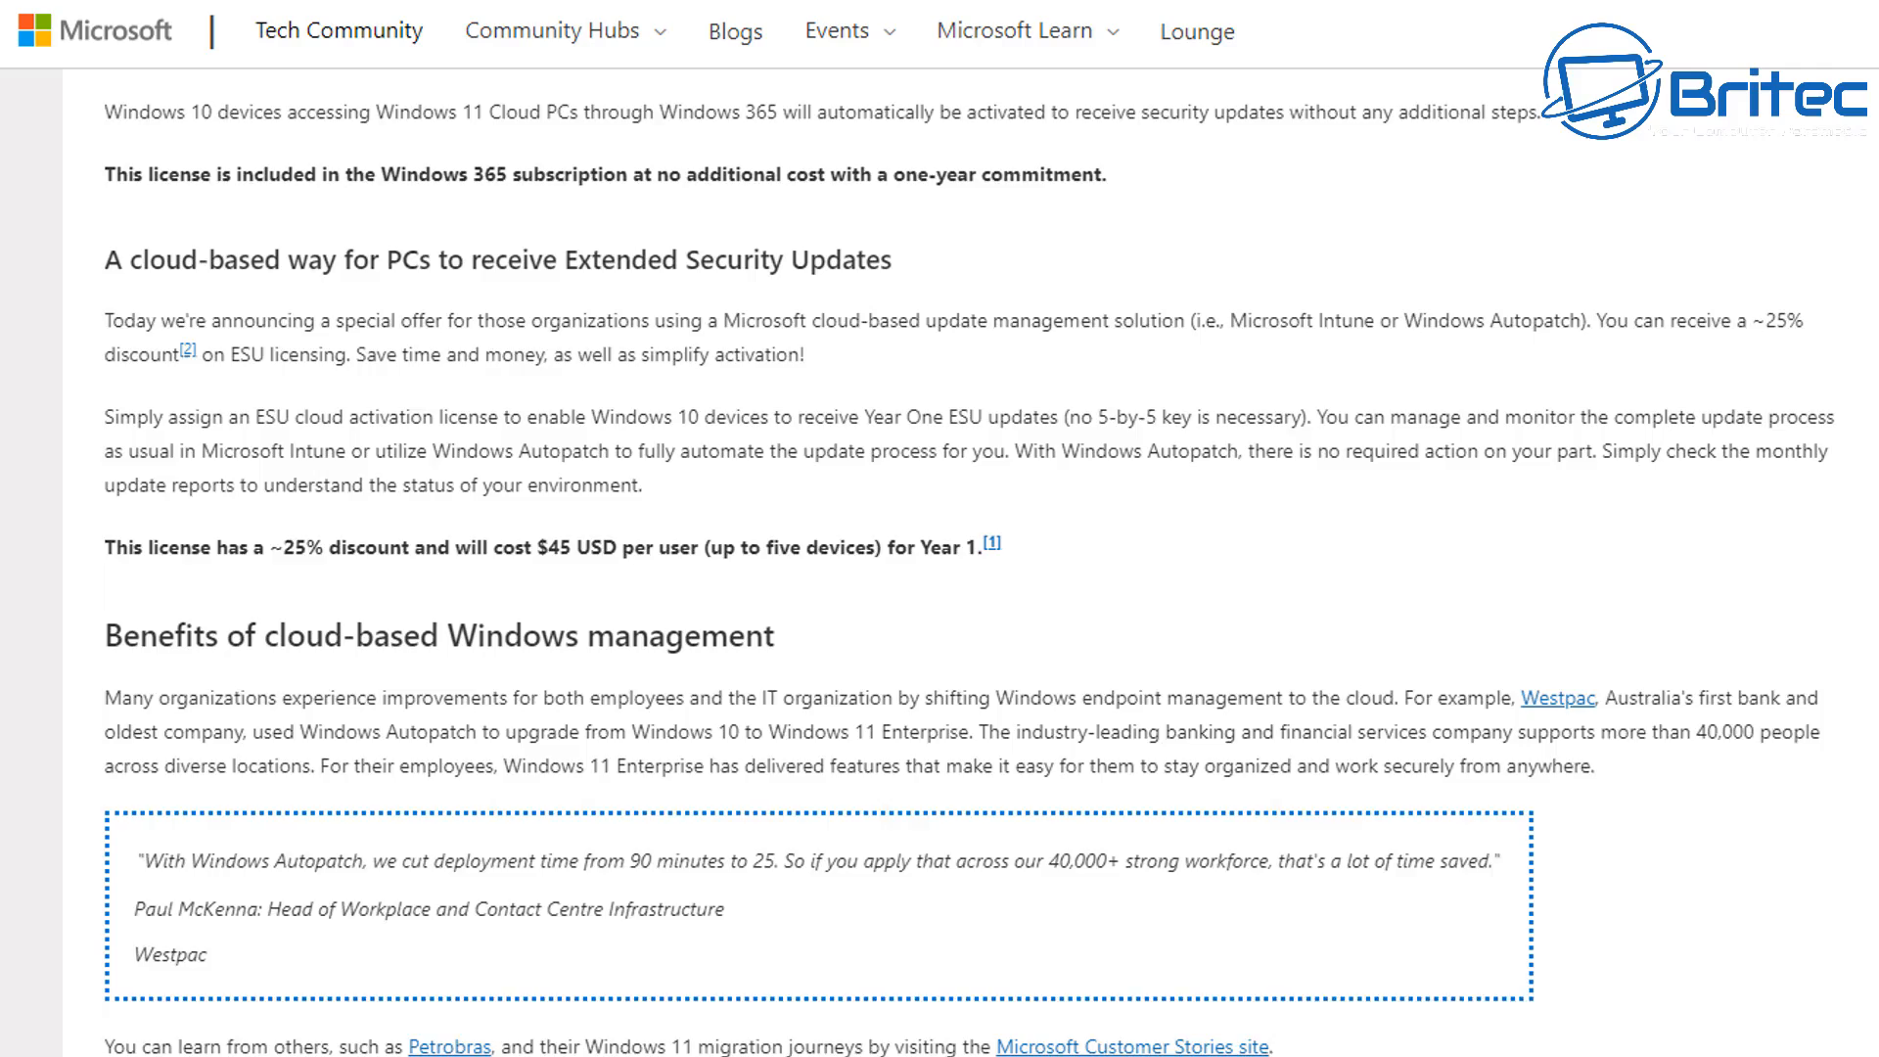
scroll("down", 3)
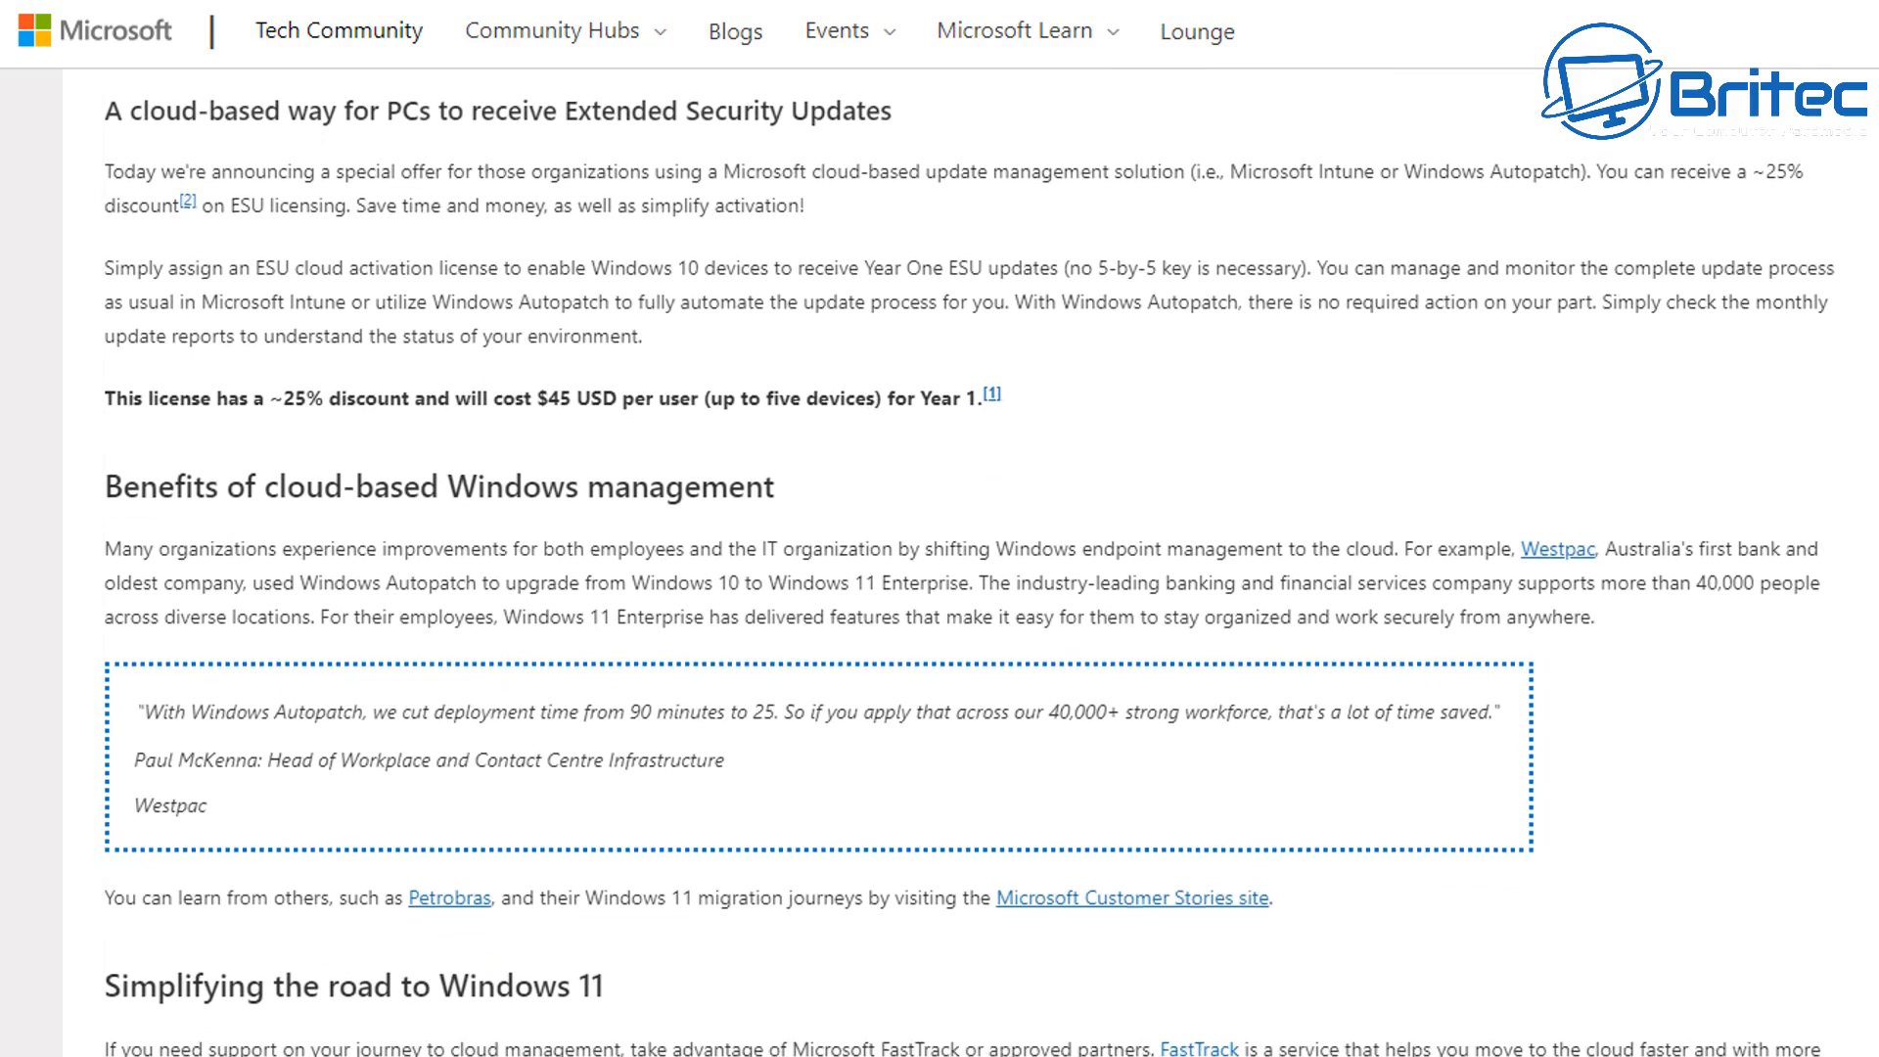
scroll("down", 3)
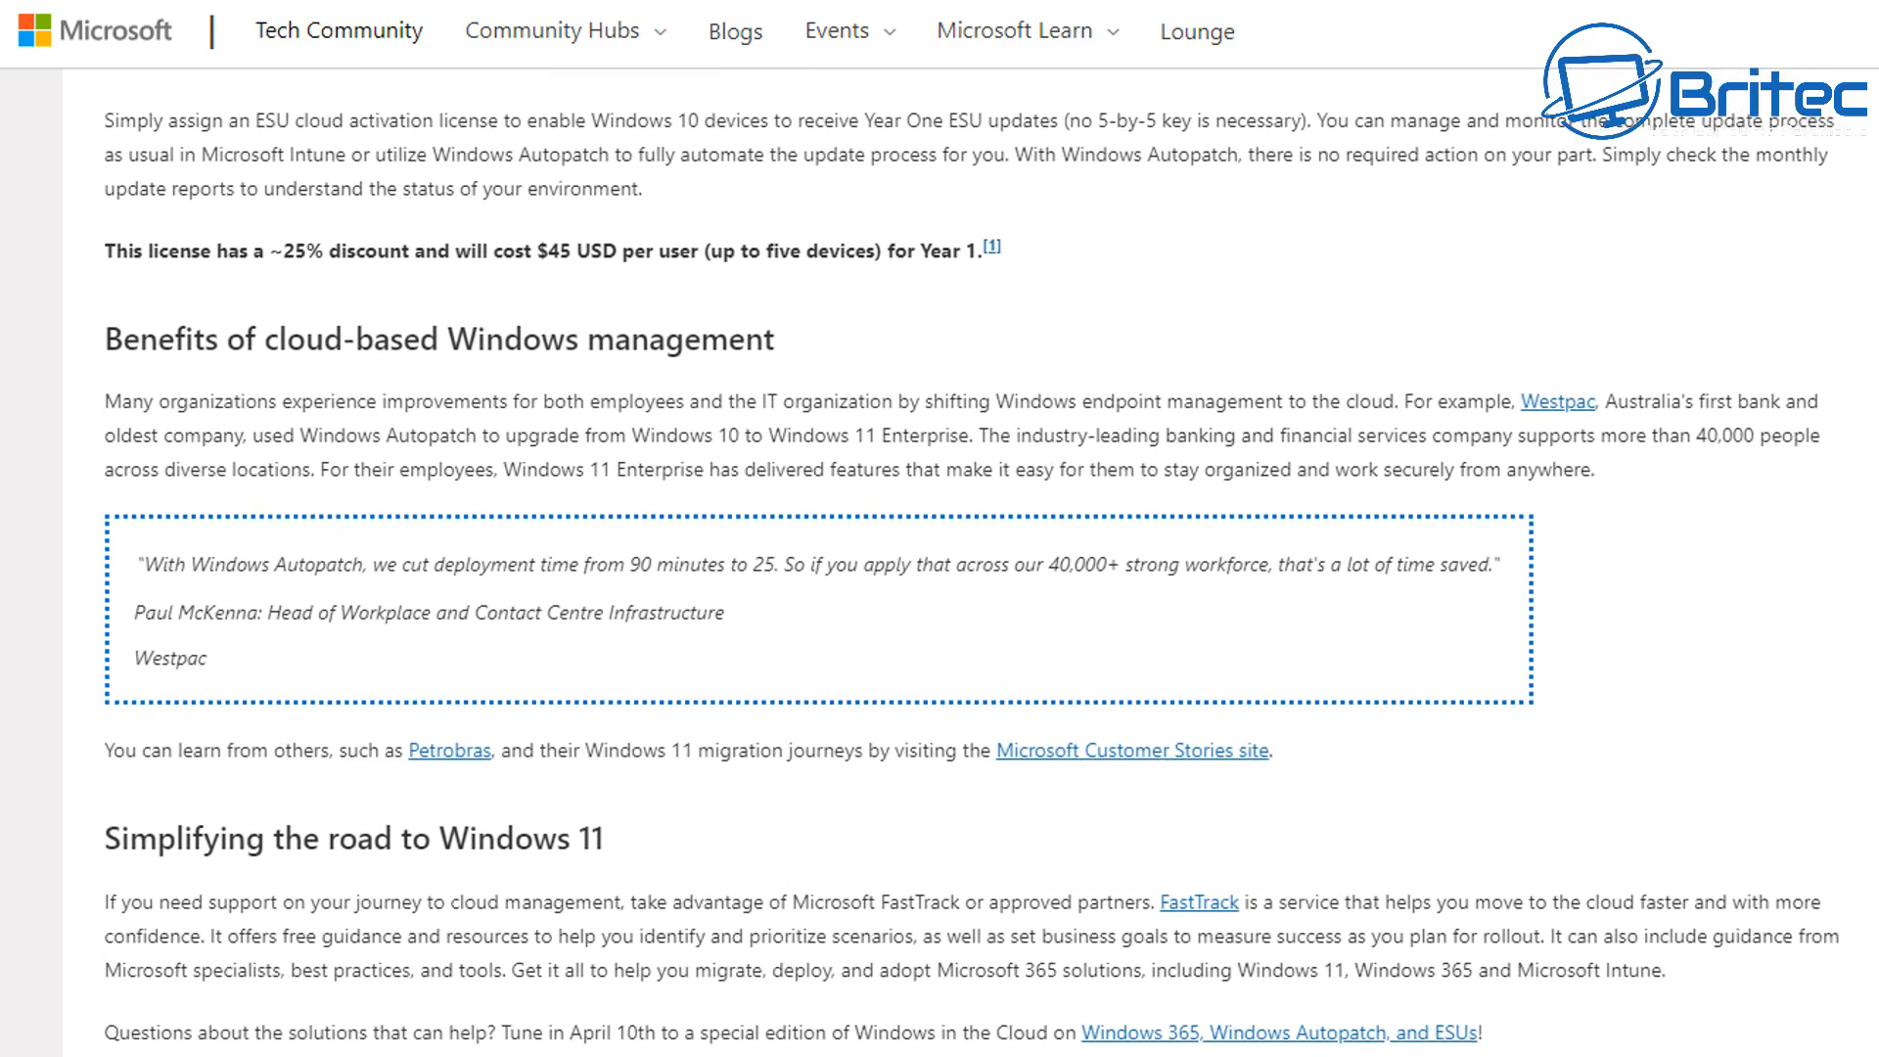
scroll("down", 3)
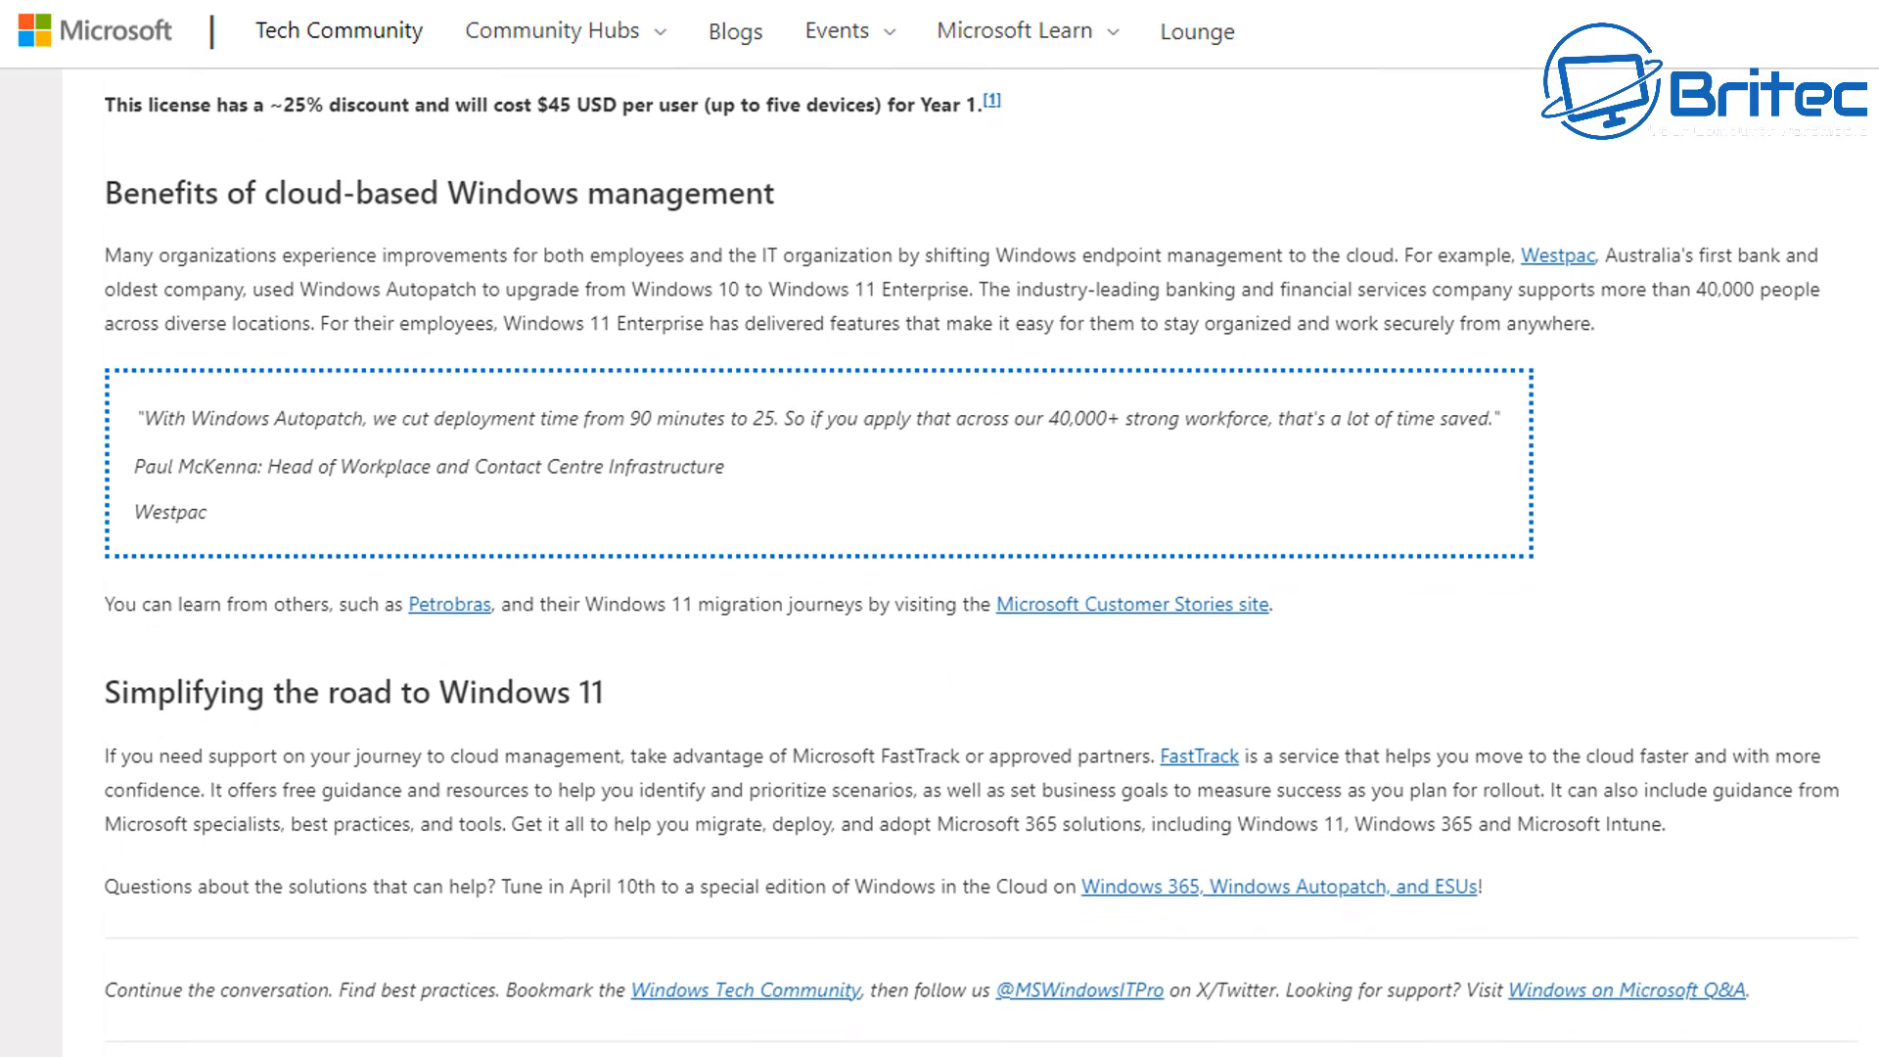
scroll("down", 3)
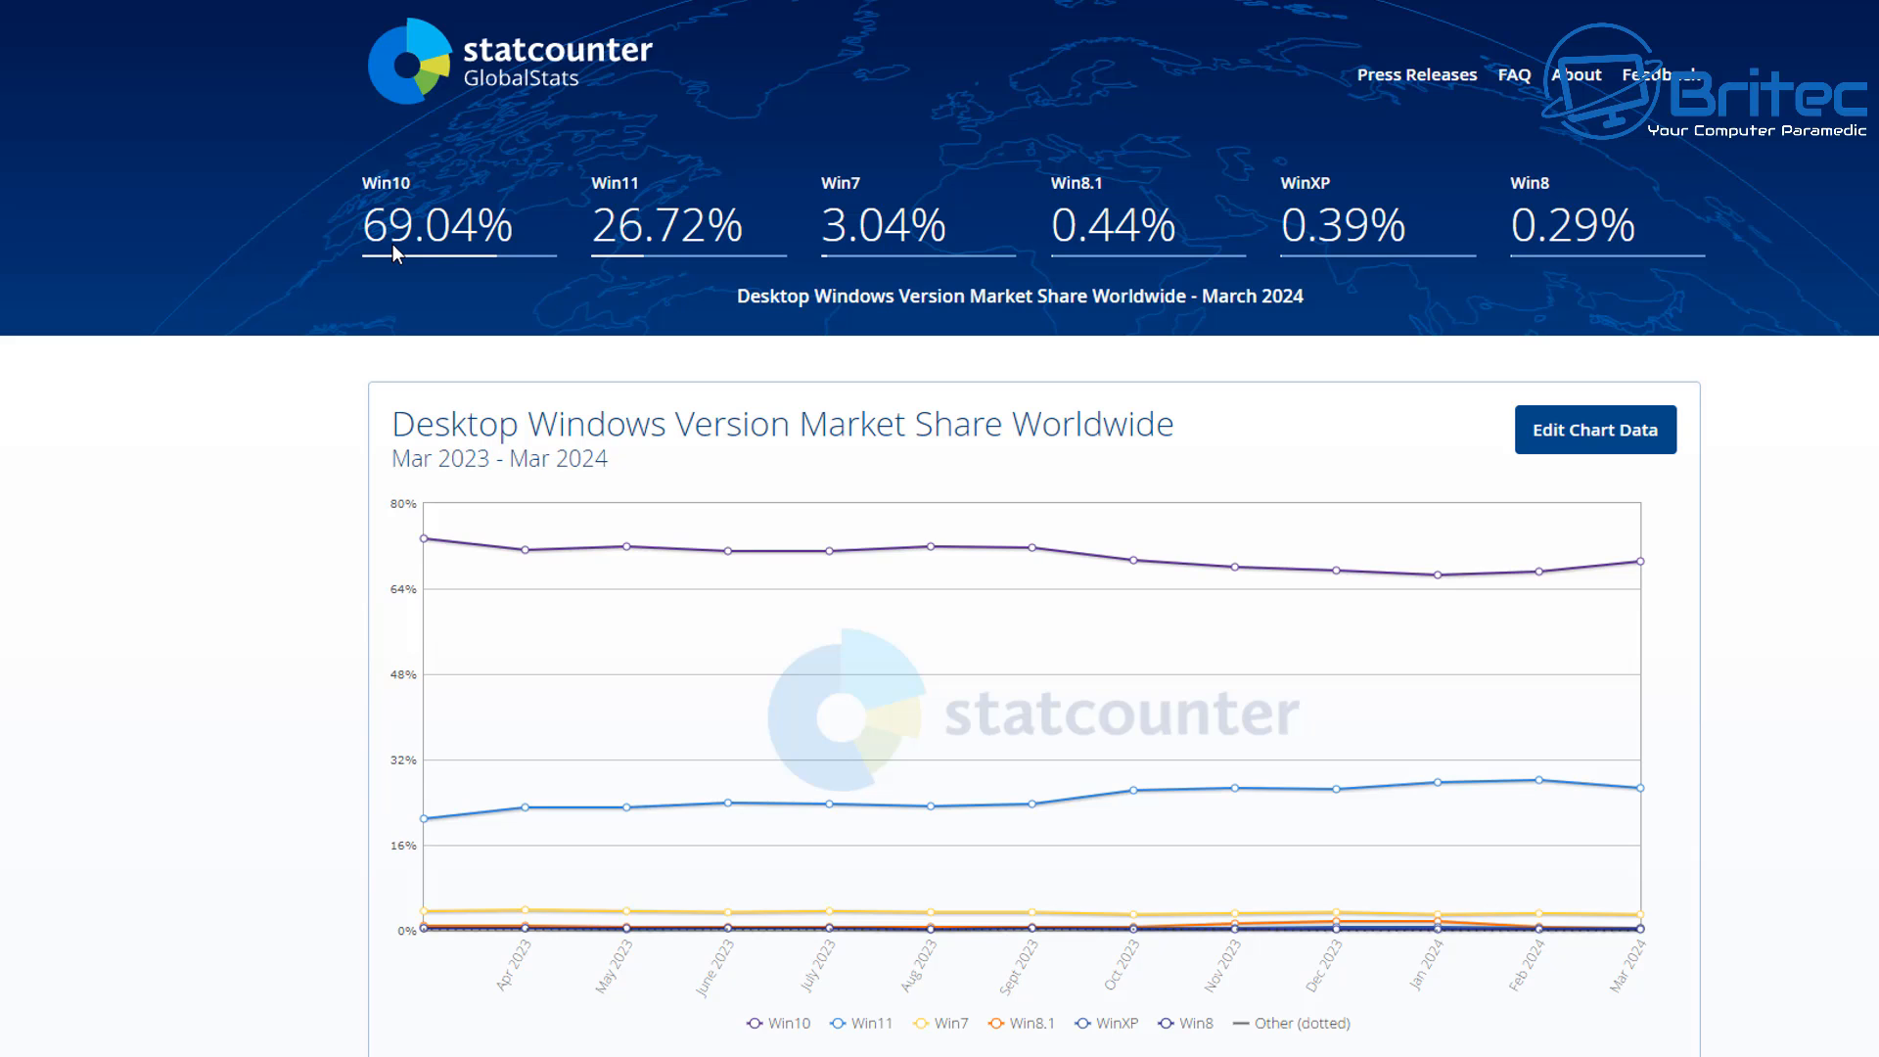
mouse_move(935, 280)
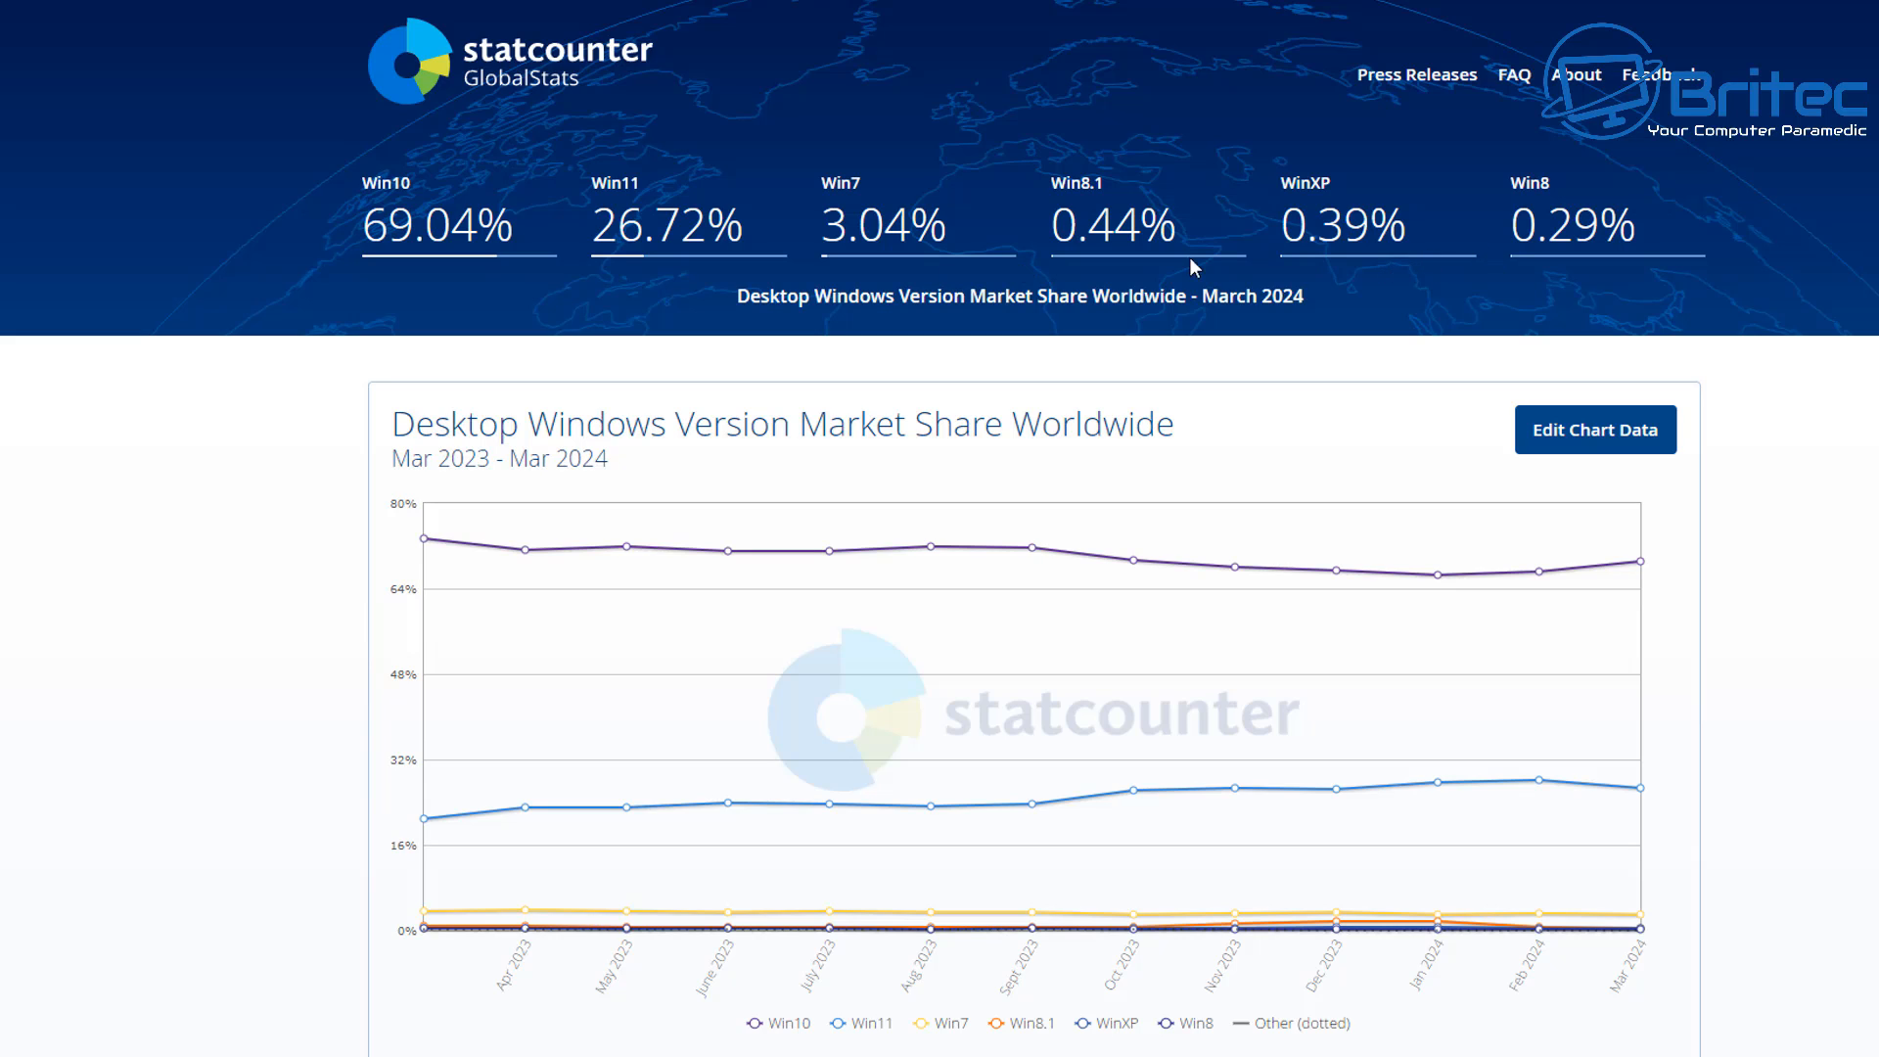
mouse_move(495, 270)
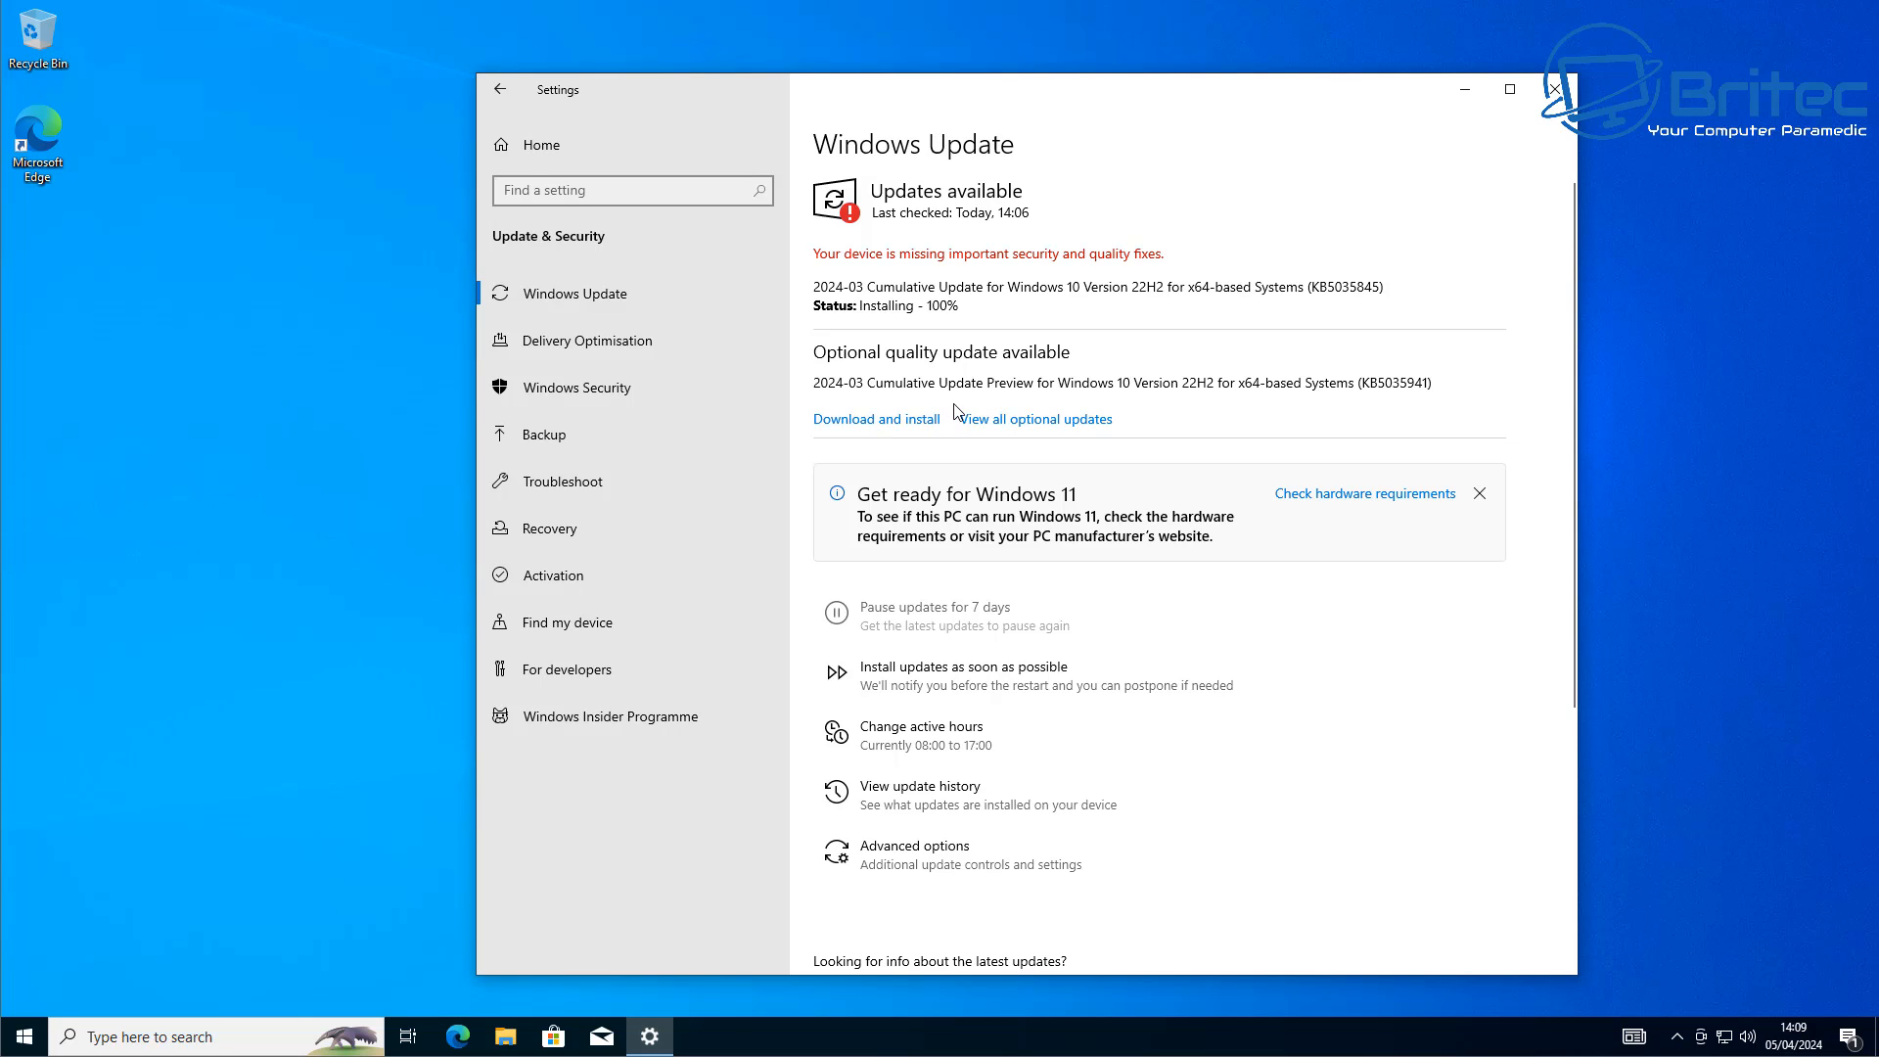
mouse_move(712, 485)
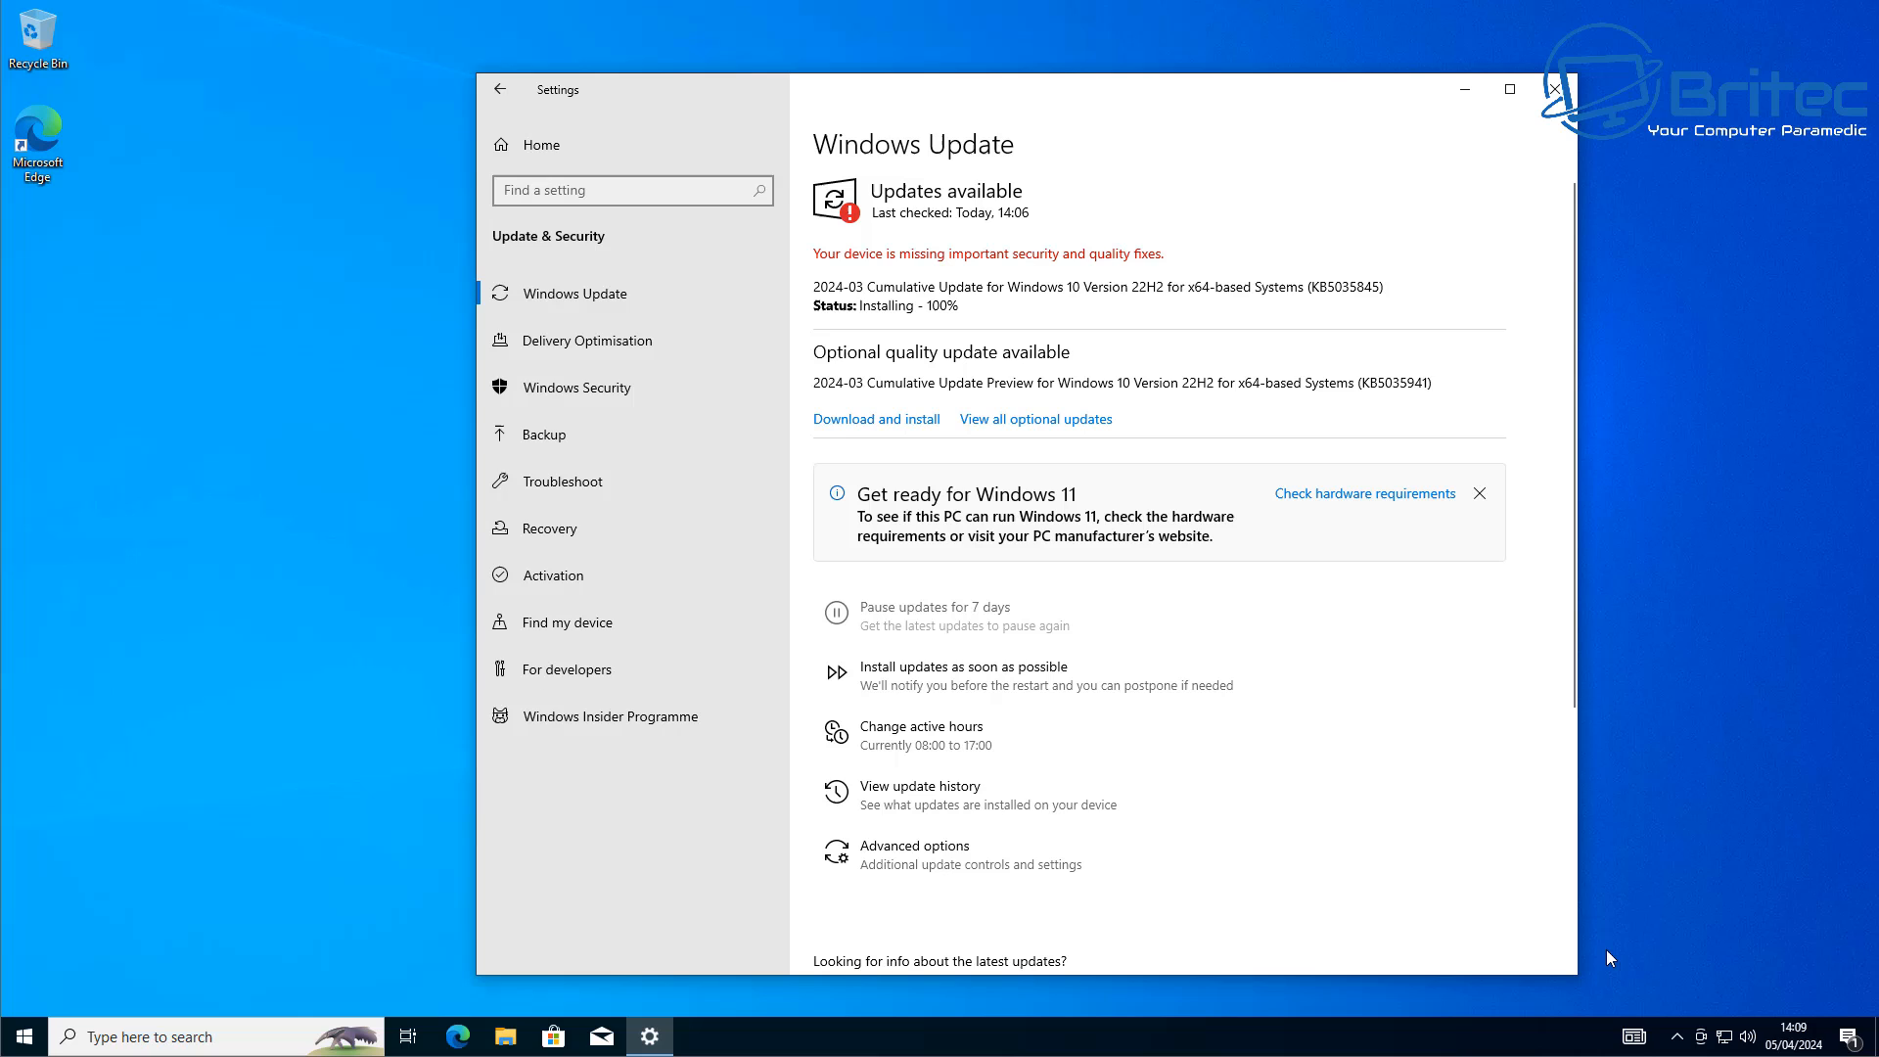
mouse_move(1583, 1043)
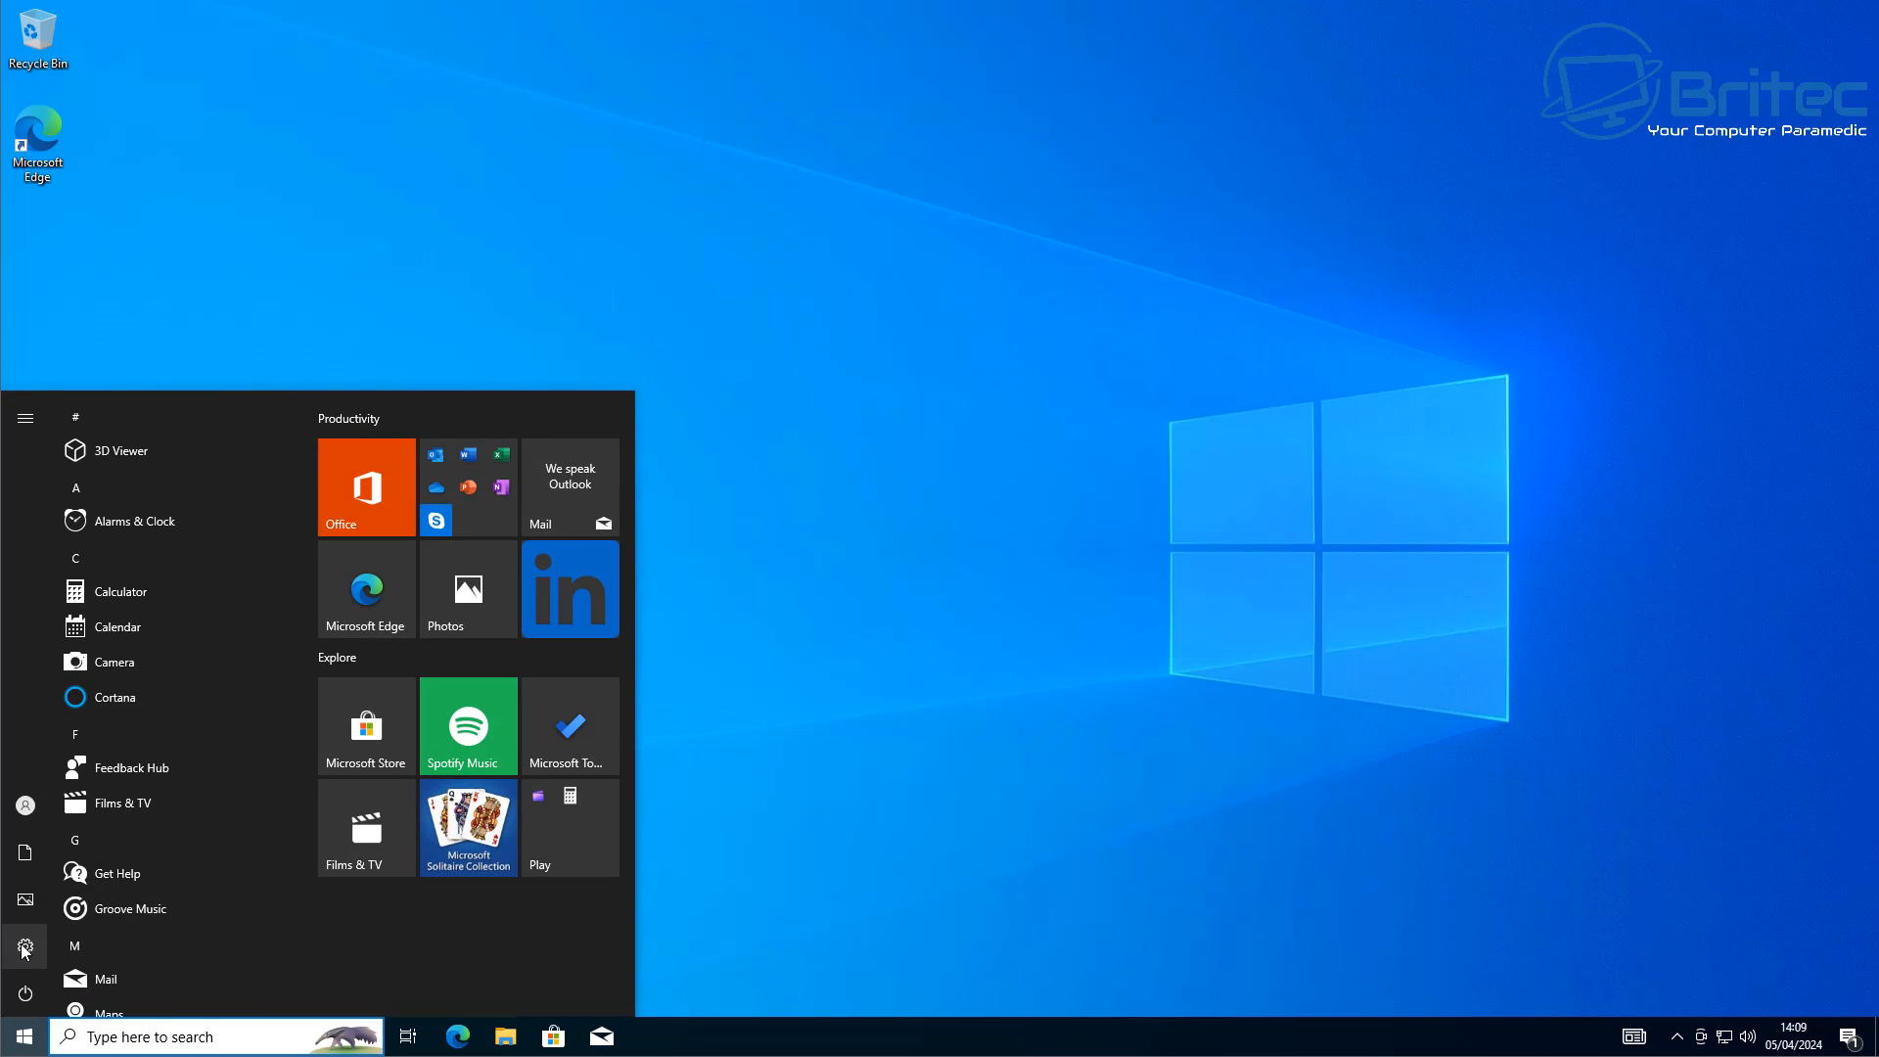
Reopen Settings and go to Update & Security to view the Windows Update page.
left_click(24, 947)
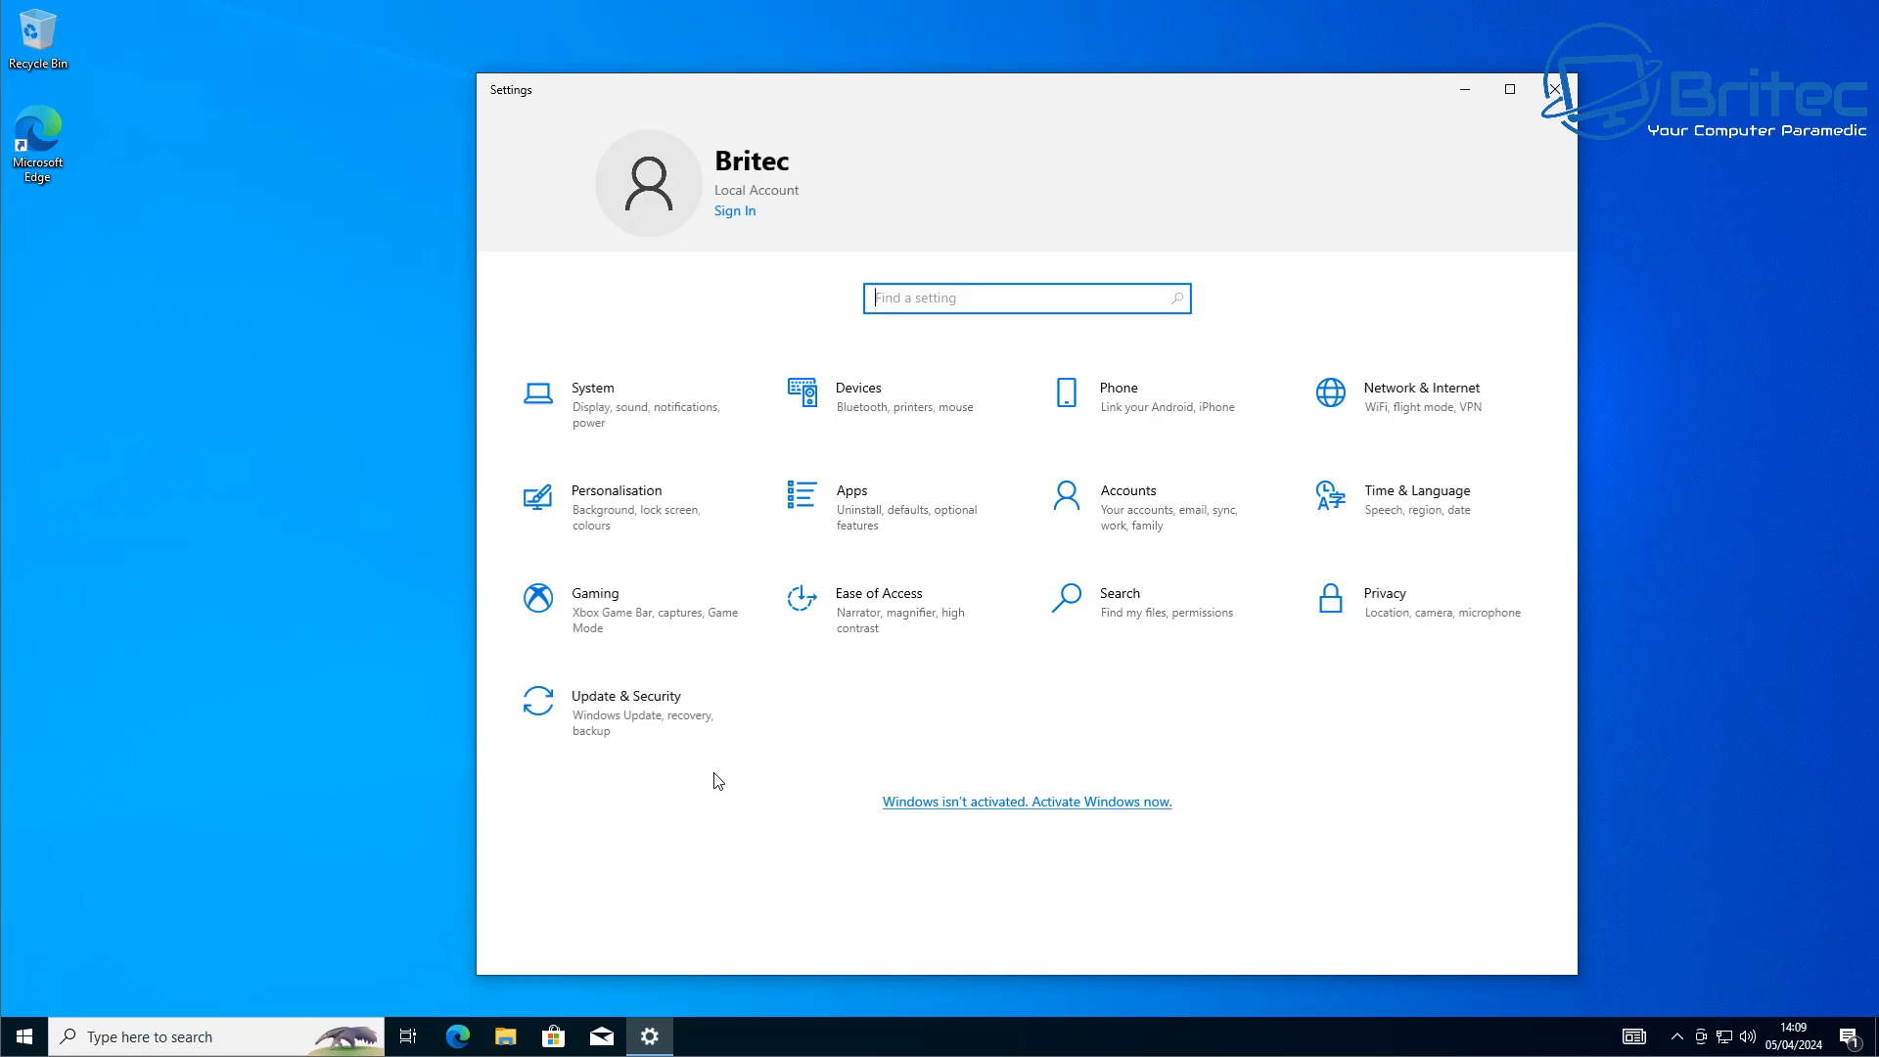
left_click(624, 705)
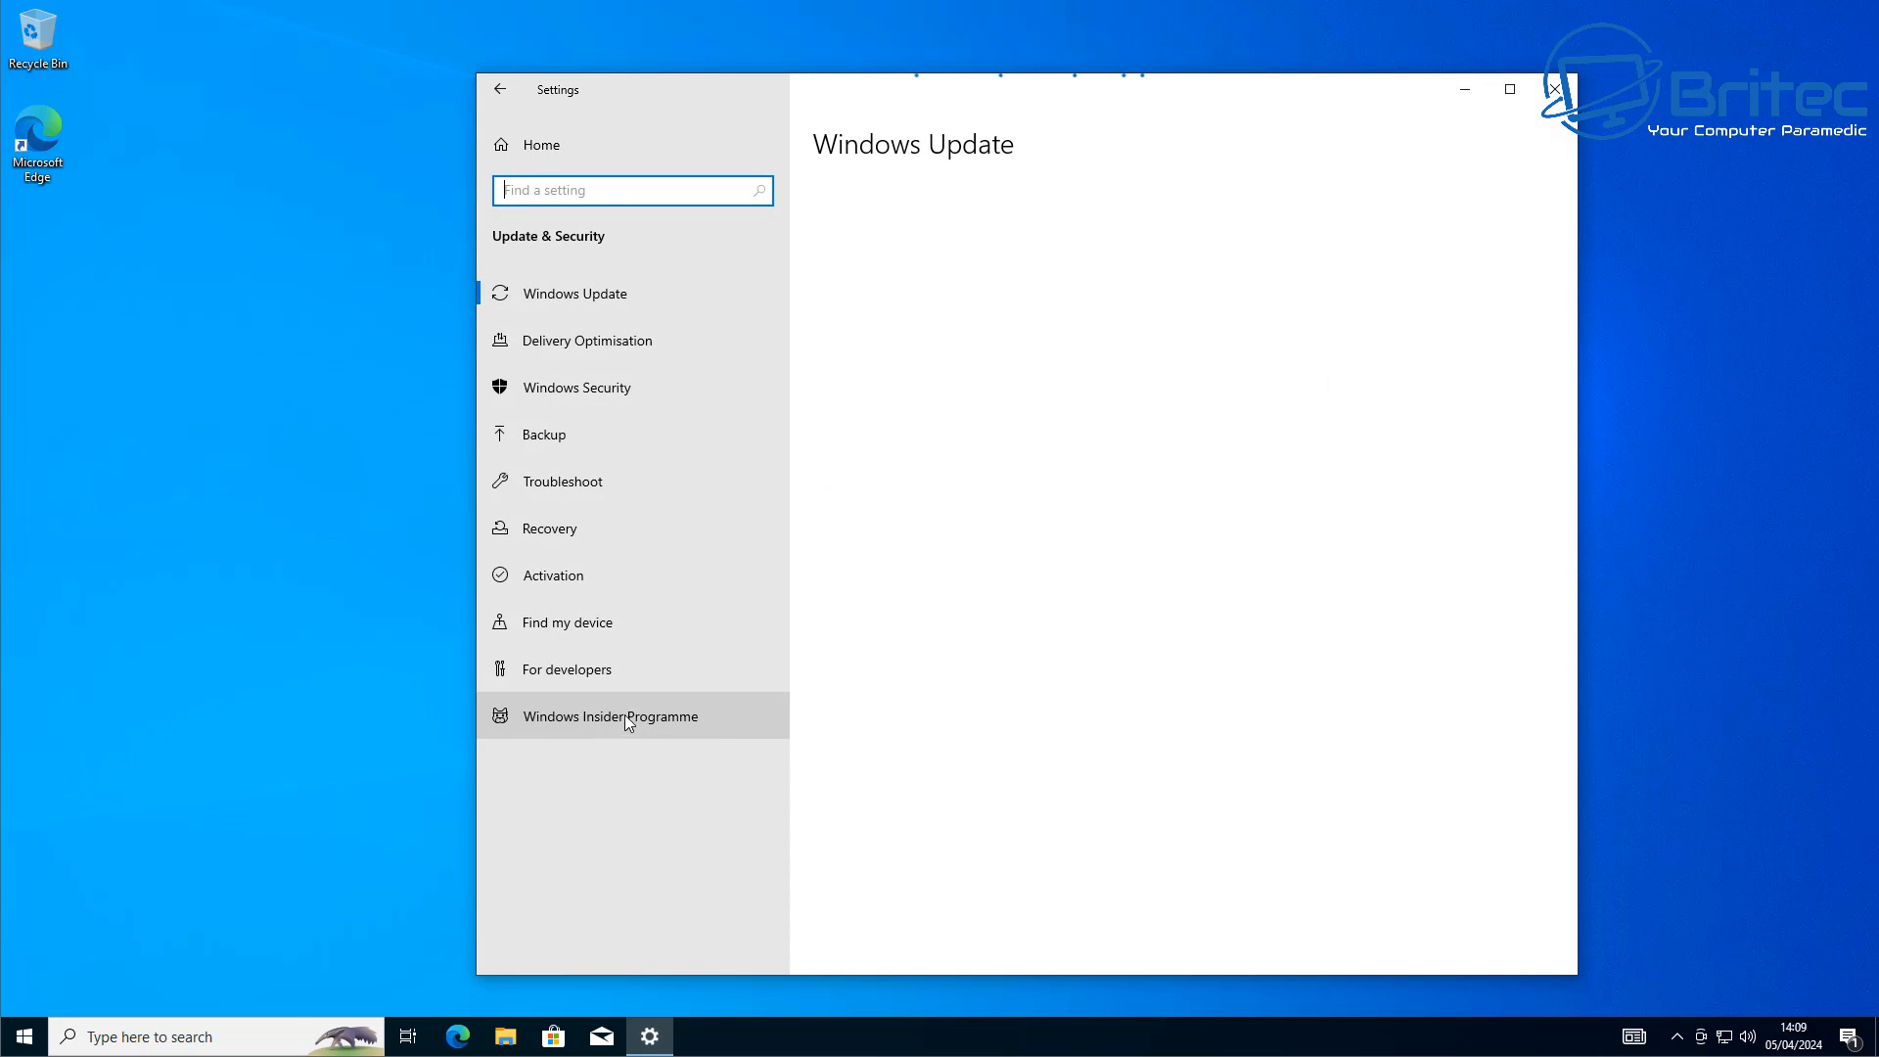
mouse_move(934, 685)
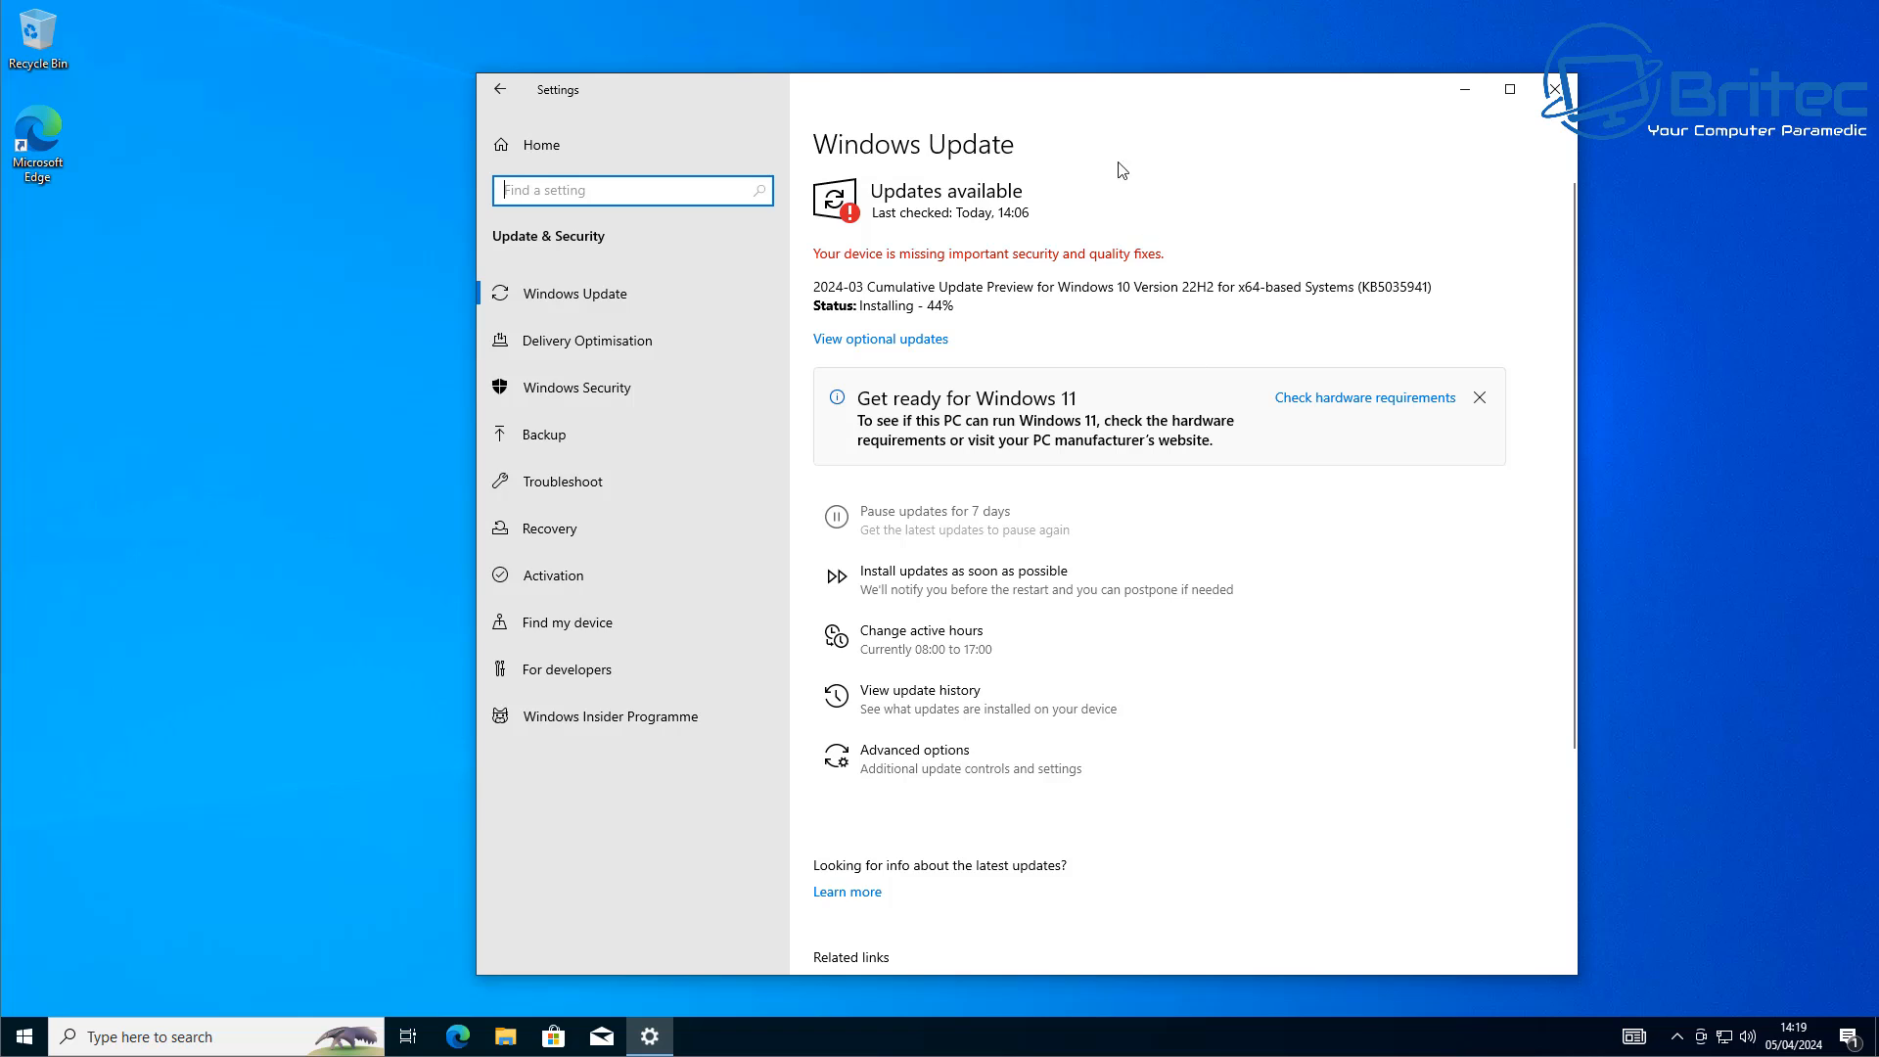
mouse_move(1635, 566)
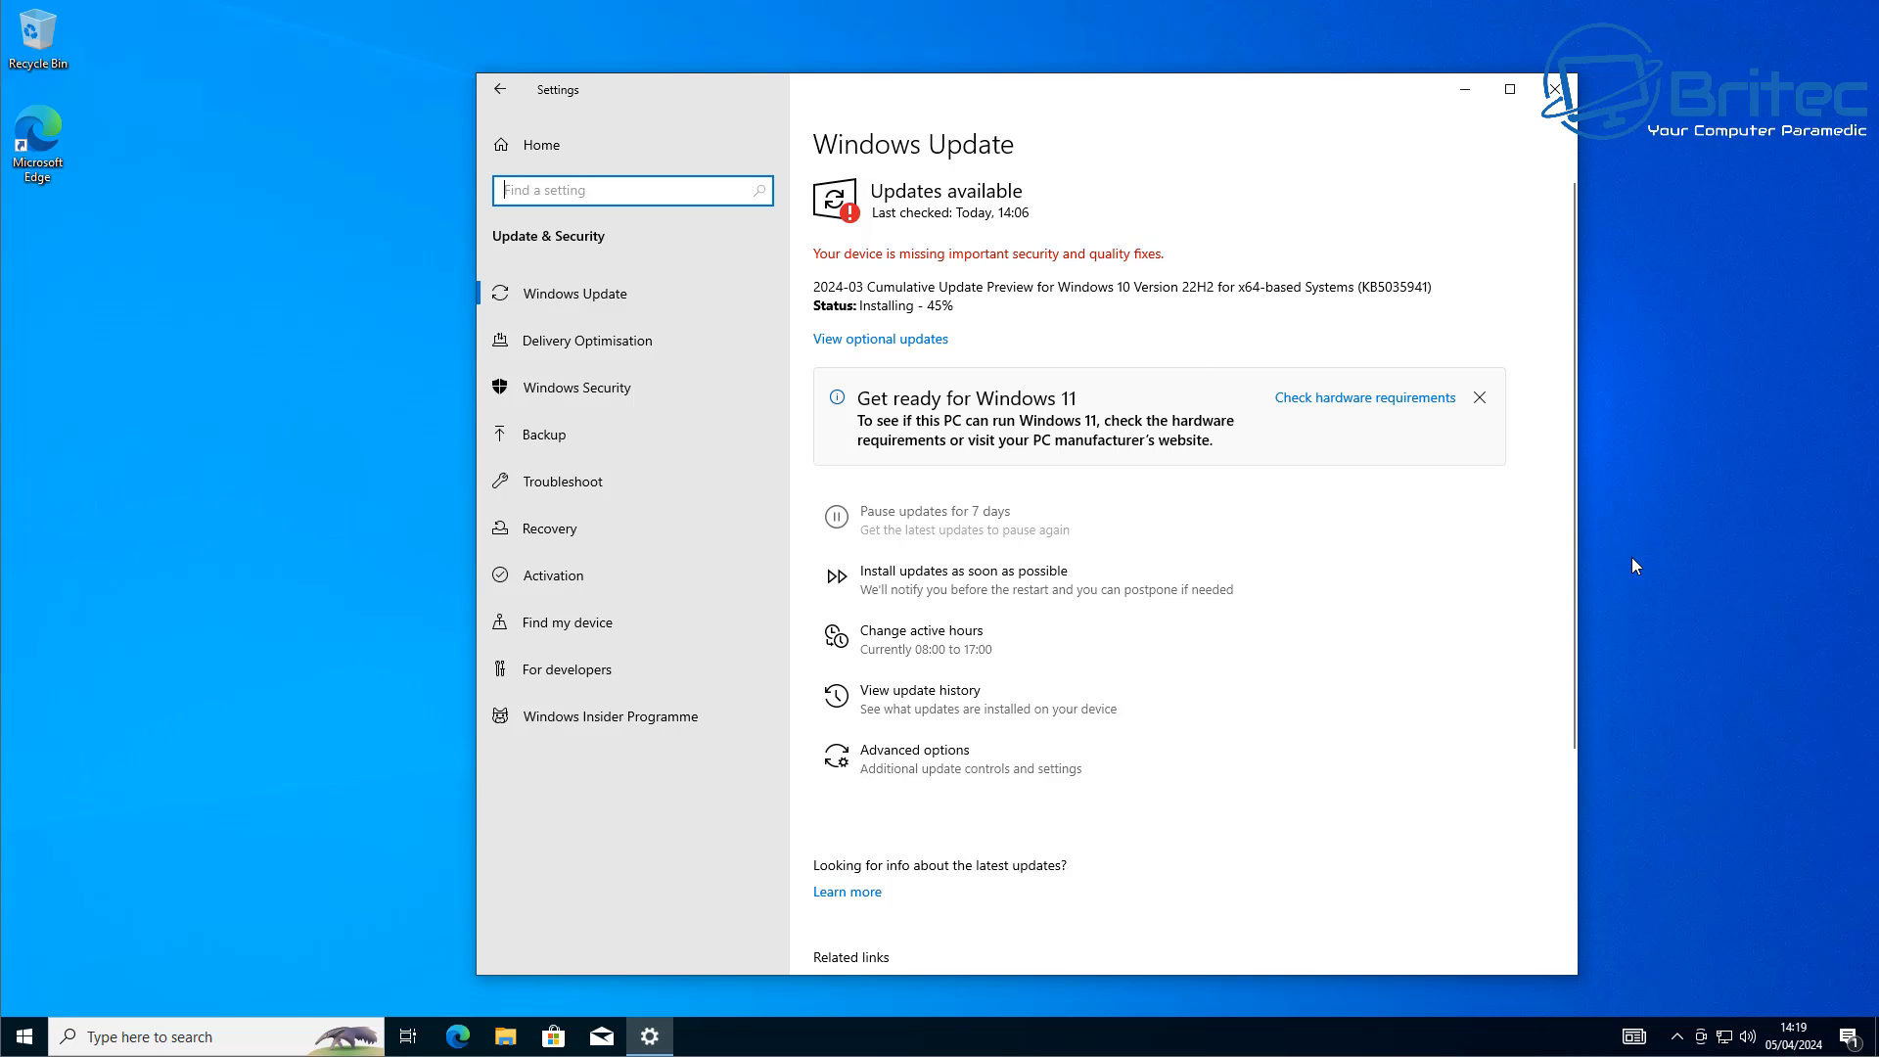